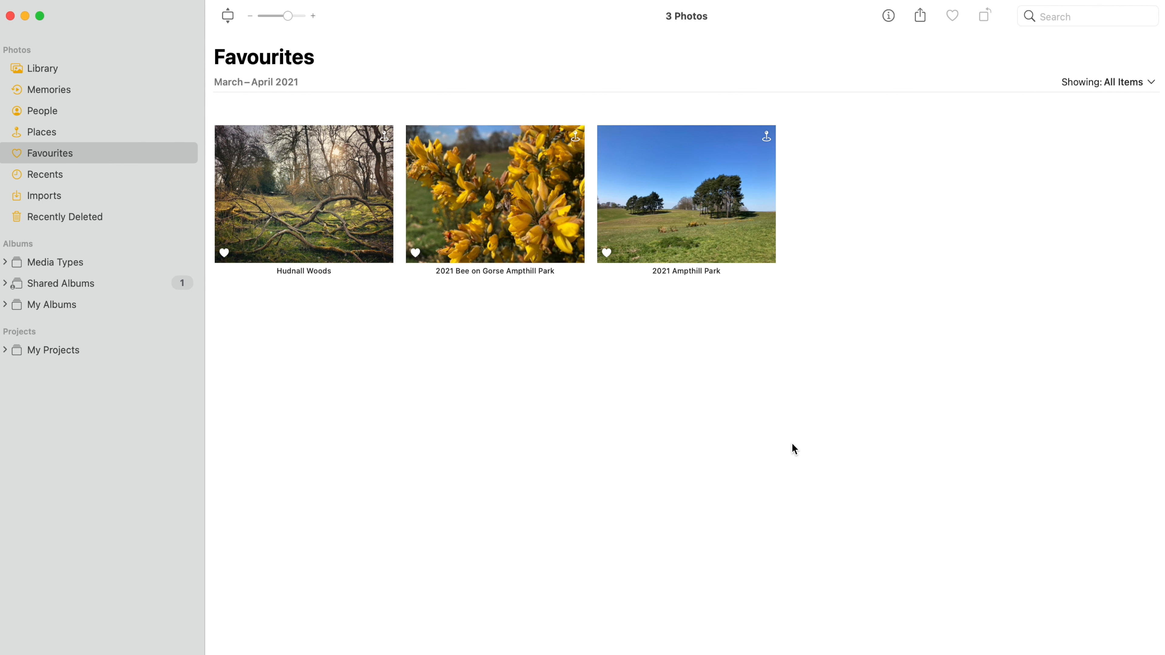
{"action": "mouse_move", "coordinate": [798, 453]}
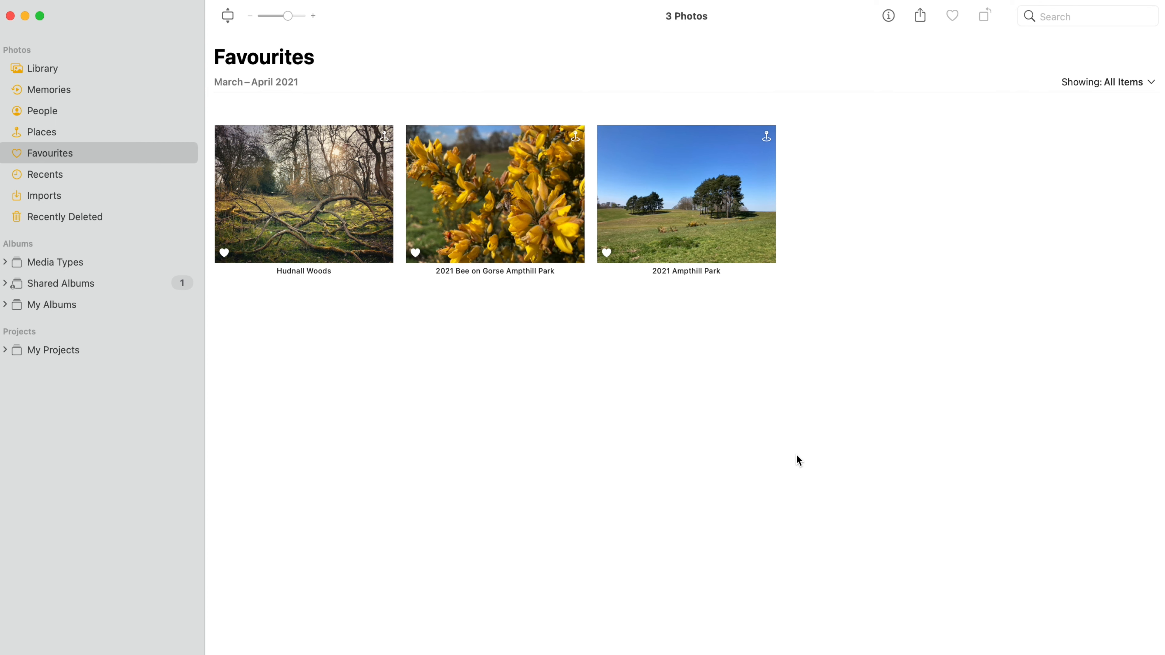
{"action": "mouse_move", "coordinate": [801, 463]}
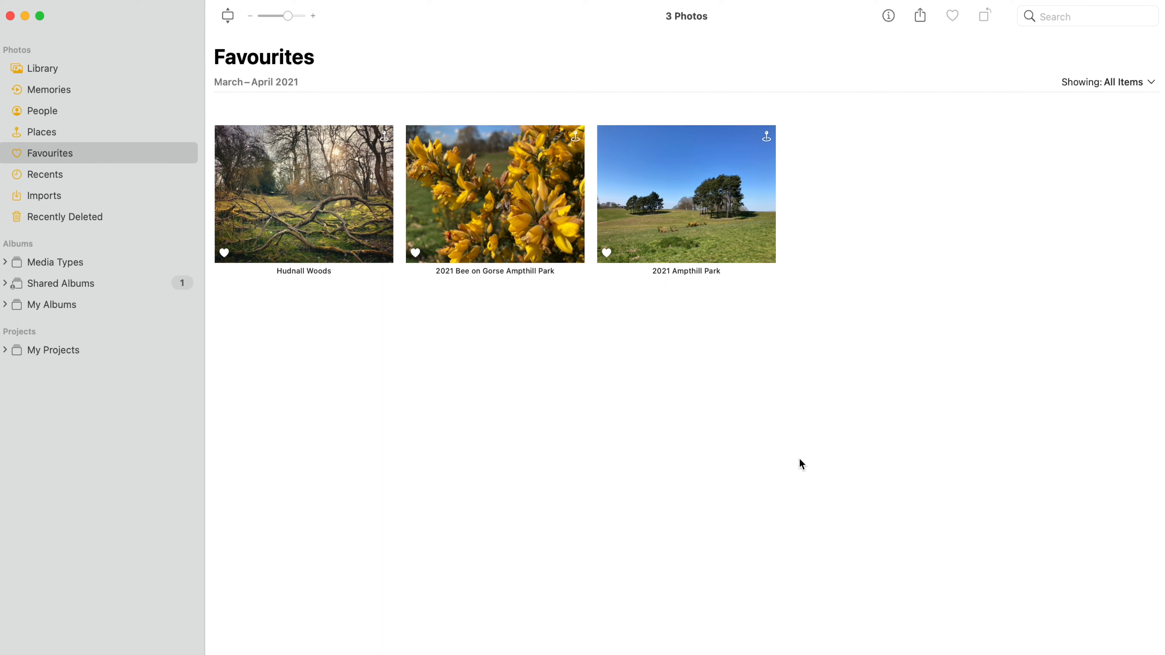
{"action": "mouse_move", "coordinate": [150, 226]}
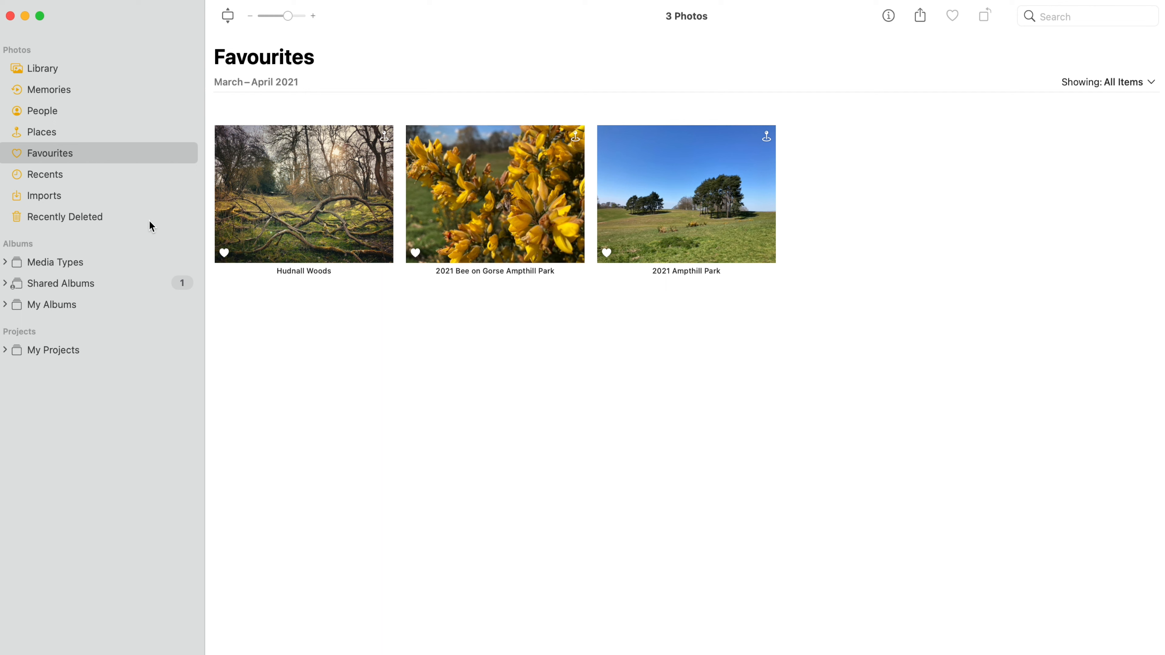
{"action": "mouse_move", "coordinate": [107, 228]}
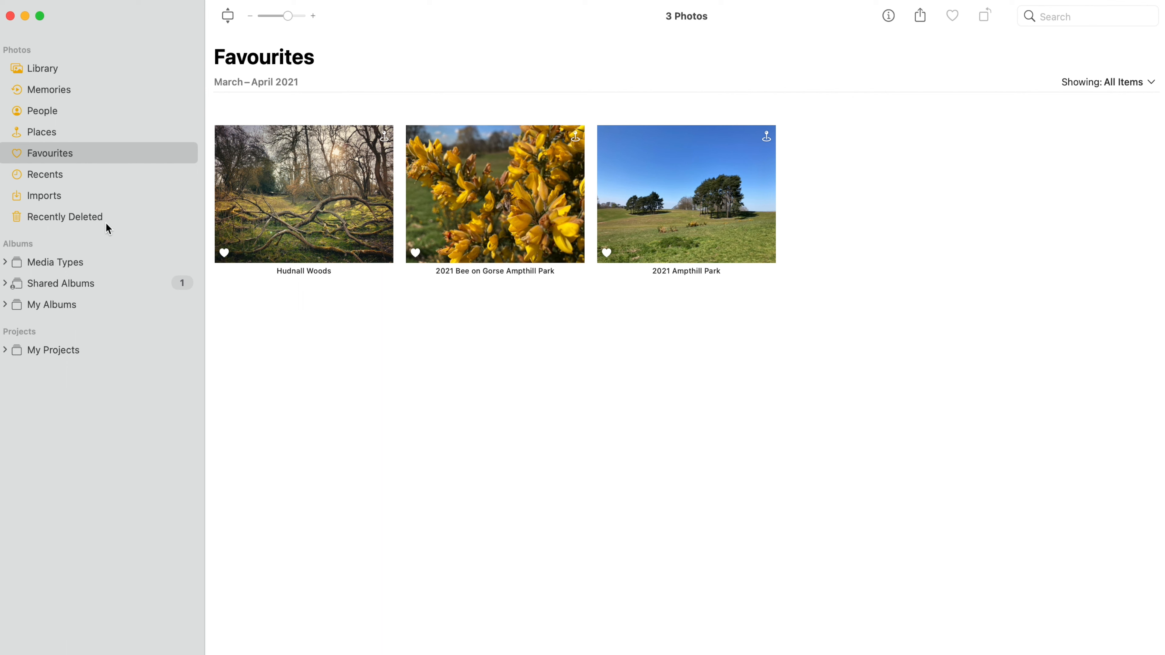
{"action": "mouse_move", "coordinate": [130, 306]}
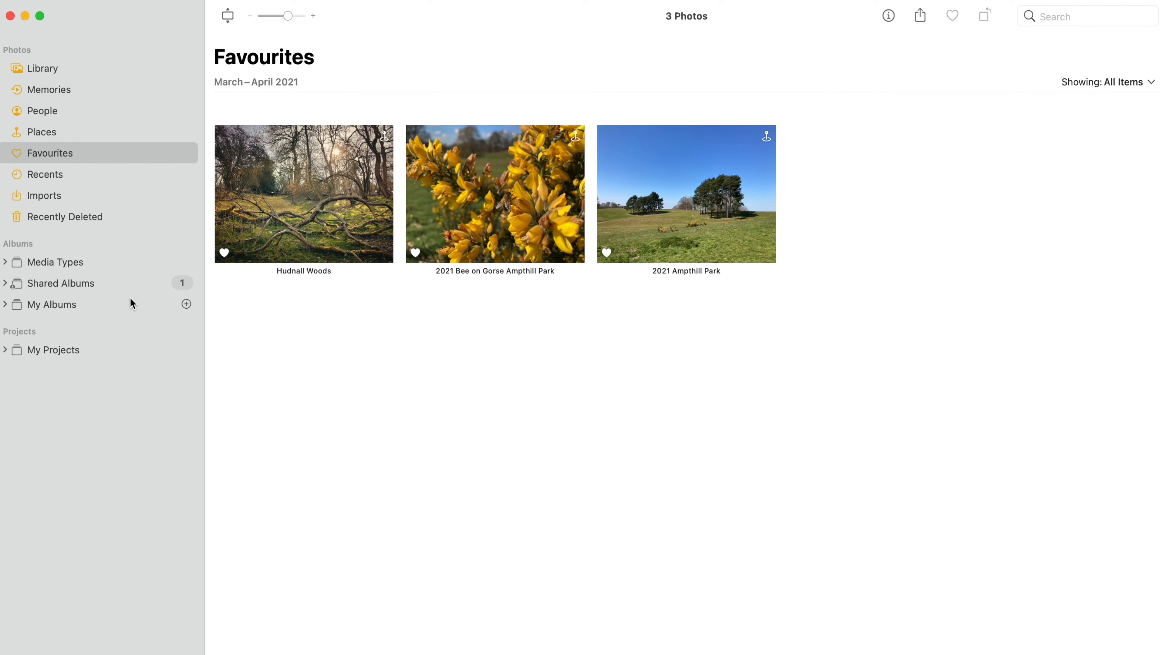
{"action": "mouse_move", "coordinate": [868, 216]}
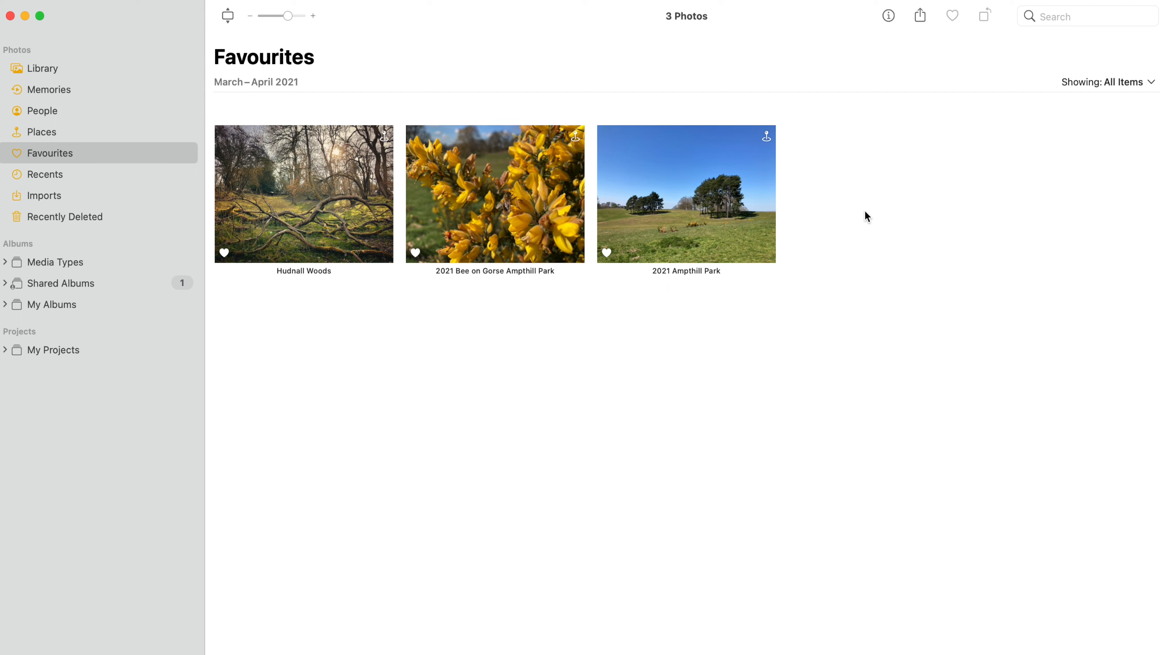
Show the Info window for the 2021 Ampthill Park photo with camera details and map
{"action": "left_click", "coordinate": [685, 194]}
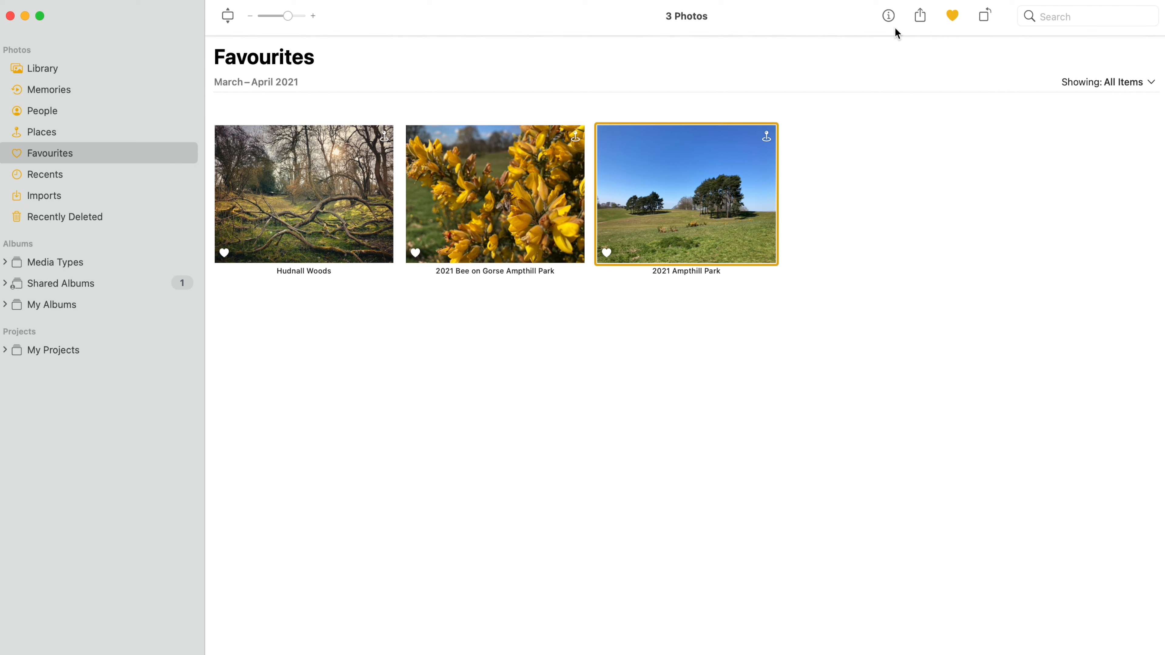
{"action": "mouse_move", "coordinate": [888, 16]}
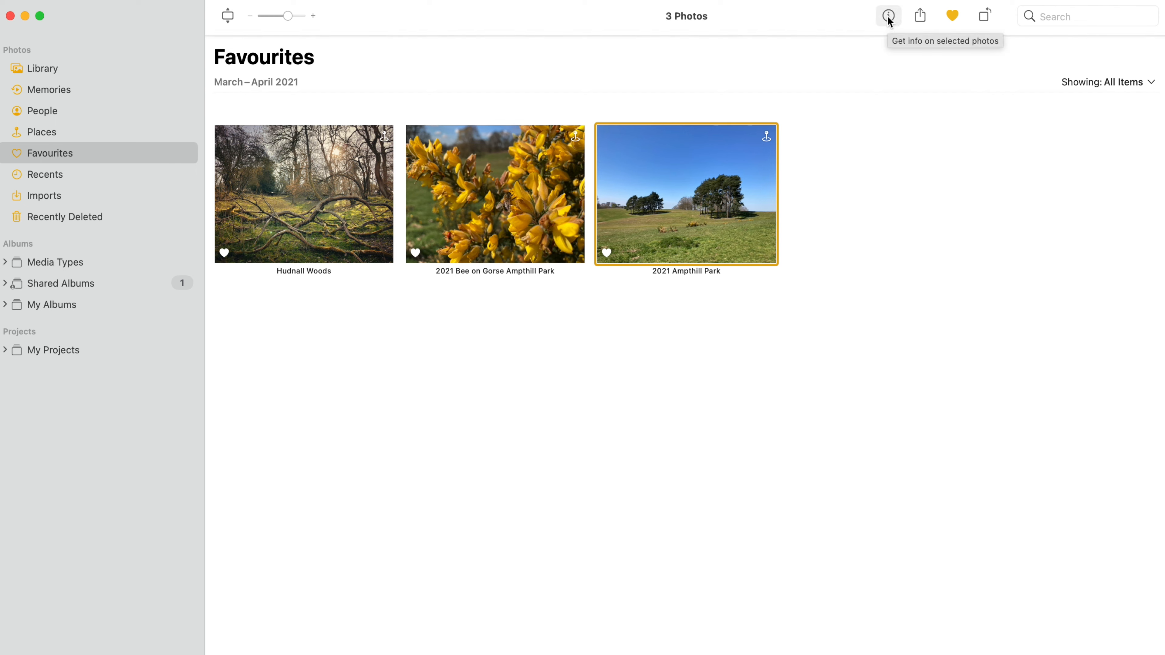
{"action": "left_click", "coordinate": [887, 16]}
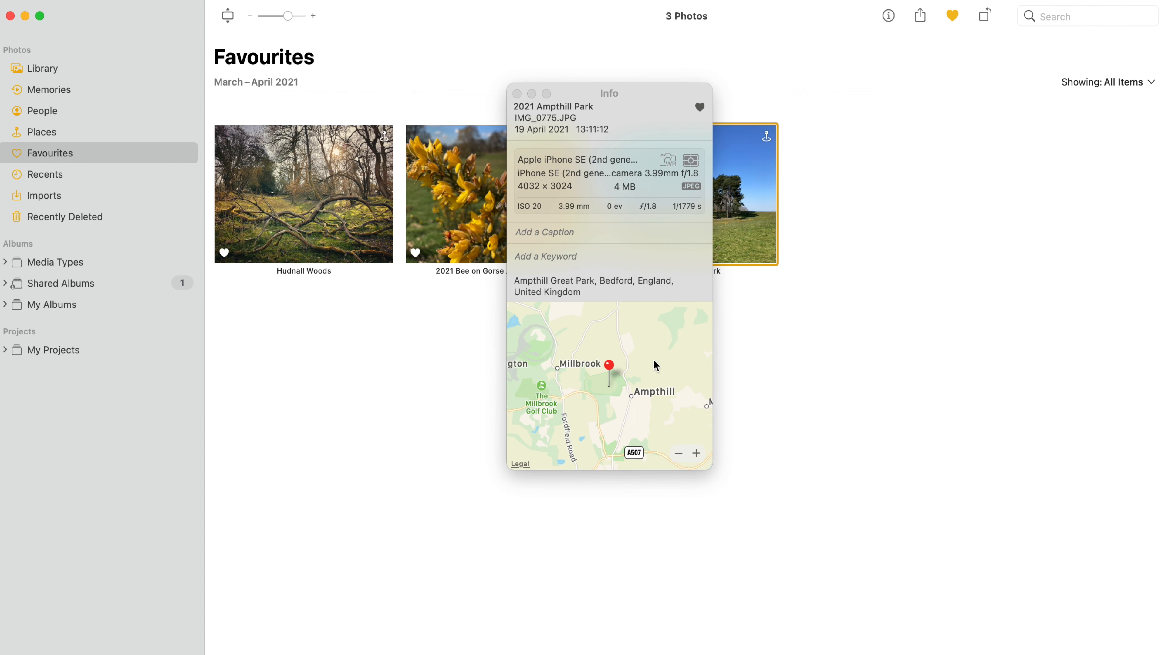
{"action": "mouse_move", "coordinate": [635, 130]}
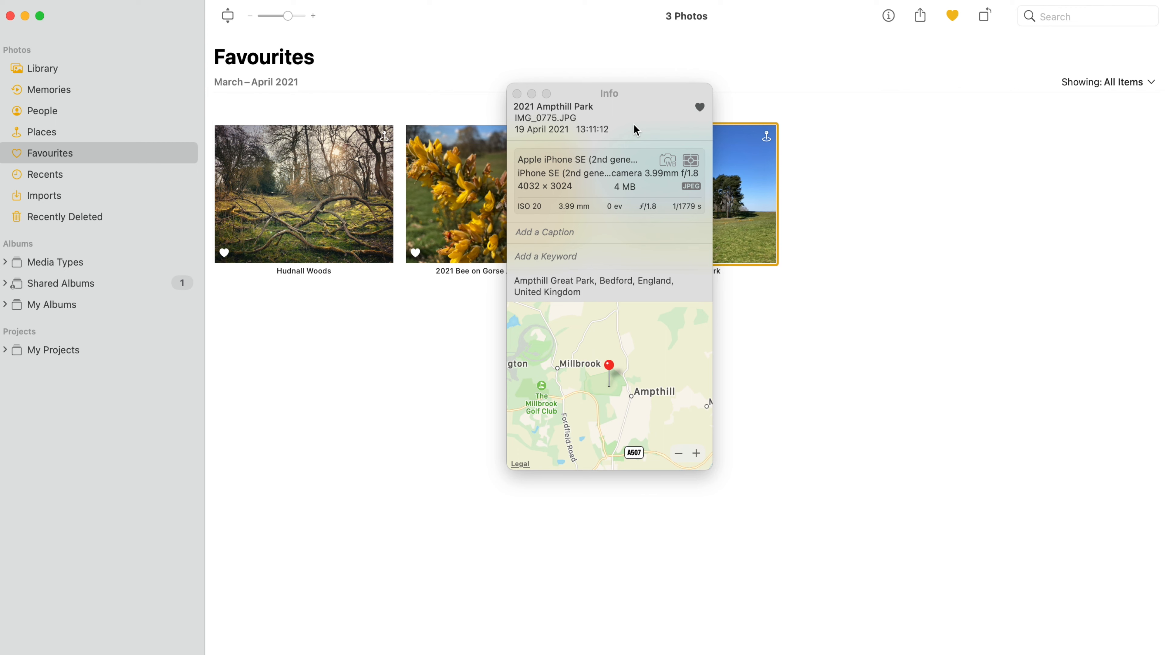
{"action": "mouse_move", "coordinate": [643, 121]}
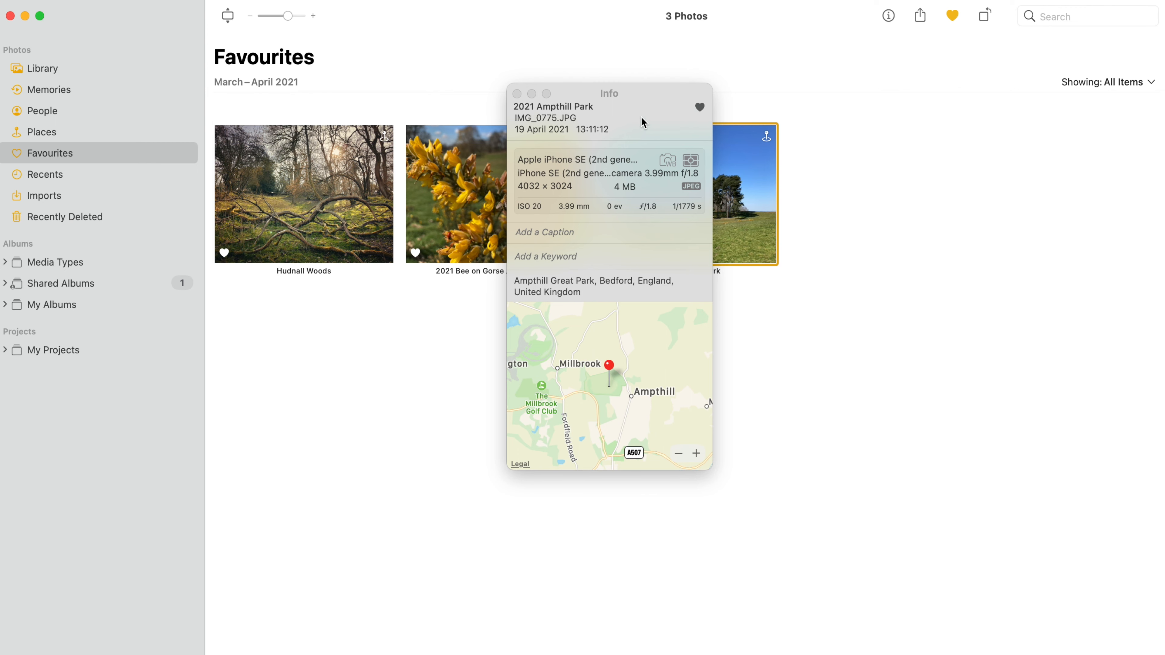
{"action": "mouse_move", "coordinate": [643, 126]}
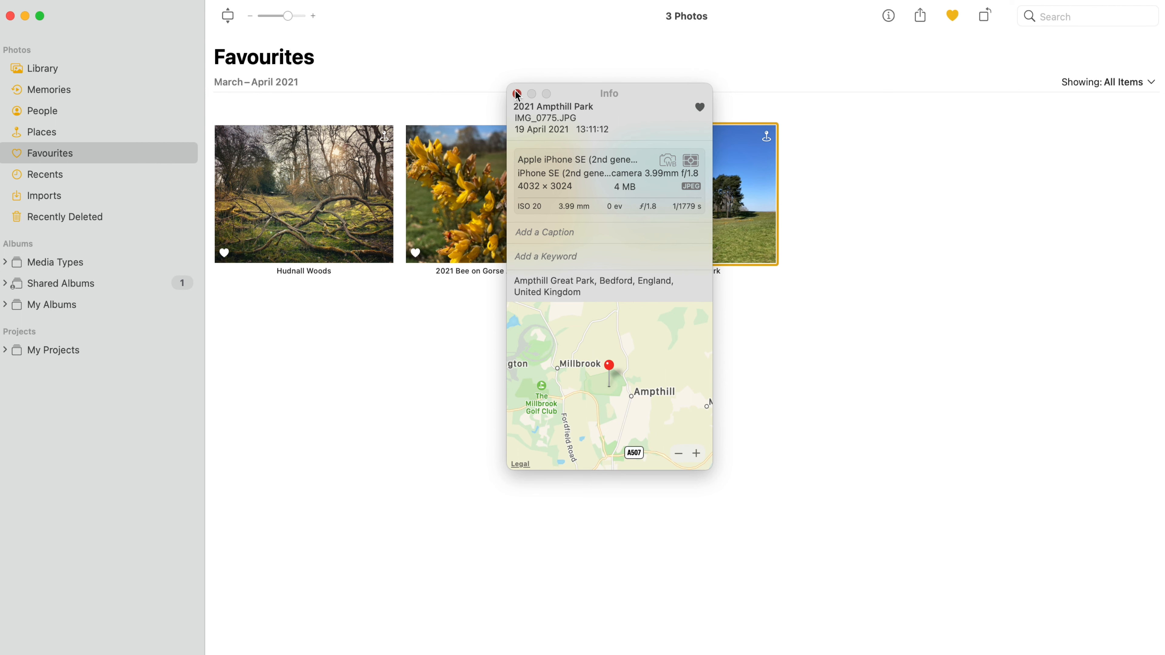
Dismiss the Info window, leaving the Ampthill Park photo selected in Favourites
{"action": "left_click", "coordinate": [516, 94]}
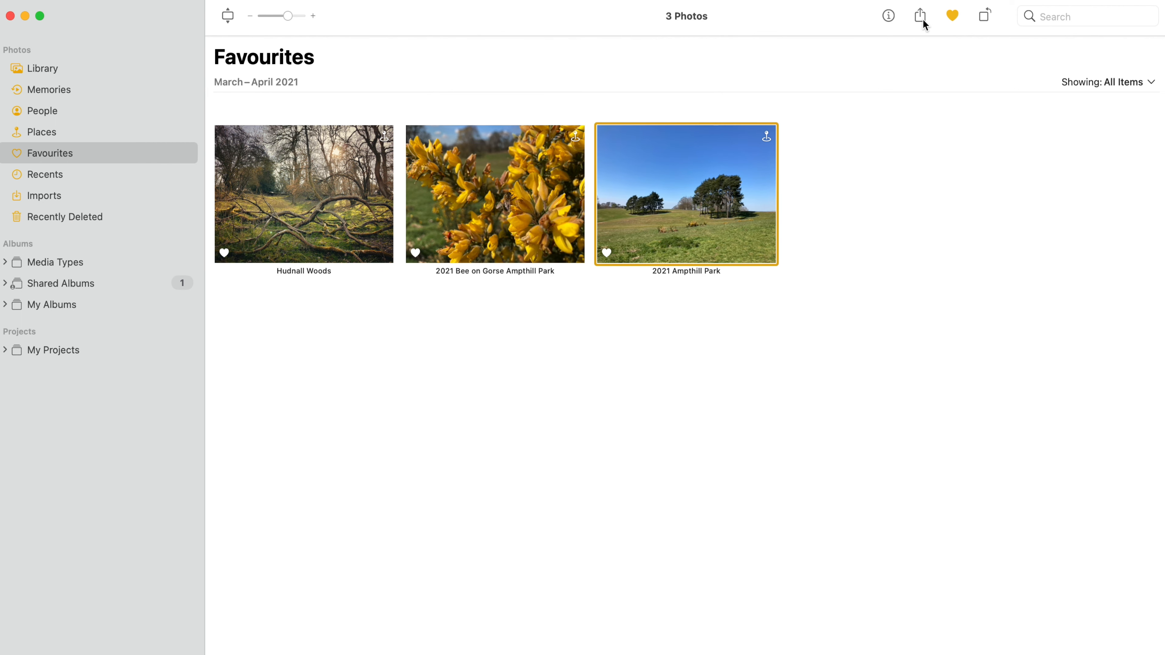
{"action": "mouse_move", "coordinate": [924, 27]}
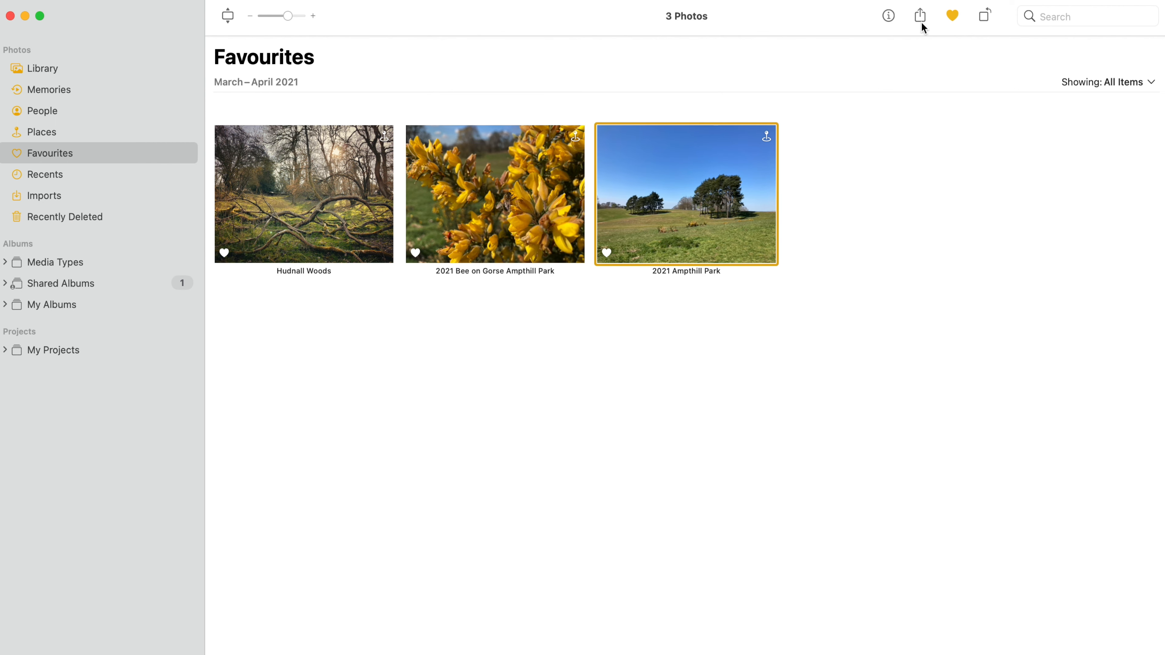
{"action": "mouse_move", "coordinate": [920, 30]}
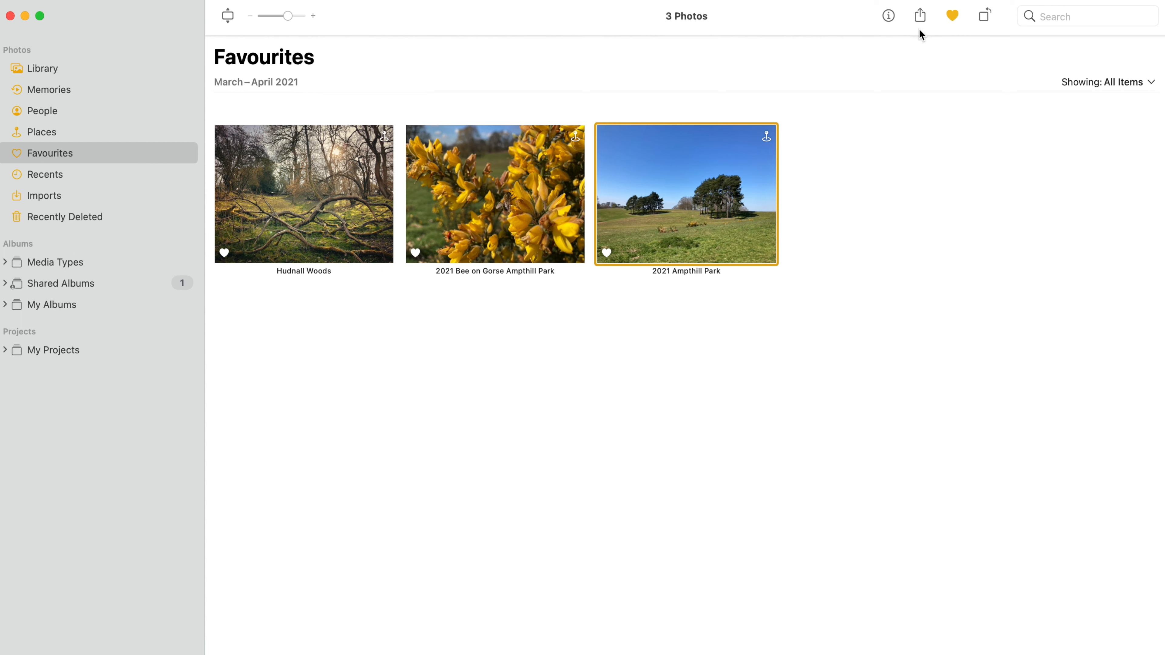
{"action": "mouse_move", "coordinate": [984, 16]}
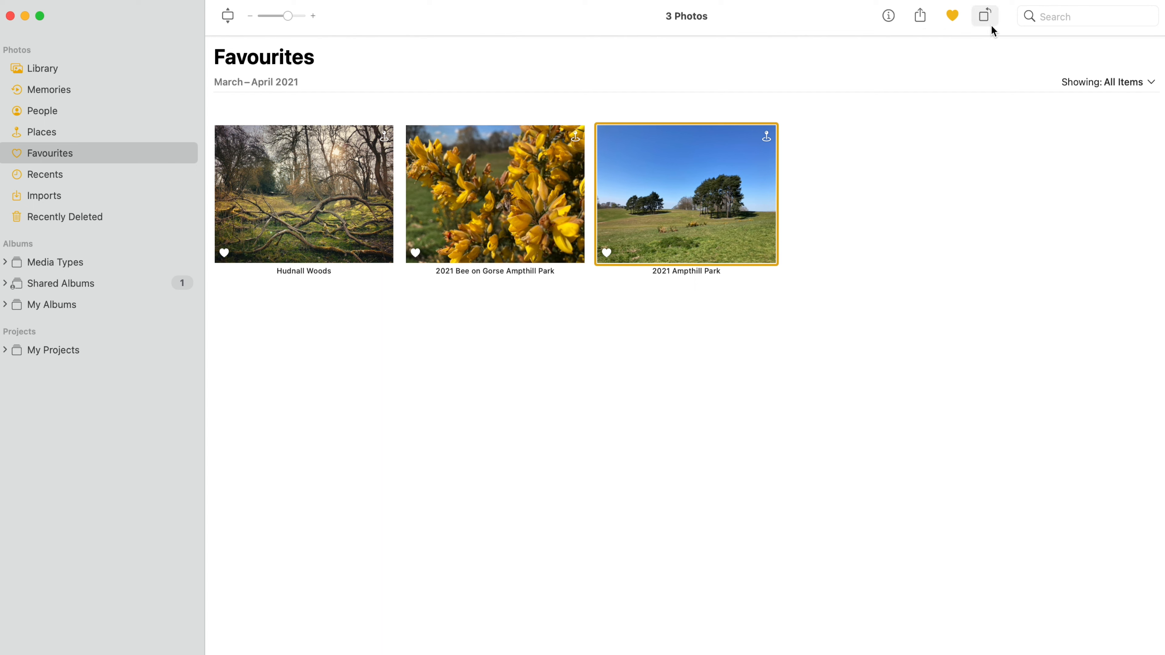
{"action": "mouse_move", "coordinate": [986, 16]}
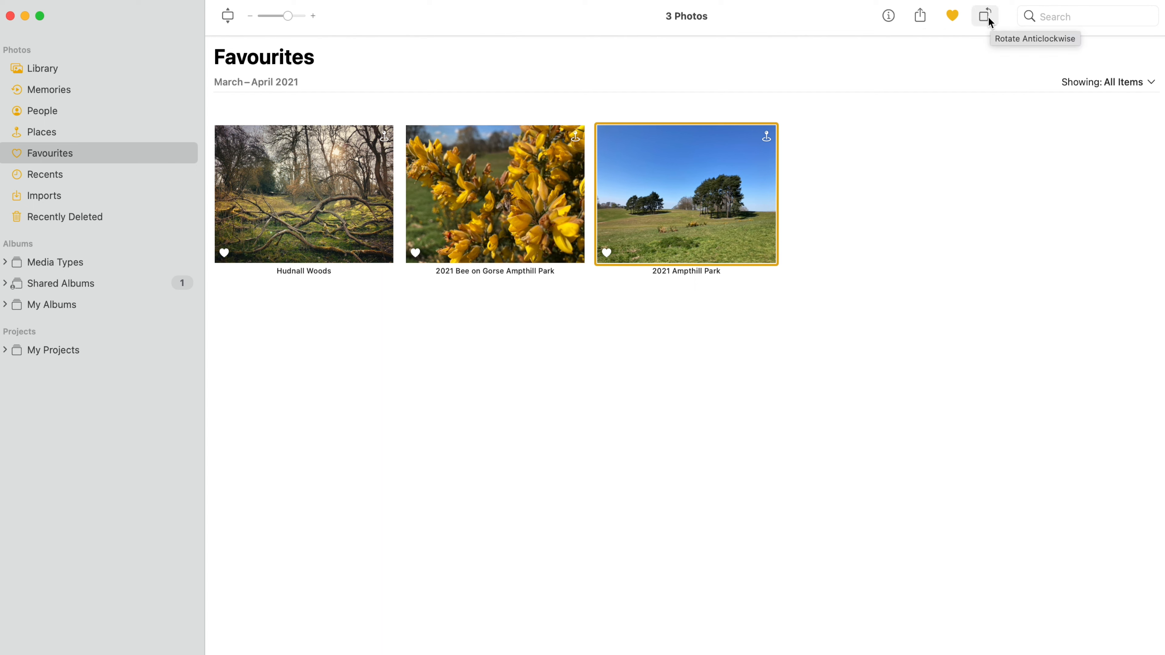
{"action": "mouse_move", "coordinate": [982, 26]}
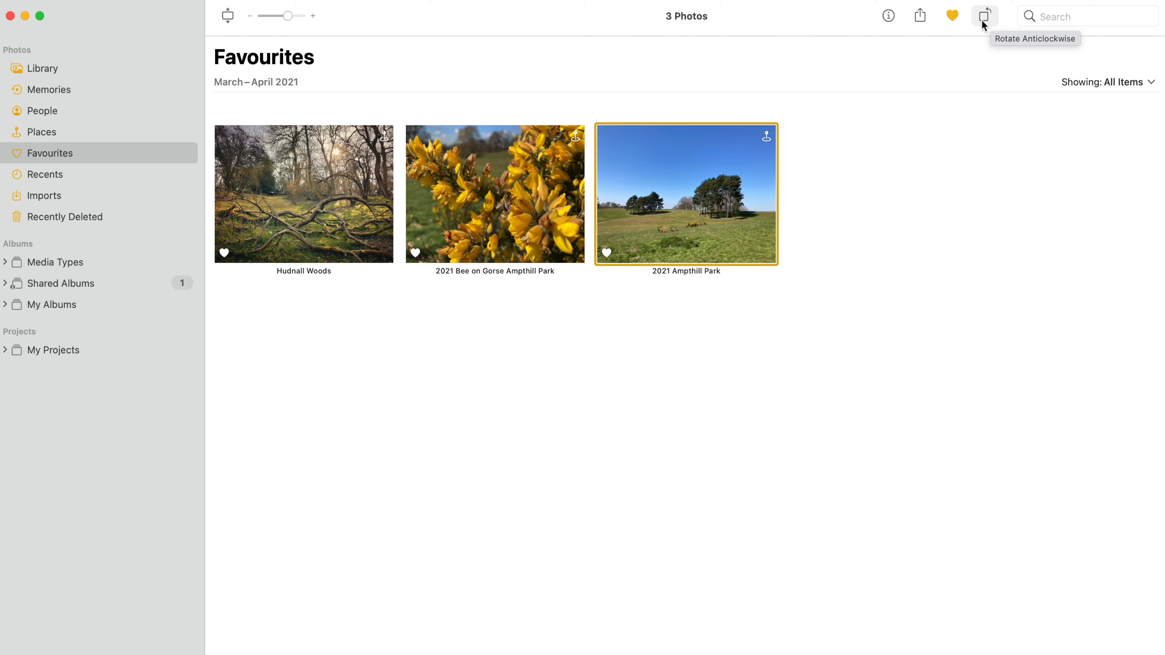
{"action": "left_click", "coordinate": [984, 15]}
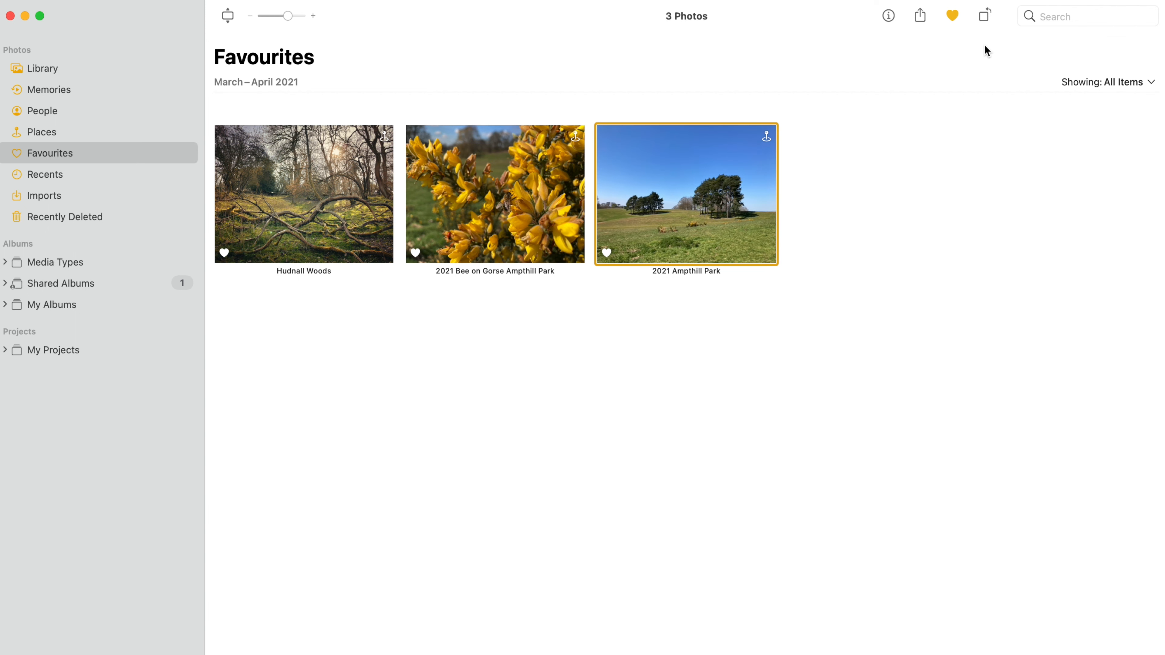
{"action": "mouse_move", "coordinate": [730, 236]}
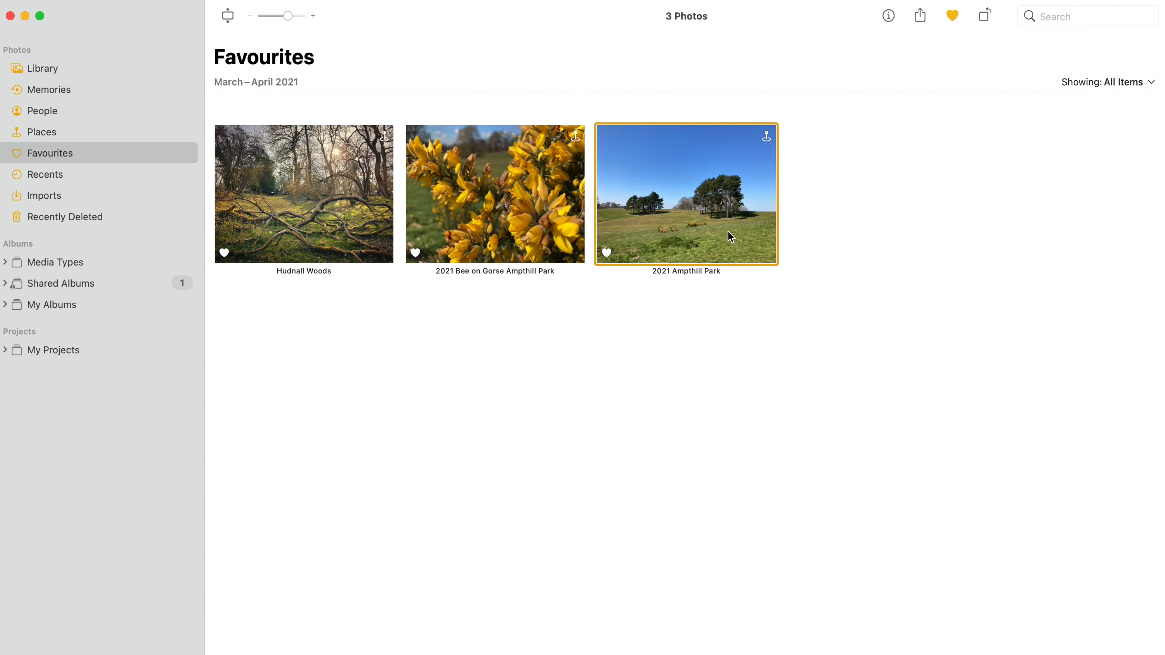
{"action": "mouse_move", "coordinate": [732, 241]}
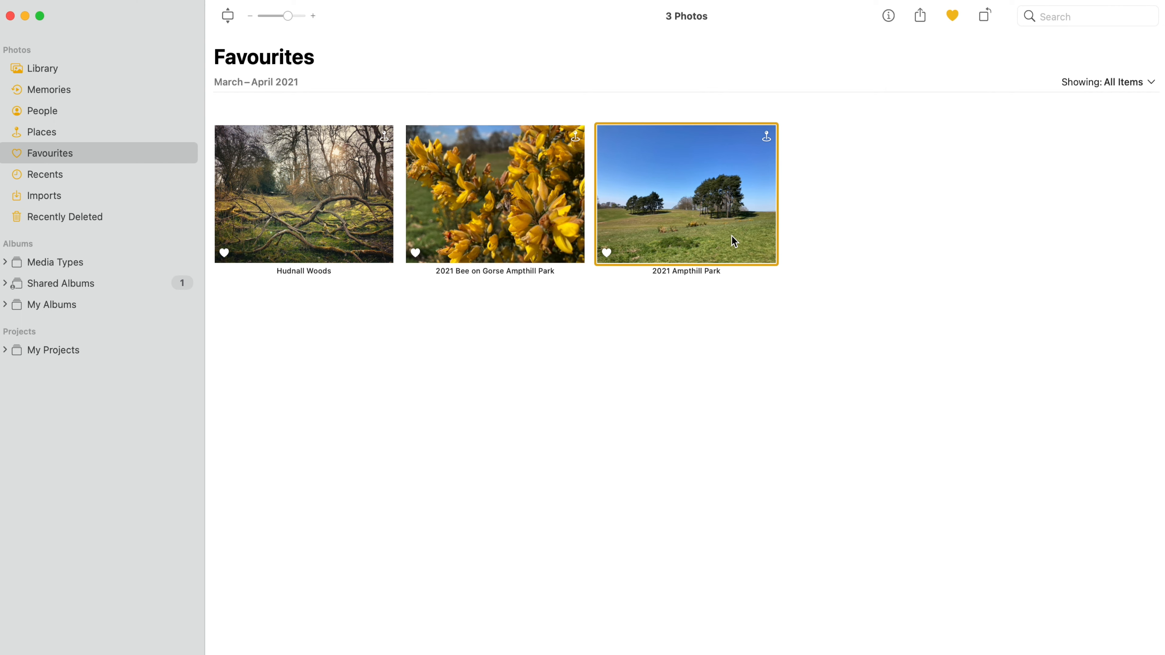
View the 2021 Ampthill Park photo full size and Auto Enhance it
{"action": "double_click", "coordinate": [685, 194]}
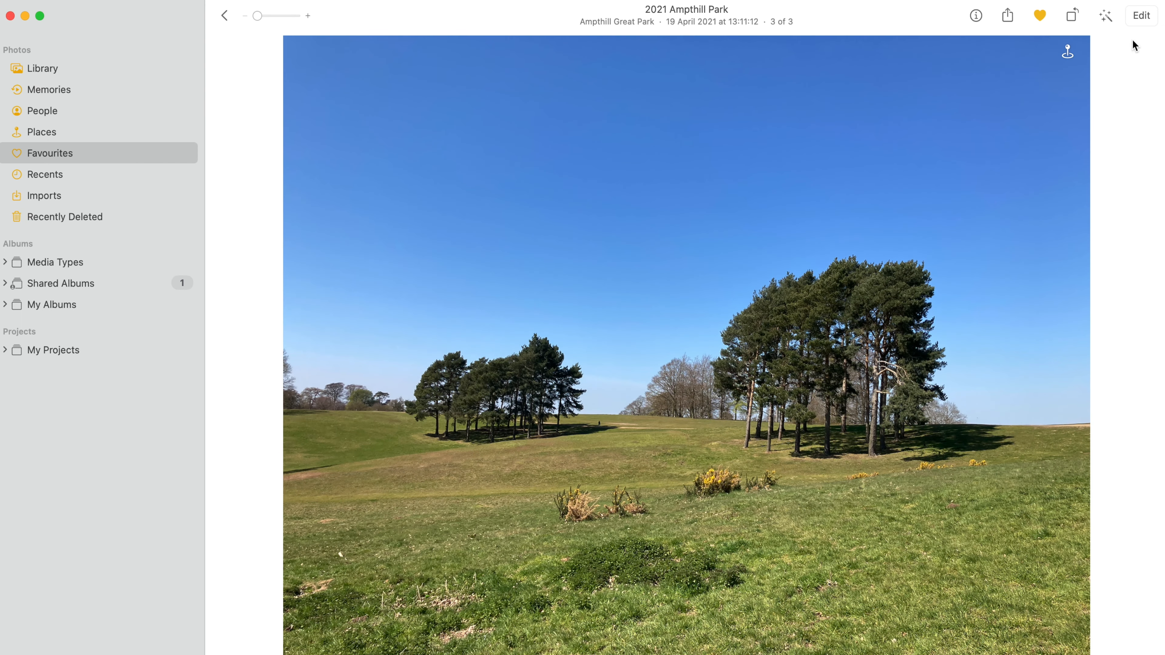
{"action": "mouse_move", "coordinate": [1113, 37]}
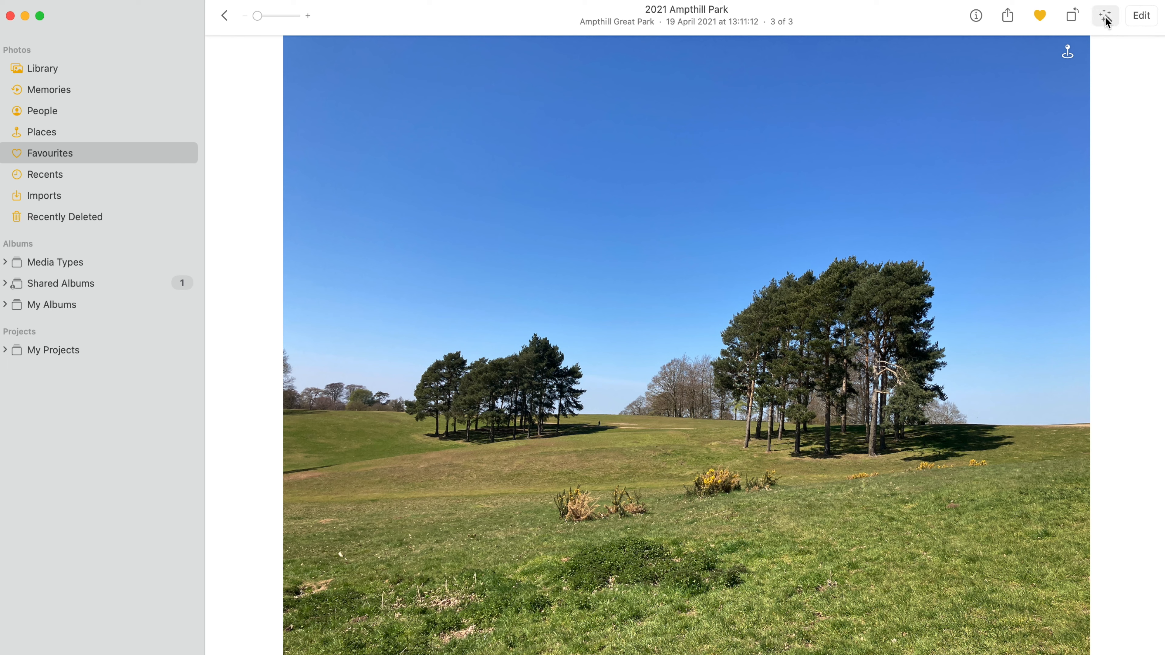
{"action": "mouse_move", "coordinate": [1105, 14]}
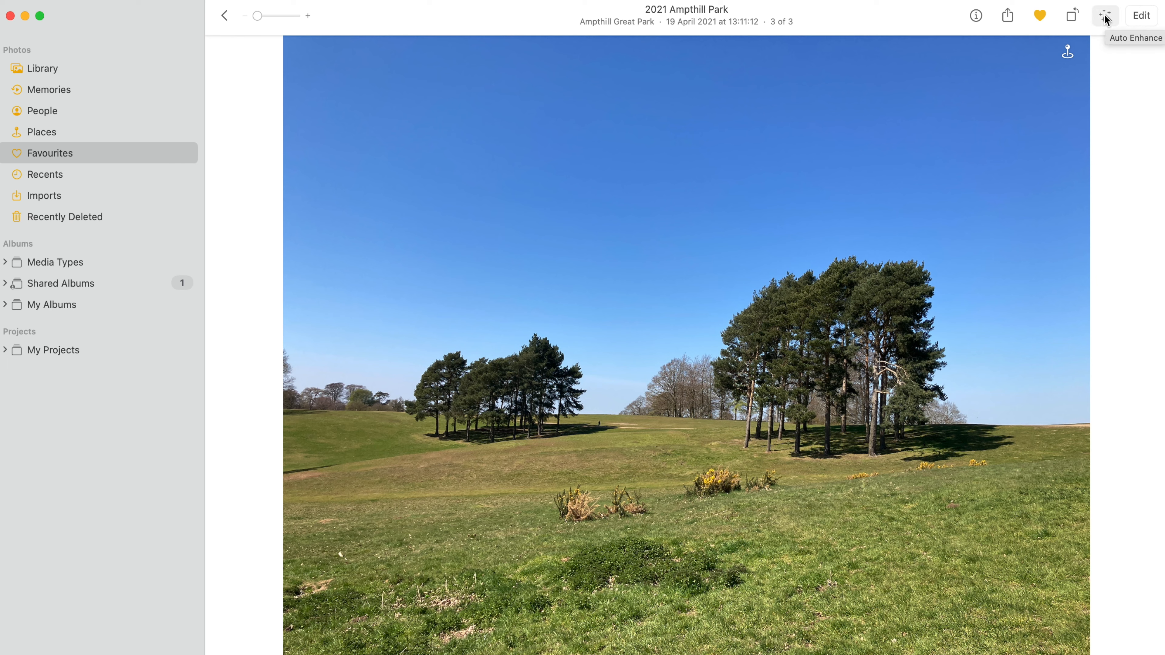
{"action": "left_click", "coordinate": [1105, 15]}
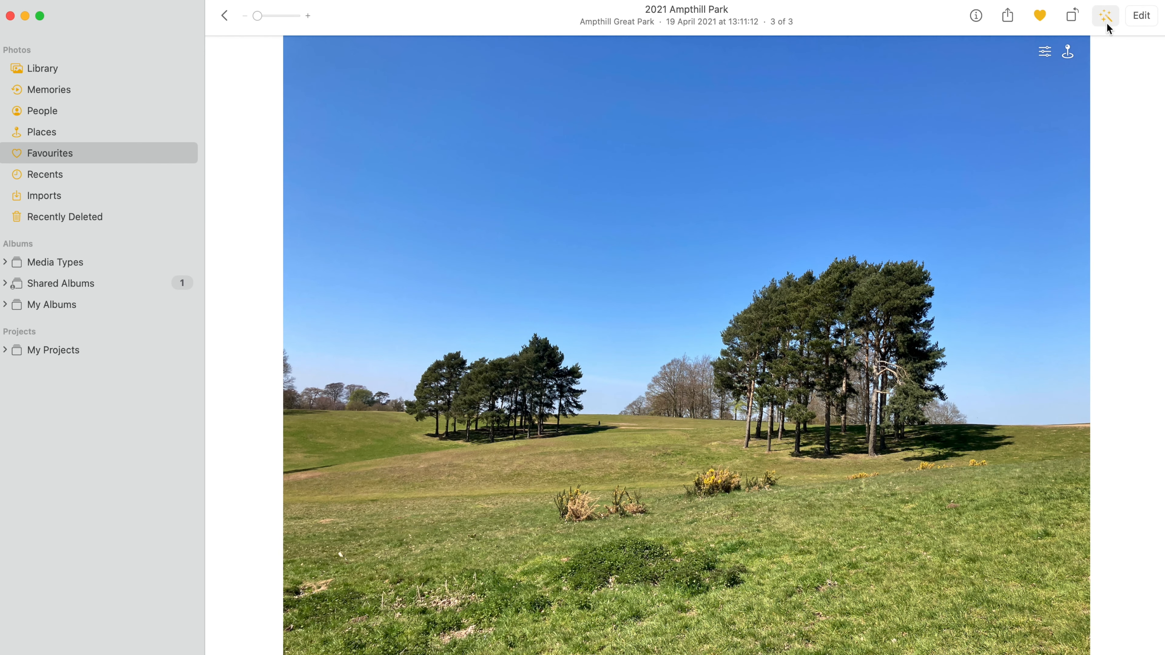
{"action": "mouse_move", "coordinate": [1103, 43]}
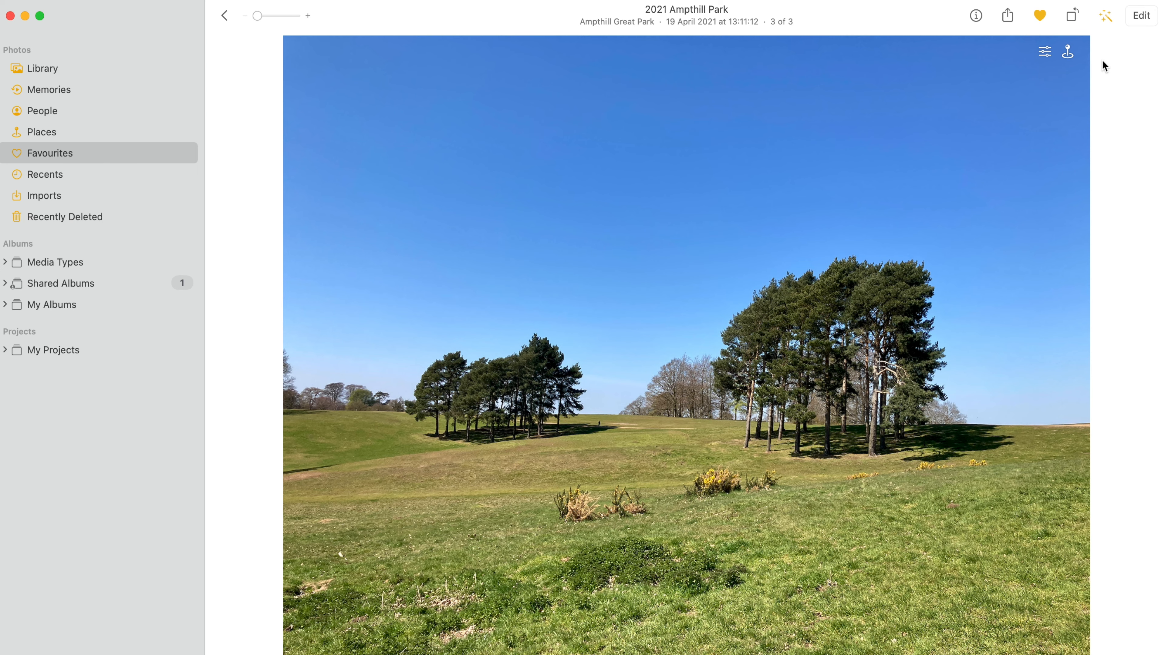
Enter Edit mode and apply the Light adjustment's AUTO correction to the photo
{"action": "left_click", "coordinate": [1141, 15]}
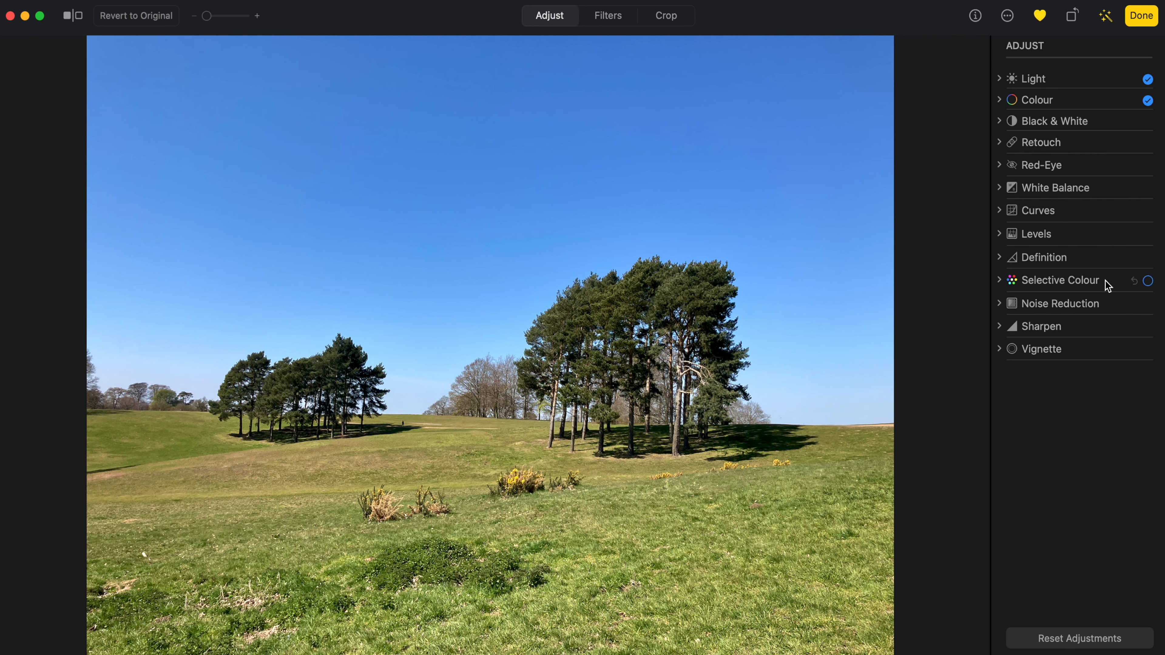
{"action": "mouse_move", "coordinate": [1097, 300]}
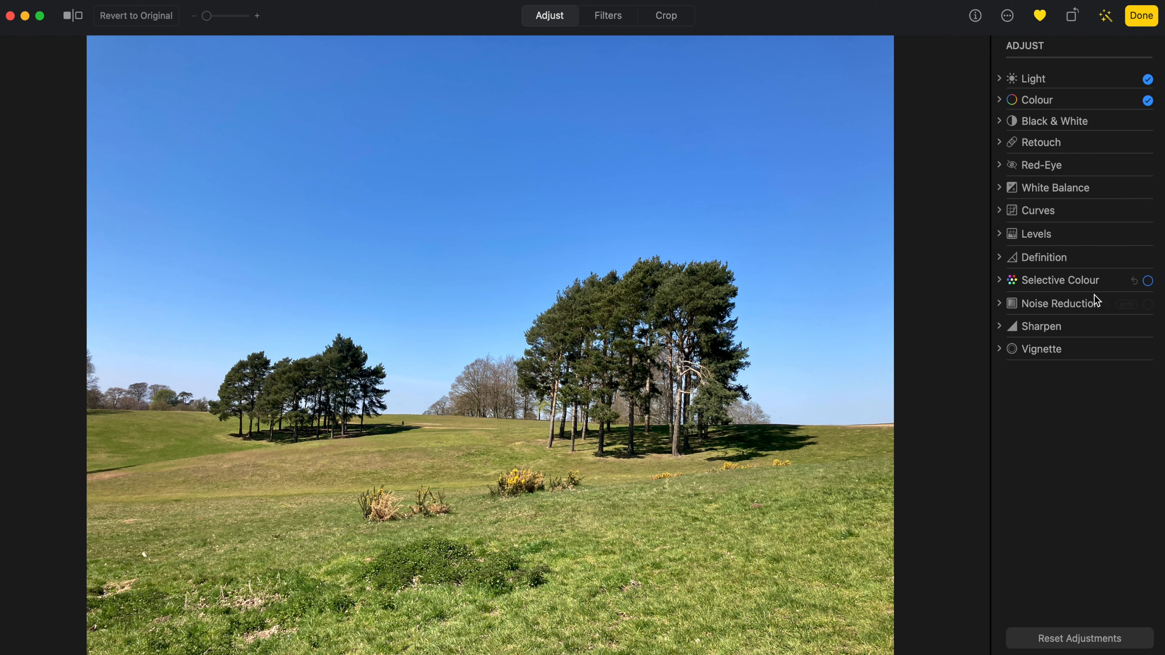
{"action": "left_click", "coordinate": [1141, 281]}
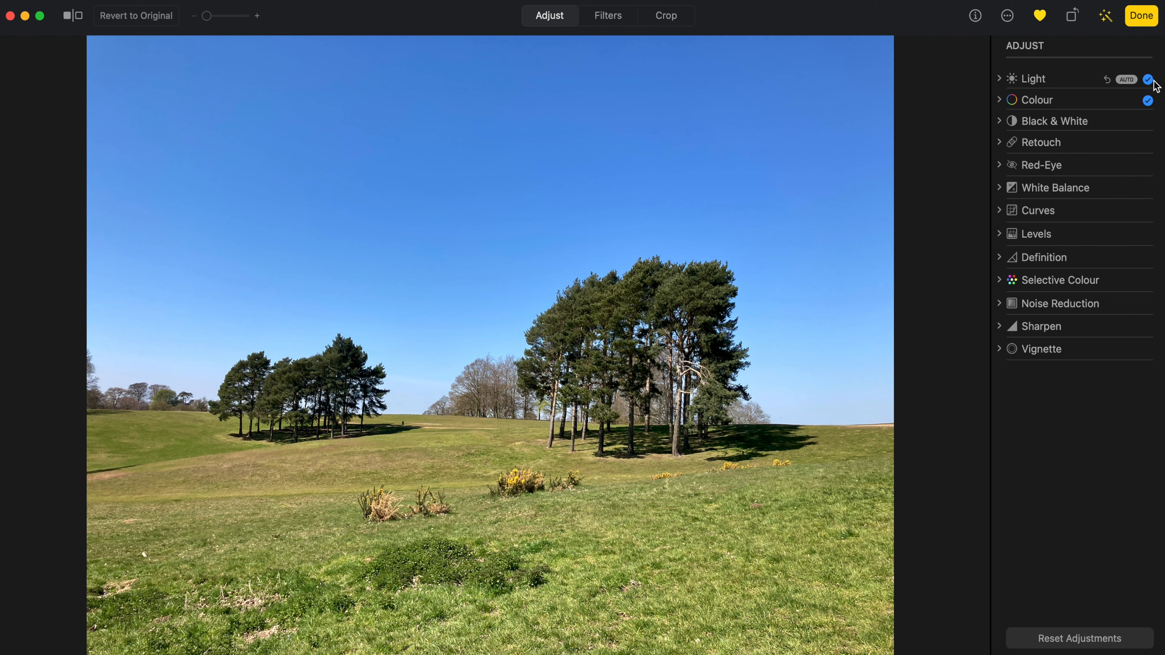
{"action": "mouse_move", "coordinate": [1150, 82]}
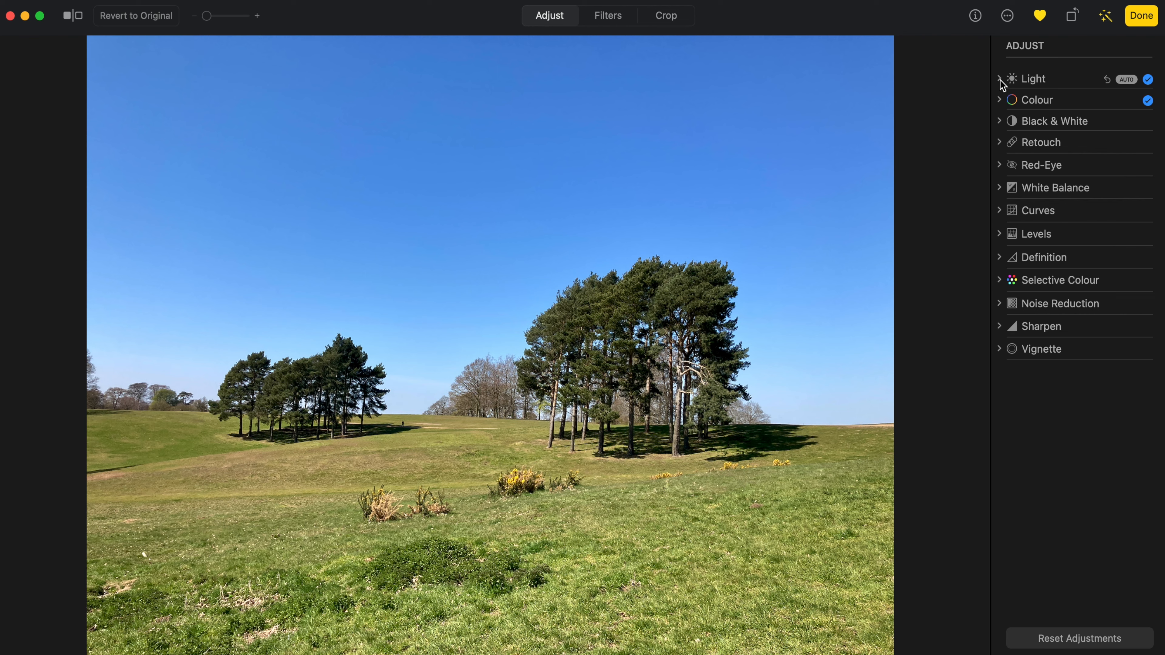
{"action": "left_click", "coordinate": [1000, 79]}
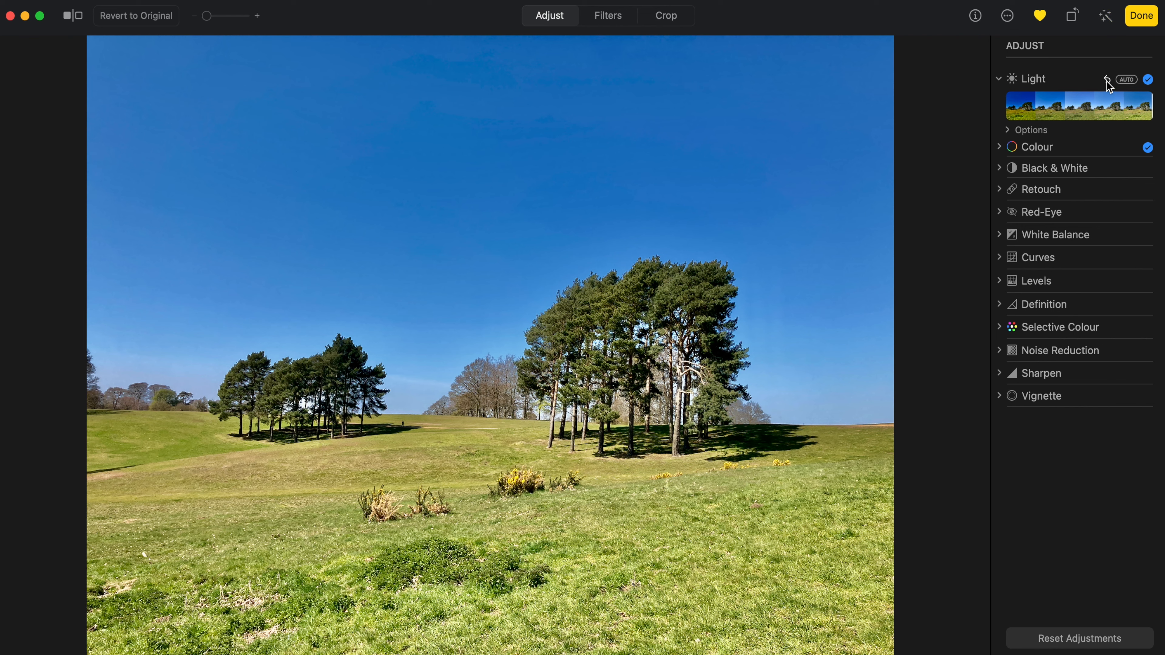
{"action": "left_click", "coordinate": [1149, 79]}
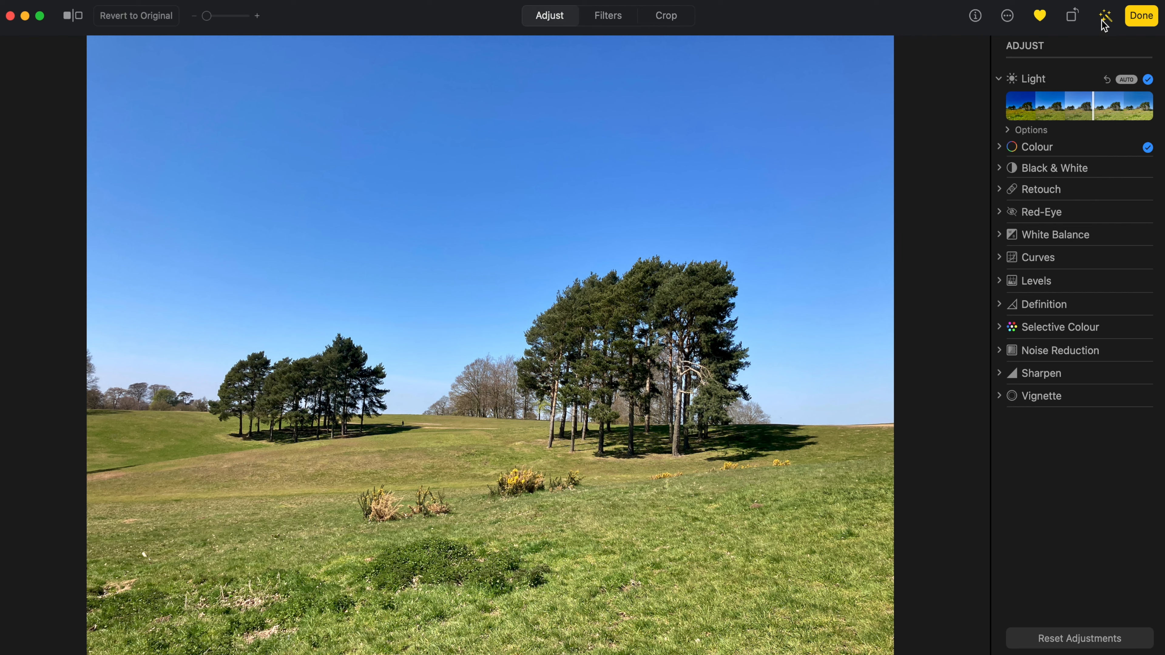
{"action": "mouse_move", "coordinate": [1042, 137]}
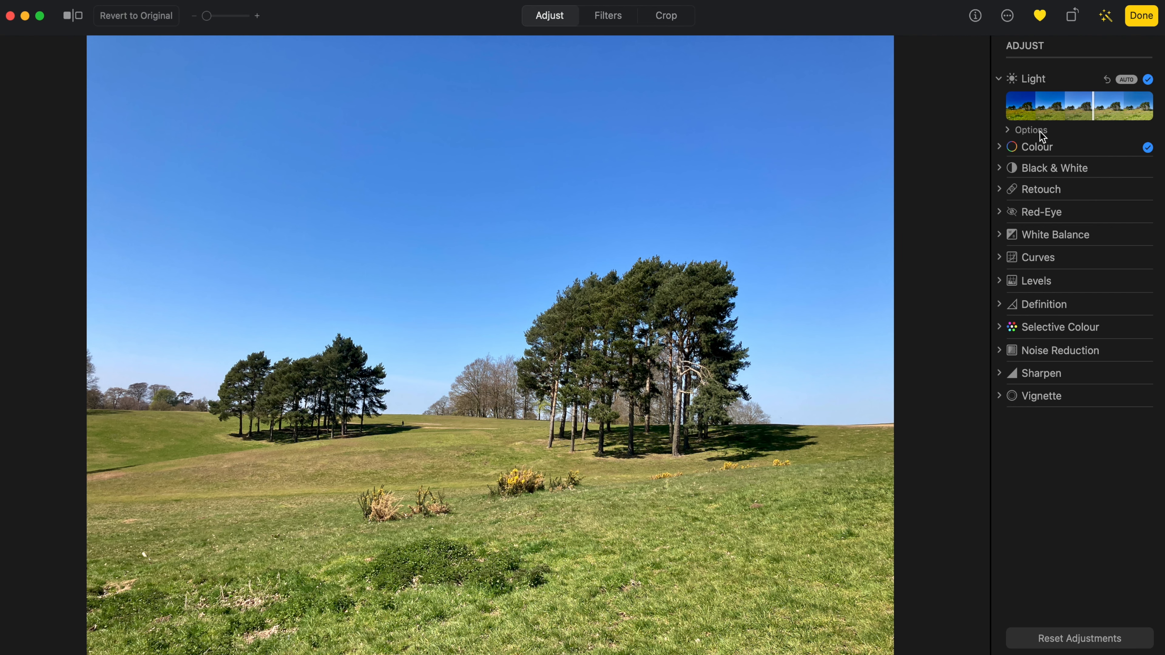
{"action": "mouse_move", "coordinate": [1042, 138]}
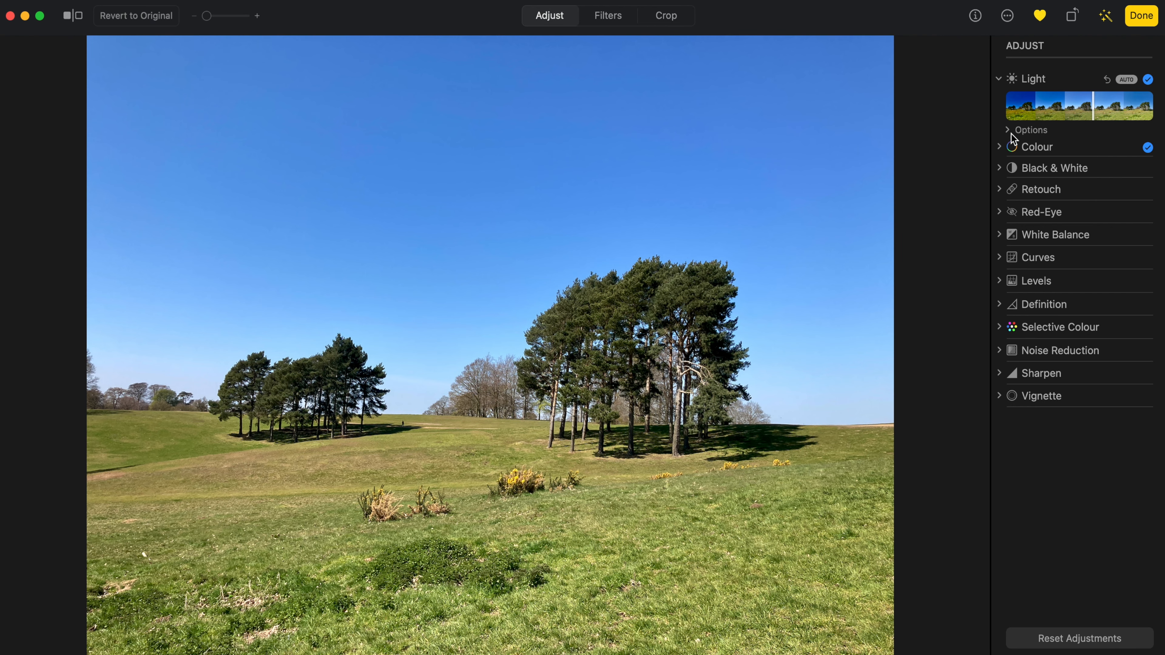
Preview Brilliance at its extremes and settle it back at 0.20
{"action": "left_click", "coordinate": [1032, 130]}
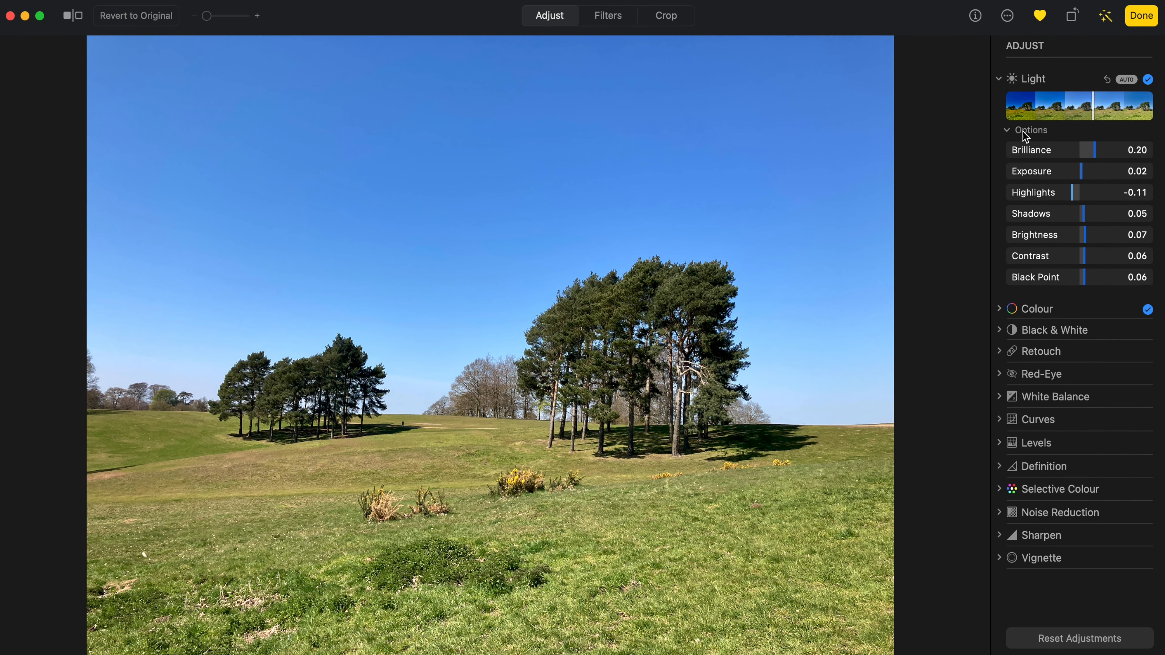
{"action": "mouse_move", "coordinate": [1076, 138]}
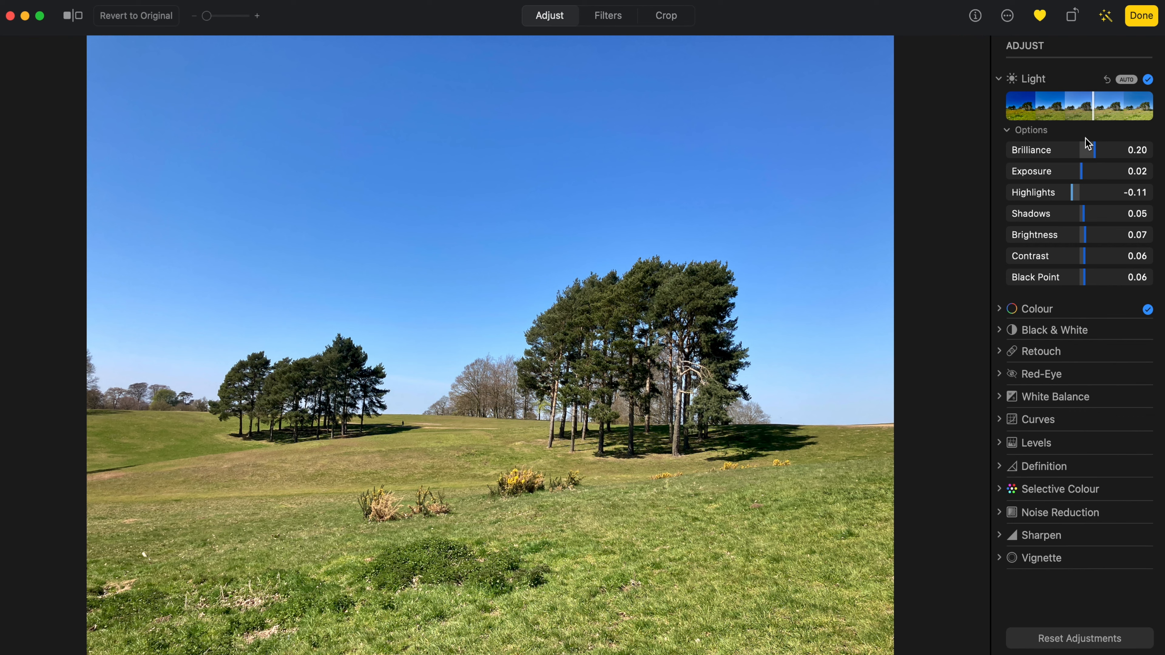
{"action": "mouse_move", "coordinate": [1108, 95]}
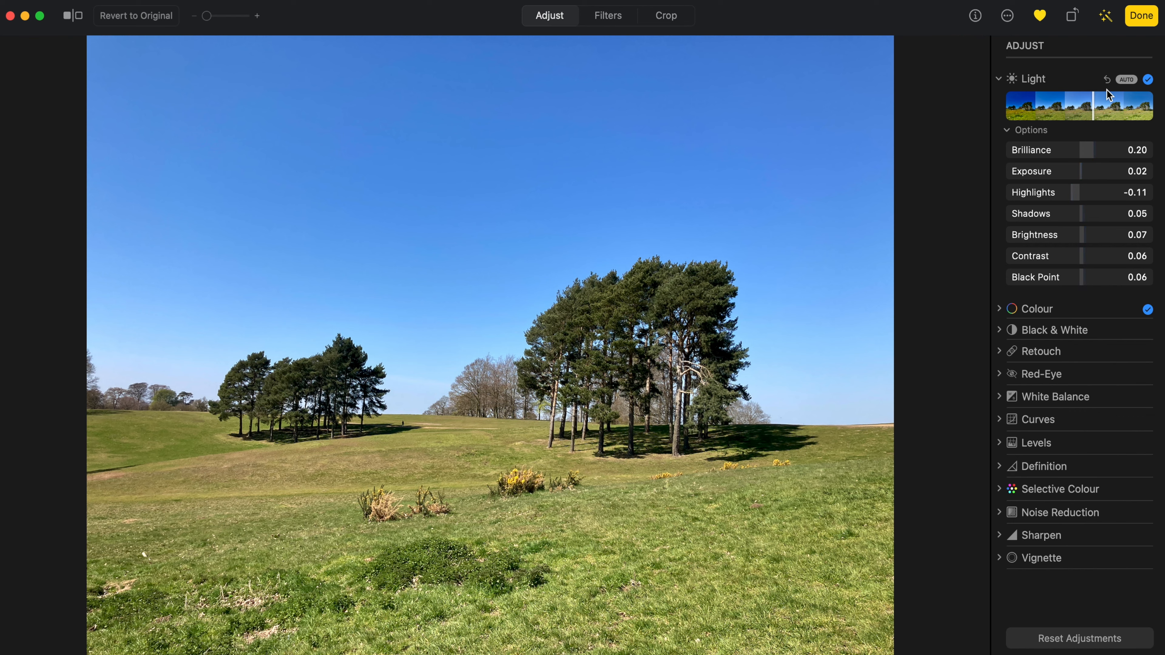
{"action": "left_click_drag", "start_coordinate": [1107, 149], "coordinate": [1085, 150]}
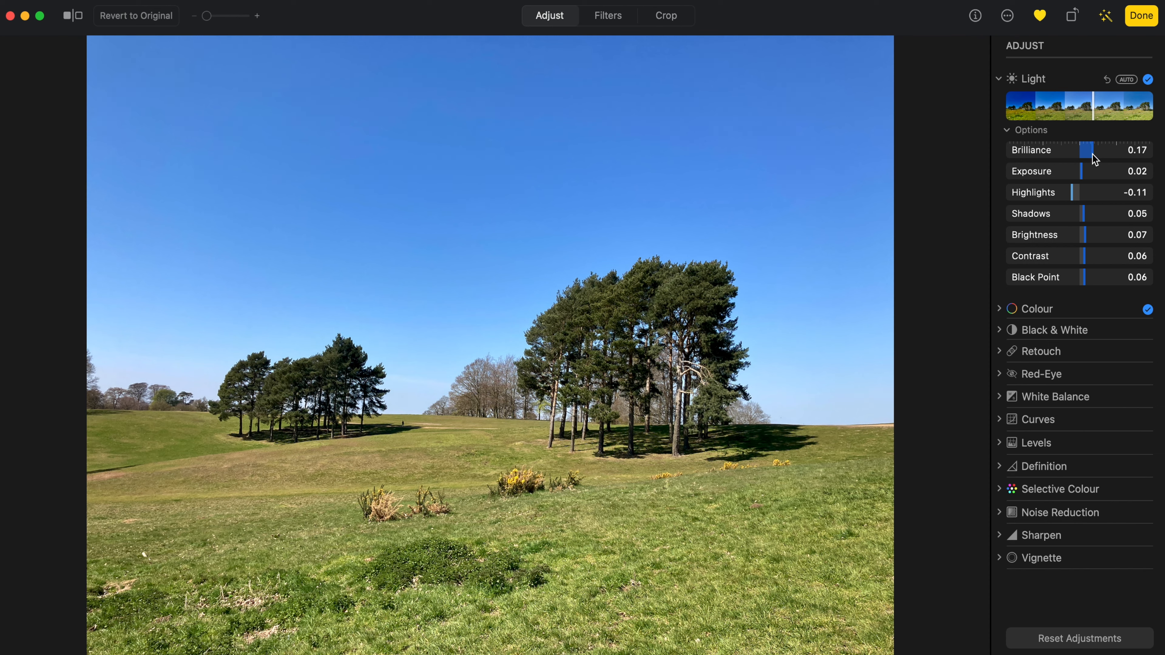
{"action": "left_click_drag", "start_coordinate": [1092, 149], "coordinate": [1152, 150]}
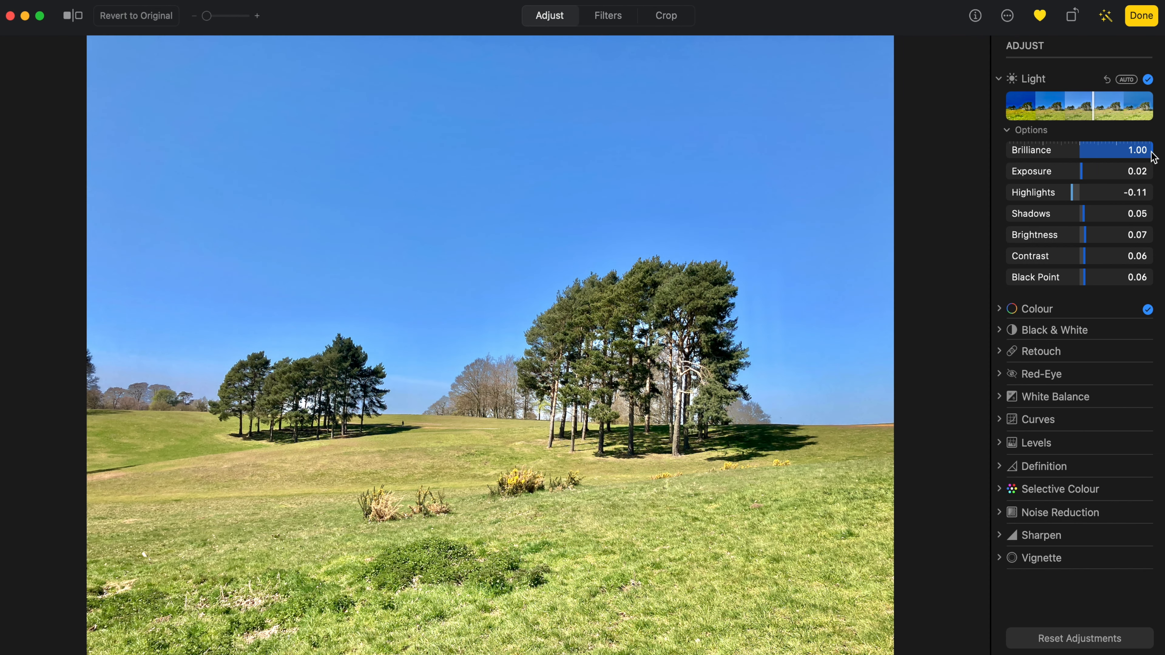
{"action": "left_click_drag", "start_coordinate": [1151, 150], "coordinate": [1086, 149]}
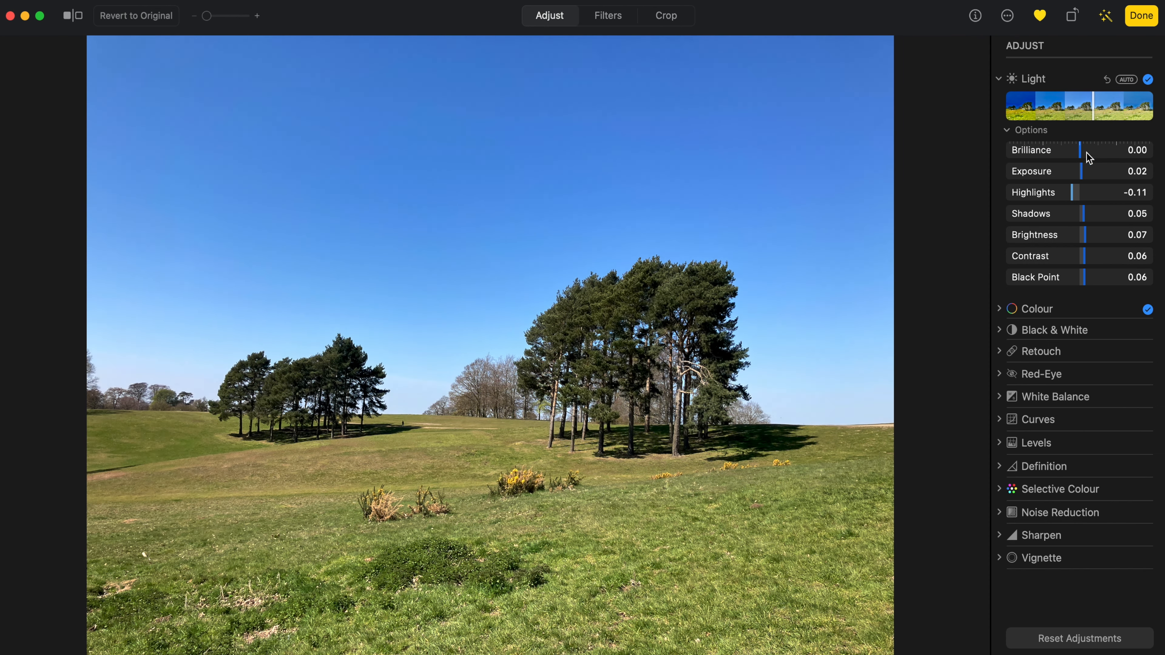
{"action": "left_click_drag", "start_coordinate": [1087, 149], "coordinate": [1152, 149]}
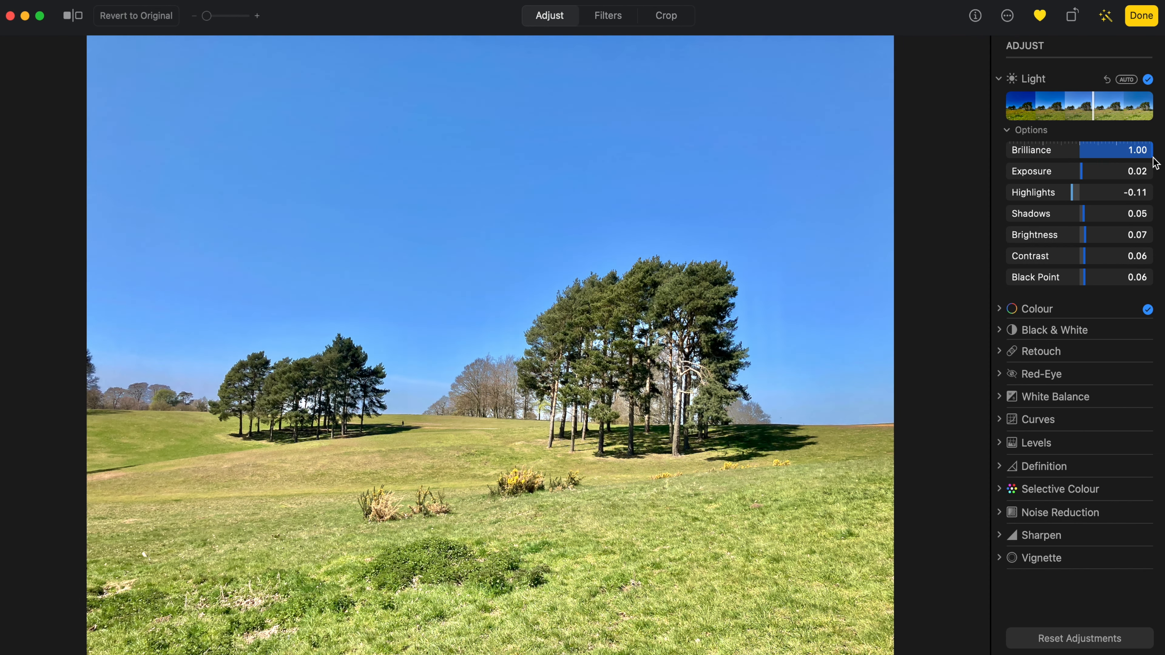
{"action": "left_click_drag", "start_coordinate": [1151, 149], "coordinate": [1092, 149]}
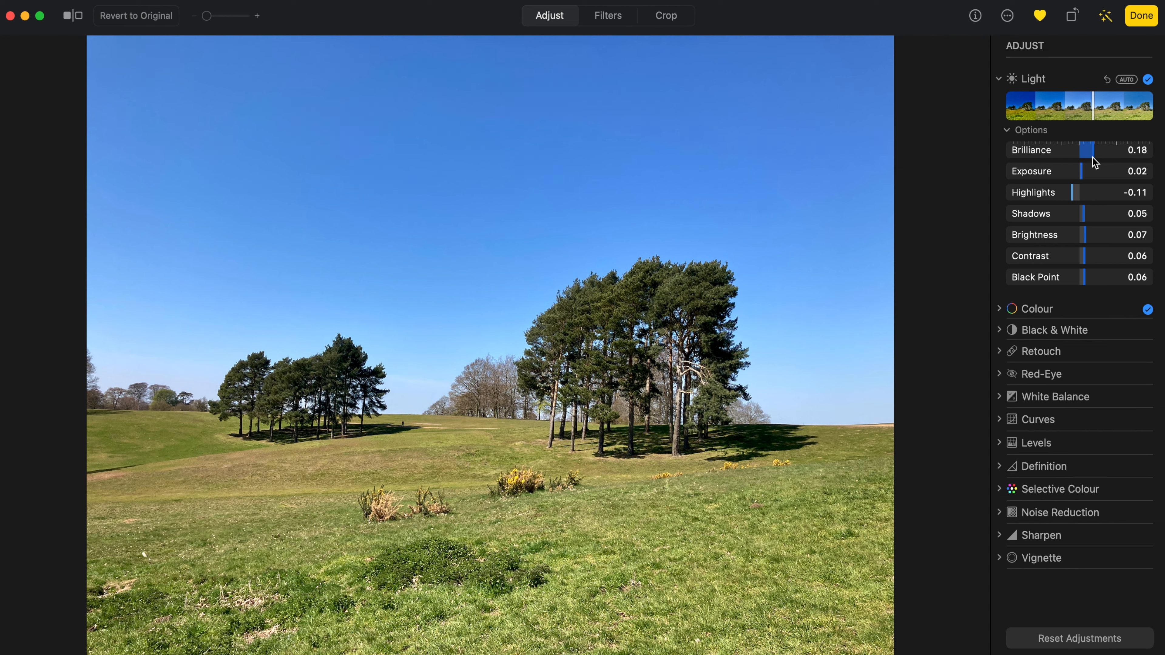
{"action": "left_click_drag", "start_coordinate": [1090, 149], "coordinate": [1095, 149]}
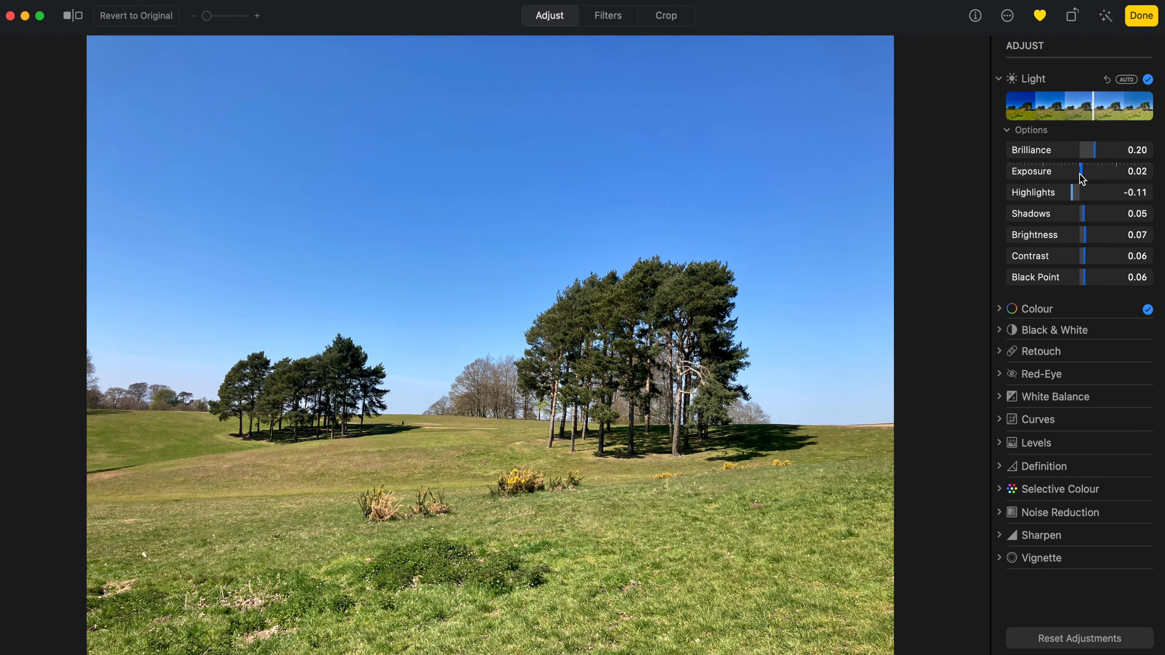
Set Exposure 0.00, Highlights -0.12, Shadows 0.21 and Brightness 0.10
{"action": "left_click_drag", "start_coordinate": [1098, 171], "coordinate": [1048, 171]}
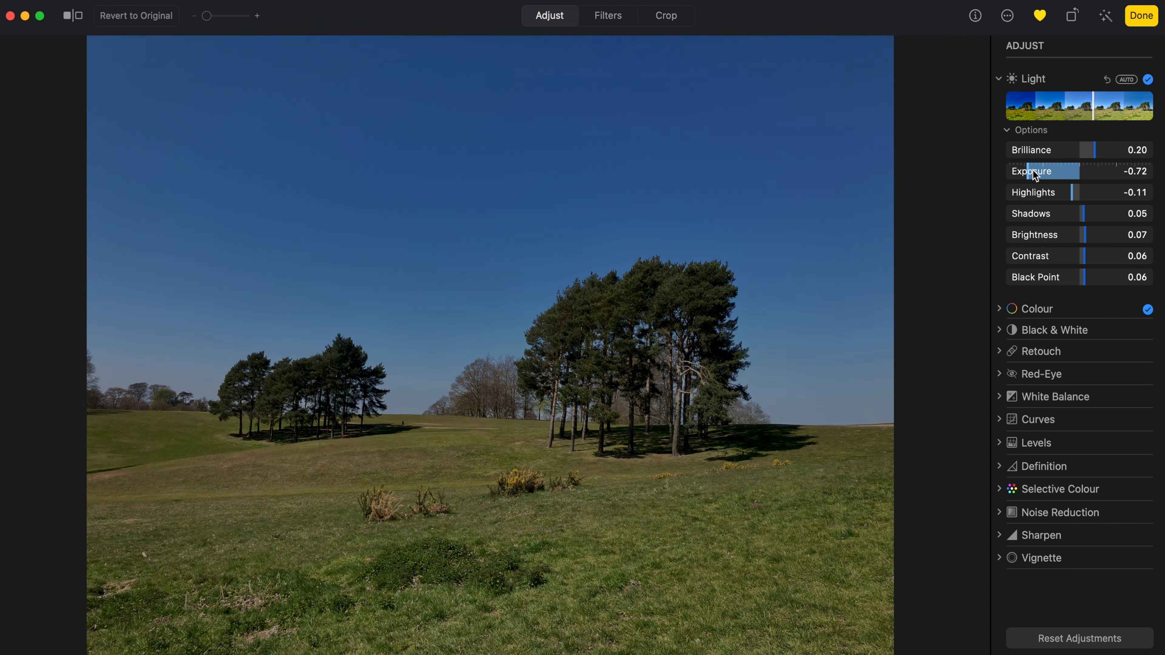
{"action": "left_click_drag", "start_coordinate": [1052, 171], "coordinate": [1095, 171]}
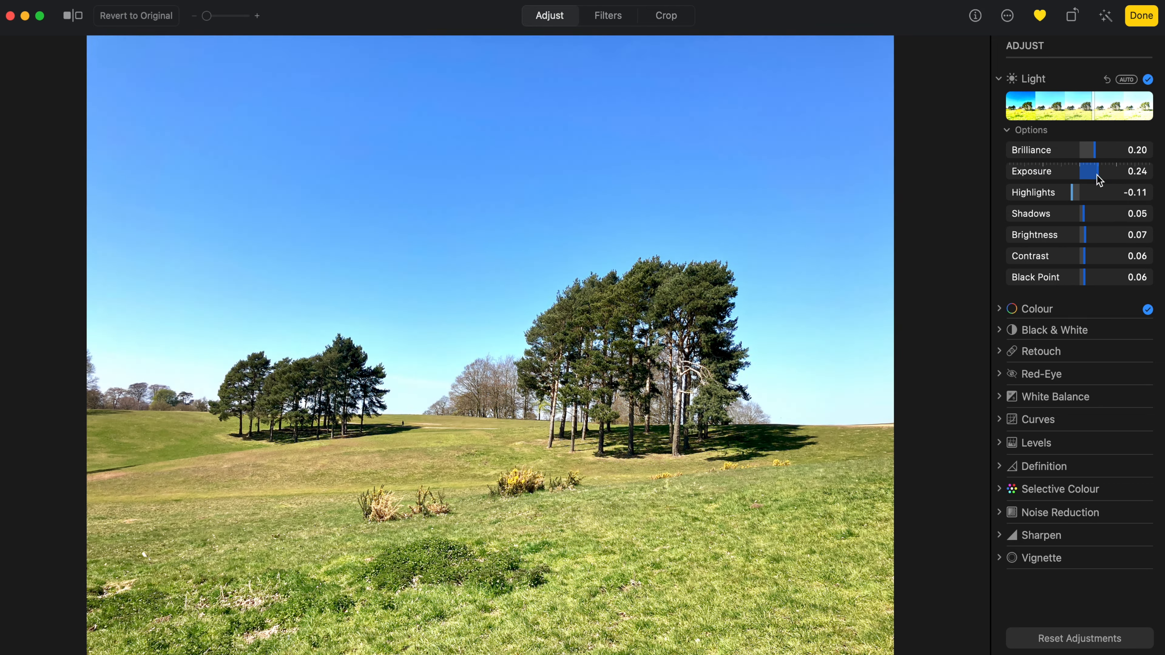
{"action": "left_click_drag", "start_coordinate": [1117, 176], "coordinate": [1087, 176]}
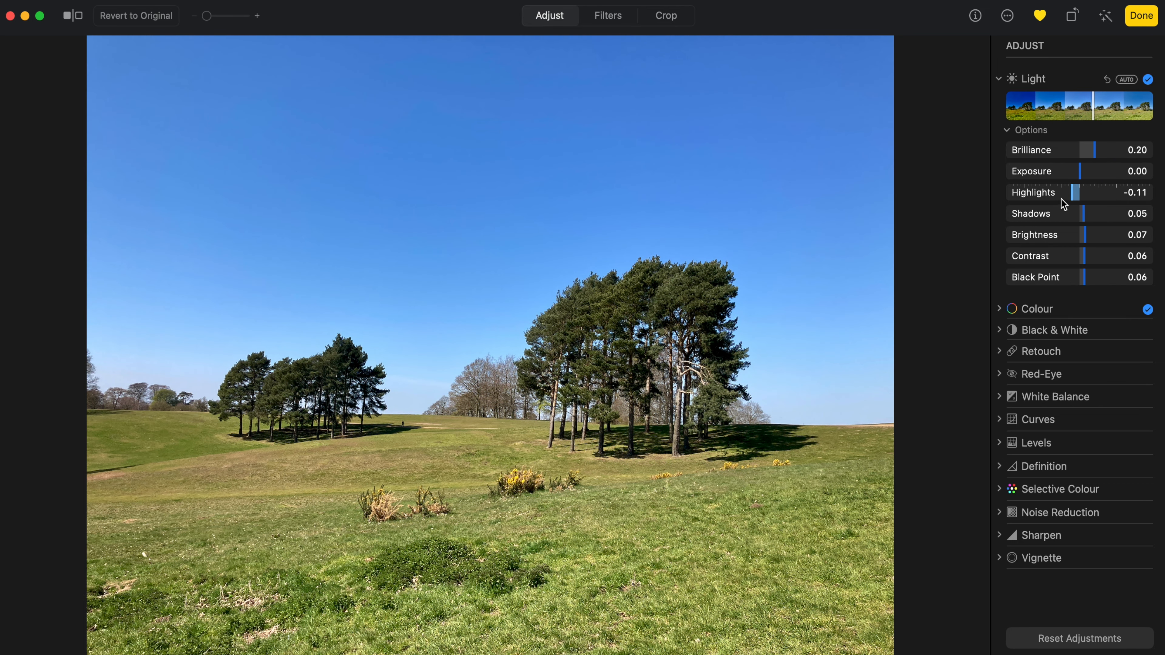
{"action": "left_click_drag", "start_coordinate": [1093, 192], "coordinate": [1040, 192]}
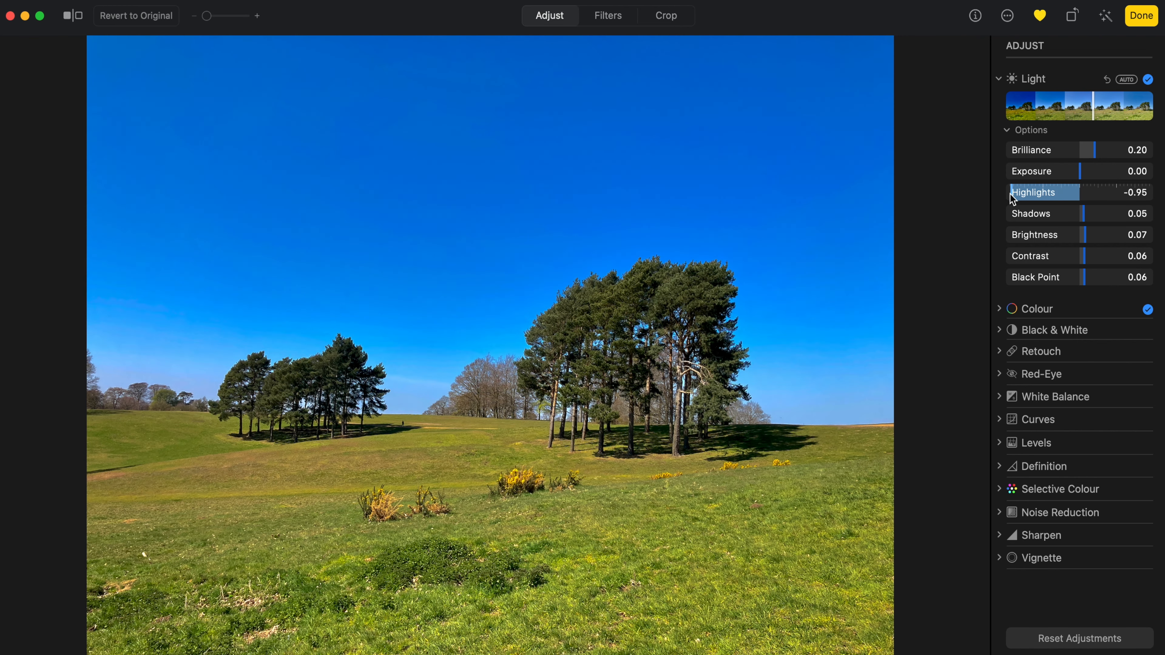
{"action": "left_click_drag", "start_coordinate": [1013, 192], "coordinate": [1006, 193]}
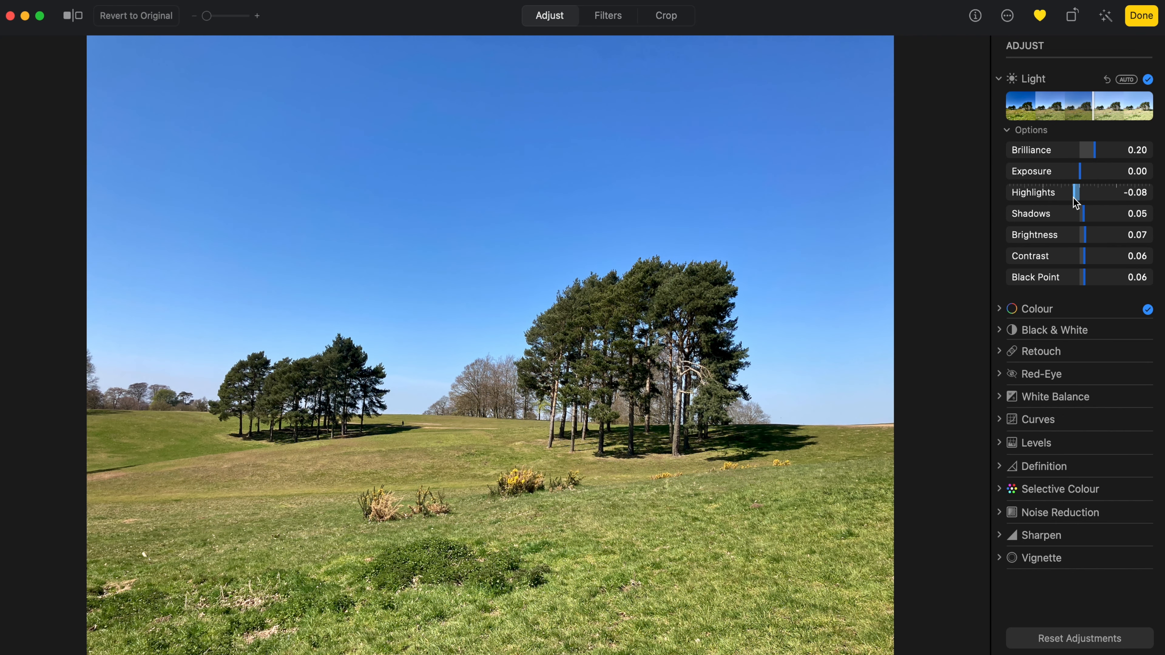
{"action": "left_click_drag", "start_coordinate": [1079, 192], "coordinate": [1073, 192]}
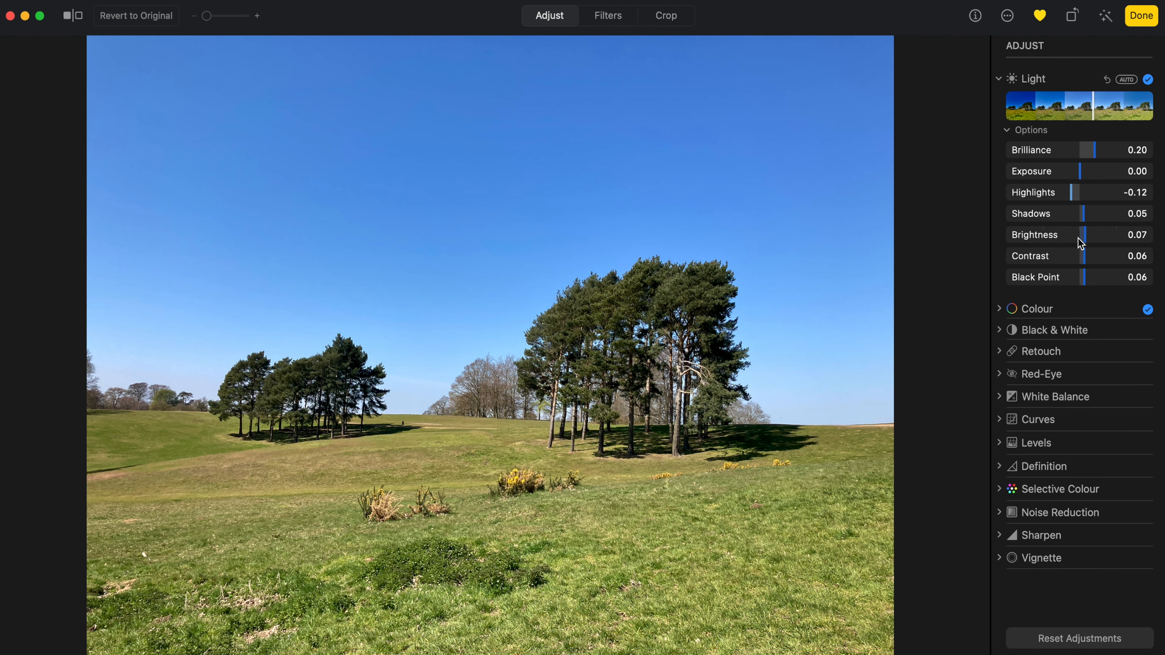
{"action": "left_click_drag", "start_coordinate": [1075, 213], "coordinate": [1096, 213]}
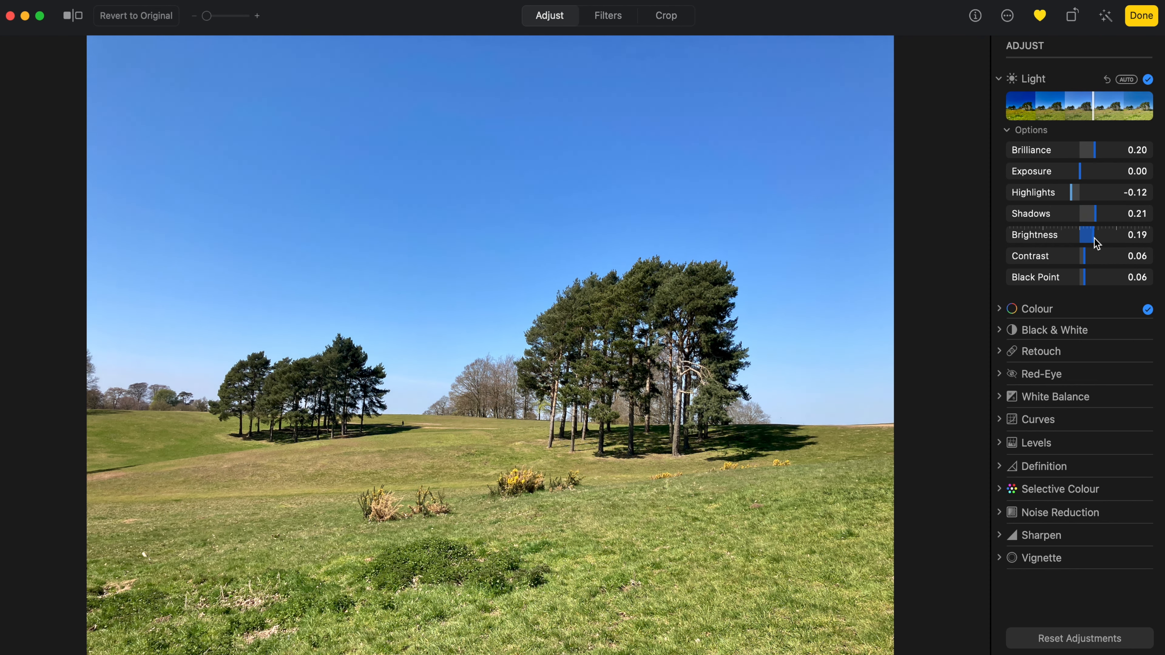
{"action": "left_click_drag", "start_coordinate": [1093, 243], "coordinate": [1103, 243]}
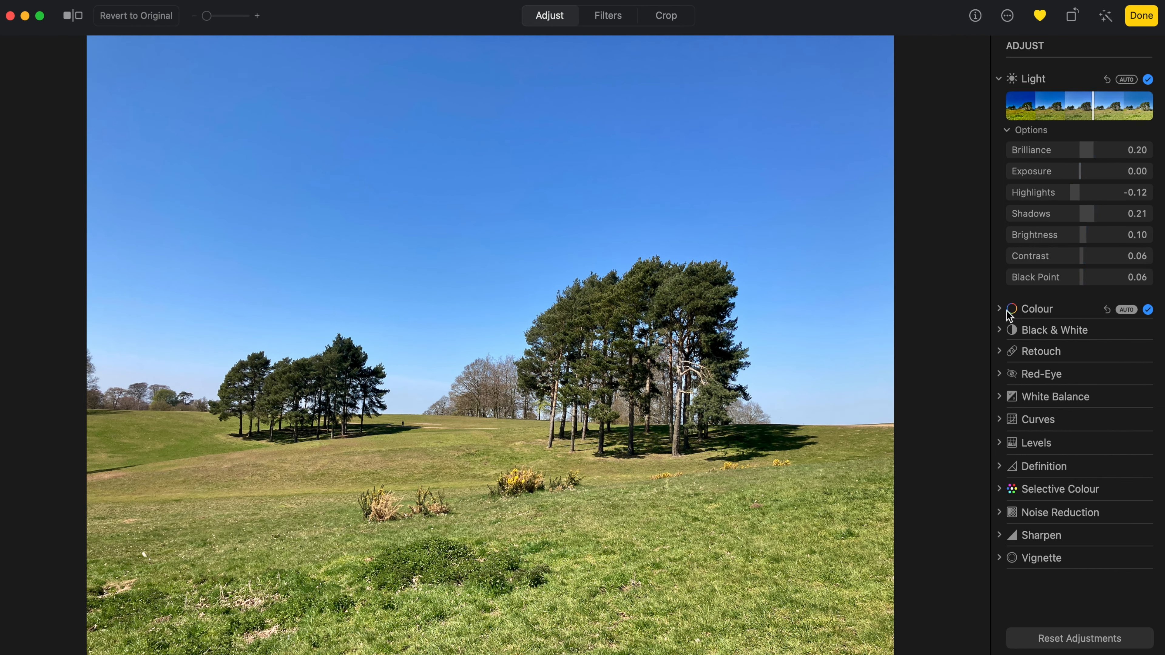
Set Colour to Saturation 0.02, Vibrance 0.25 and Cast about 0.01 after previewing extremes
{"action": "left_click", "coordinate": [1035, 309]}
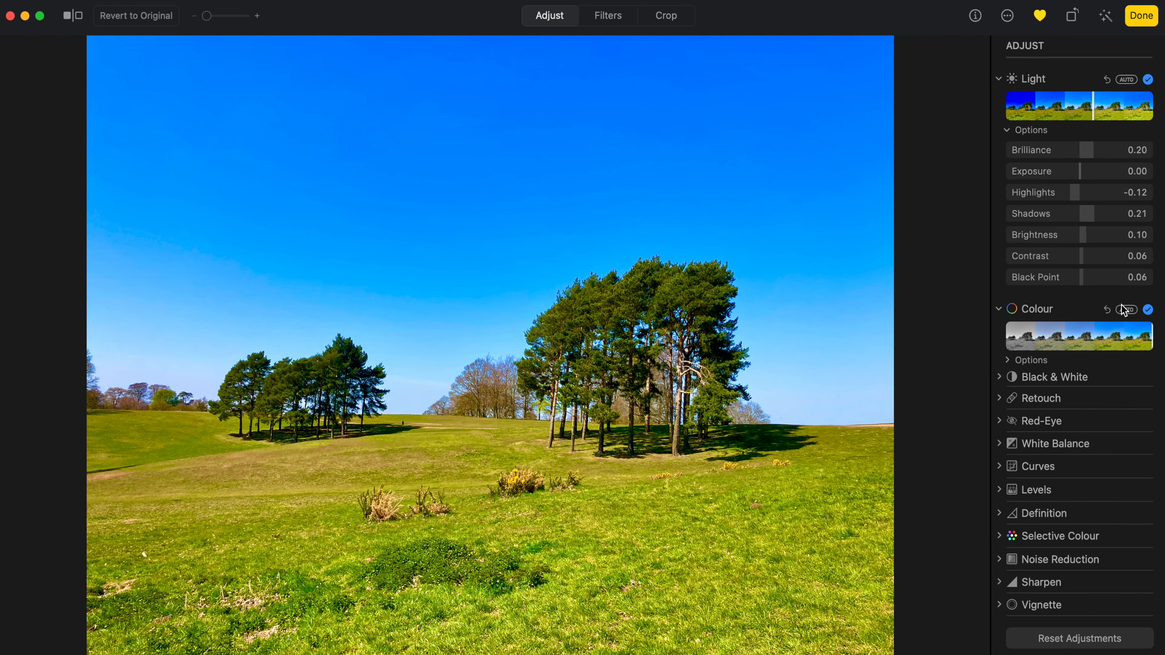
{"action": "left_click", "coordinate": [1031, 360]}
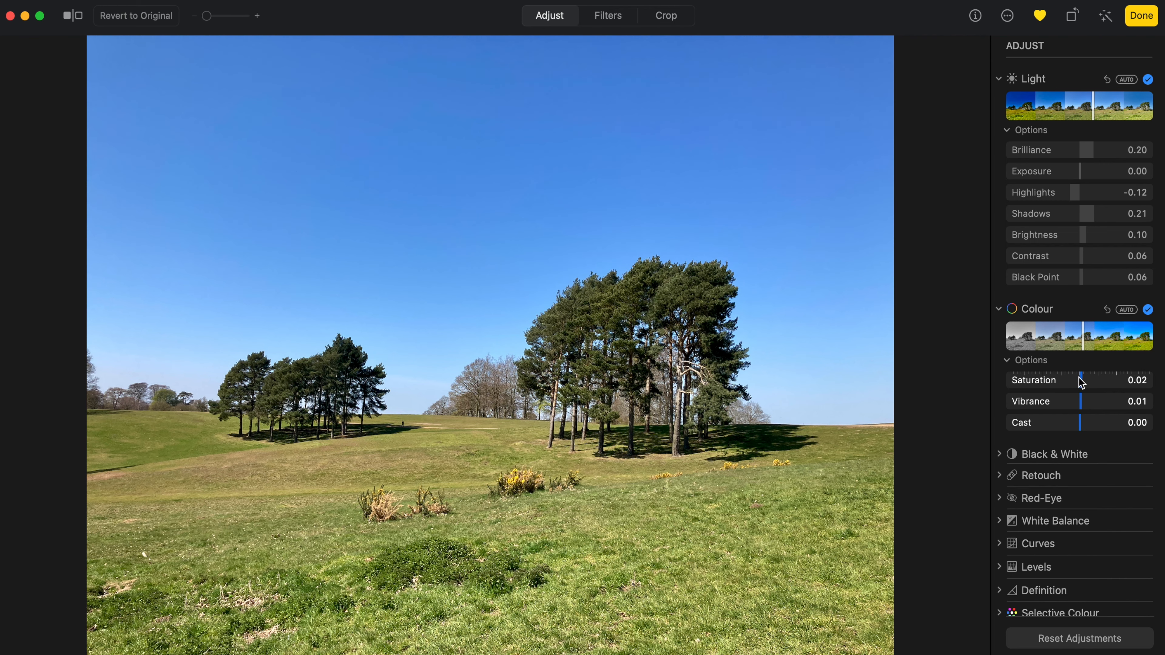
{"action": "left_click_drag", "start_coordinate": [1092, 381], "coordinate": [1144, 381]}
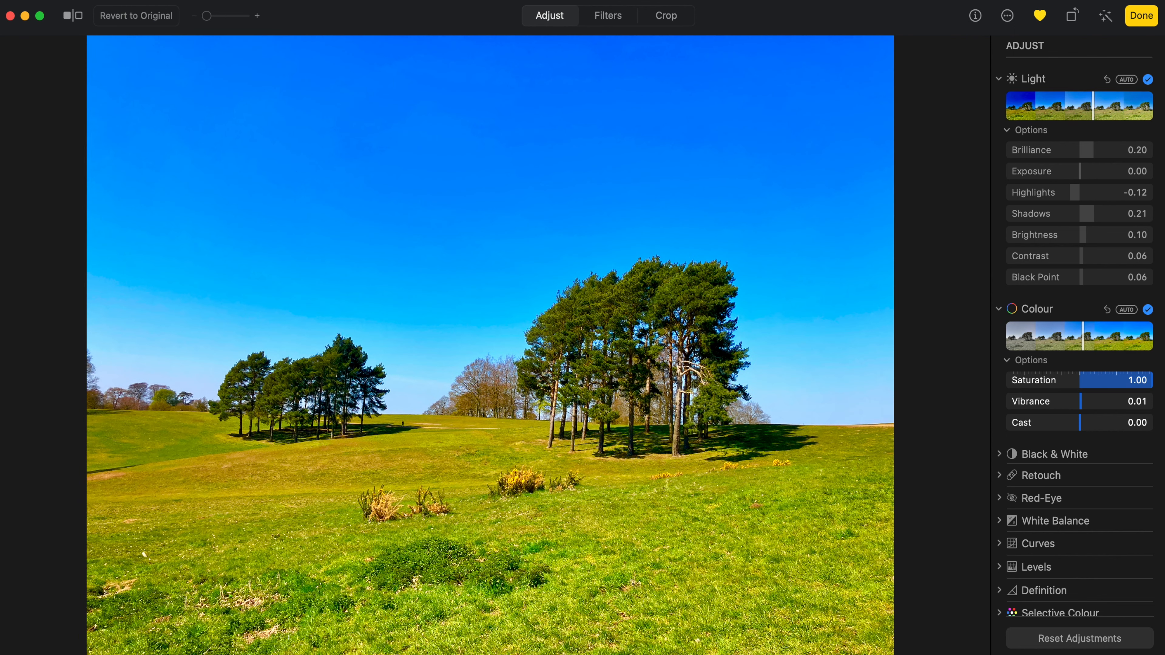
{"action": "left_click_drag", "start_coordinate": [1139, 380], "coordinate": [1085, 380]}
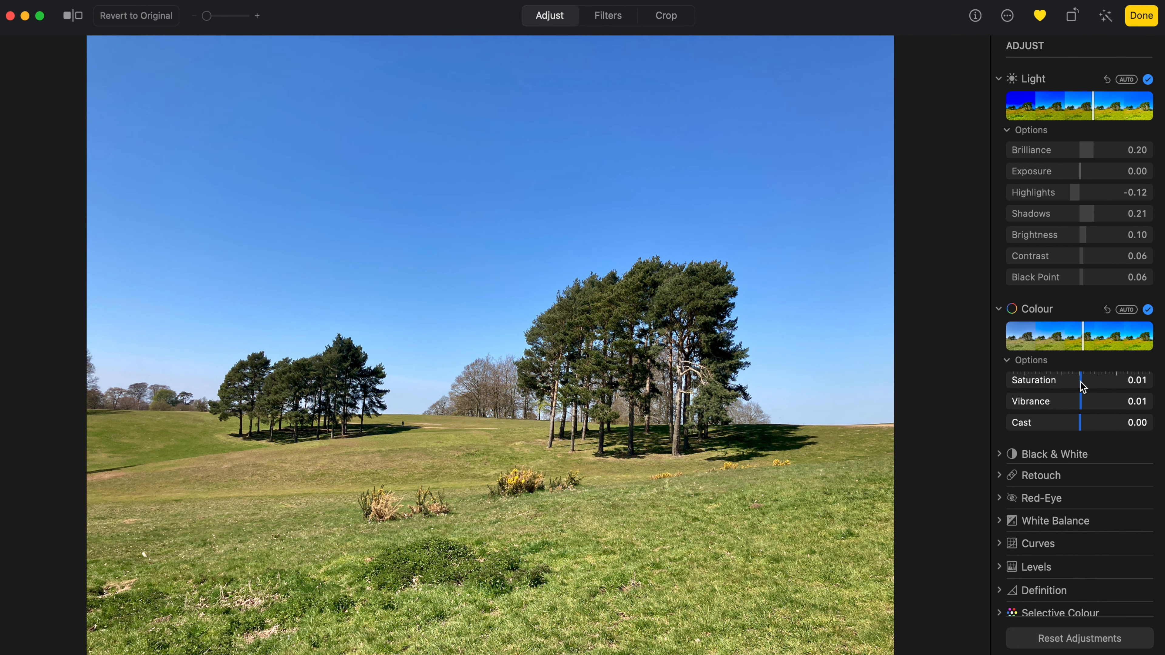
{"action": "left_click_drag", "start_coordinate": [1085, 401], "coordinate": [1148, 401]}
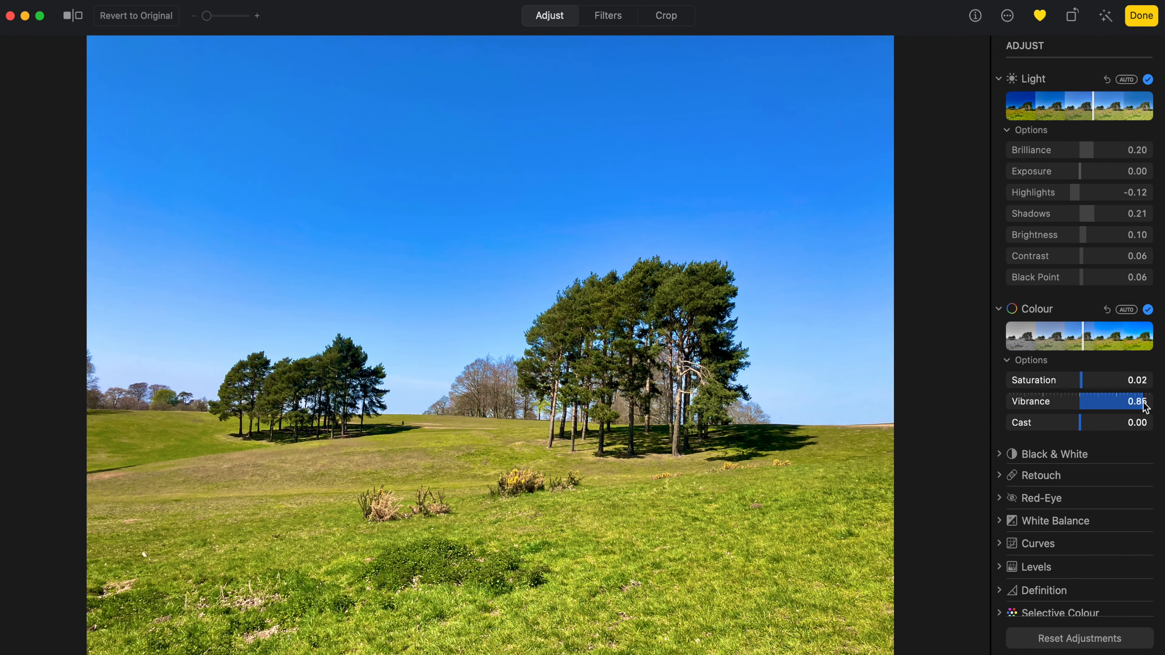
{"action": "left_click_drag", "start_coordinate": [1147, 401], "coordinate": [1064, 401]}
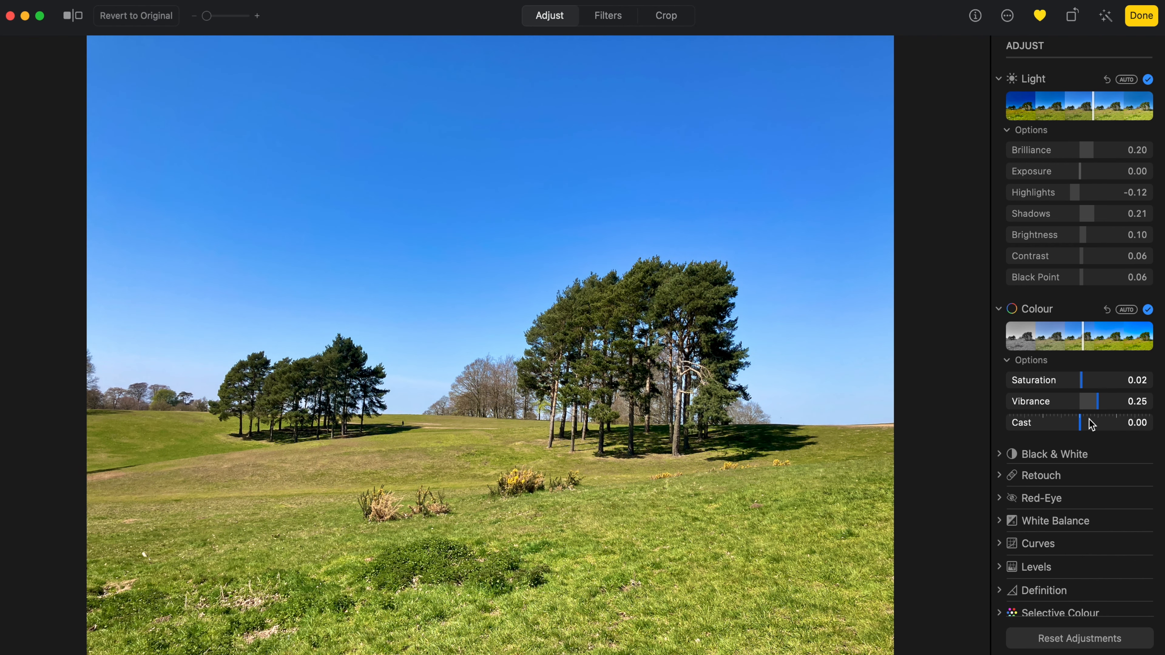
{"action": "mouse_move", "coordinate": [1091, 427]}
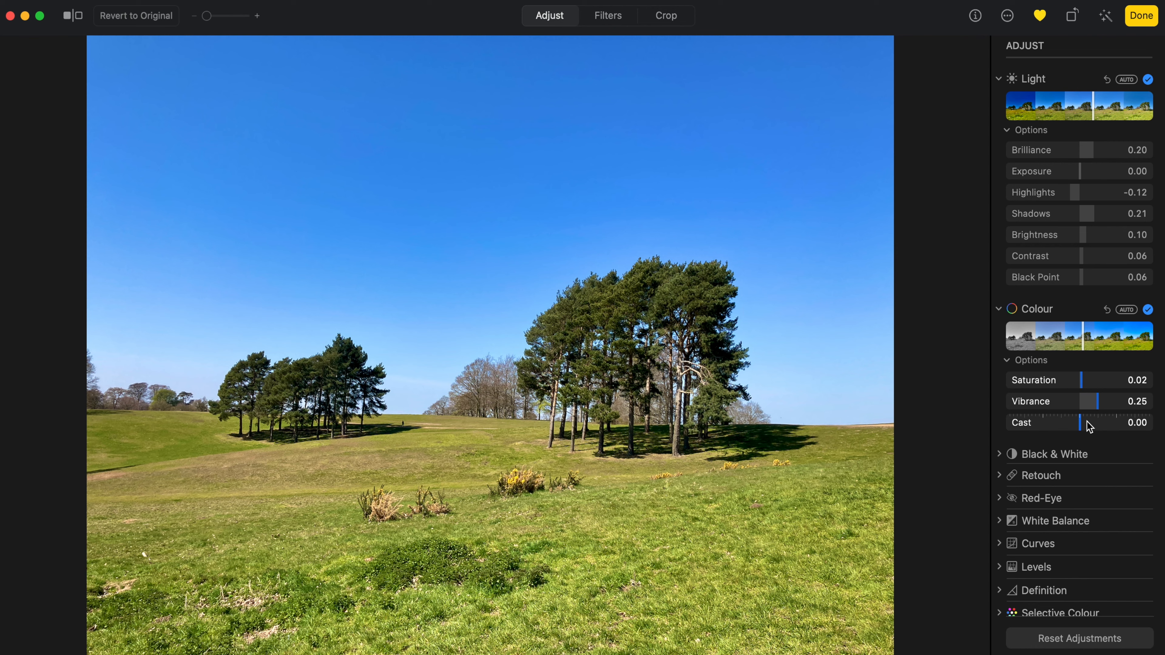
{"action": "left_click_drag", "start_coordinate": [1085, 422], "coordinate": [1011, 423]}
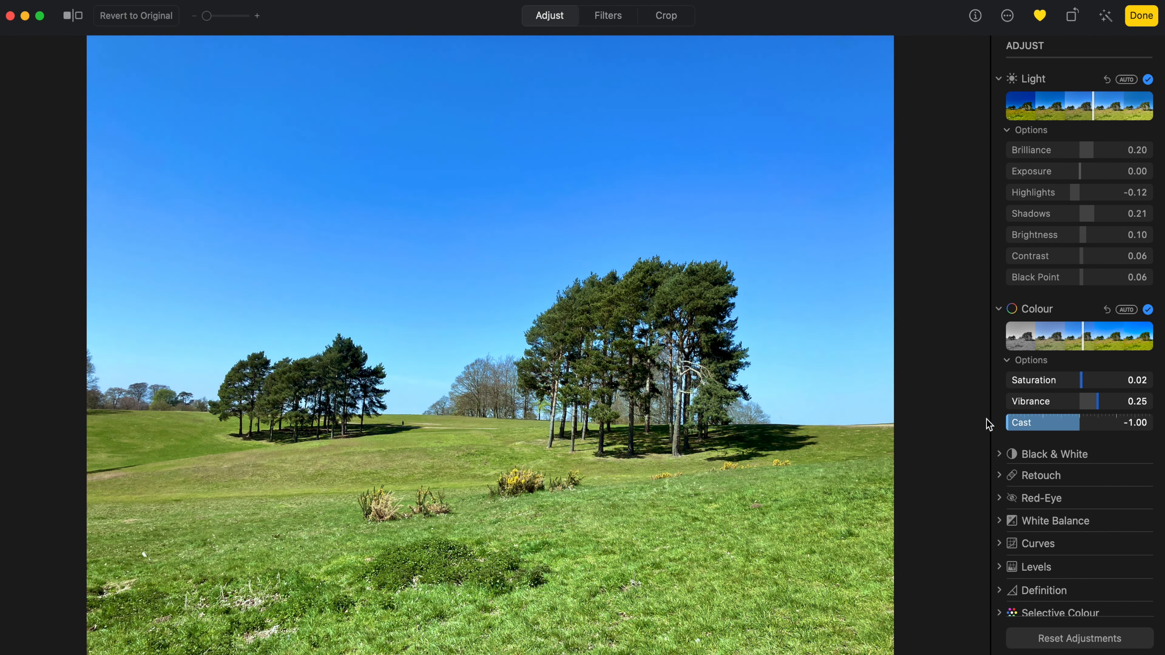
{"action": "left_click_drag", "start_coordinate": [1038, 423], "coordinate": [1082, 423]}
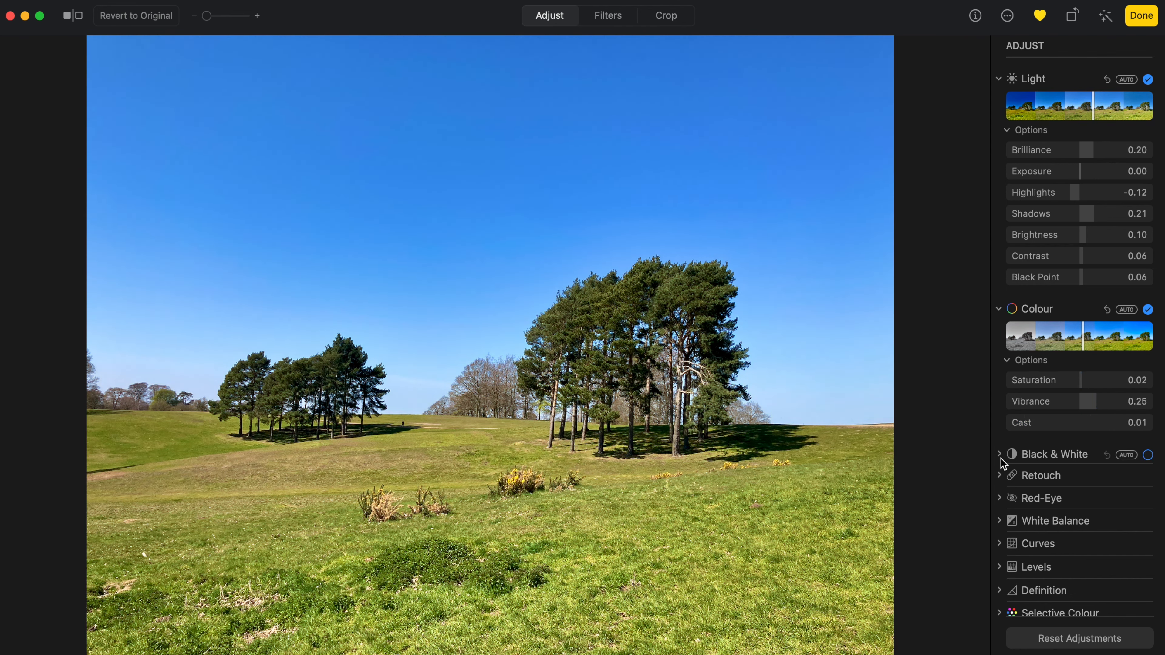
{"action": "mouse_move", "coordinate": [1002, 460]}
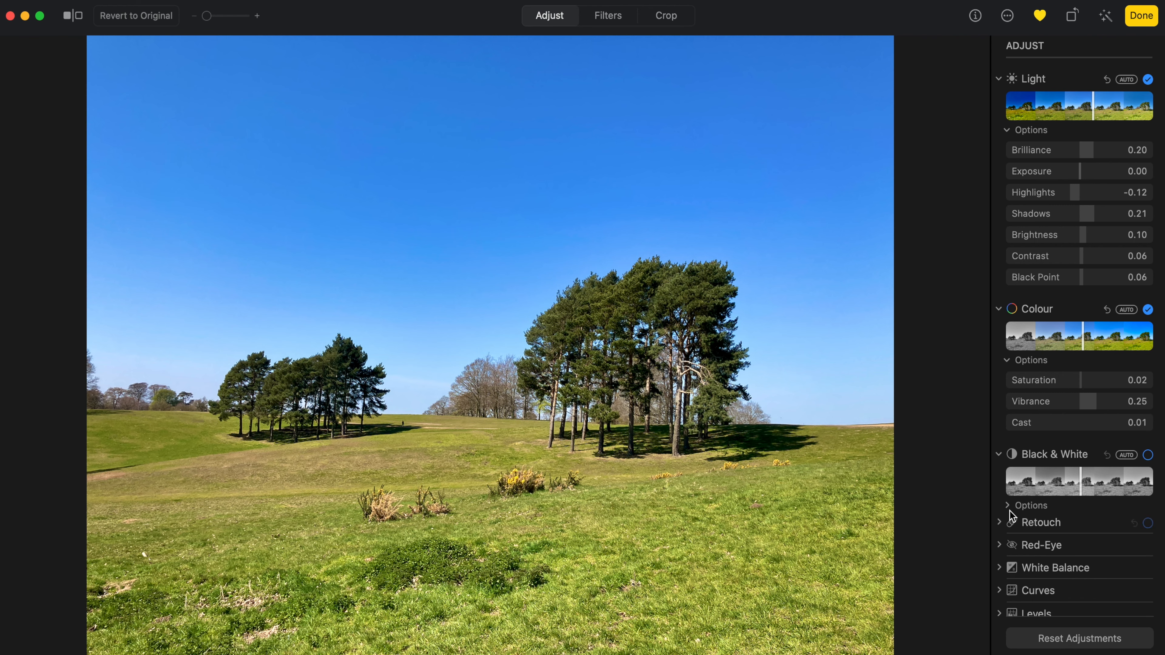
Try Black & White with heavy grain, then remove the effect to restore full colour
{"action": "left_click", "coordinate": [1030, 506]}
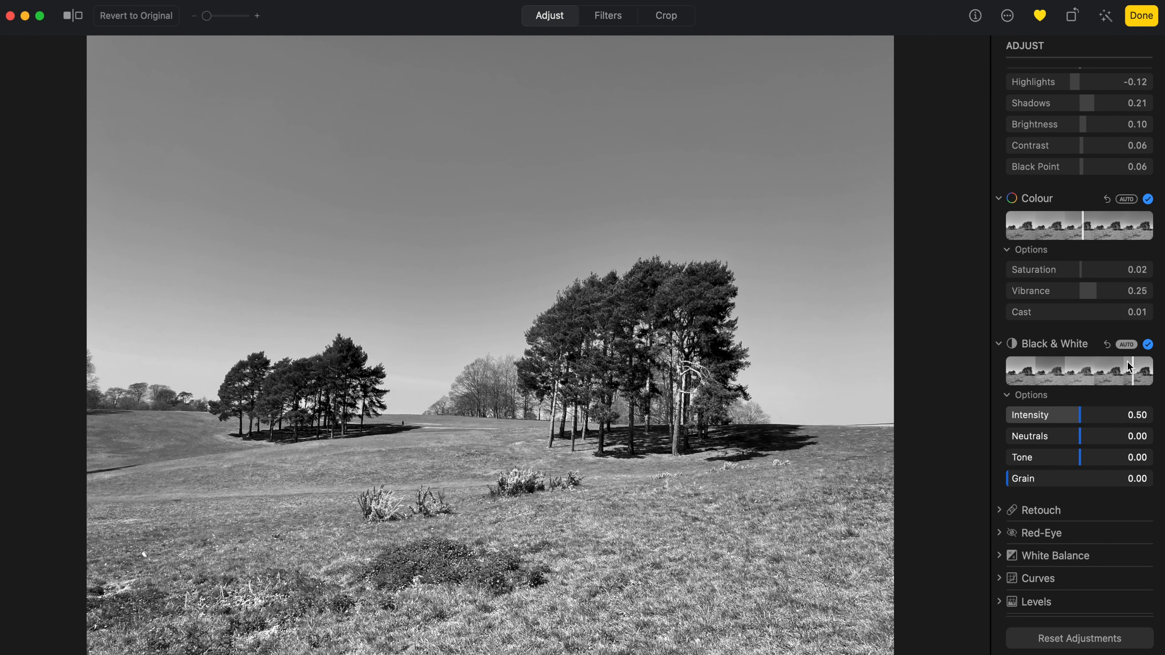
{"action": "mouse_move", "coordinate": [1110, 353]}
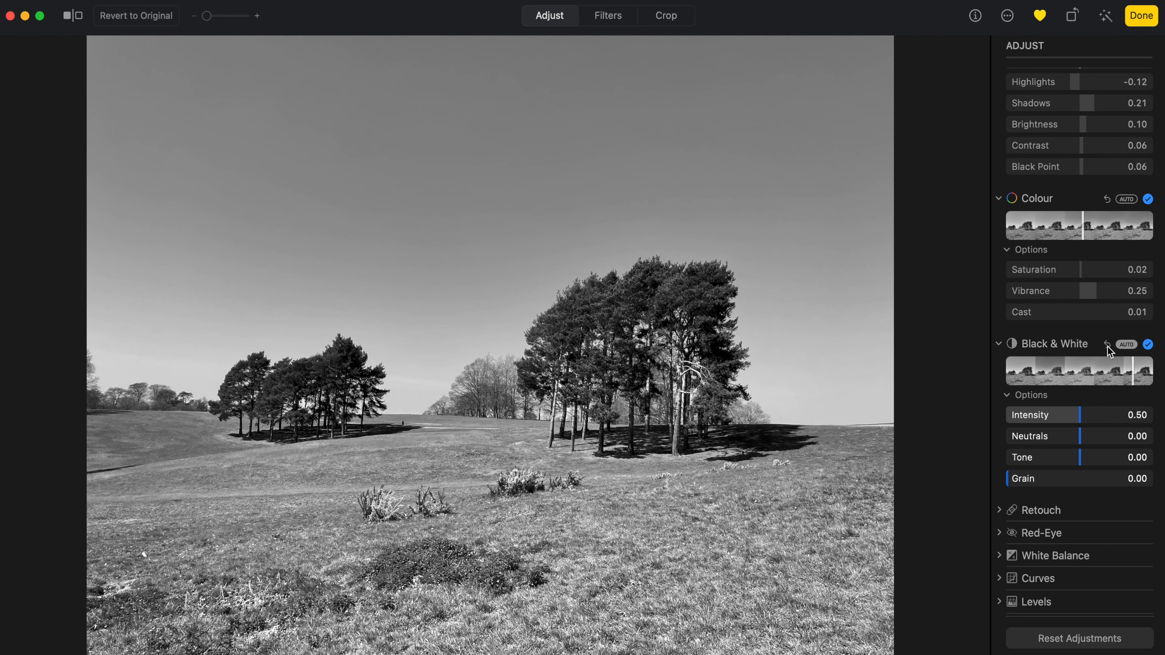
{"action": "left_click", "coordinate": [1147, 344]}
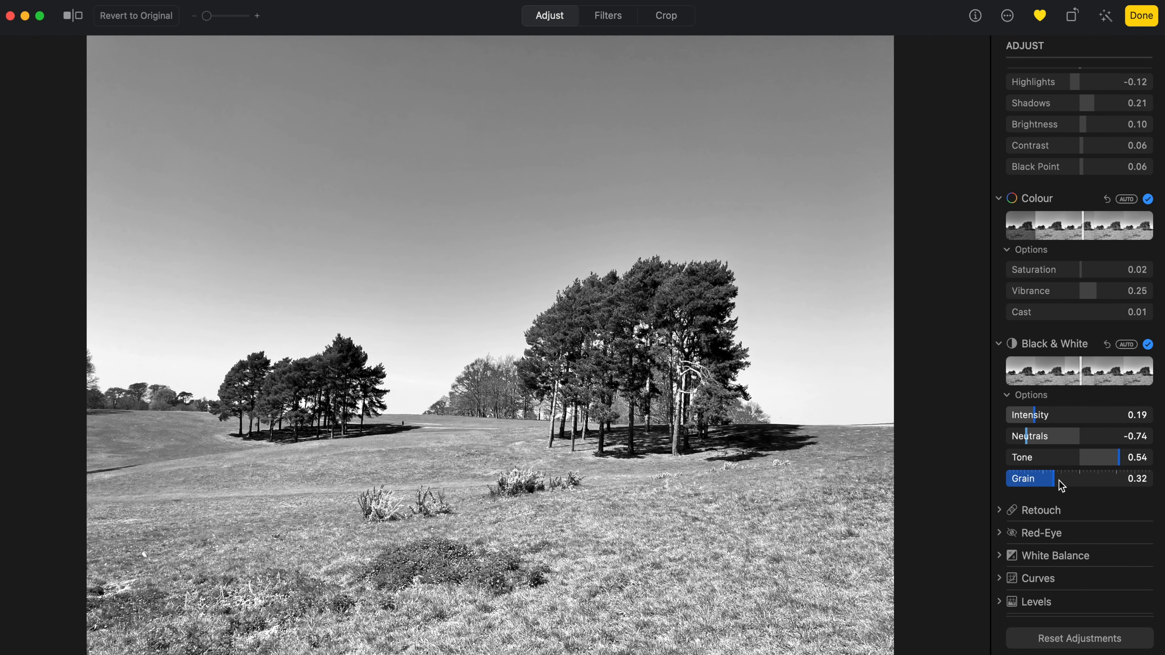
{"action": "left_click_drag", "start_coordinate": [1055, 479], "coordinate": [1106, 479]}
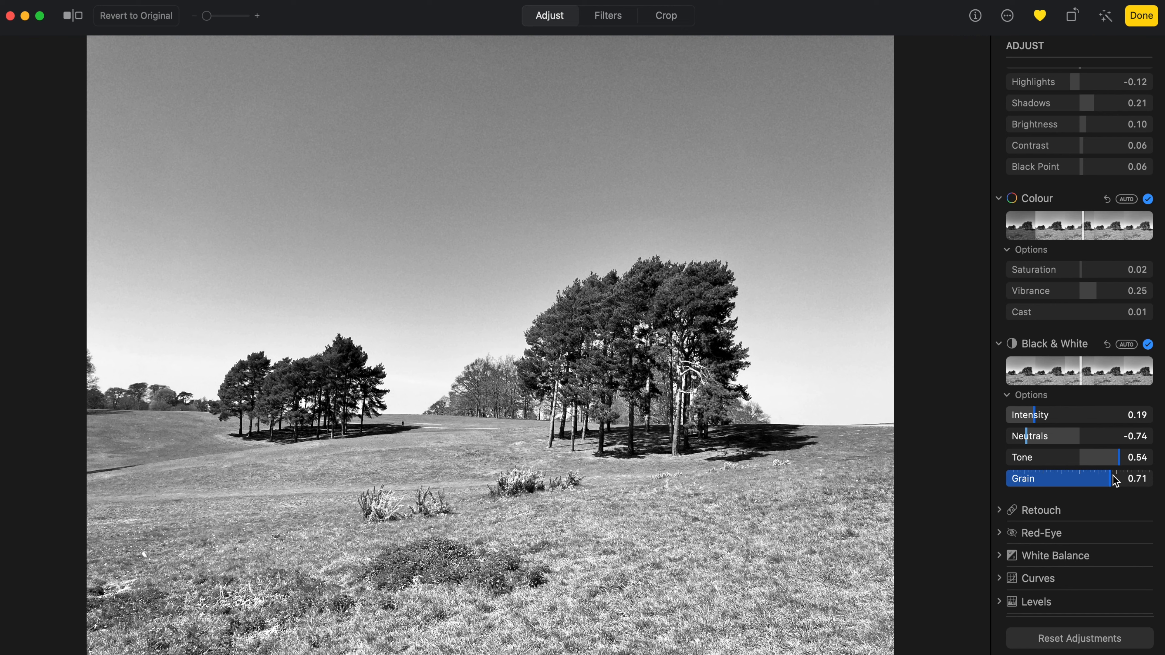
{"action": "left_click_drag", "start_coordinate": [1112, 478], "coordinate": [1052, 479]}
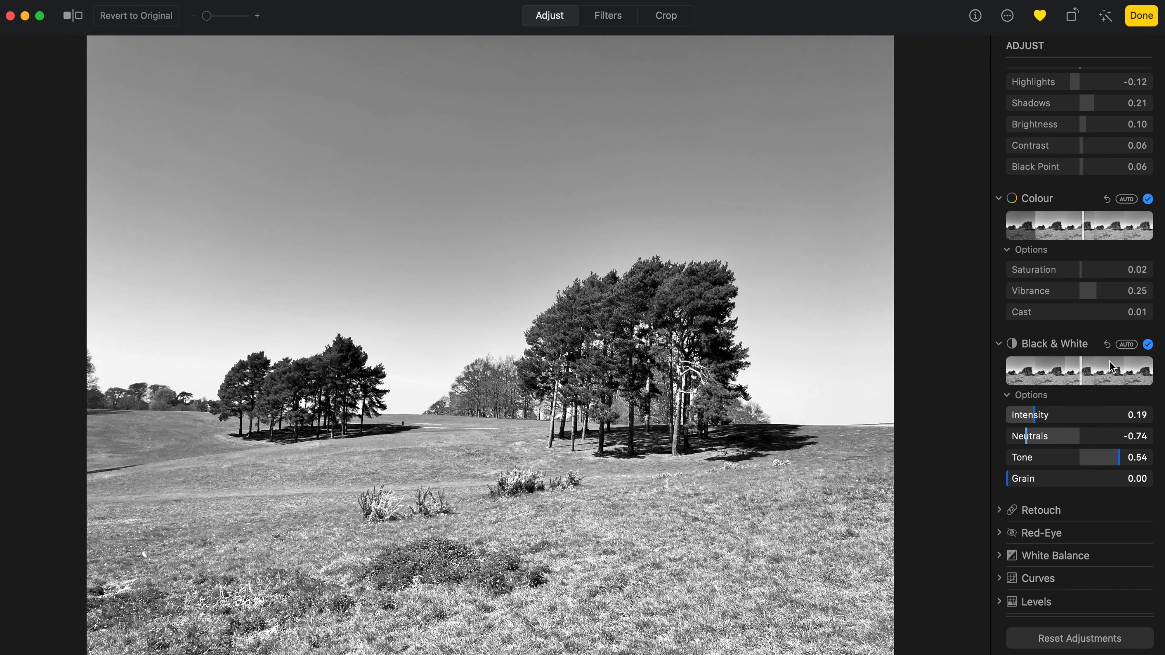
{"action": "mouse_move", "coordinate": [1113, 366]}
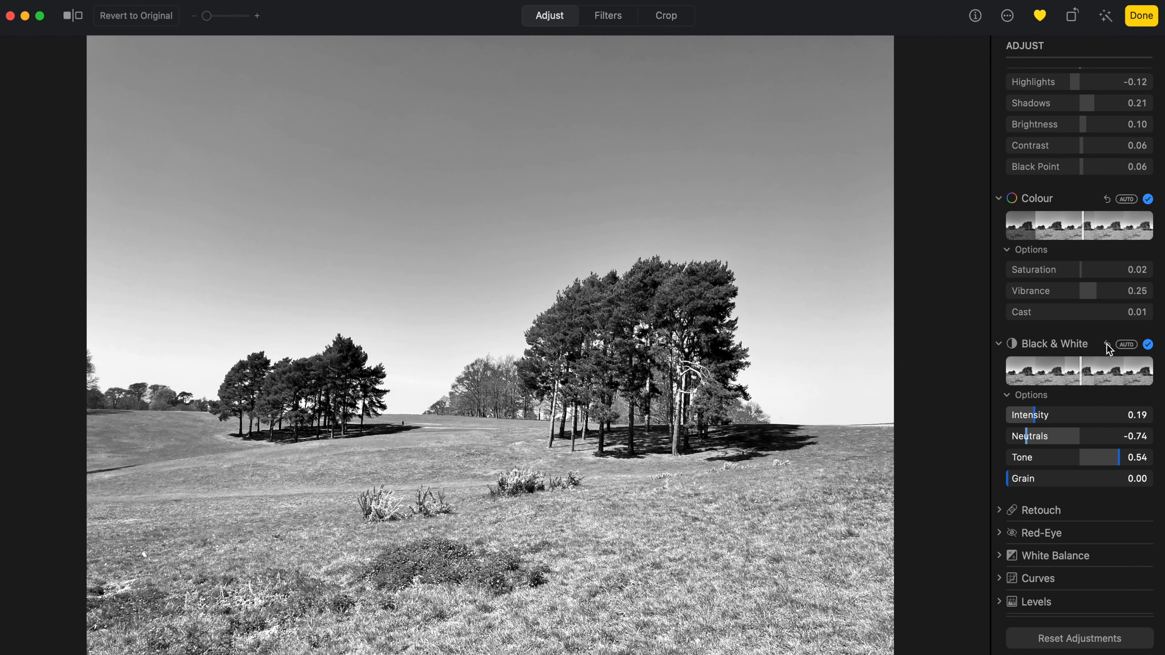
{"action": "left_click", "coordinate": [1148, 344]}
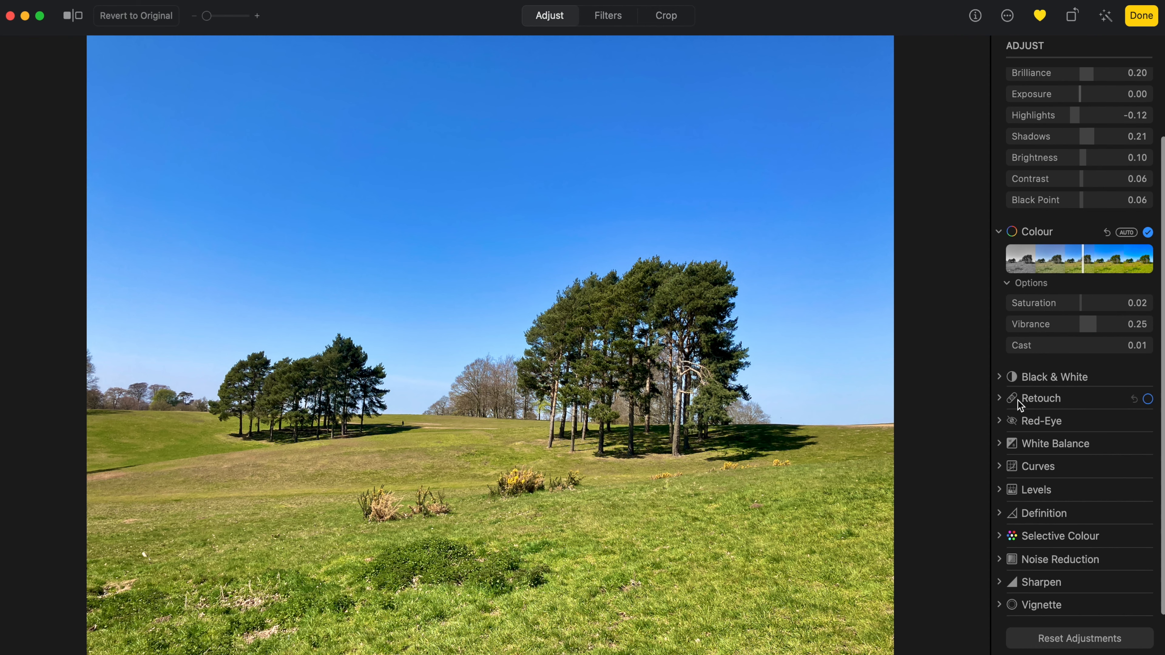
{"action": "mouse_move", "coordinate": [1016, 404]}
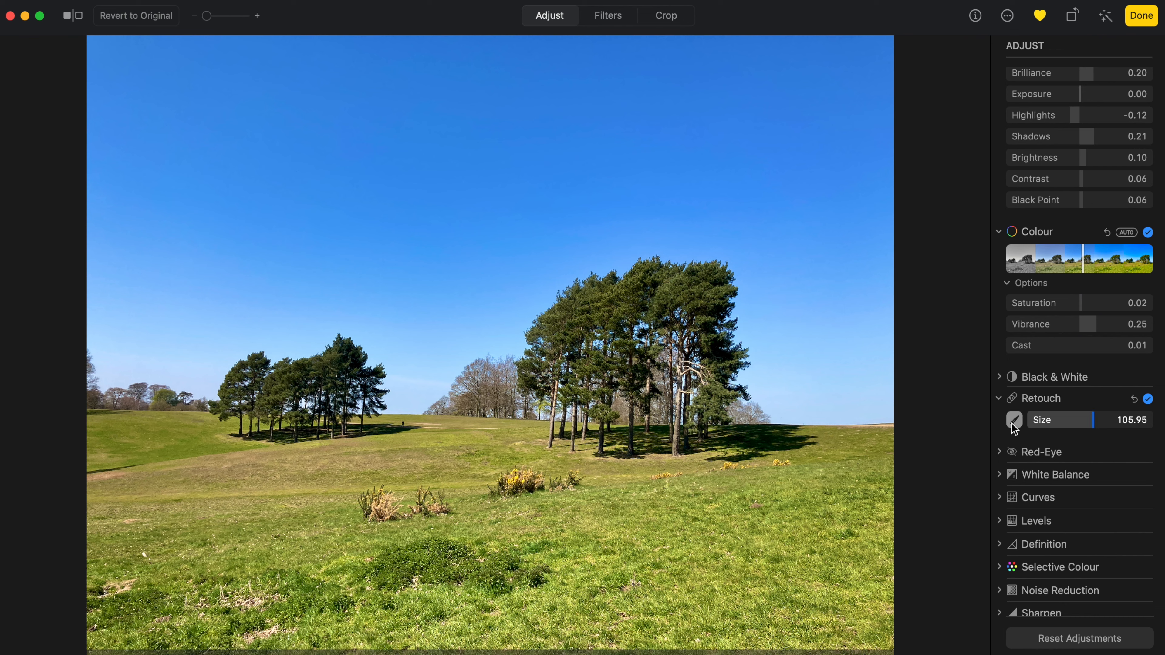
{"action": "left_click", "coordinate": [1014, 420]}
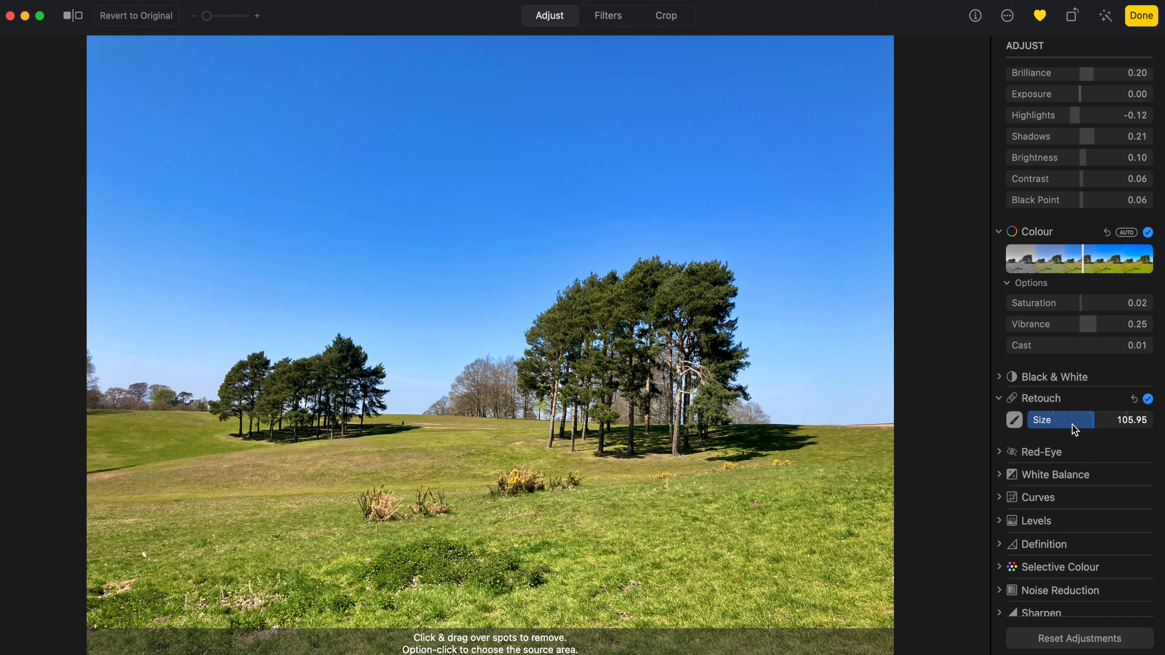
{"action": "left_click_drag", "start_coordinate": [1107, 420], "coordinate": [1033, 420]}
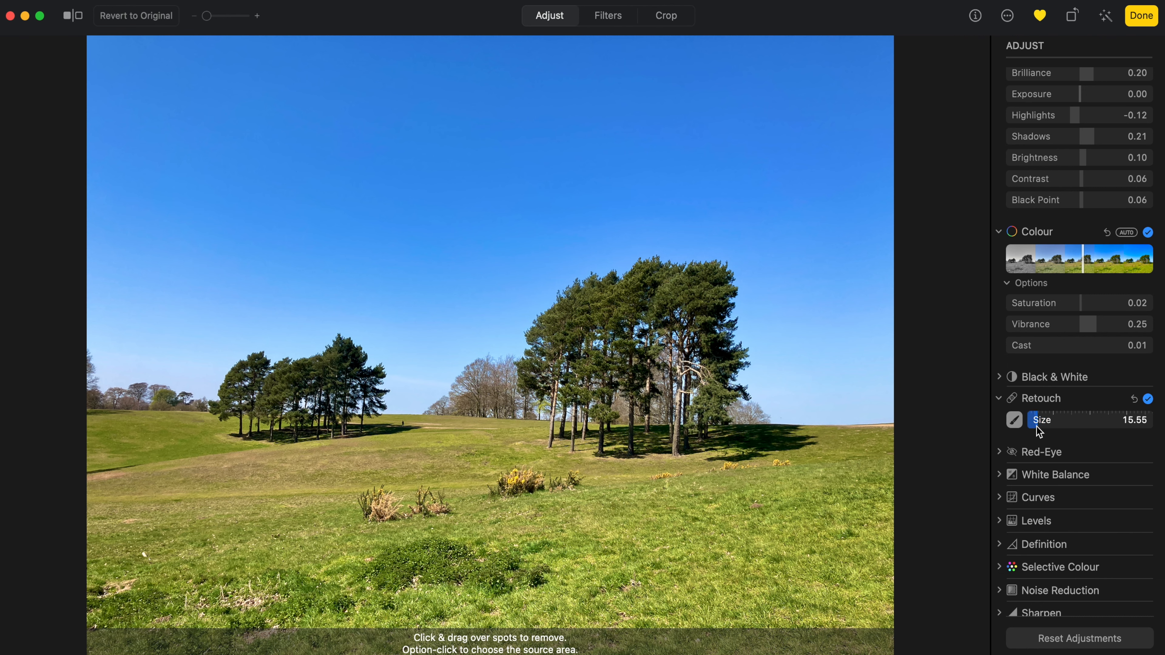
{"action": "left_click_drag", "start_coordinate": [1036, 419], "coordinate": [1039, 420]}
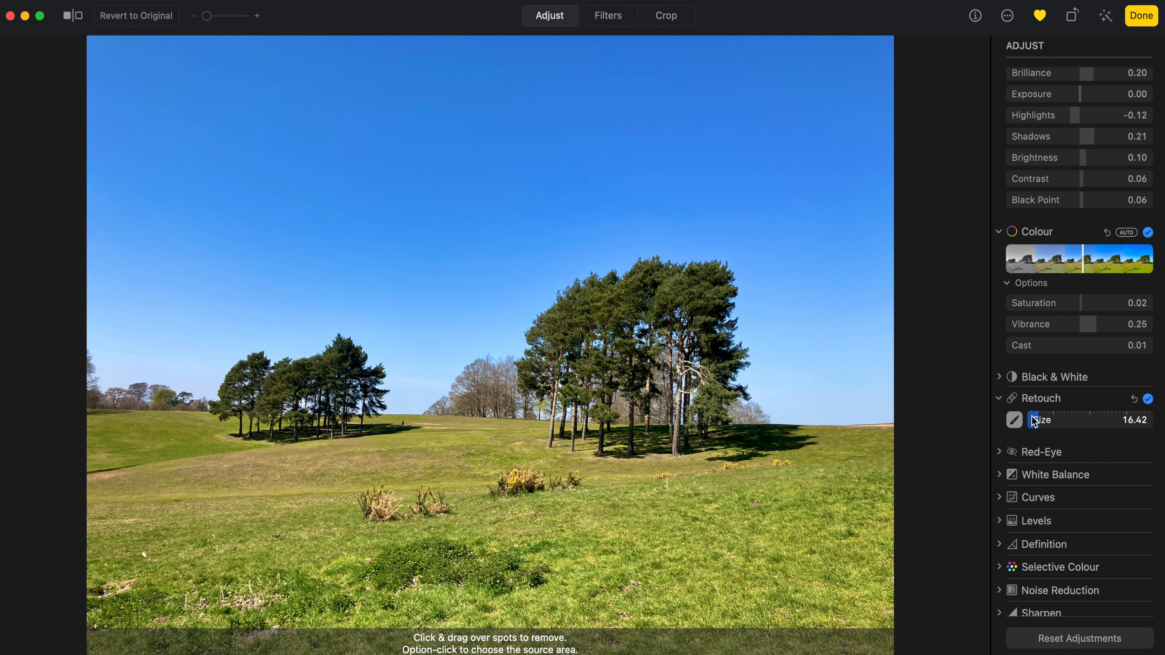
{"action": "mouse_move", "coordinate": [401, 426]}
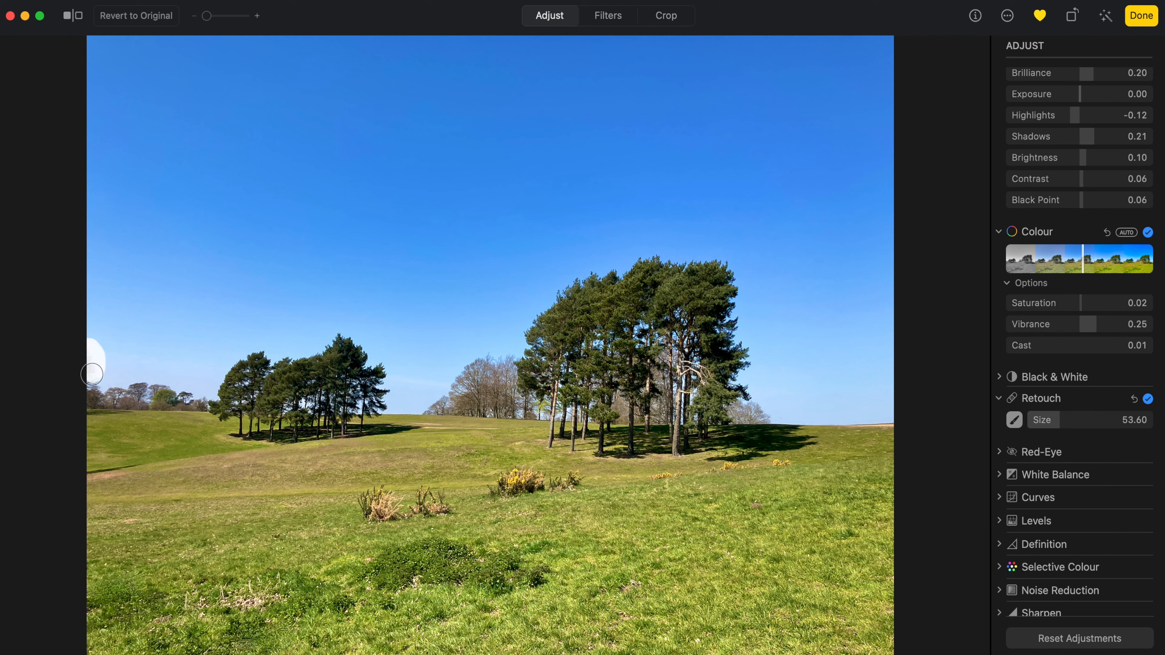
{"action": "mouse_move", "coordinate": [522, 204]}
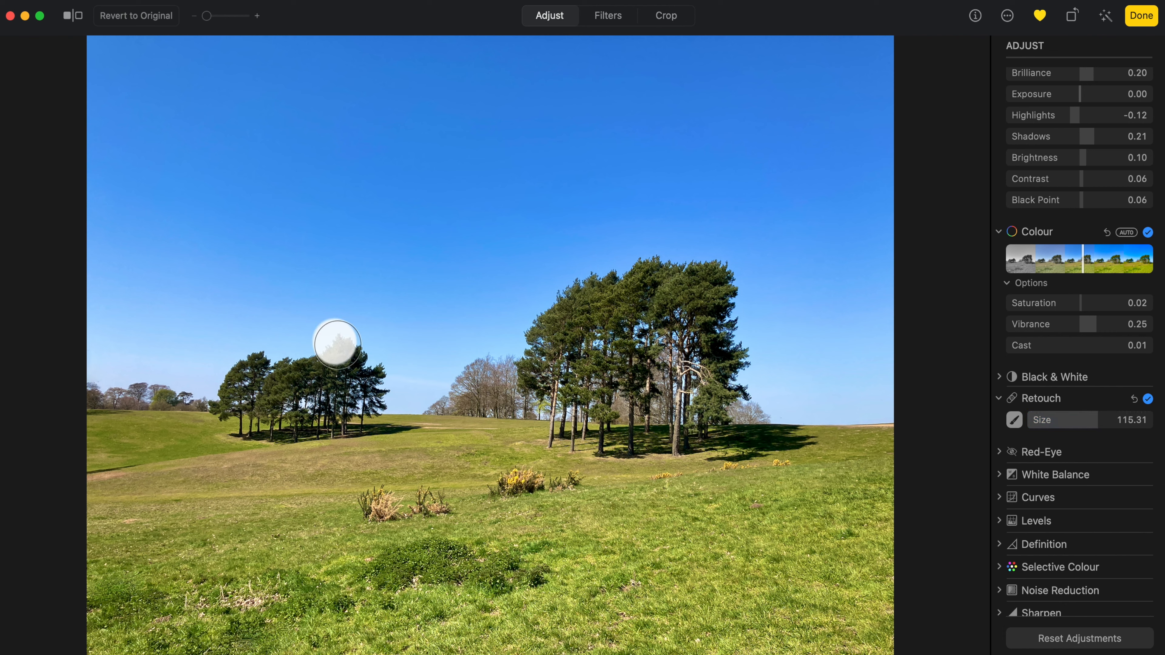
{"action": "left_click_drag", "start_coordinate": [335, 344], "coordinate": [259, 370]}
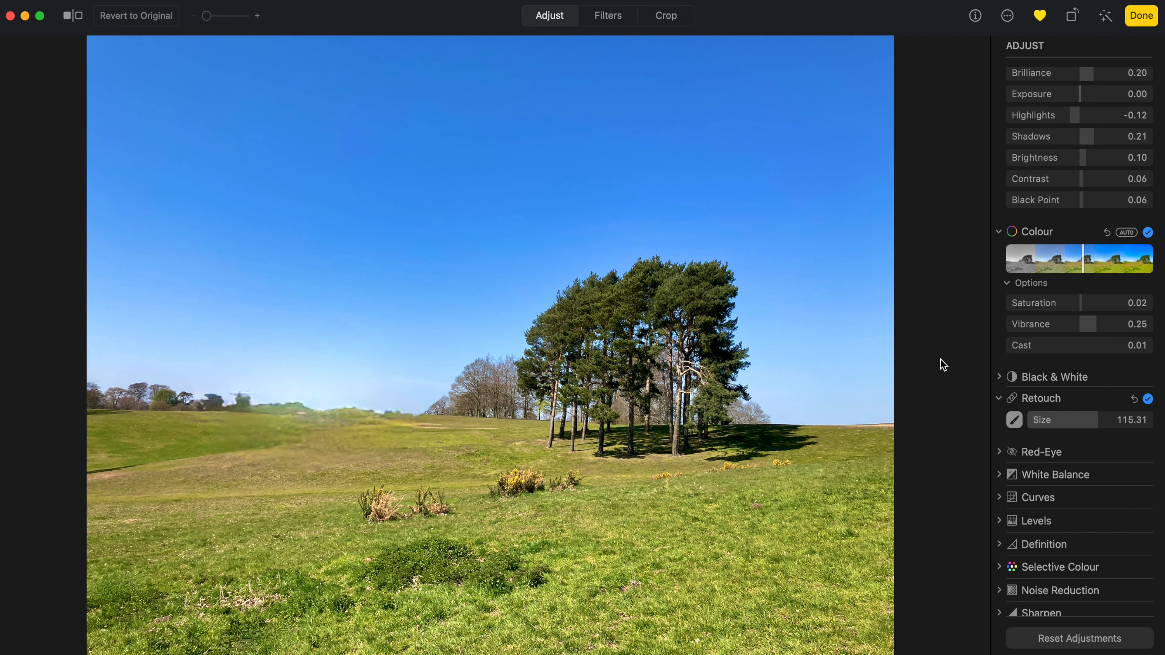
{"action": "left_click", "coordinate": [1063, 420]}
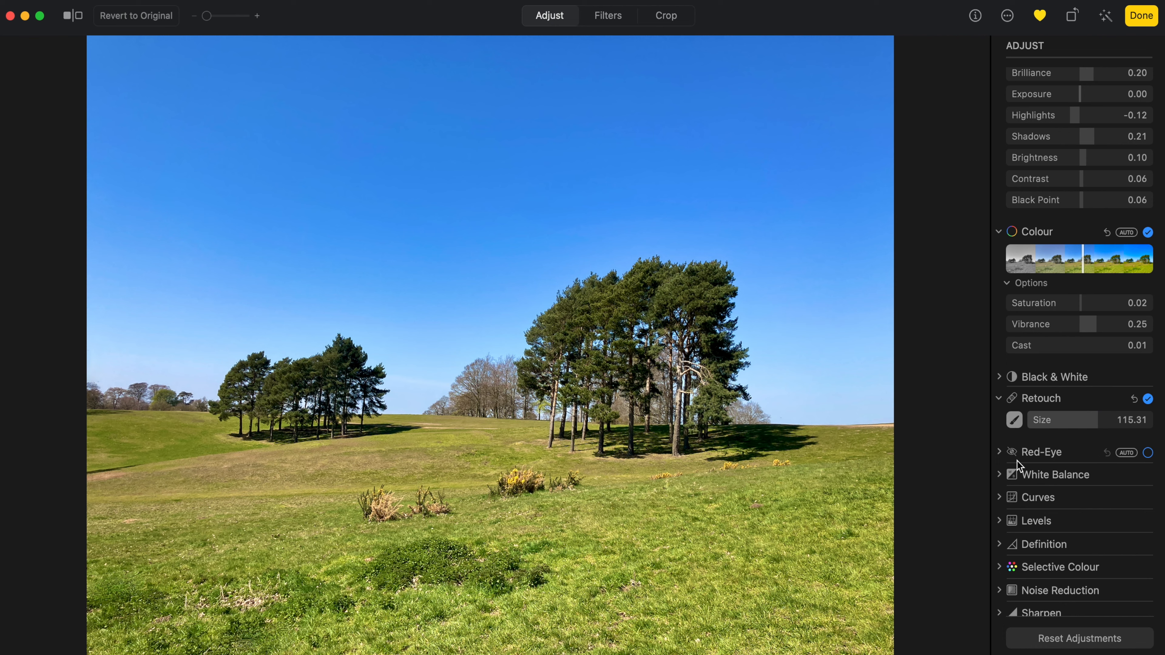
{"action": "mouse_move", "coordinate": [1037, 460]}
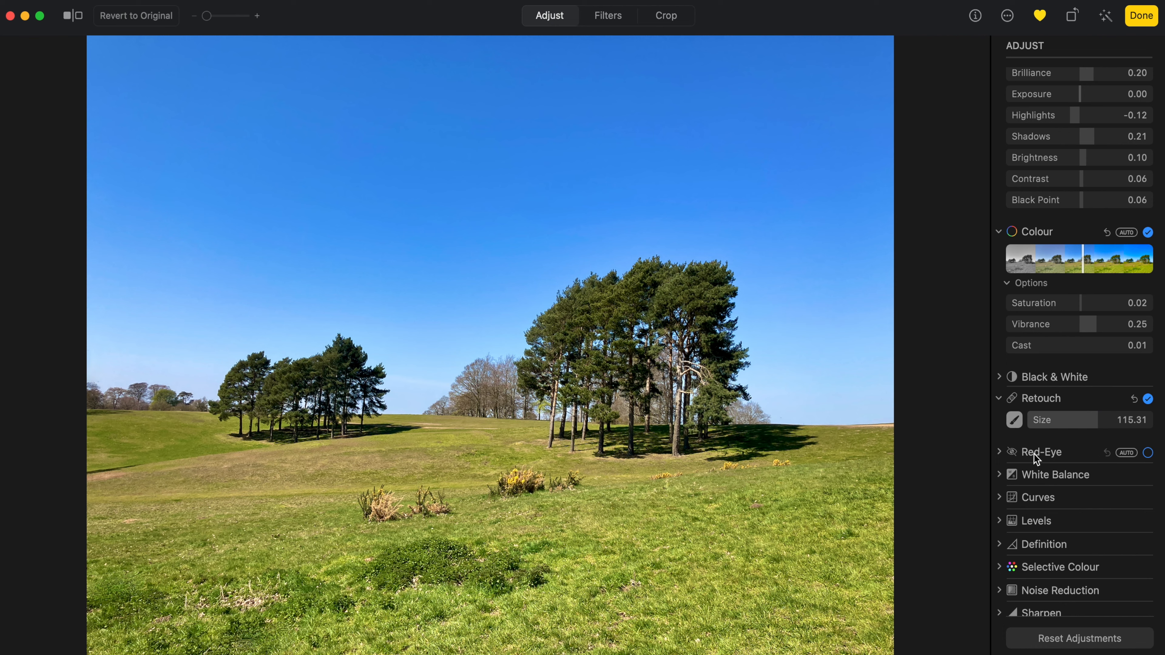
{"action": "mouse_move", "coordinate": [1036, 459]}
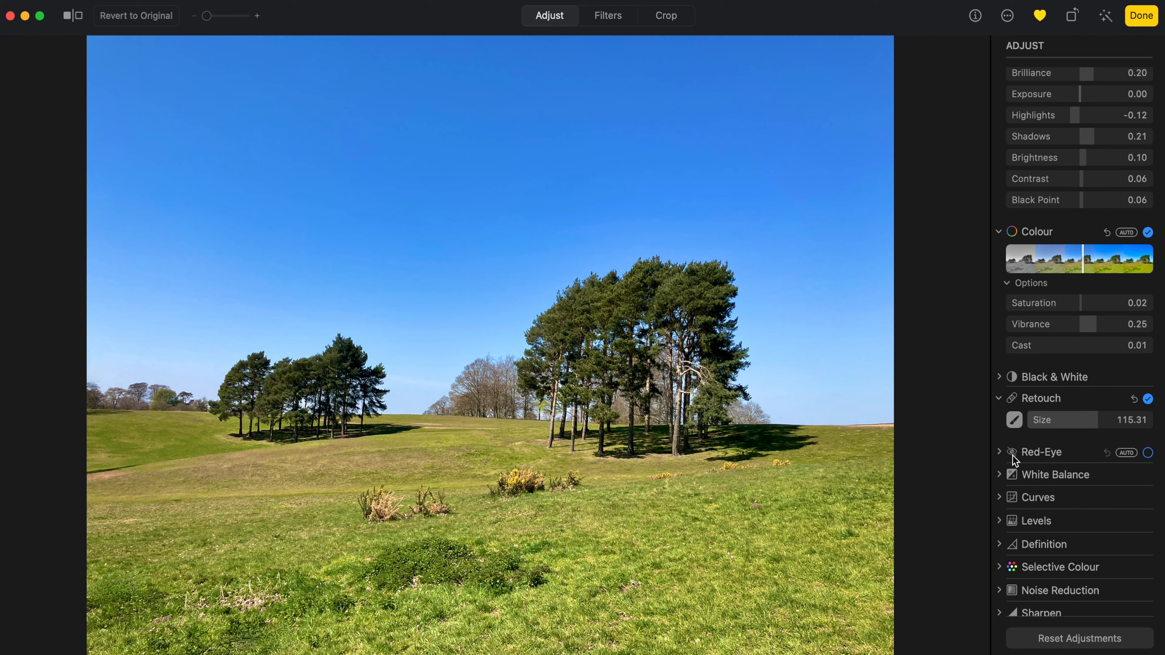
{"action": "left_click", "coordinate": [1012, 451]}
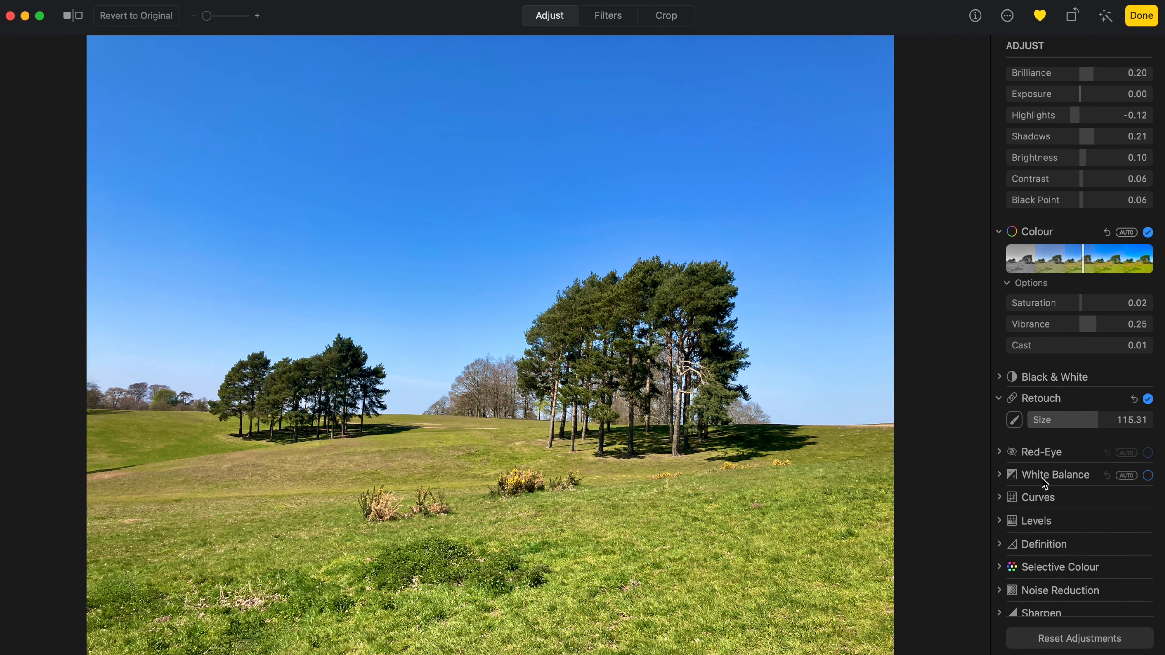
{"action": "left_click", "coordinate": [1056, 474]}
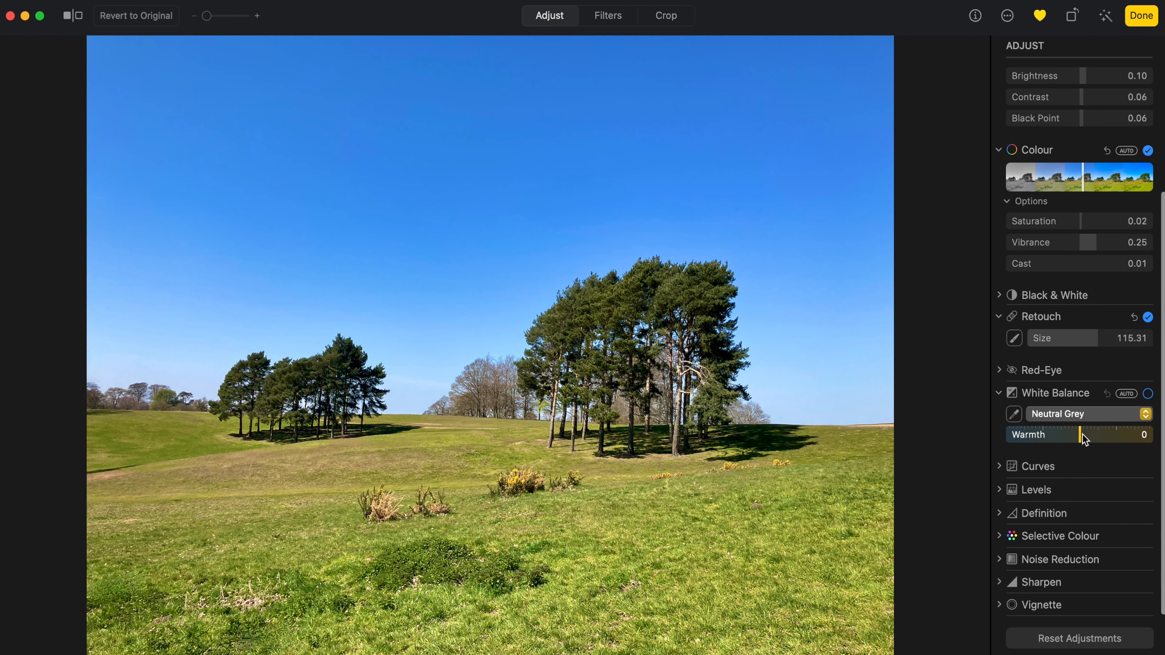
{"action": "left_click_drag", "start_coordinate": [1085, 435], "coordinate": [1129, 434]}
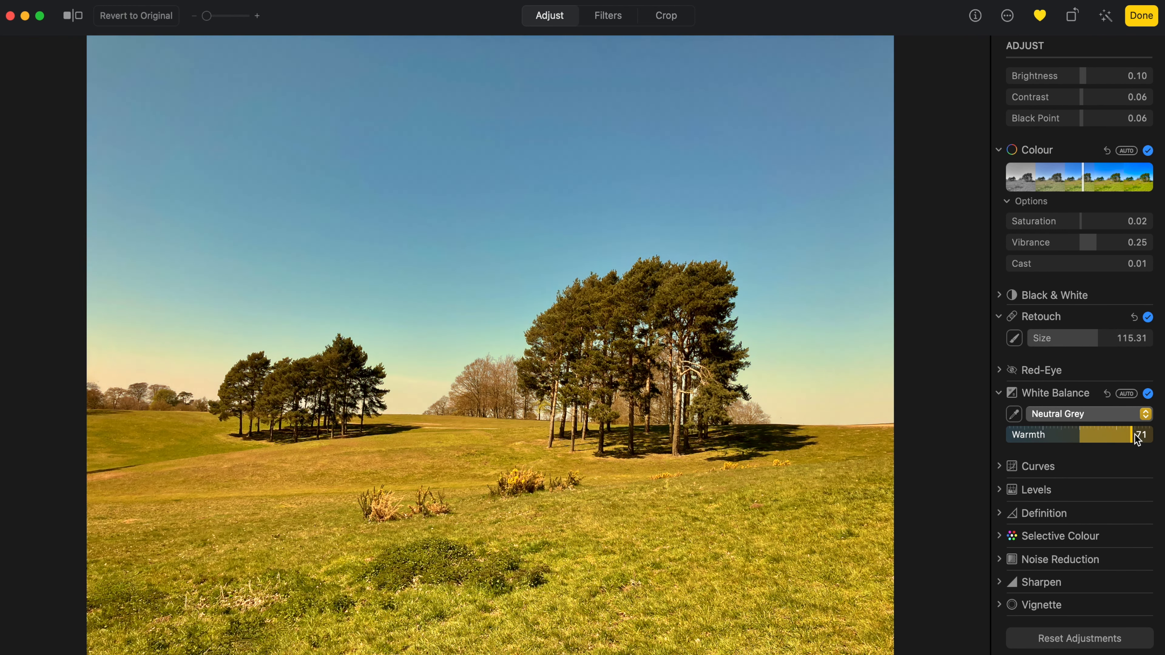
{"action": "left_click_drag", "start_coordinate": [1133, 435], "coordinate": [1089, 434]}
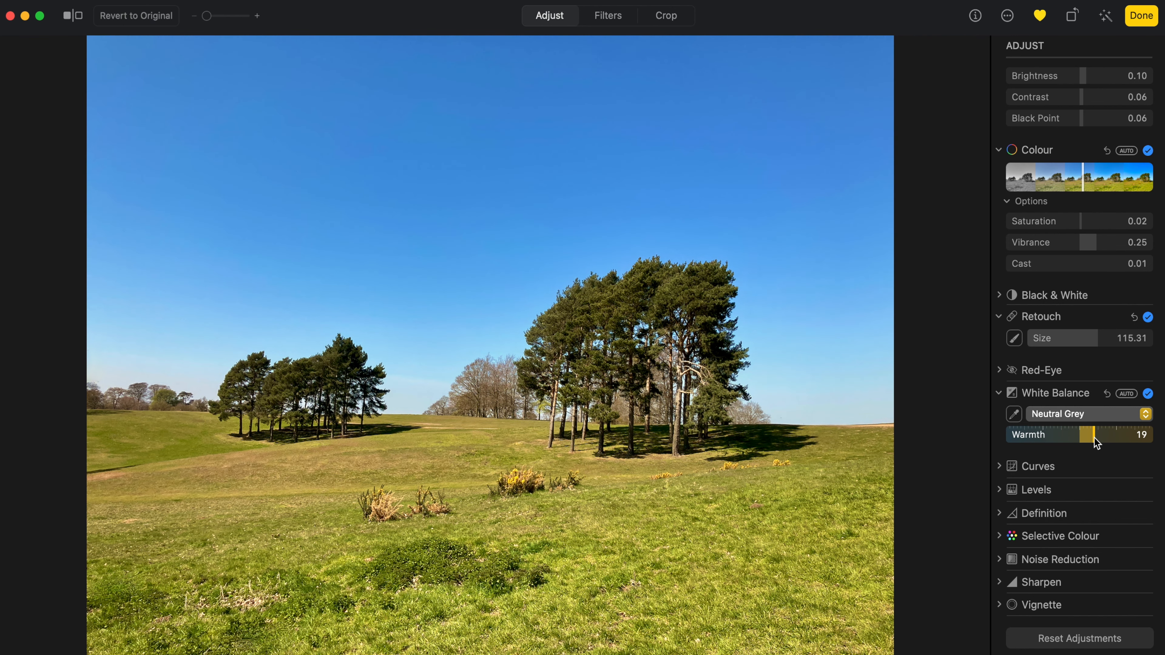
{"action": "left_click_drag", "start_coordinate": [1091, 434], "coordinate": [1098, 434]}
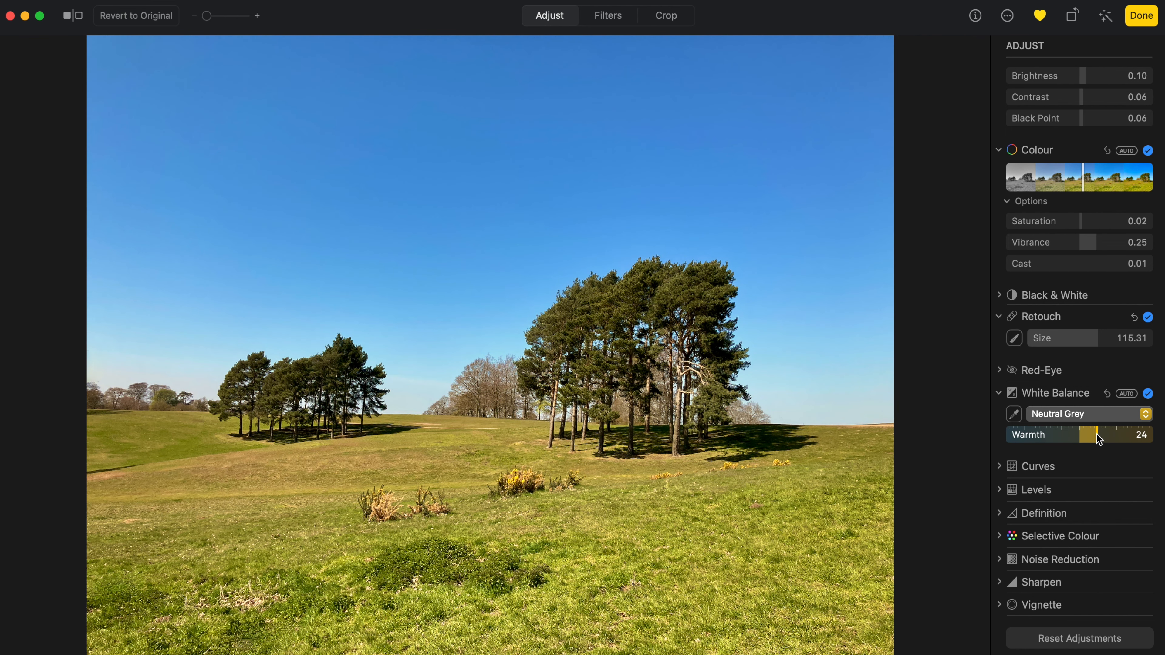
{"action": "left_click_drag", "start_coordinate": [1100, 439], "coordinate": [1064, 439]}
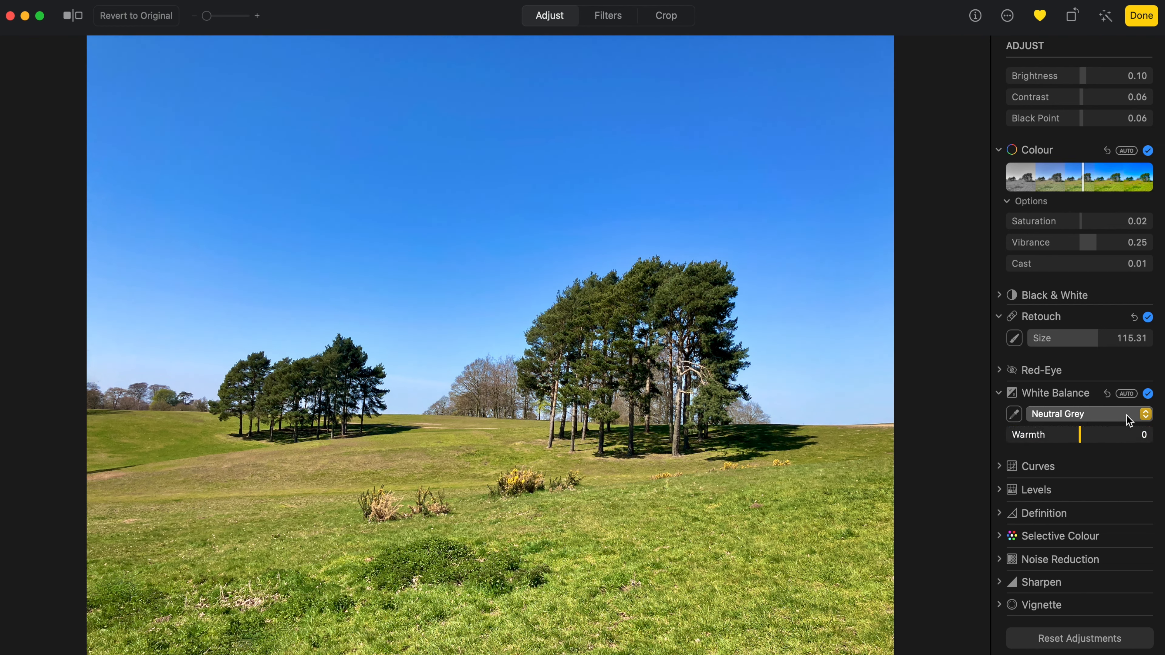
Set White Balance to Temperature/Tint at about 5,334K with a slight 2.65 tint
{"action": "left_click", "coordinate": [1078, 414]}
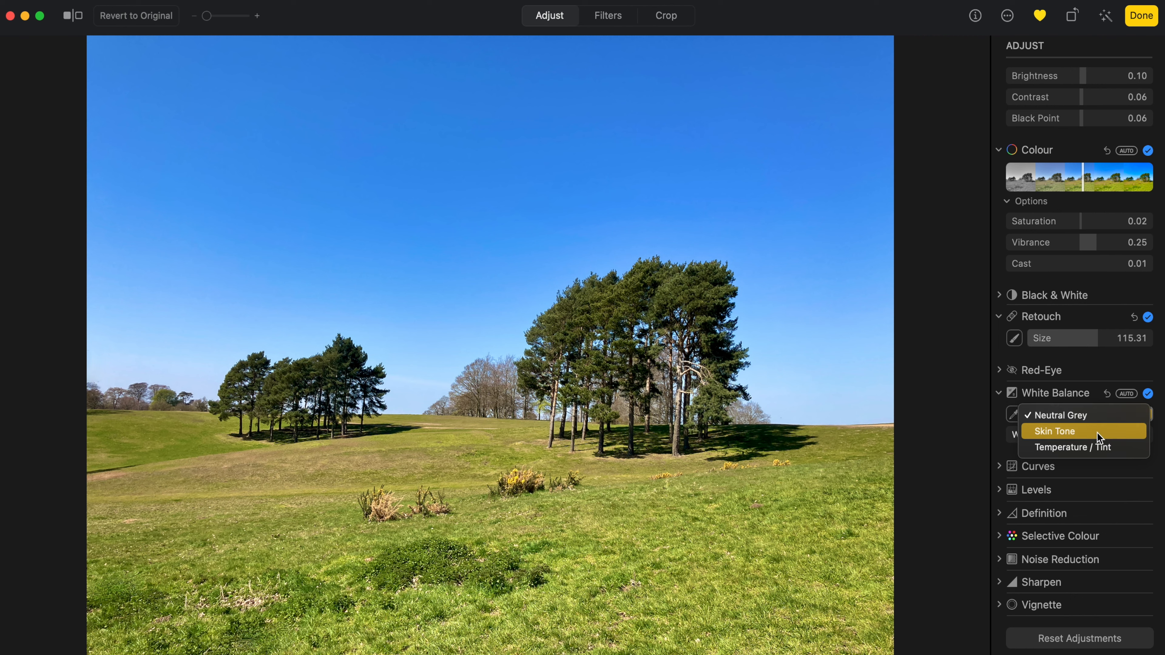
{"action": "mouse_move", "coordinate": [1073, 448]}
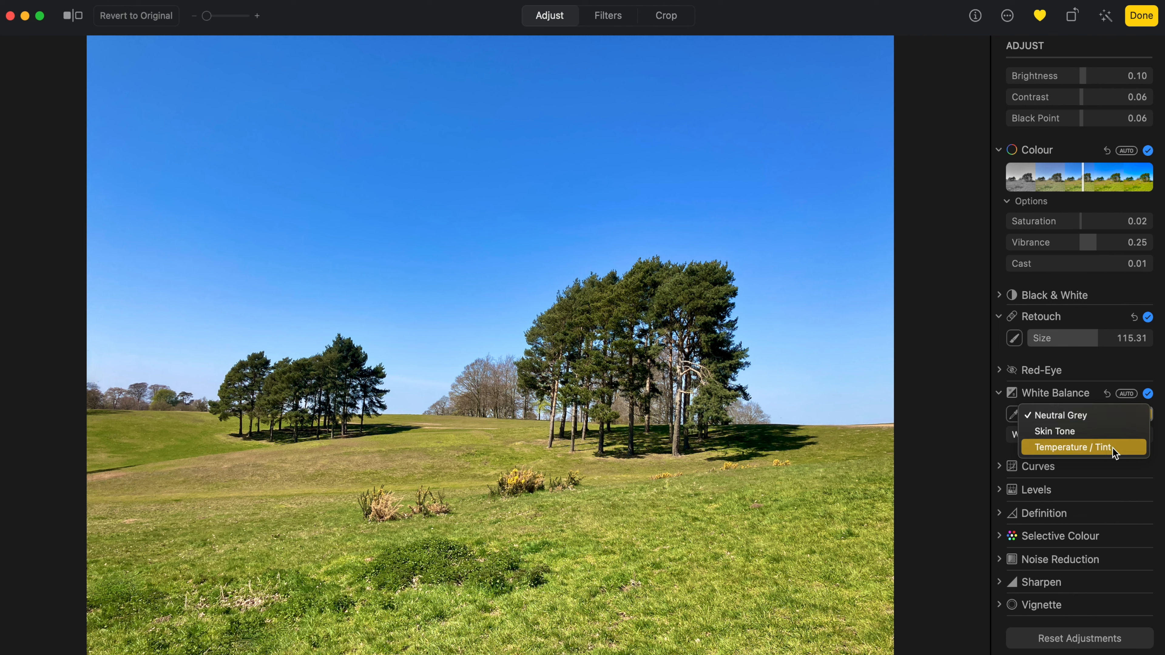
{"action": "left_click", "coordinate": [1102, 447]}
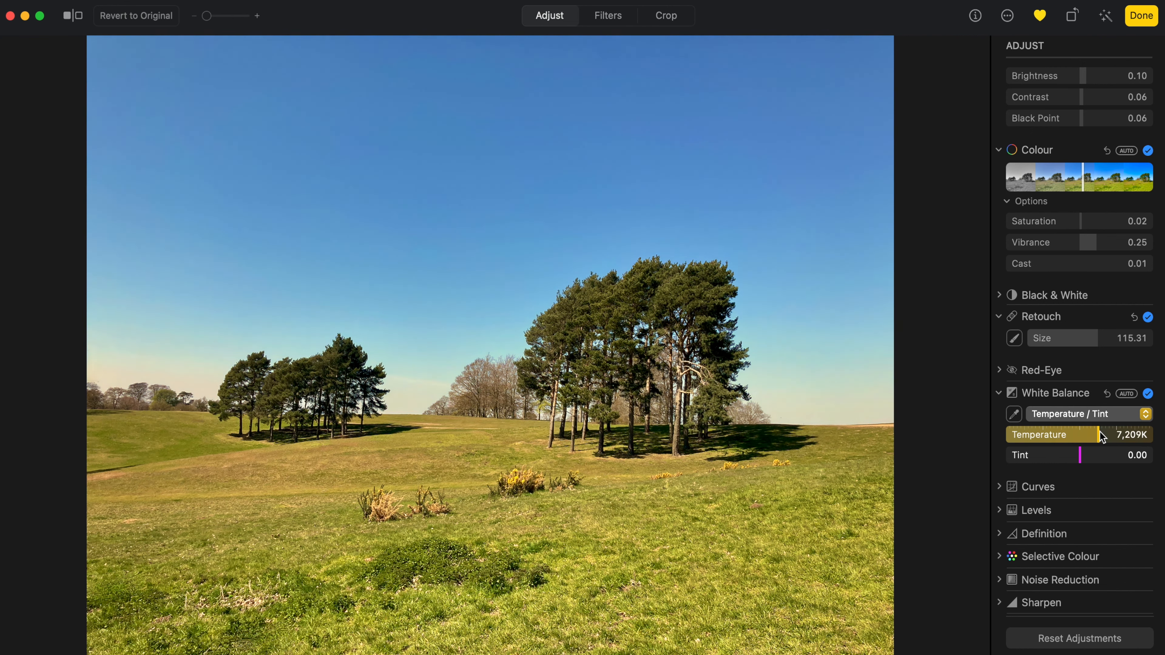
{"action": "left_click_drag", "start_coordinate": [1099, 434], "coordinate": [1155, 434]}
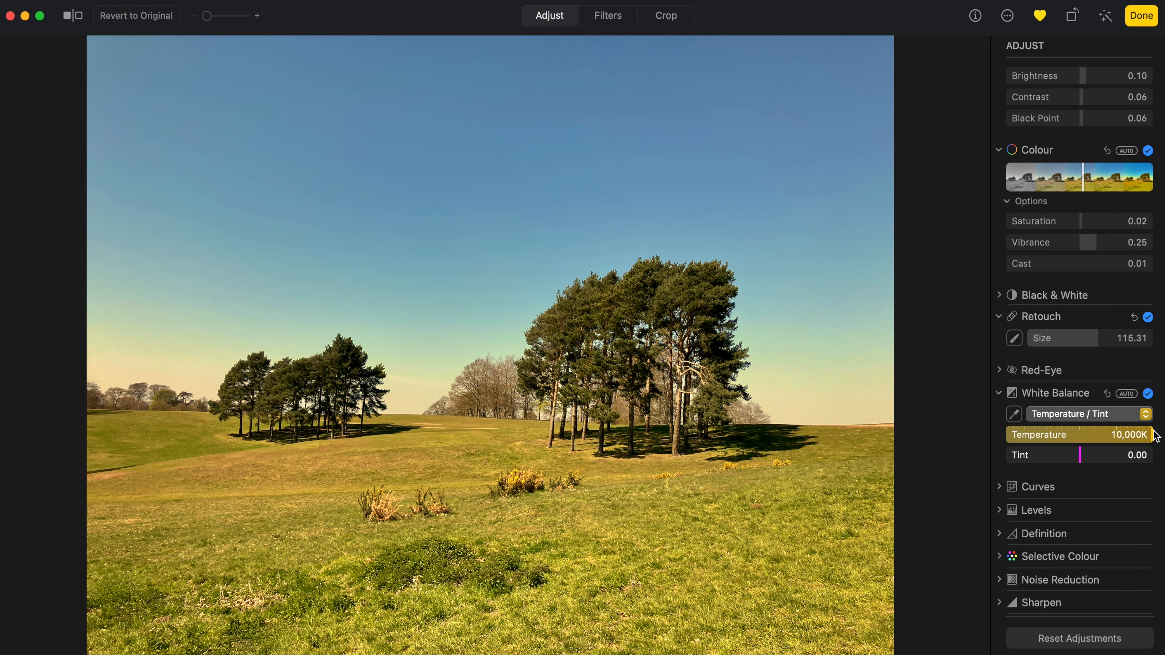
{"action": "left_click_drag", "start_coordinate": [1144, 435], "coordinate": [1007, 434]}
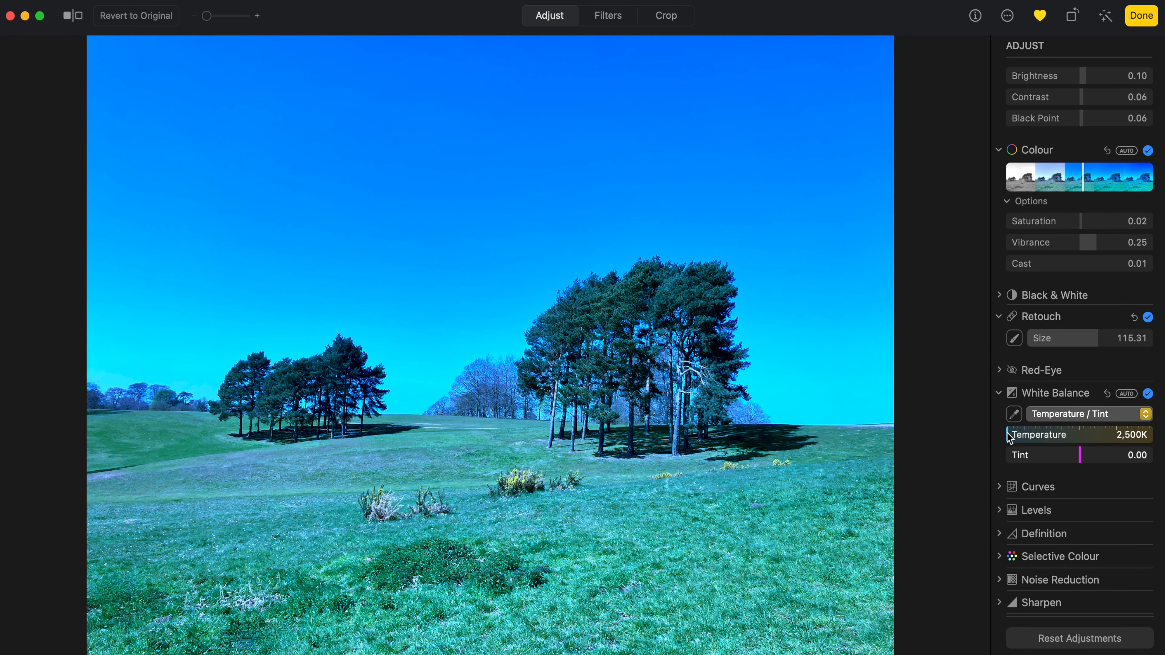
{"action": "left_click", "coordinate": [1086, 414]}
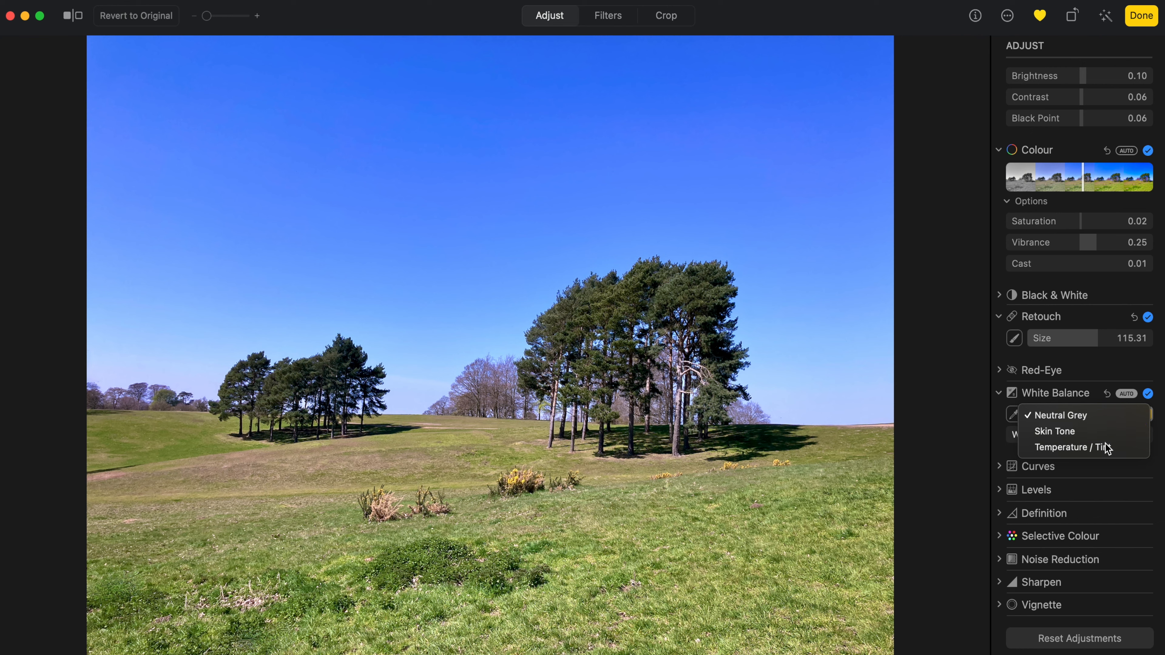
{"action": "left_click", "coordinate": [1071, 447]}
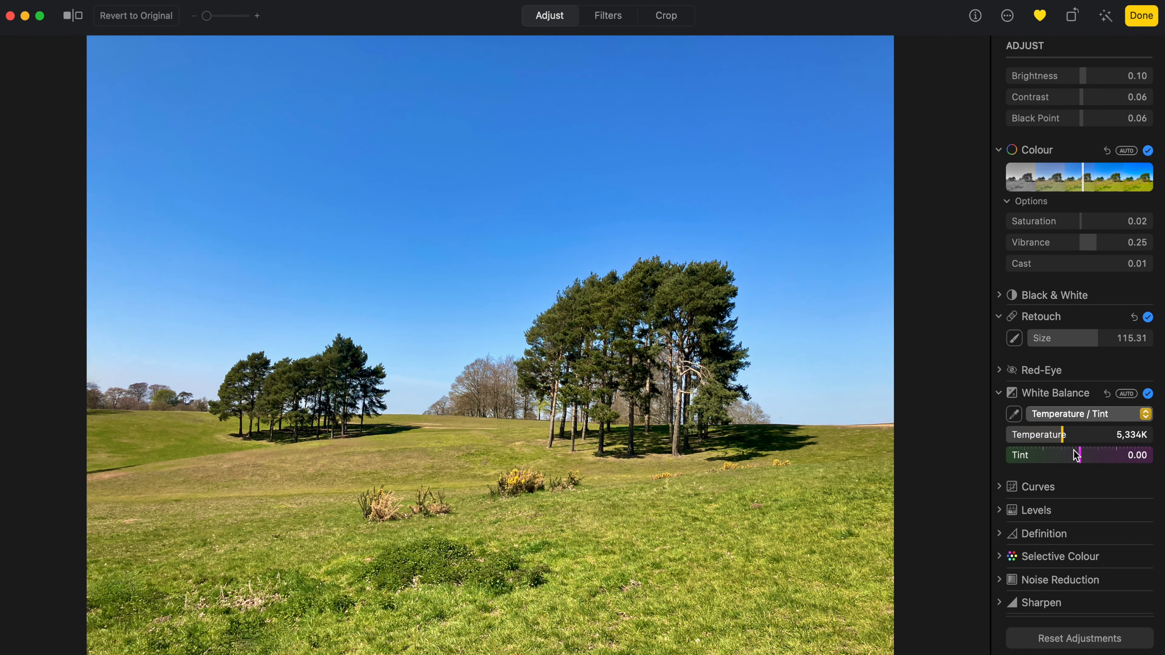
{"action": "left_click_drag", "start_coordinate": [1068, 454], "coordinate": [1082, 454]}
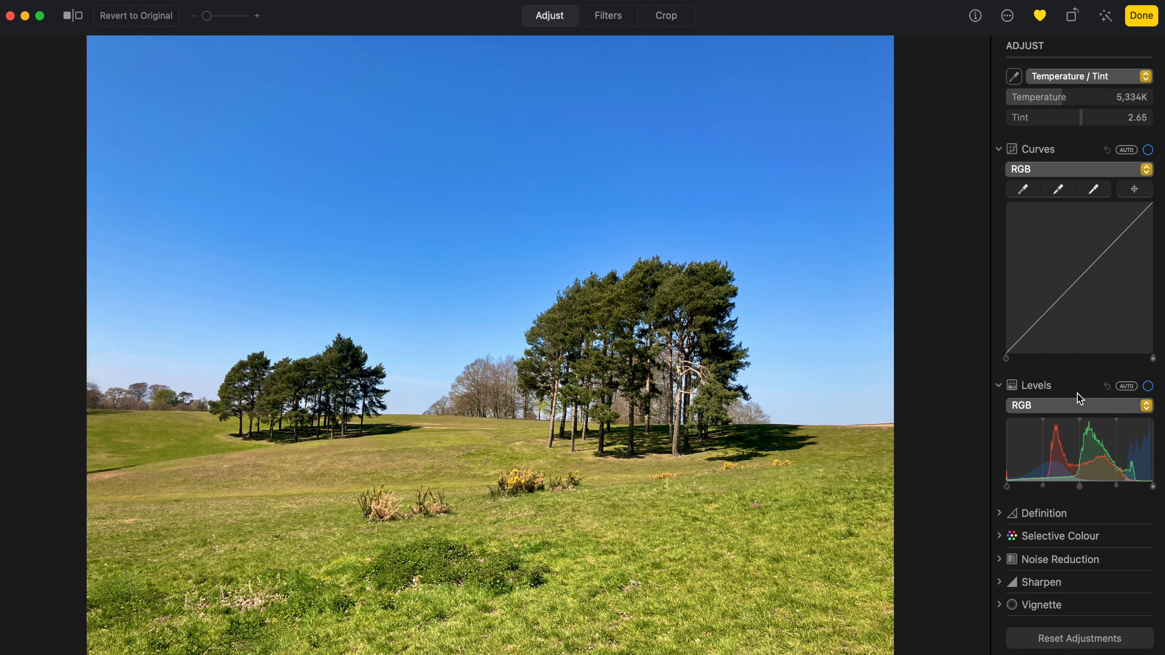
{"action": "mouse_move", "coordinate": [891, 246]}
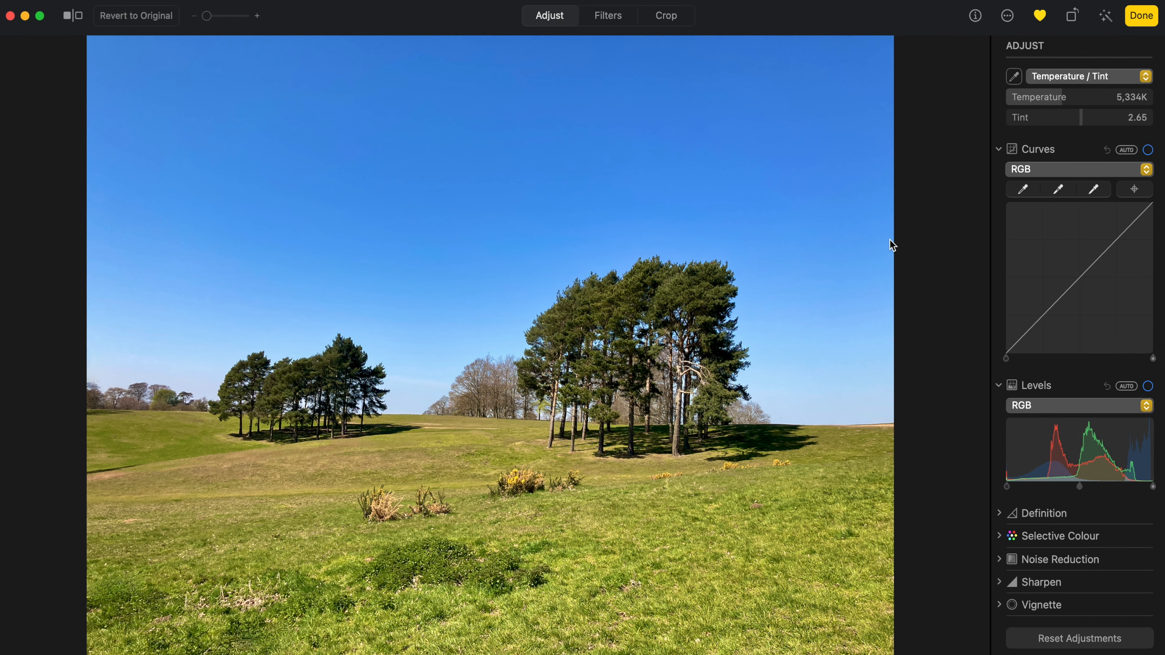
{"action": "mouse_move", "coordinate": [1034, 325]}
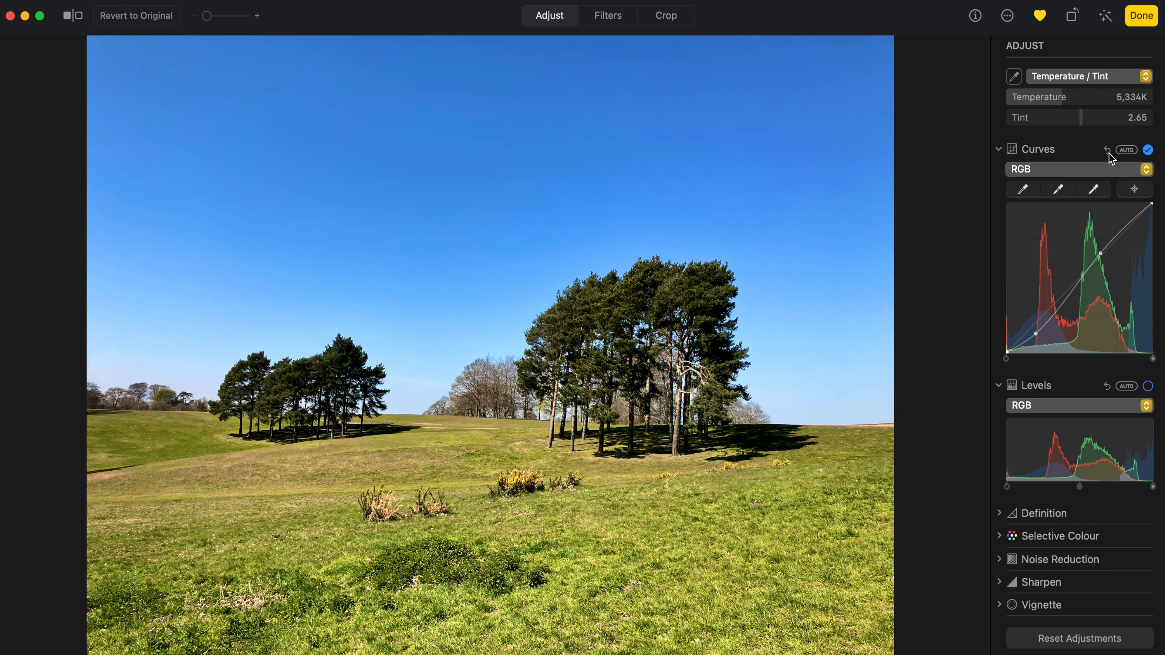
{"action": "left_click", "coordinate": [1146, 149]}
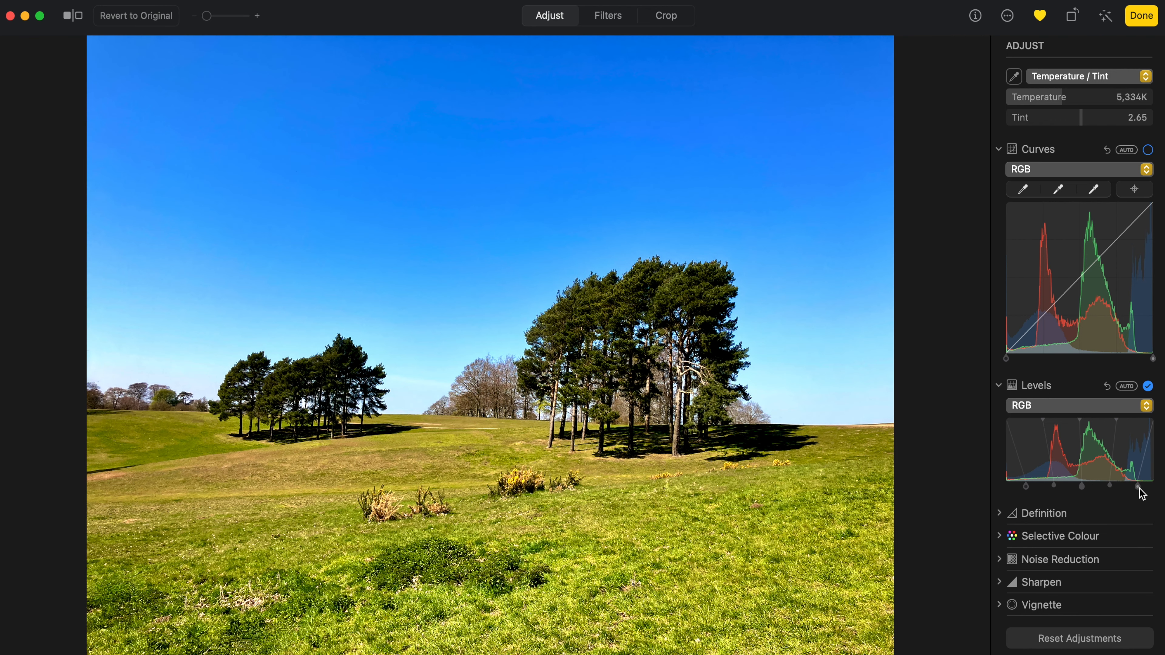
{"action": "mouse_move", "coordinate": [1082, 491]}
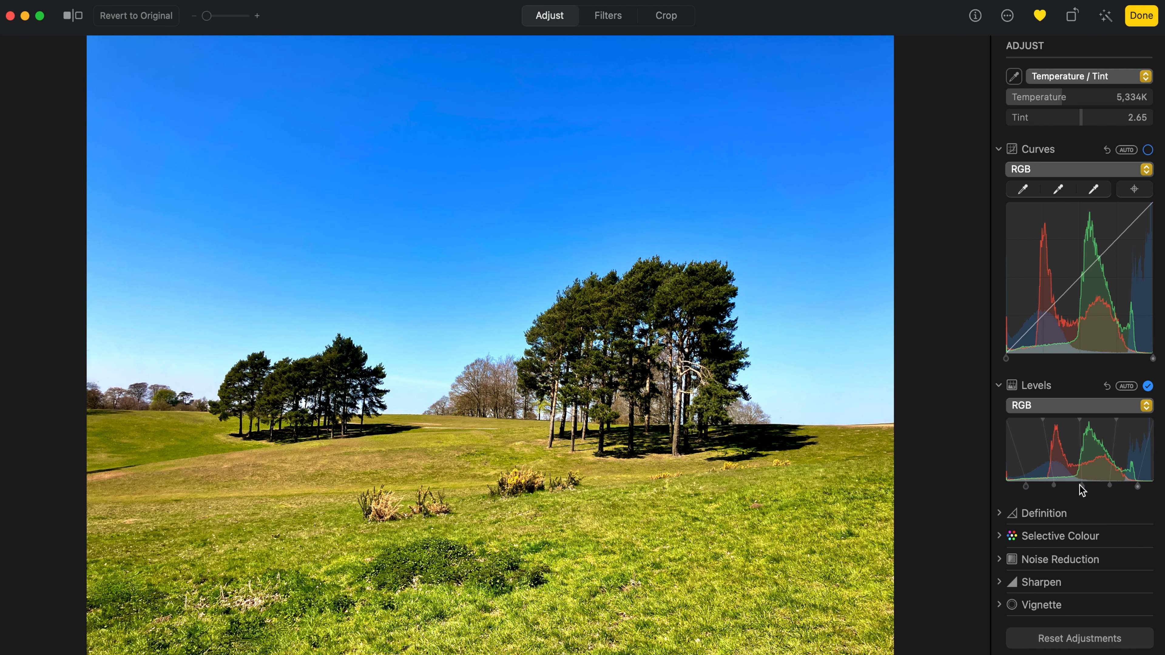
{"action": "mouse_move", "coordinate": [1086, 494]}
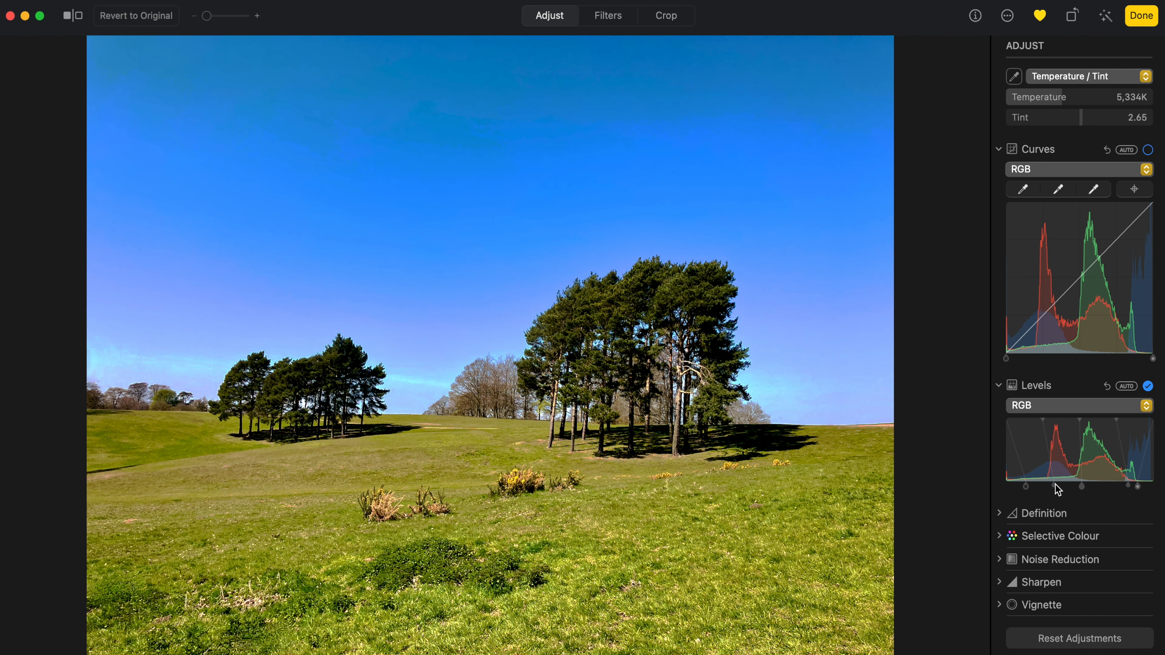
{"action": "mouse_move", "coordinate": [1055, 491]}
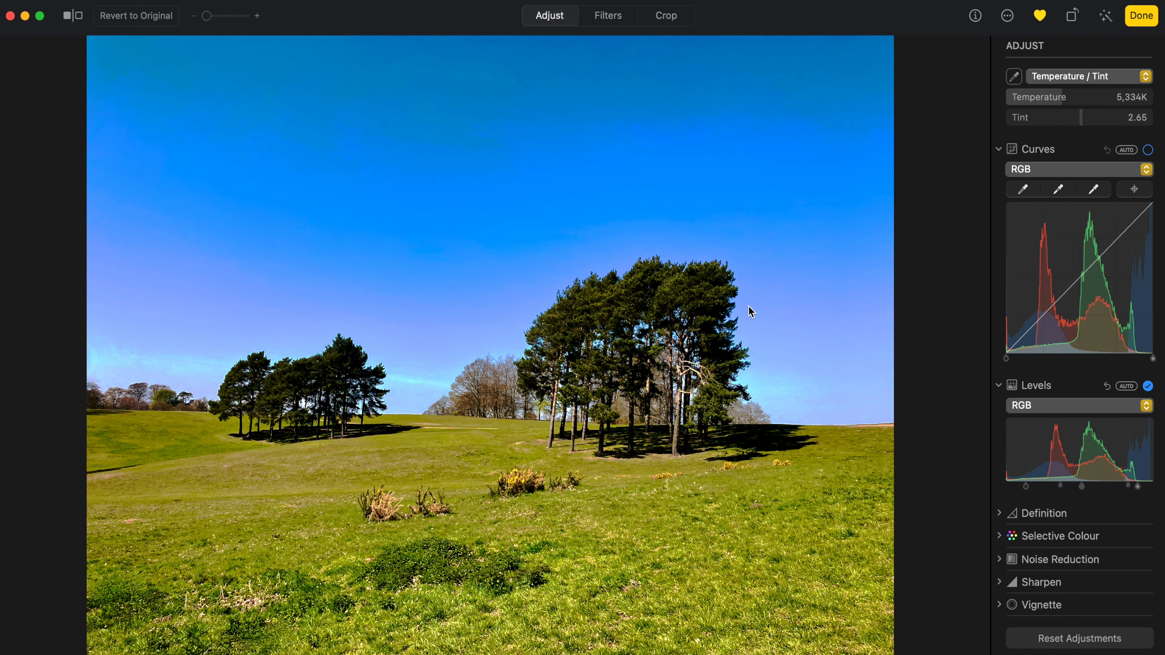
{"action": "mouse_move", "coordinate": [415, 158]}
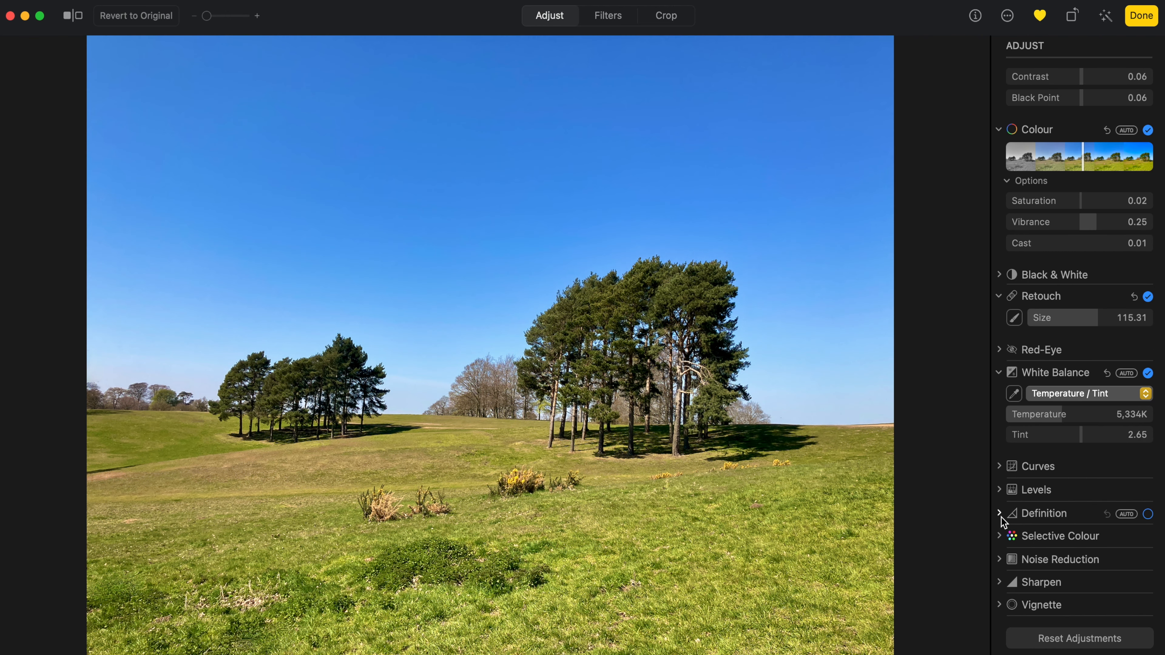
Give the photo a light Definition boost of about 0.19
{"action": "left_click", "coordinate": [1000, 514]}
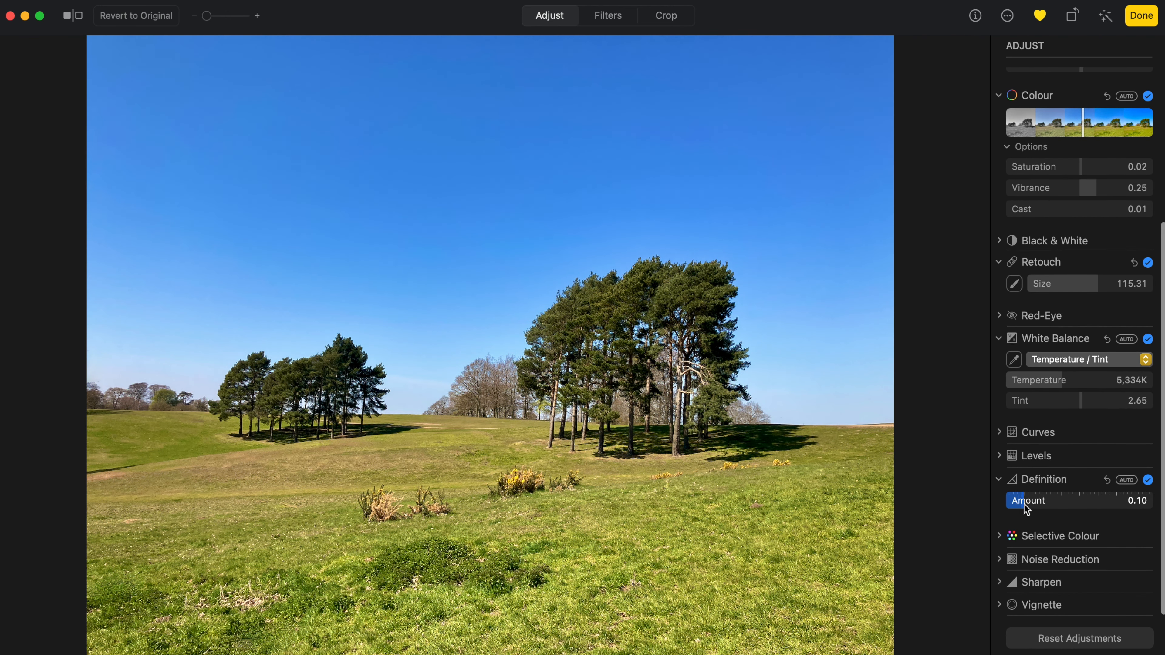
{"action": "left_click_drag", "start_coordinate": [1024, 500], "coordinate": [1066, 500]}
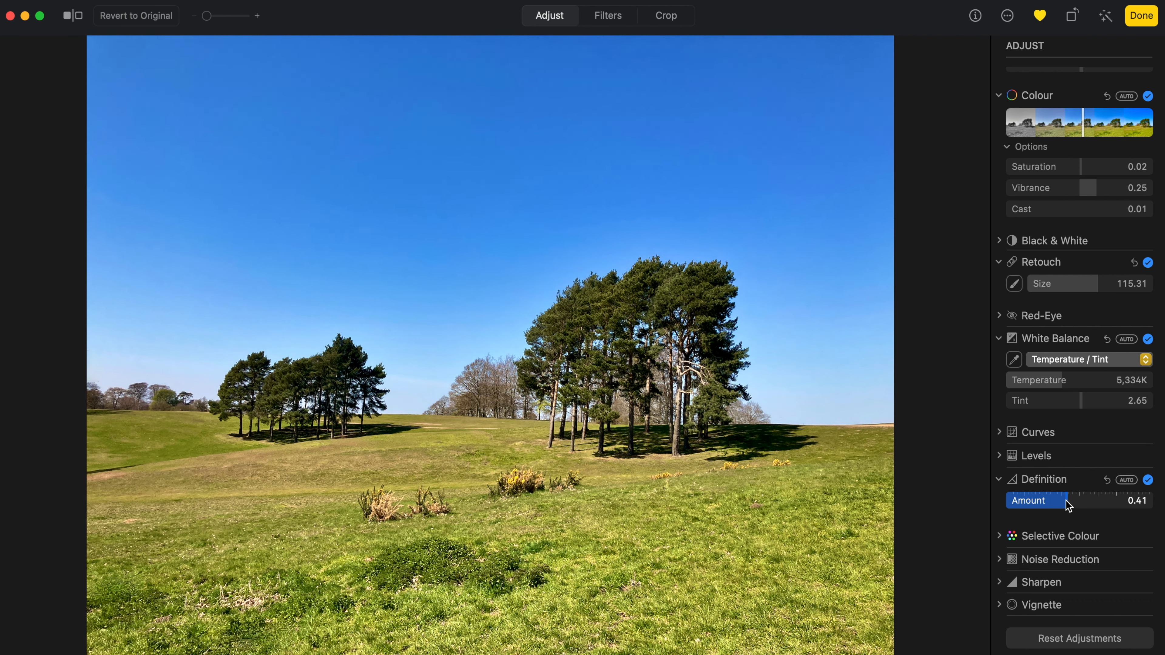
{"action": "left_click_drag", "start_coordinate": [1076, 501], "coordinate": [1063, 501]}
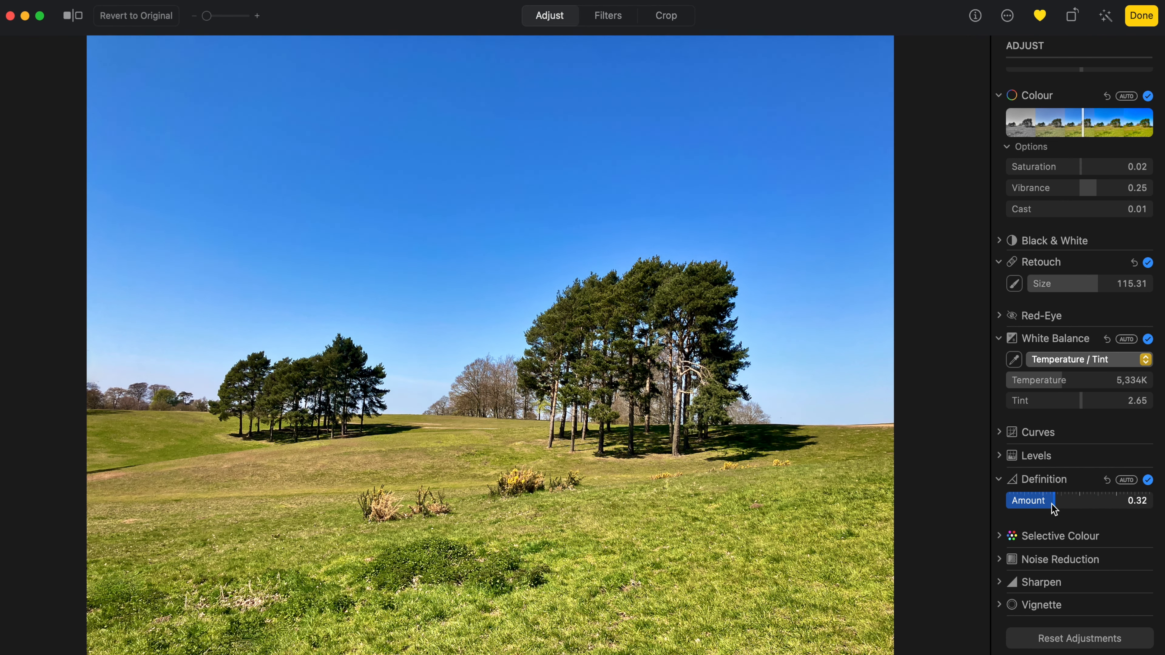
{"action": "left_click_drag", "start_coordinate": [1062, 500], "coordinate": [1052, 500]}
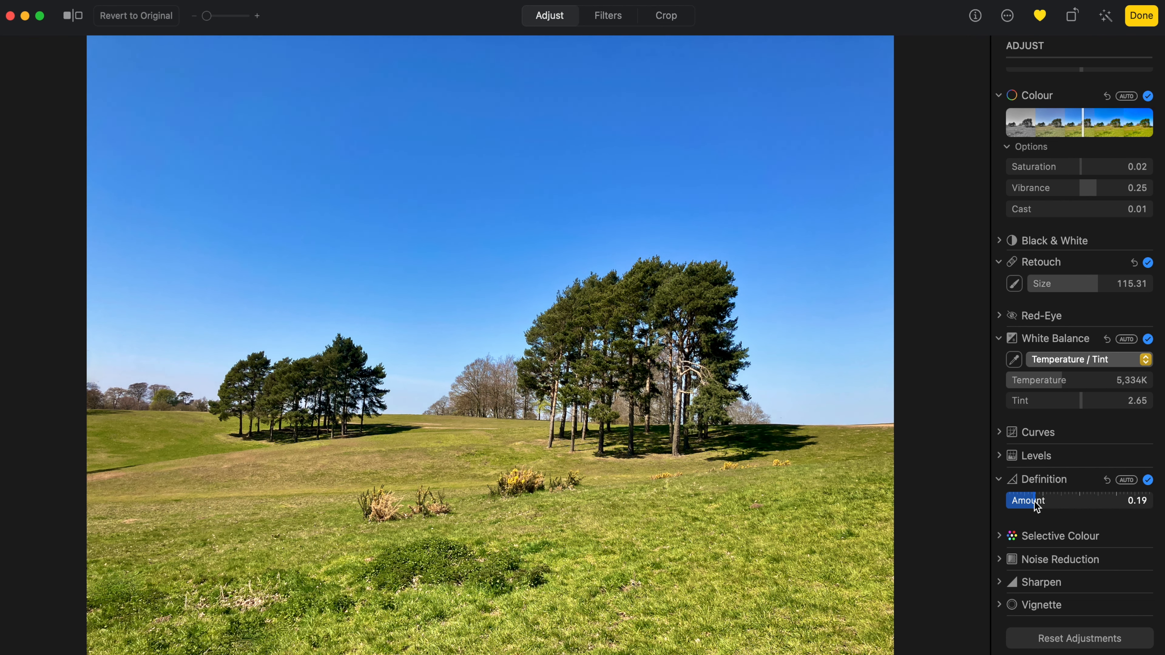
{"action": "left_click_drag", "start_coordinate": [1044, 500], "coordinate": [1062, 500]}
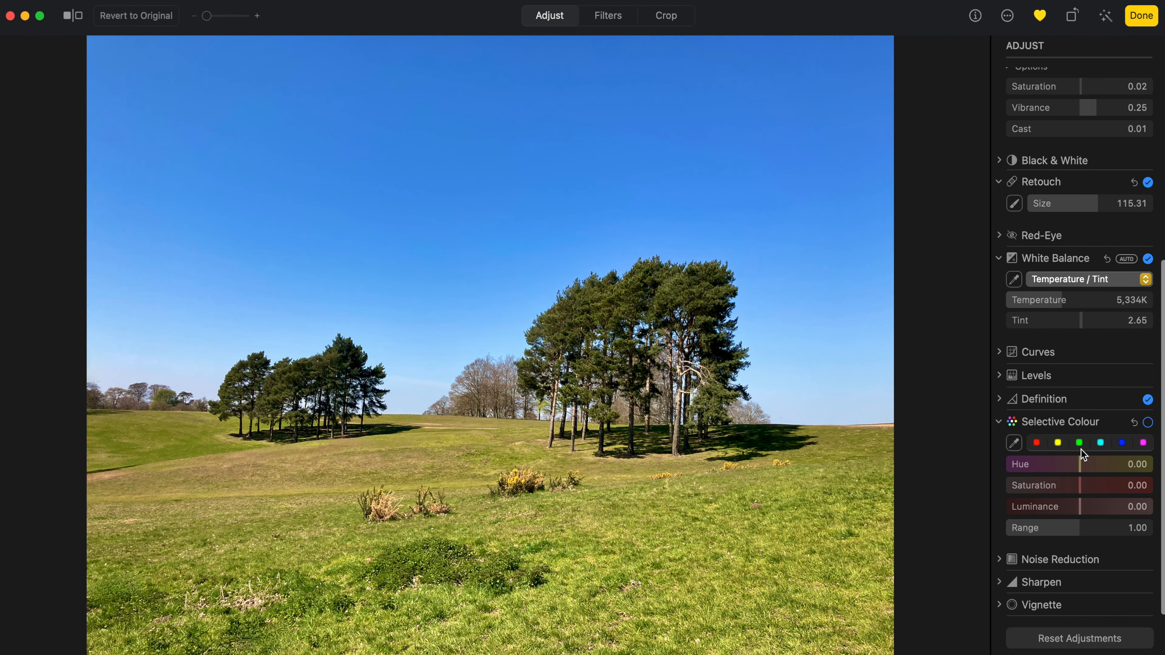
{"action": "mouse_move", "coordinate": [1037, 446]}
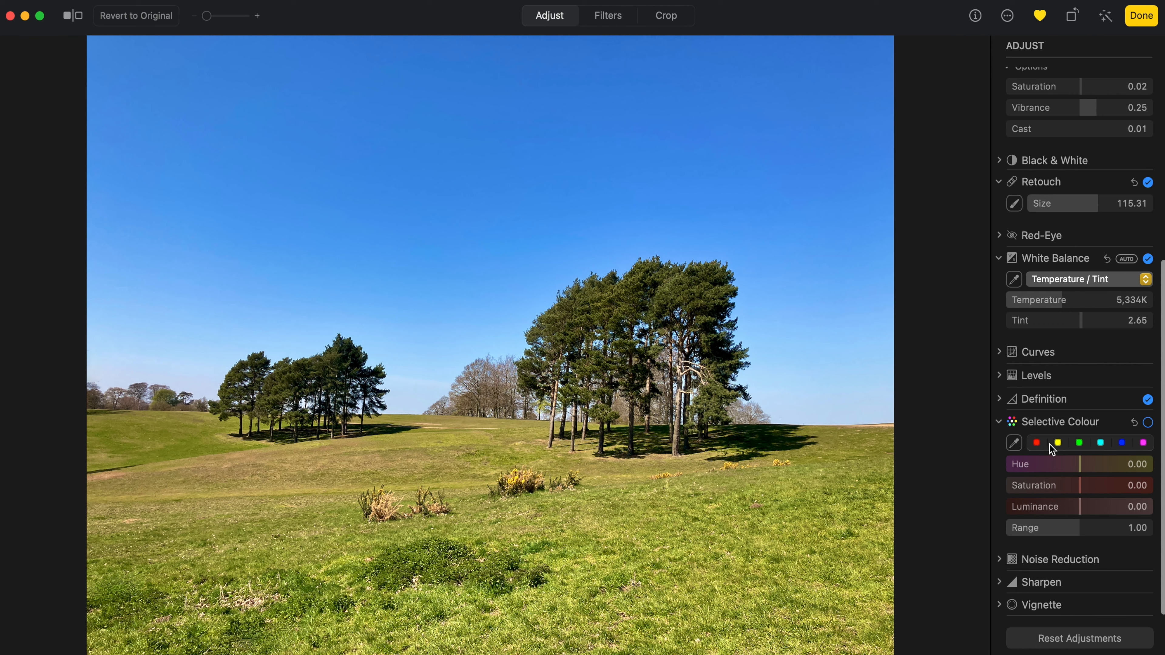
{"action": "mouse_move", "coordinate": [1068, 453]}
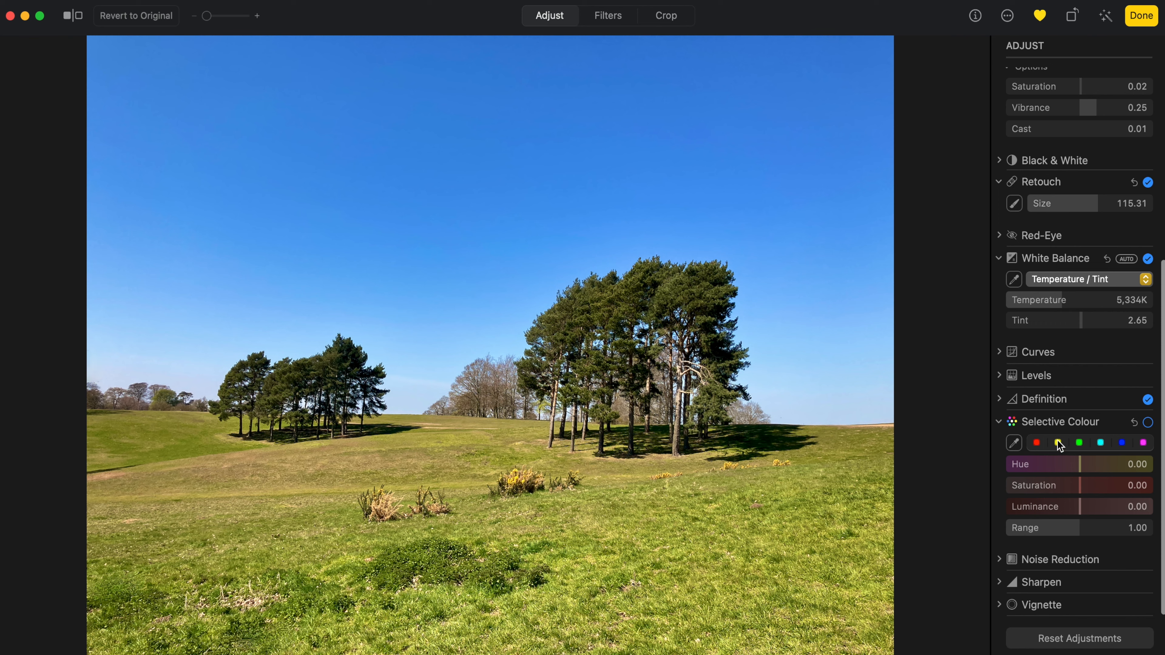
{"action": "left_click_drag", "start_coordinate": [1079, 464], "coordinate": [1115, 464]}
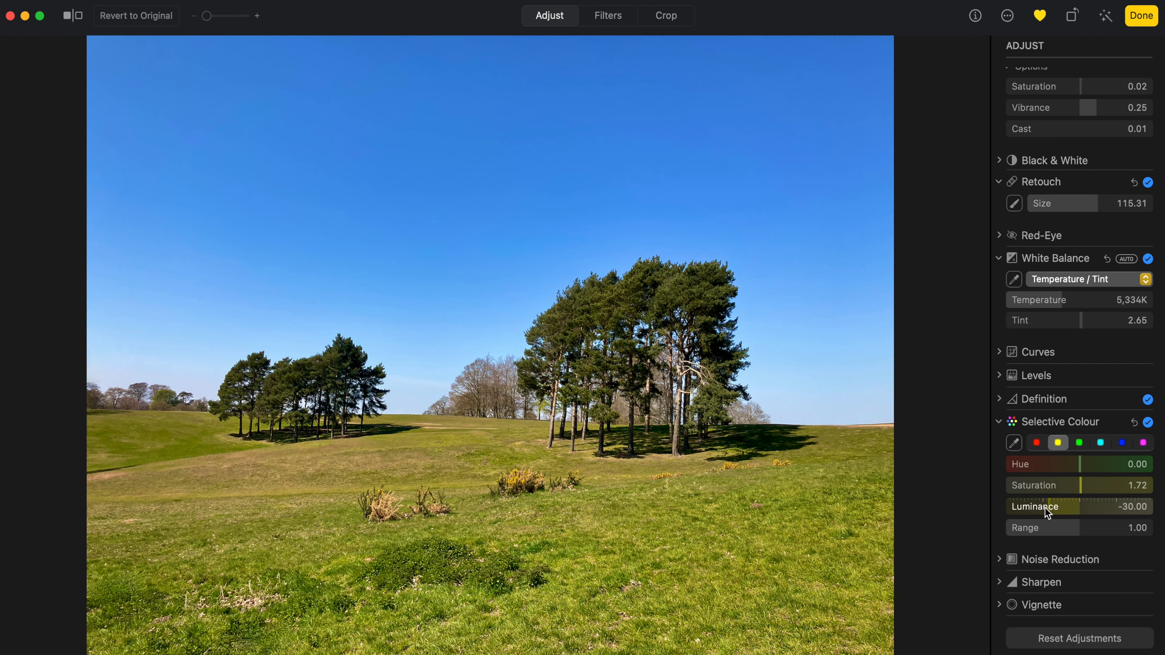
{"action": "left_click_drag", "start_coordinate": [1078, 507], "coordinate": [1070, 506]}
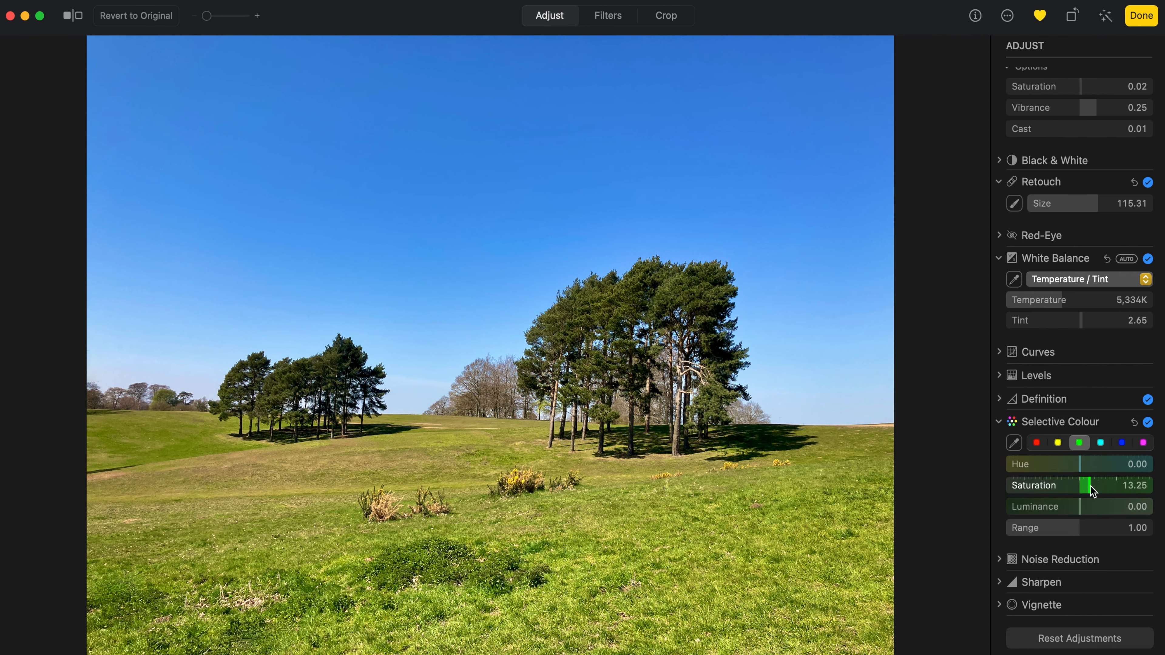
{"action": "left_click_drag", "start_coordinate": [1076, 463], "coordinate": [1086, 463]}
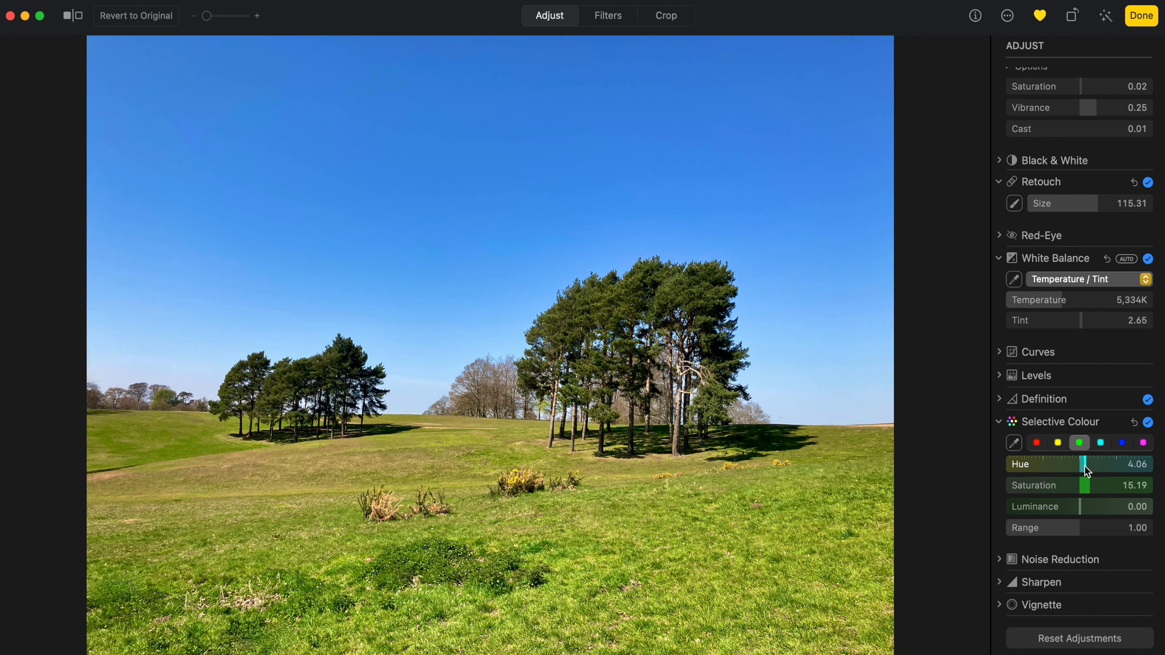
{"action": "left_click_drag", "start_coordinate": [1086, 463], "coordinate": [1122, 464]}
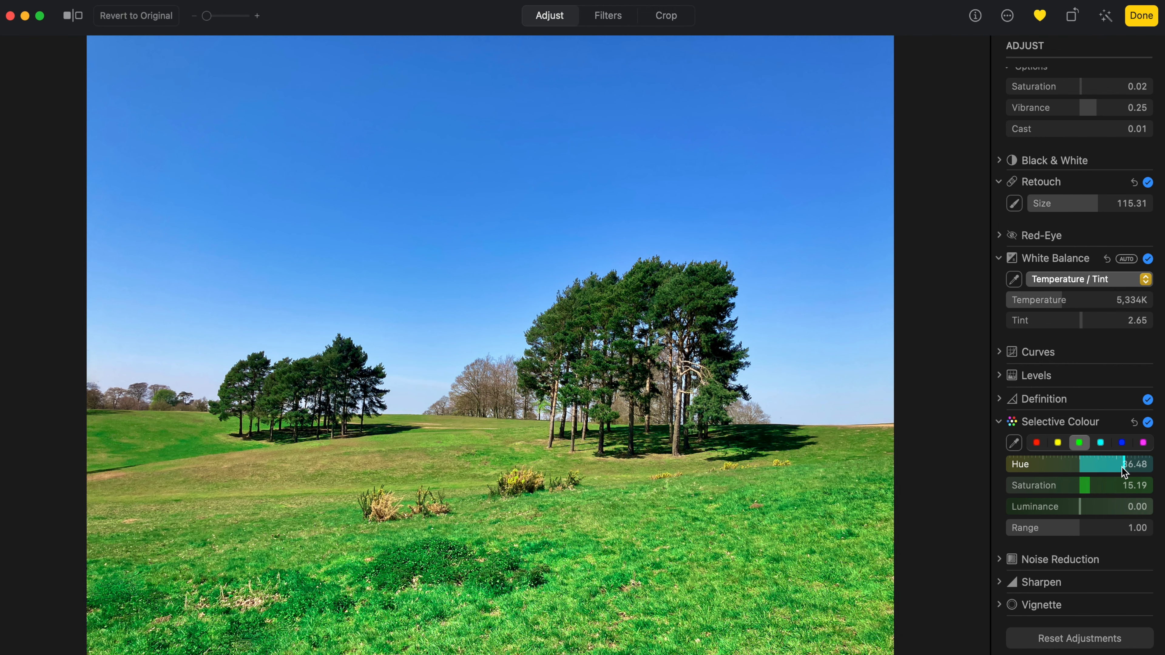
{"action": "left_click_drag", "start_coordinate": [1123, 463], "coordinate": [1083, 463]}
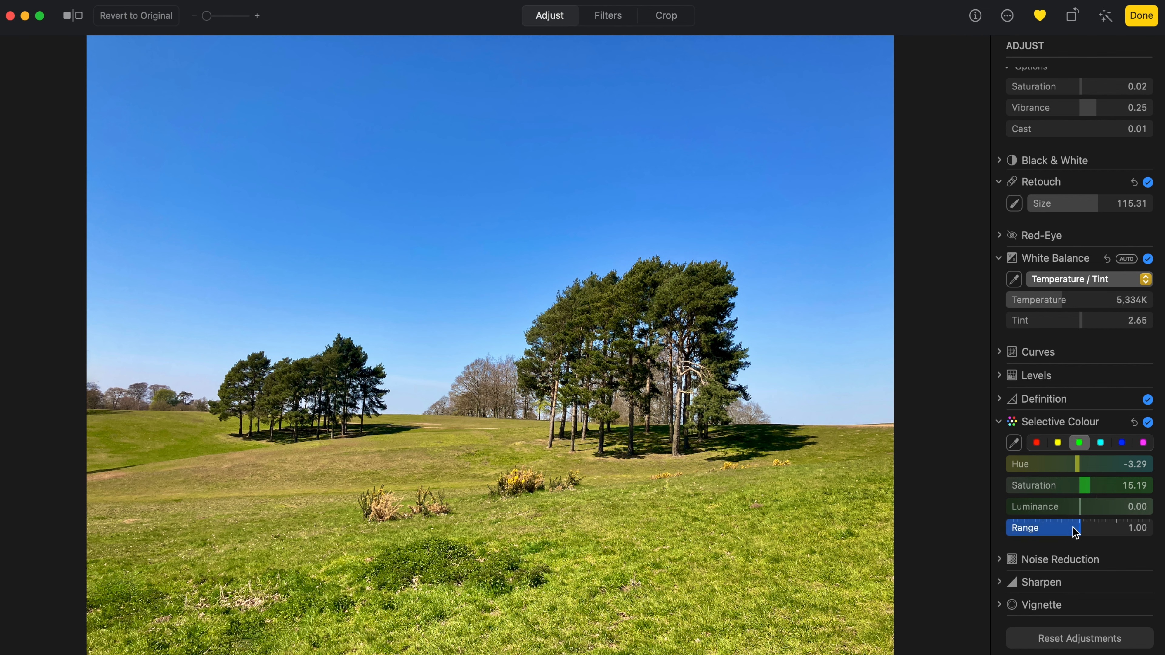
{"action": "left_click_drag", "start_coordinate": [1068, 529], "coordinate": [1148, 528]}
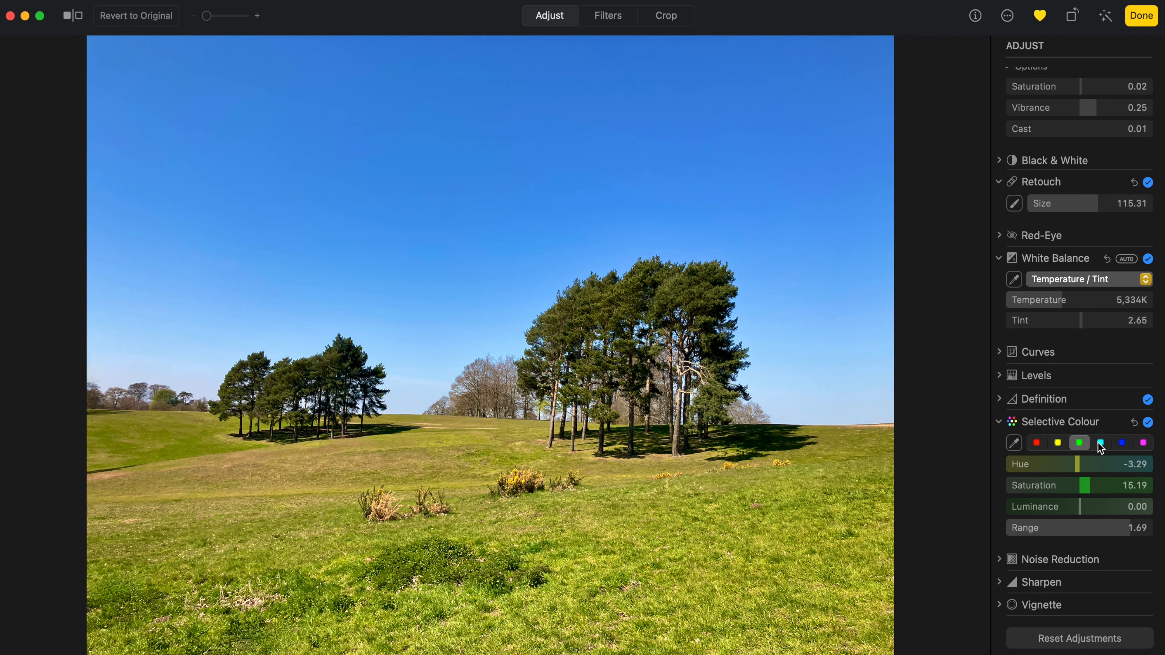
{"action": "left_click", "coordinate": [1100, 443]}
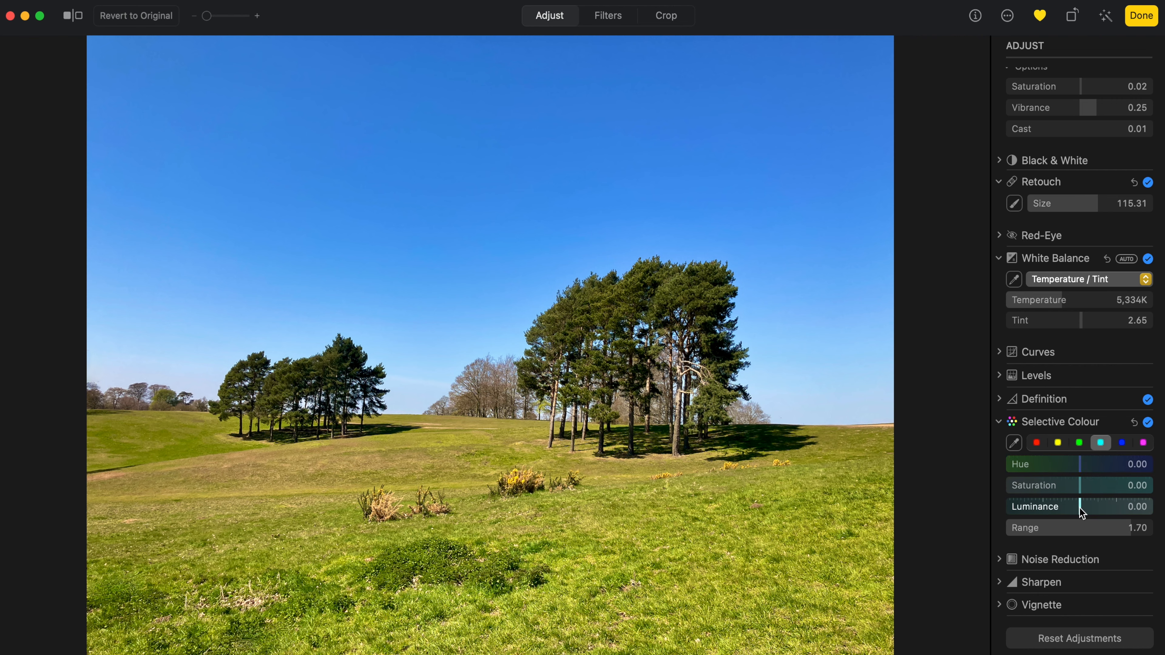
{"action": "left_click_drag", "start_coordinate": [1107, 506], "coordinate": [1080, 506]}
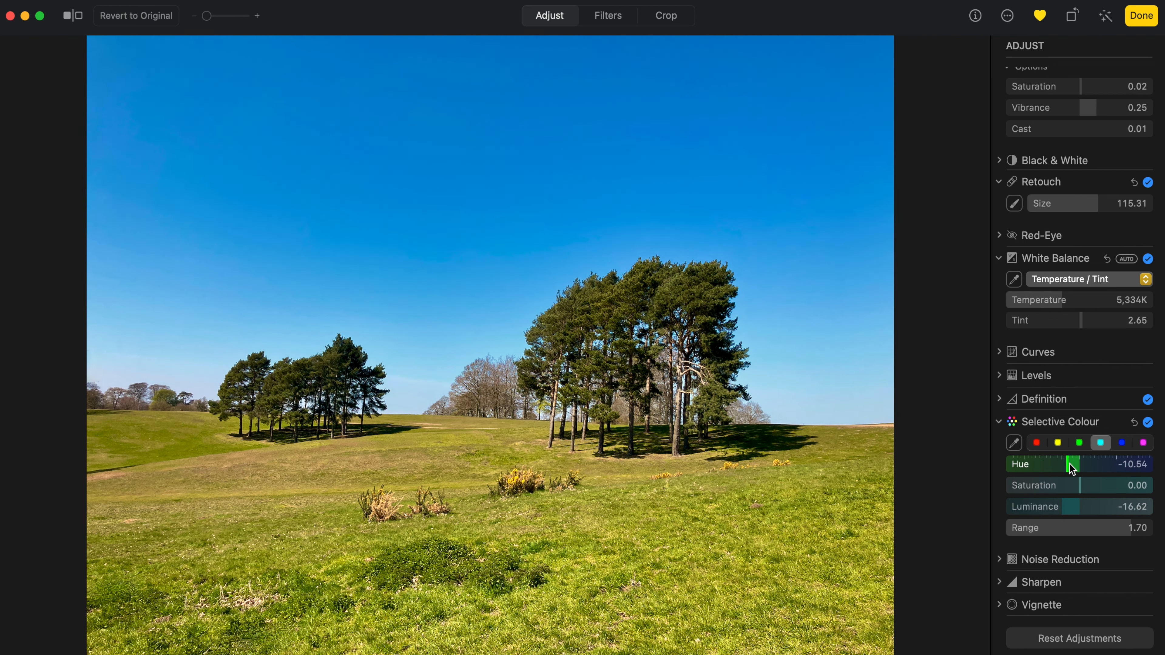
{"action": "left_click_drag", "start_coordinate": [1066, 464], "coordinate": [1093, 464]}
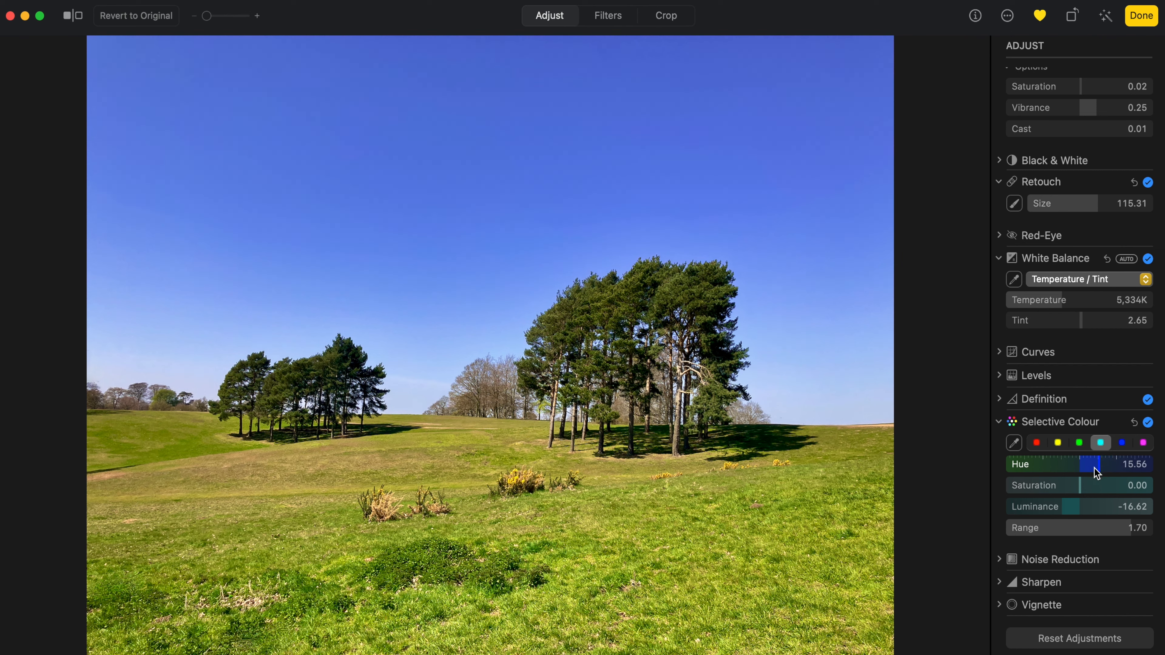
{"action": "left_click_drag", "start_coordinate": [1090, 464], "coordinate": [1069, 464]}
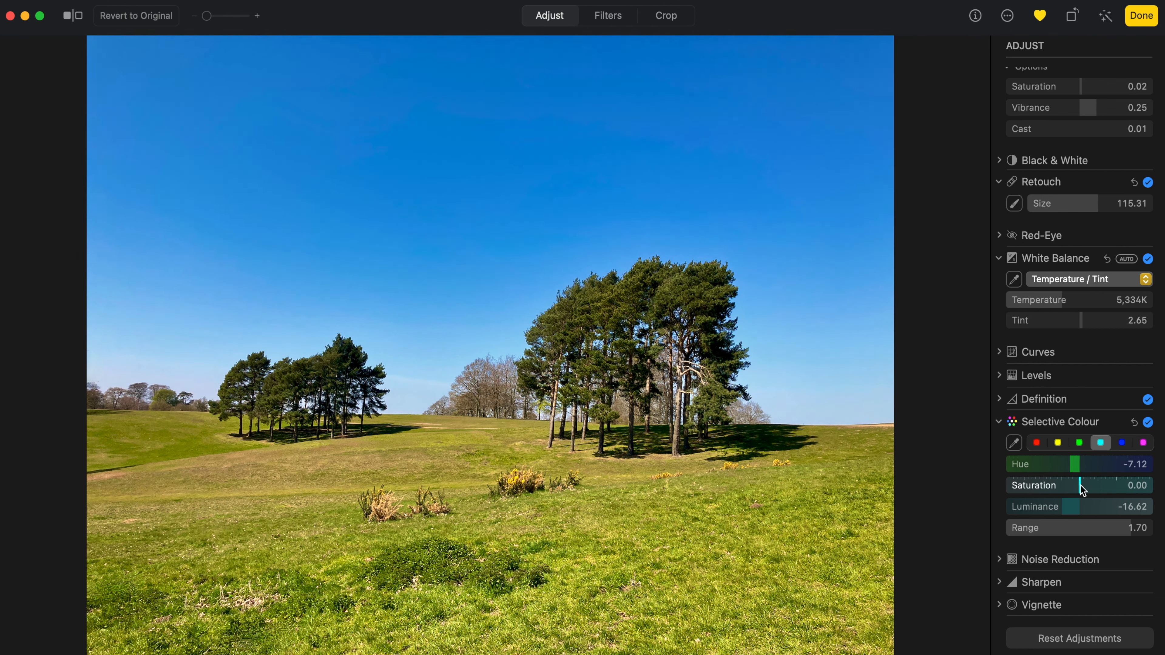
{"action": "left_click_drag", "start_coordinate": [1073, 485], "coordinate": [1107, 485]}
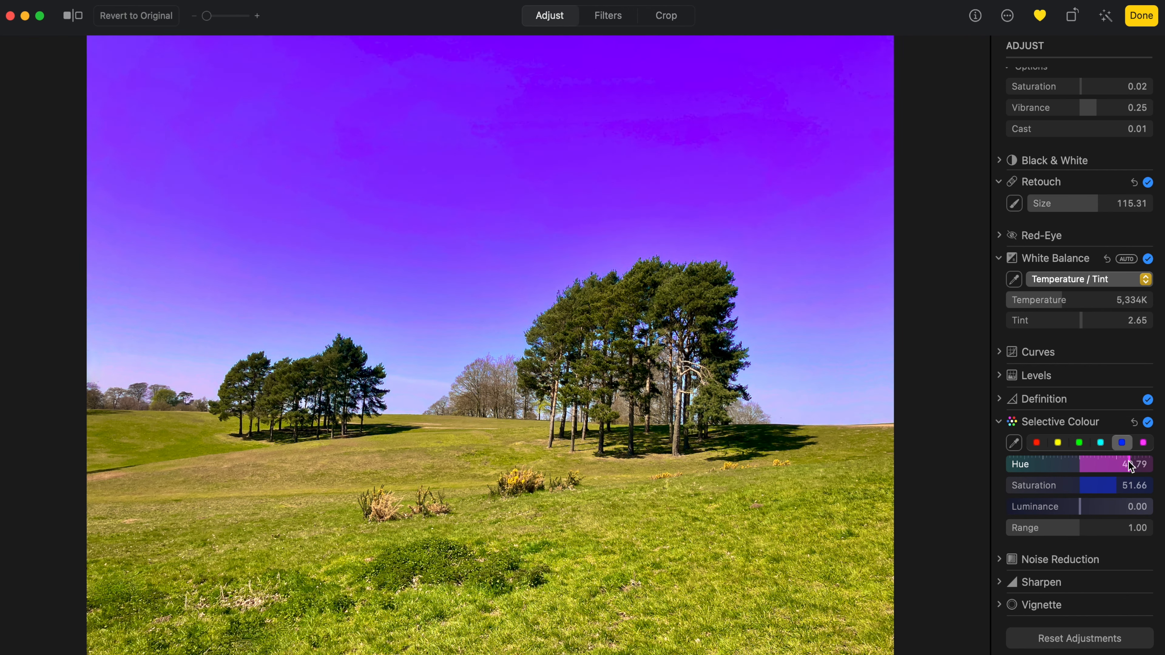
{"action": "left_click_drag", "start_coordinate": [1122, 463], "coordinate": [1011, 463]}
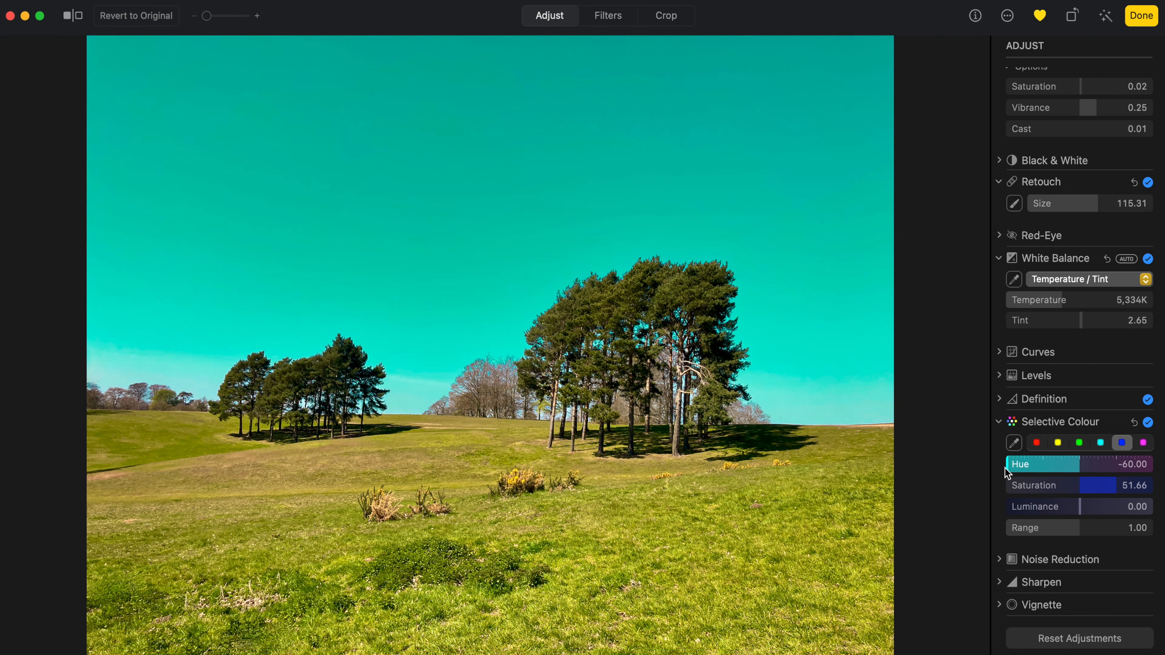
{"action": "left_click_drag", "start_coordinate": [1029, 464], "coordinate": [1076, 463]}
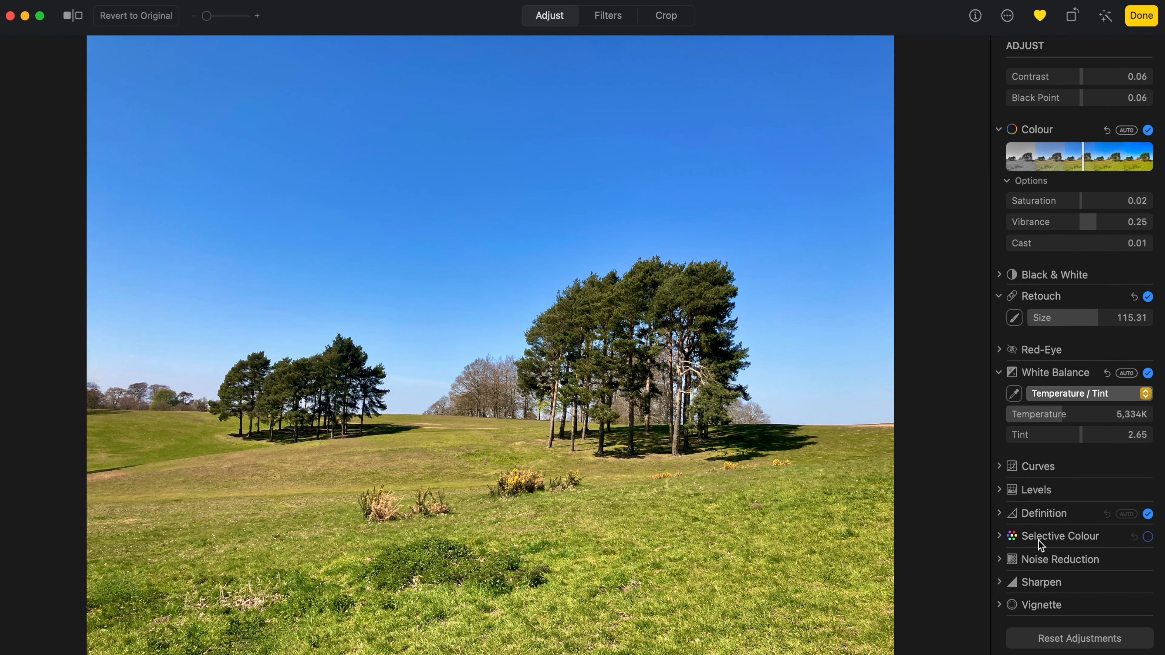
Try some Noise Reduction on the photo, then take it back to zero
{"action": "left_click", "coordinate": [999, 559]}
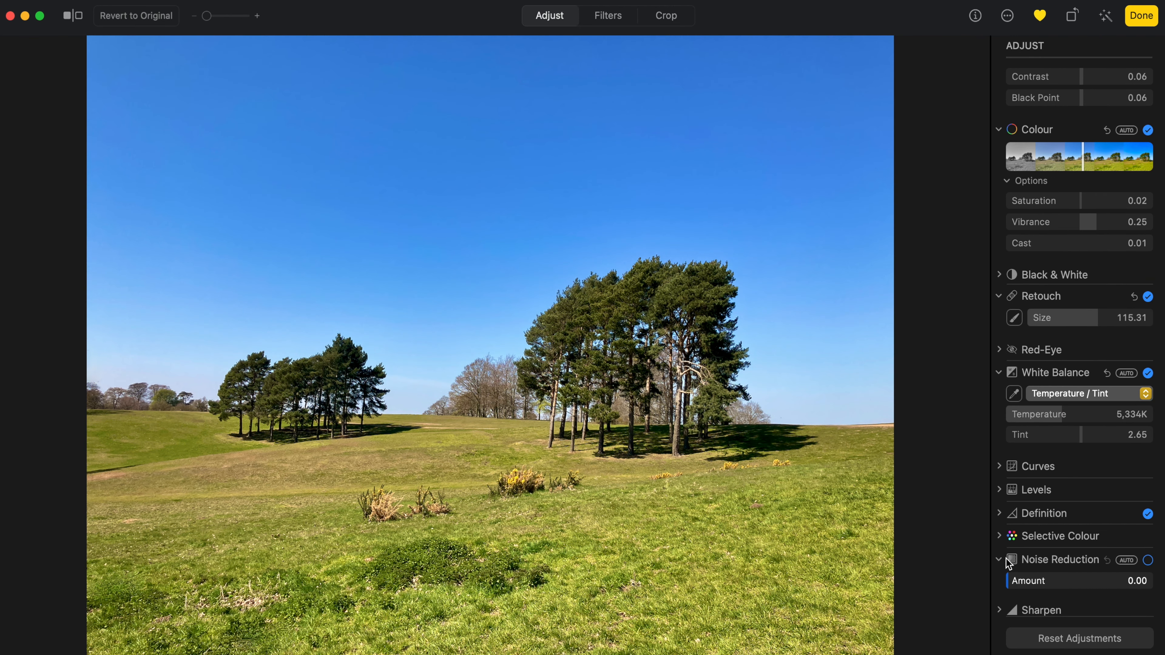
{"action": "left_click_drag", "start_coordinate": [1010, 580], "coordinate": [1100, 580]}
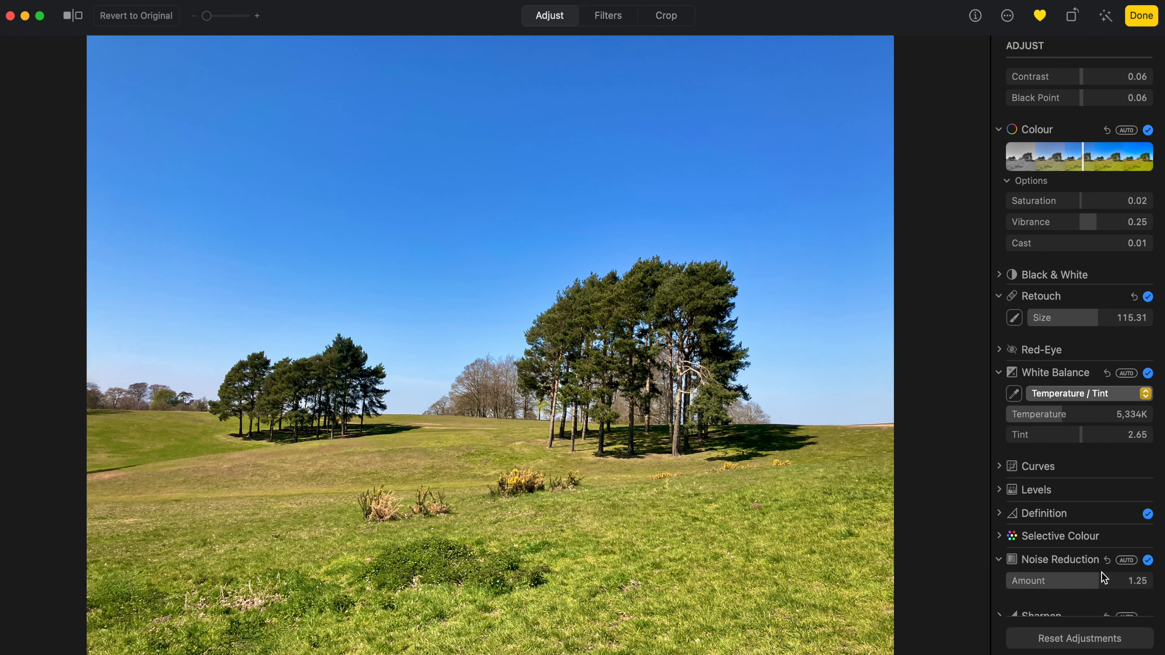
{"action": "left_click_drag", "start_coordinate": [1078, 580], "coordinate": [1118, 580]}
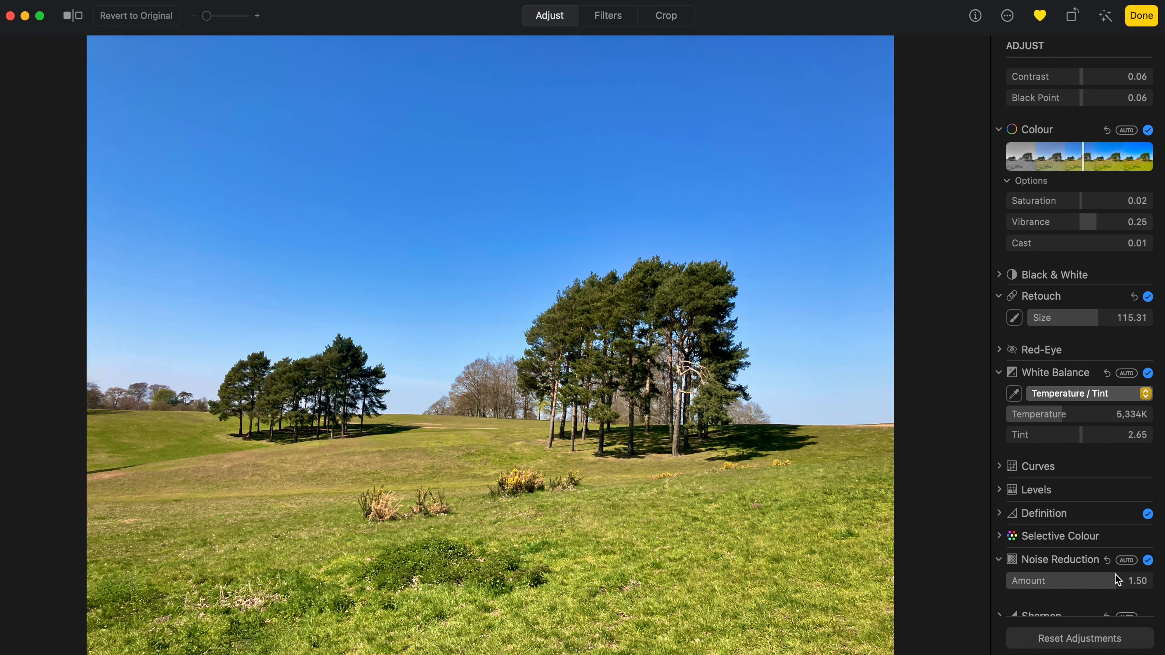
{"action": "left_click_drag", "start_coordinate": [1114, 580], "coordinate": [1010, 580]}
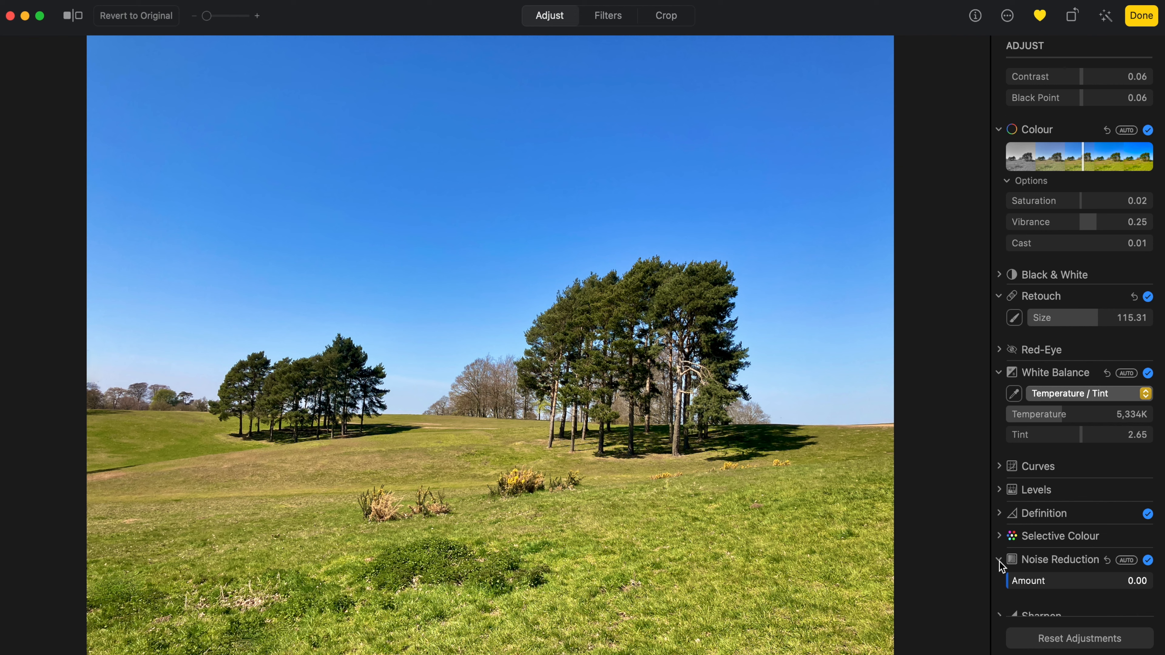
Test strong sharpening, then leave Intensity at 0.00 and Edges at 0.25
{"action": "left_click", "coordinate": [1000, 562]}
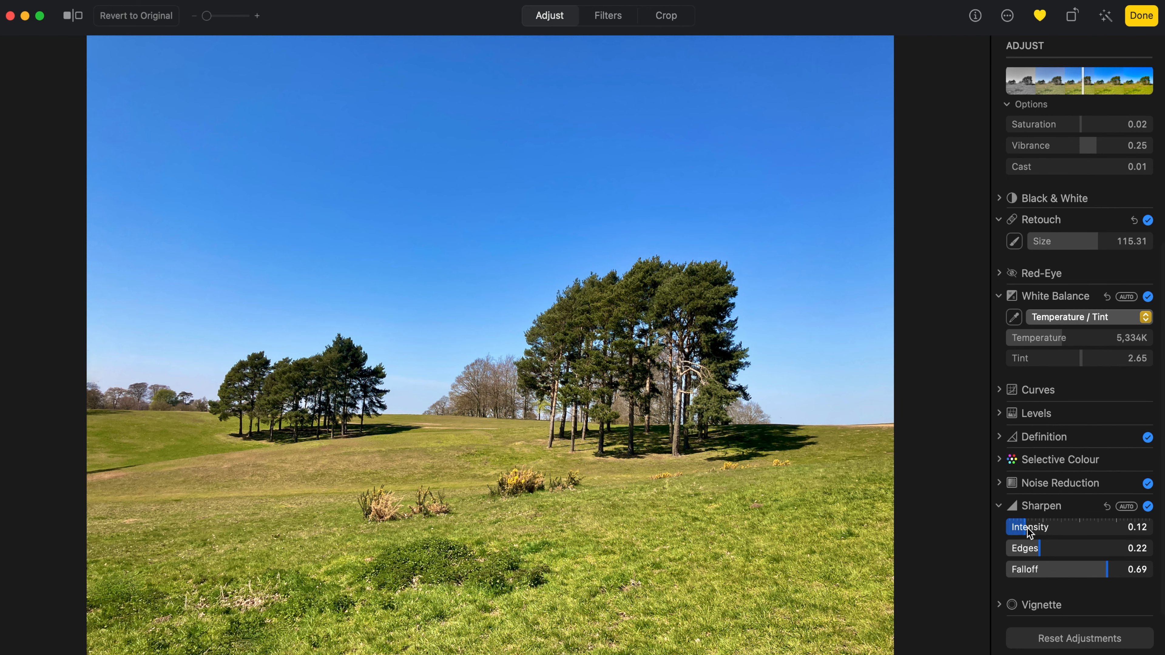
{"action": "left_click_drag", "start_coordinate": [1022, 526], "coordinate": [1126, 527]}
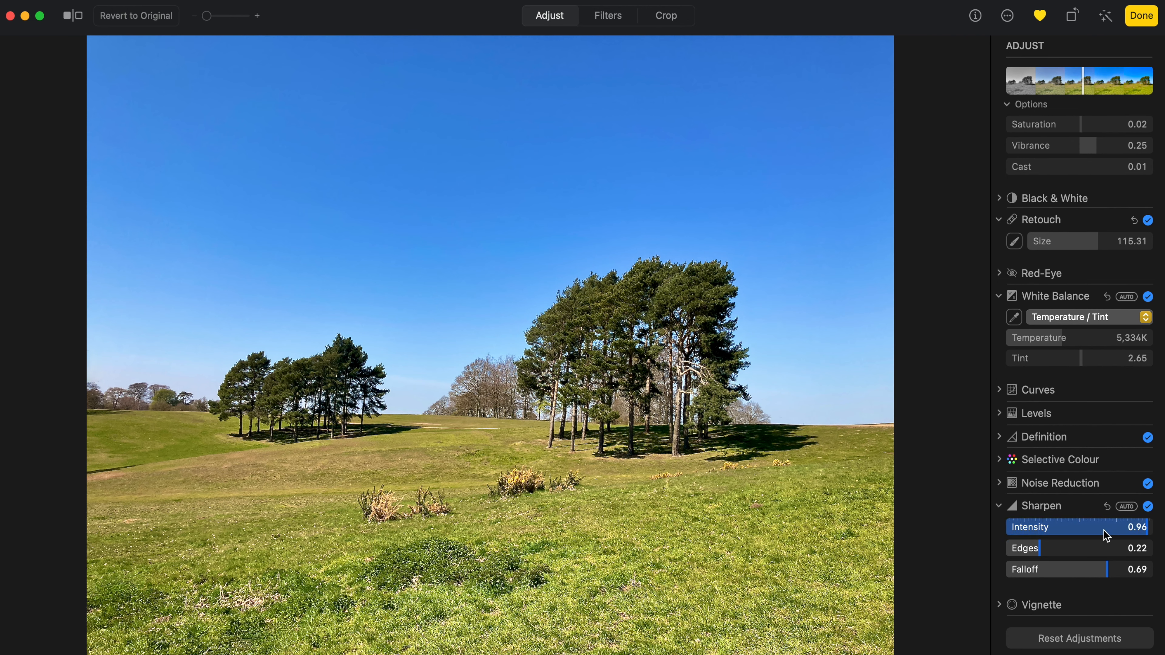
{"action": "left_click_drag", "start_coordinate": [1040, 549], "coordinate": [1145, 549]}
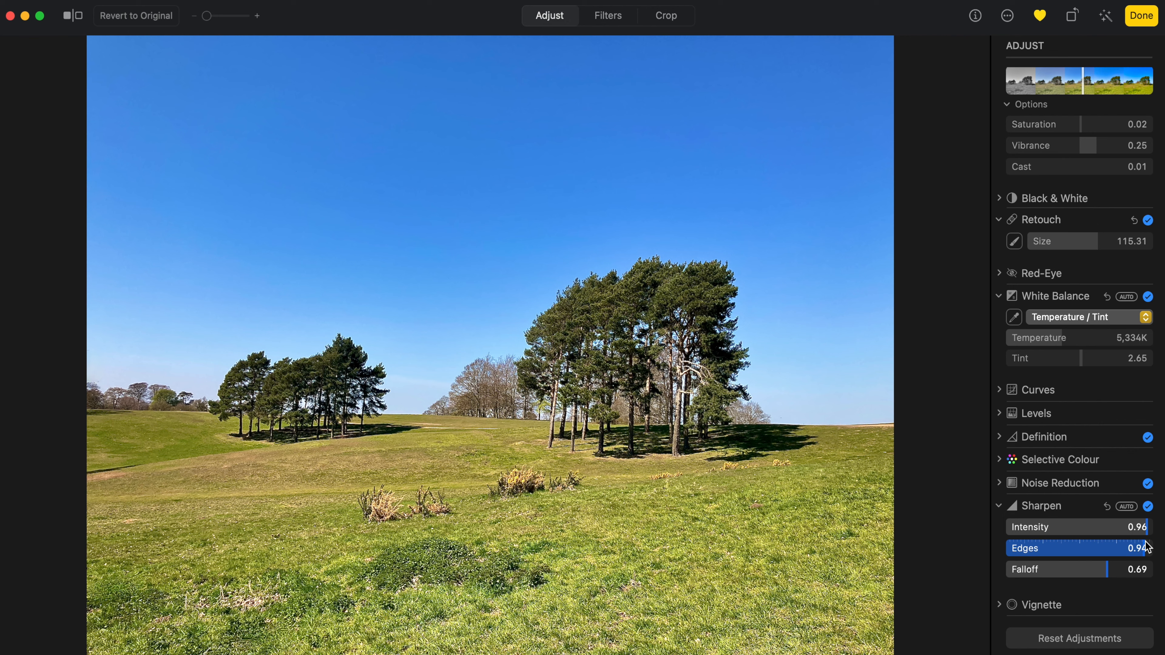
{"action": "left_click_drag", "start_coordinate": [1133, 549], "coordinate": [1050, 548]}
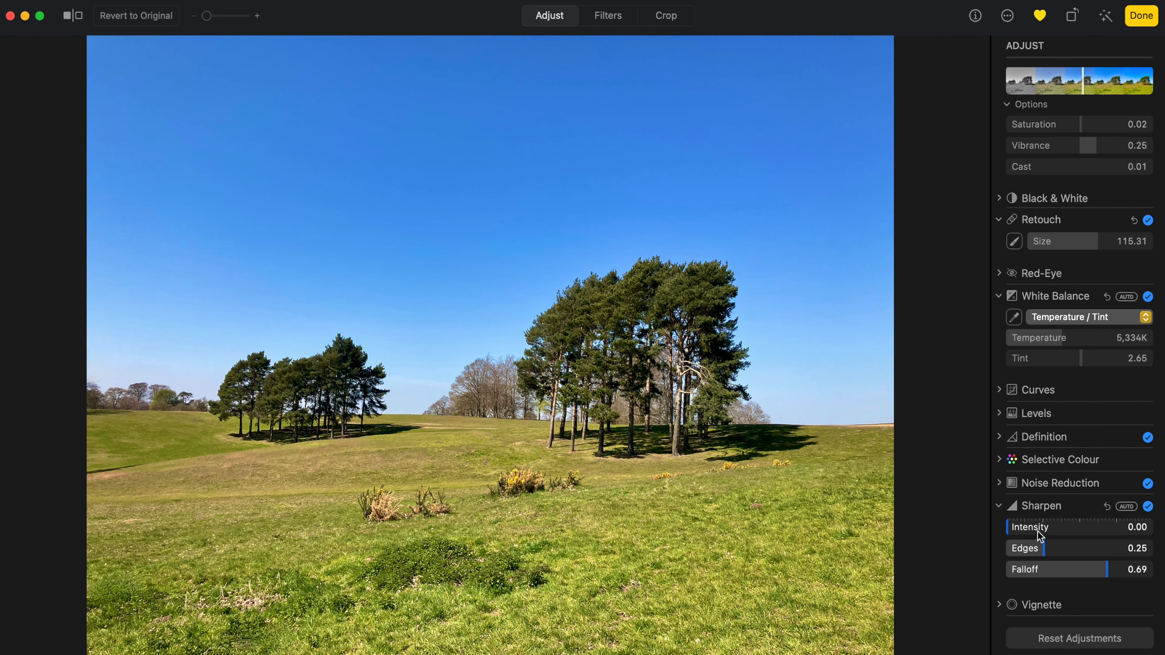
{"action": "left_click_drag", "start_coordinate": [1011, 527], "coordinate": [1040, 526]}
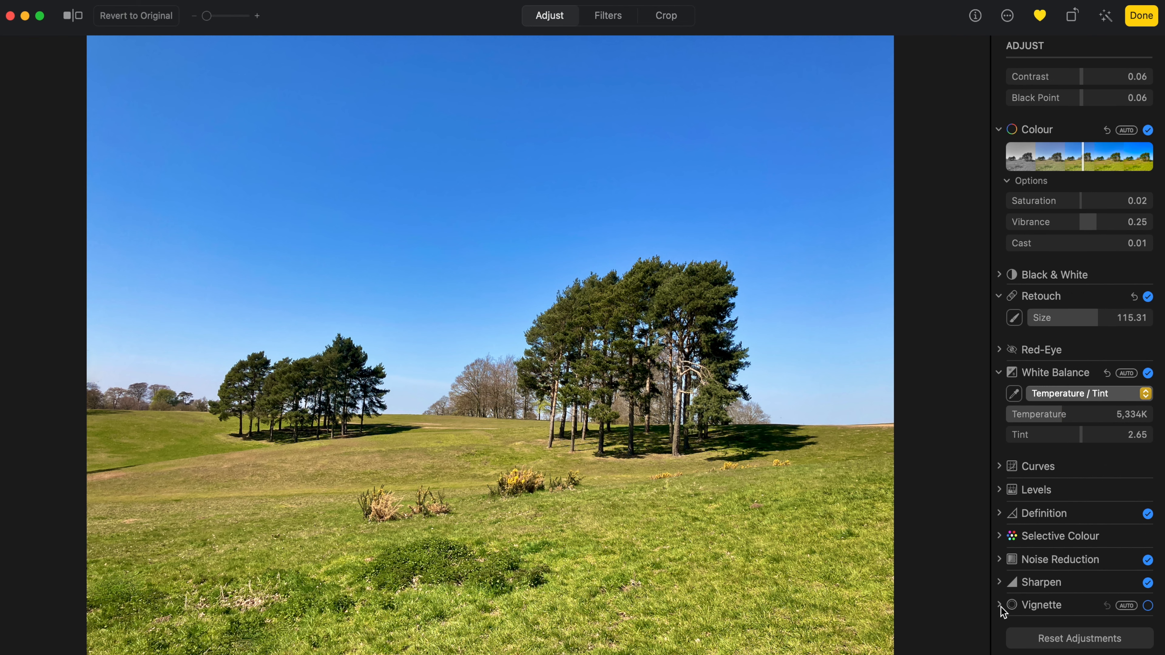
Apply a vignette with strength 0.52, radius 0.23, softness 0.77 to the Ampthill Park photo and finish editing
{"action": "left_click", "coordinate": [1000, 605]}
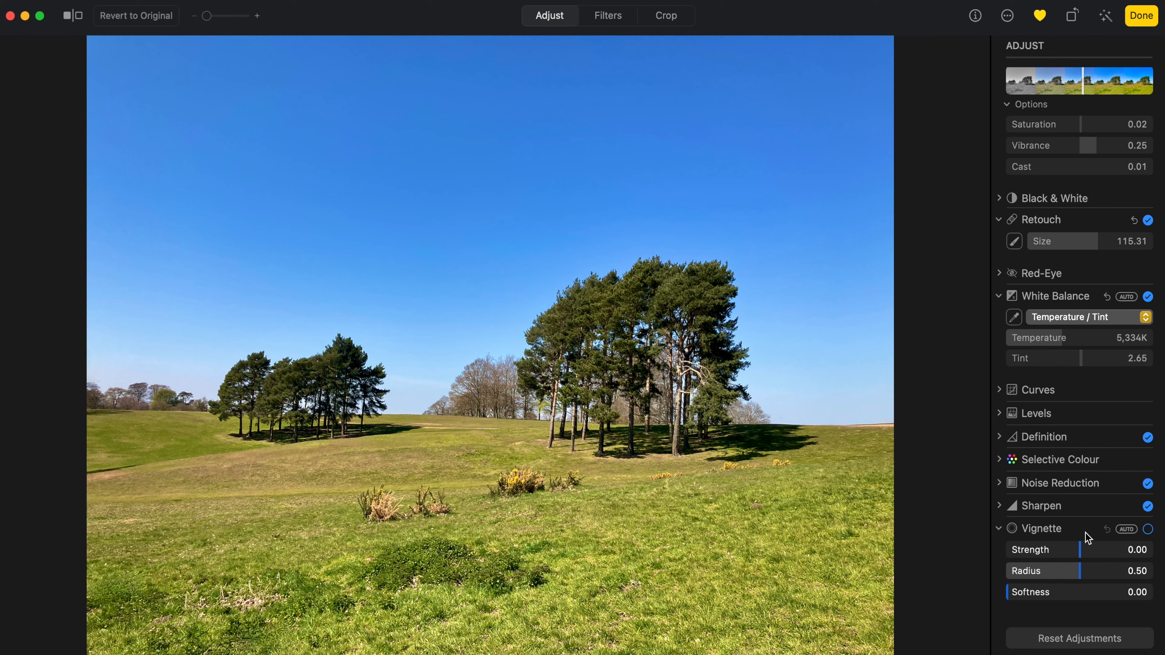
{"action": "left_click_drag", "start_coordinate": [1086, 550], "coordinate": [1145, 549]}
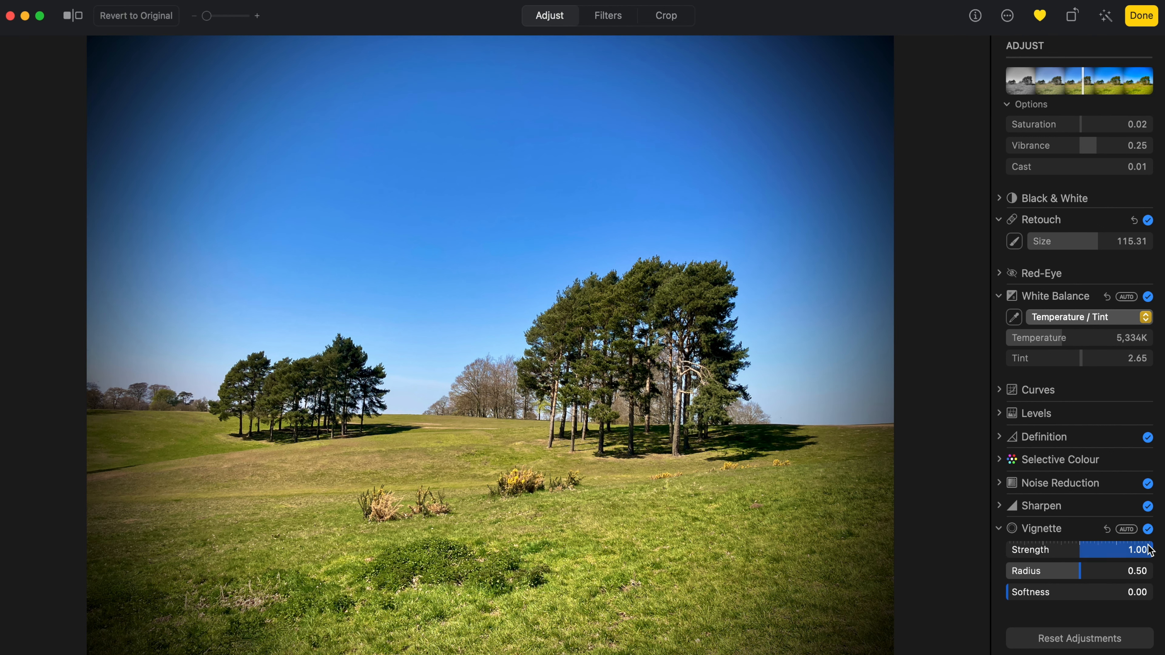
{"action": "left_click_drag", "start_coordinate": [1085, 571], "coordinate": [1070, 571]}
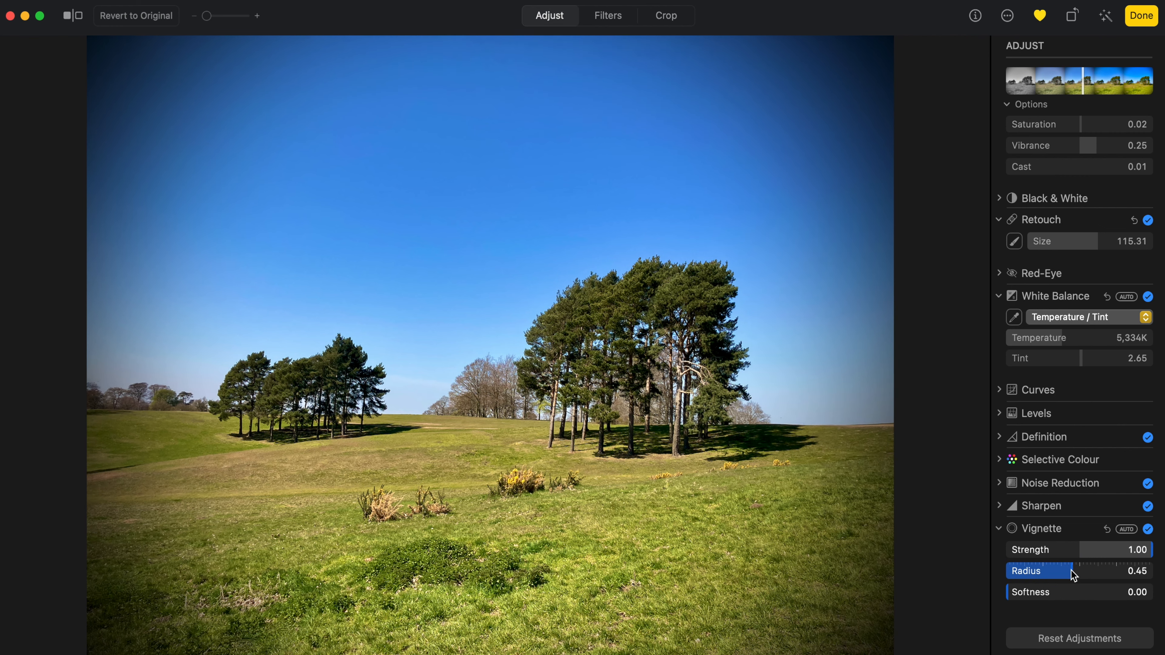
{"action": "left_click_drag", "start_coordinate": [1085, 571], "coordinate": [1048, 571]}
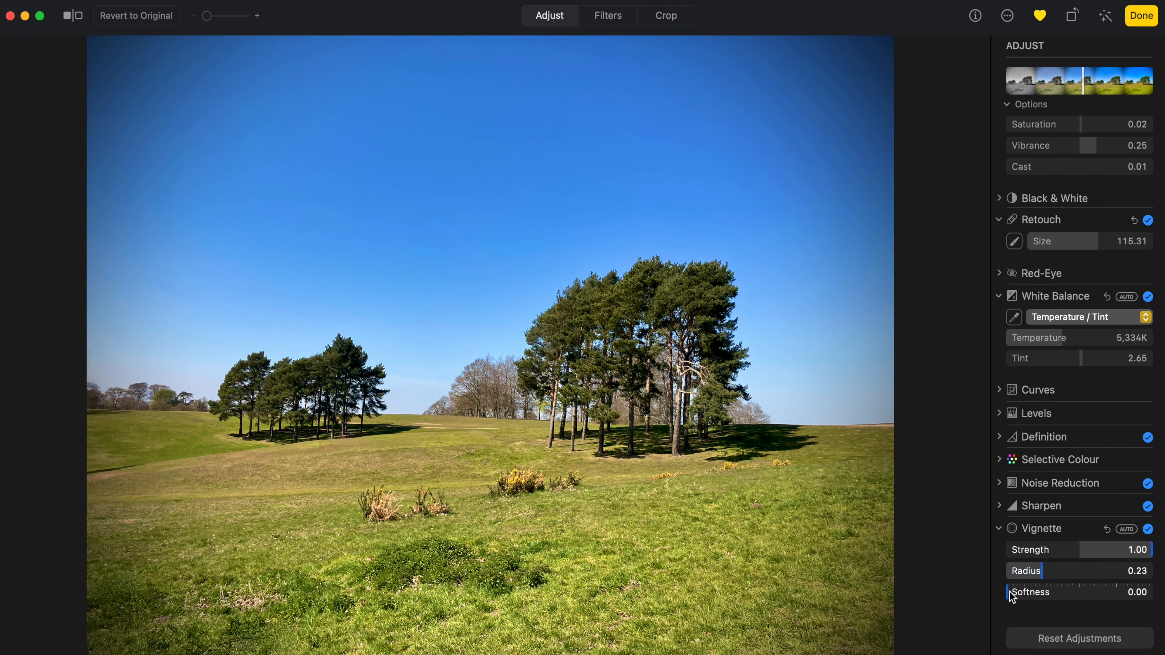
{"action": "left_click_drag", "start_coordinate": [1011, 593], "coordinate": [1129, 592]}
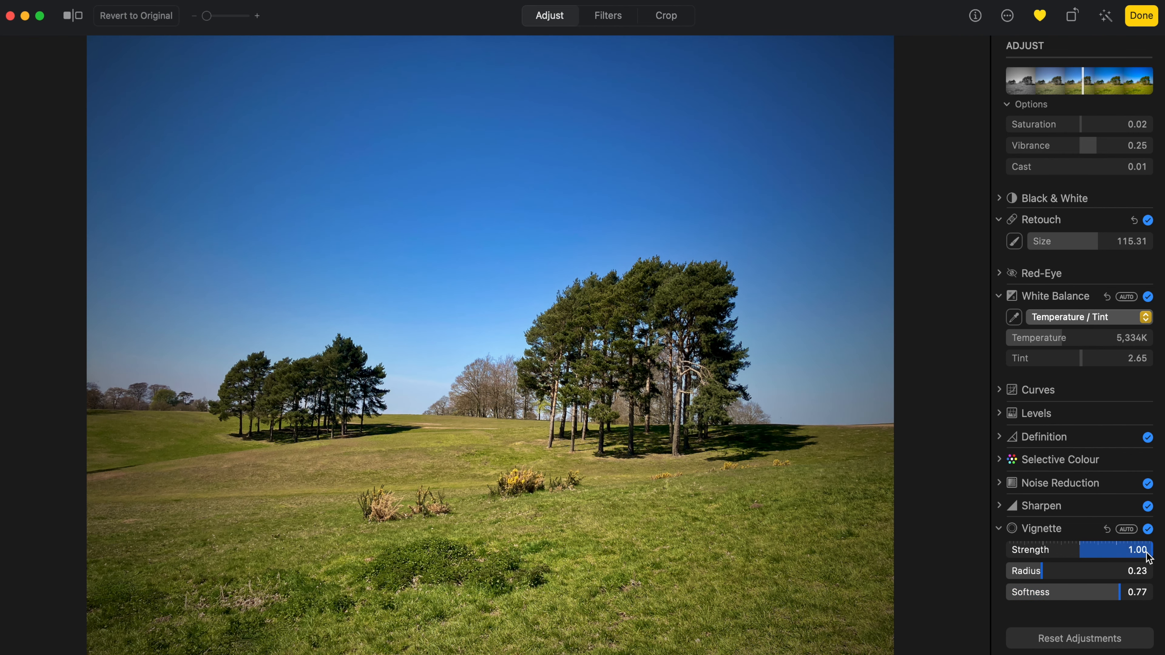
{"action": "left_click_drag", "start_coordinate": [1144, 550], "coordinate": [1118, 550]}
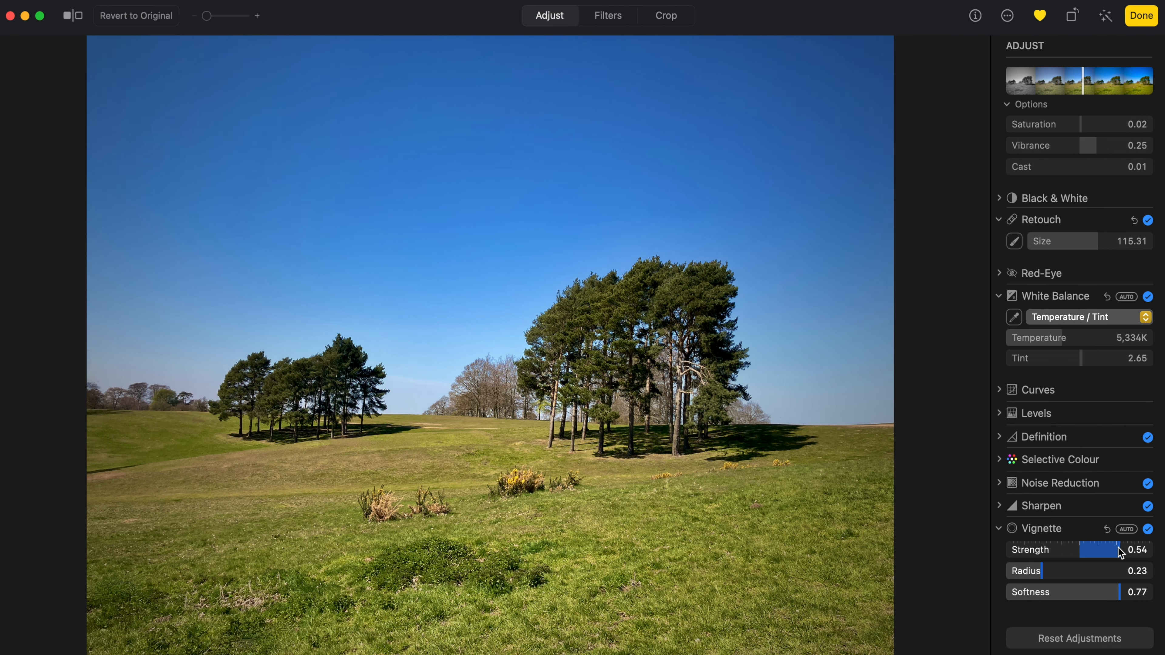
{"action": "left_click_drag", "start_coordinate": [1122, 550], "coordinate": [1106, 550]}
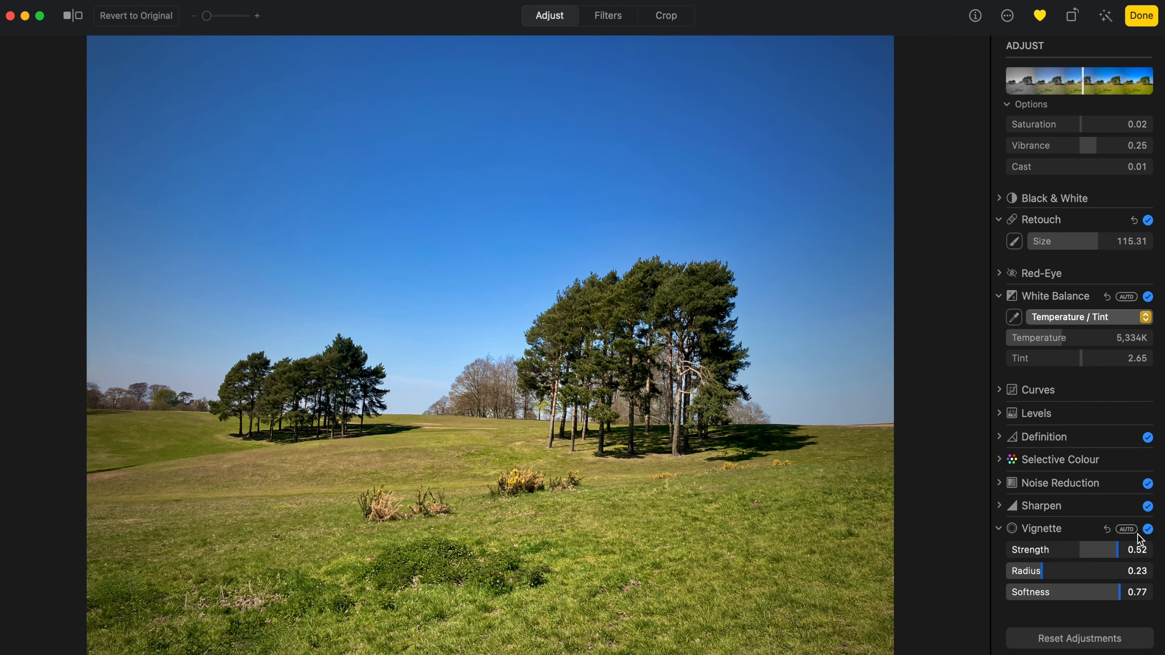
{"action": "mouse_move", "coordinate": [1136, 540]}
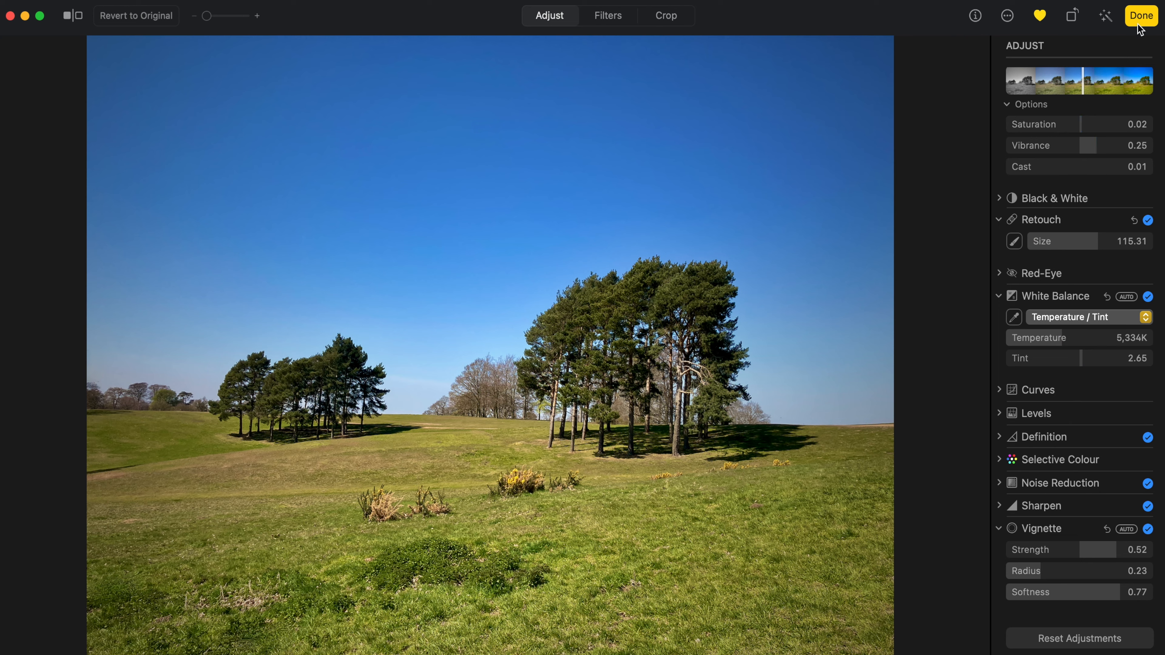
{"action": "left_click", "coordinate": [1141, 15]}
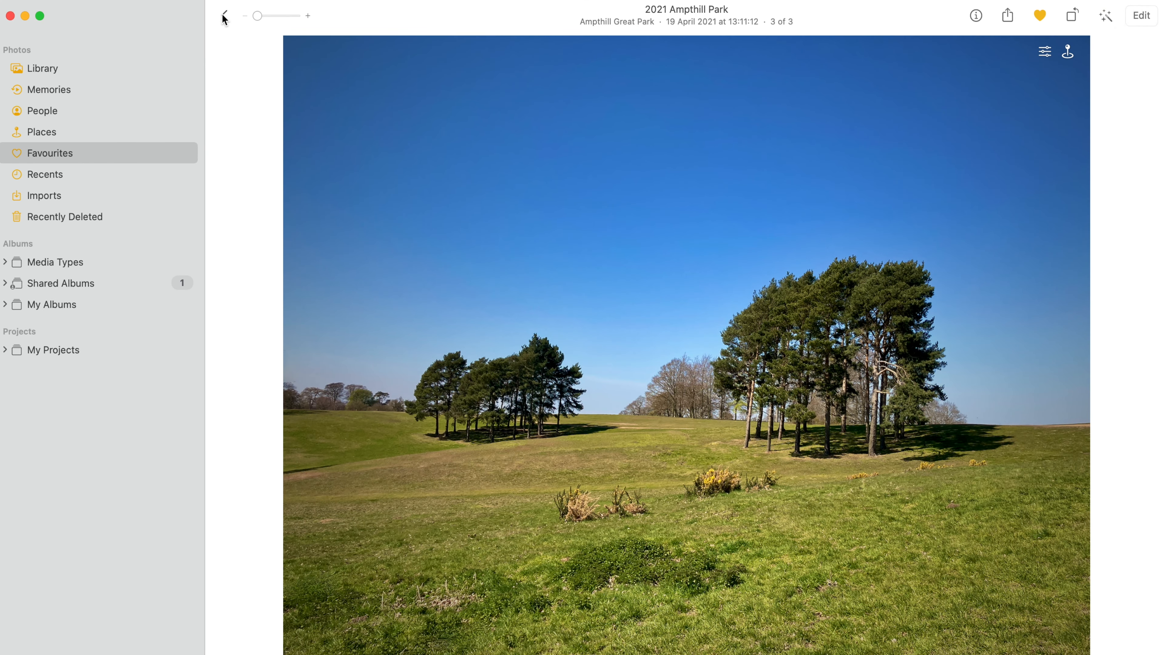
Open 2021 Bee on Gorse Ampthill Park from Favourites for editing and apply Auto Enhance
{"action": "left_click", "coordinate": [222, 16]}
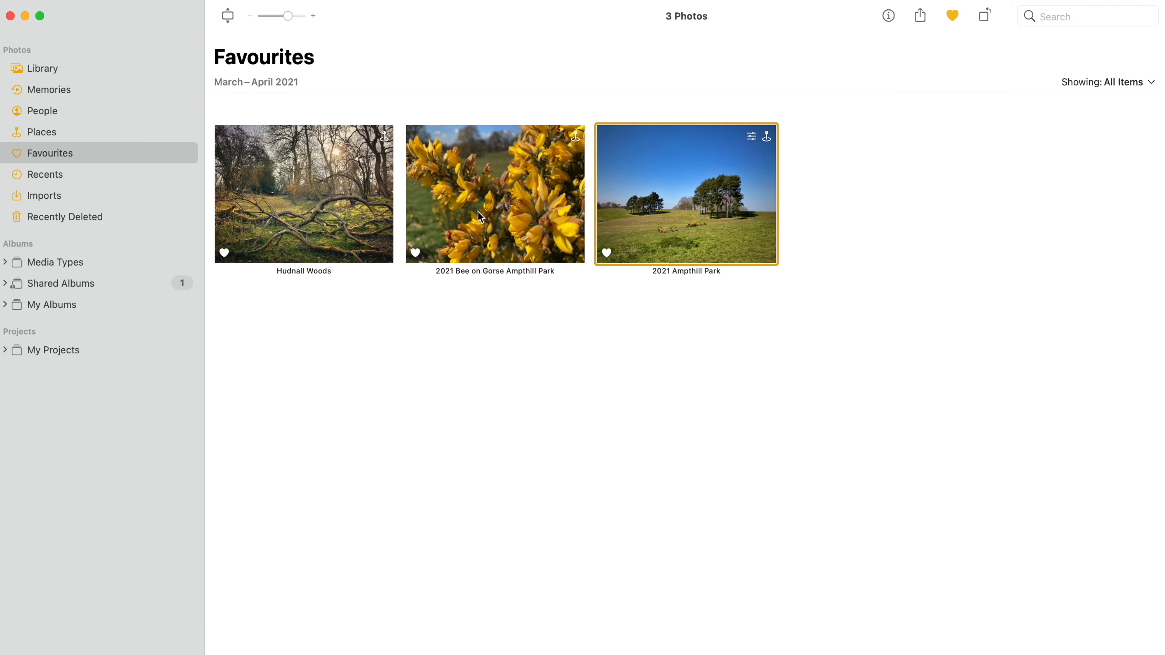
{"action": "double_click", "coordinate": [495, 193]}
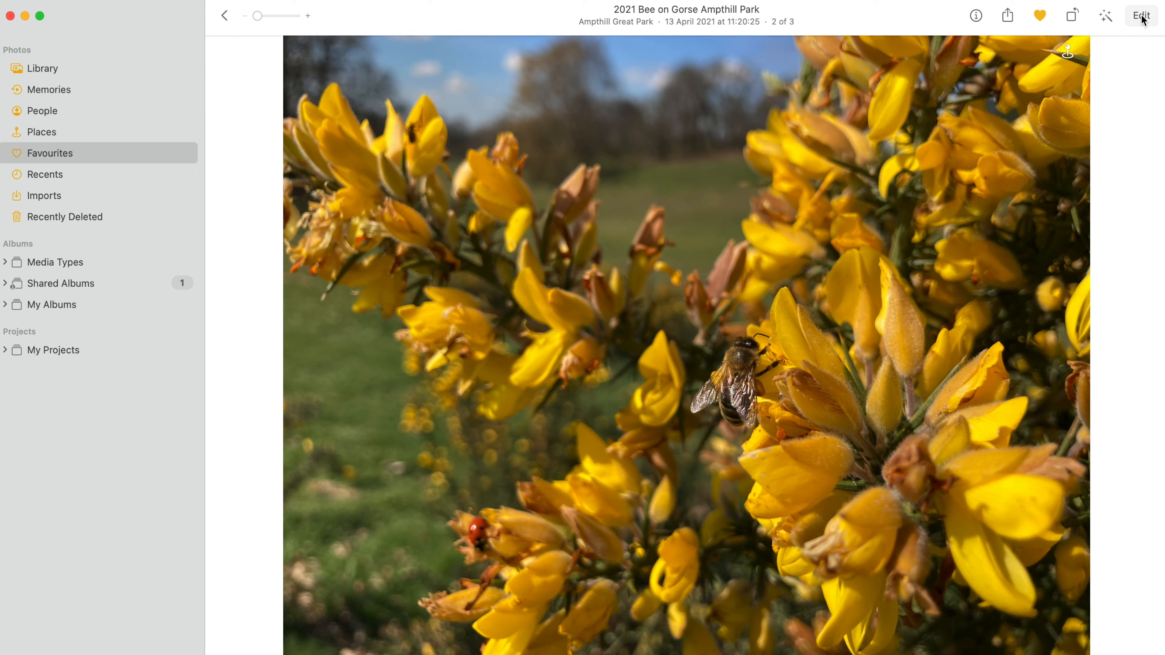
{"action": "left_click", "coordinate": [1139, 15]}
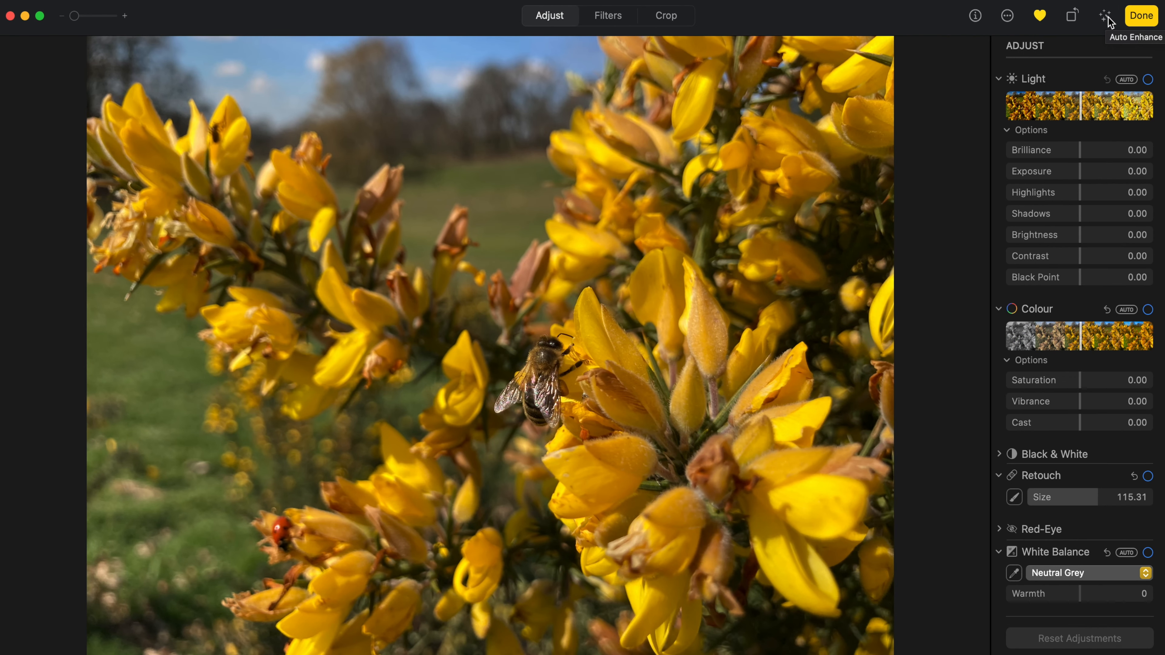
{"action": "left_click", "coordinate": [1106, 15]}
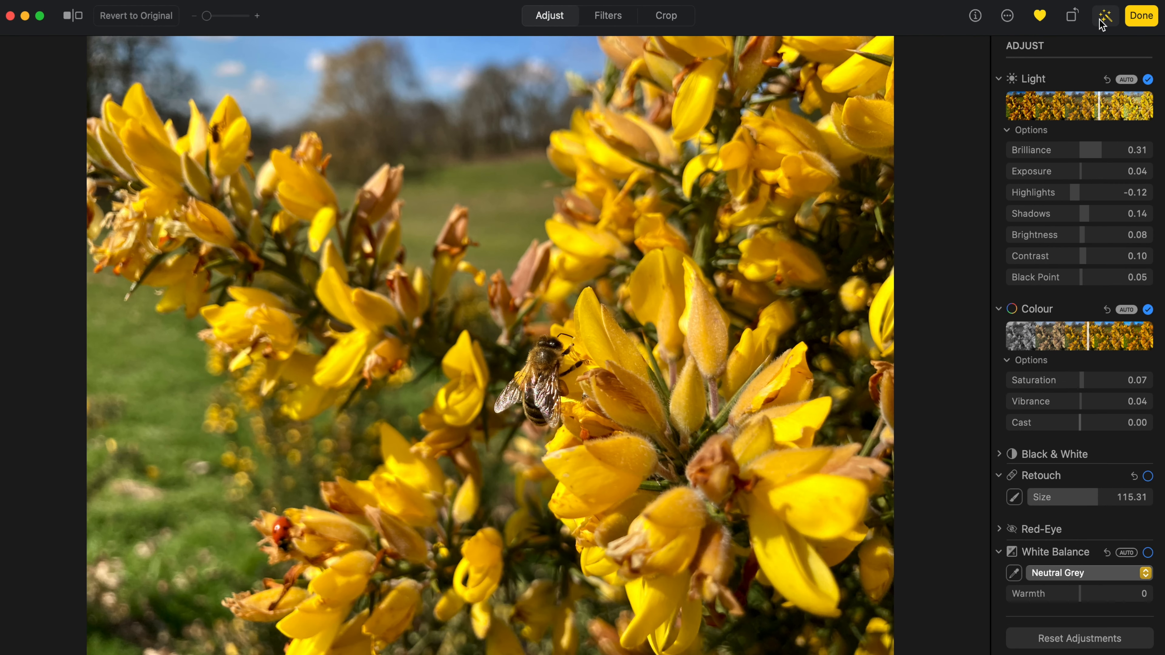
{"action": "mouse_move", "coordinate": [1085, 34]}
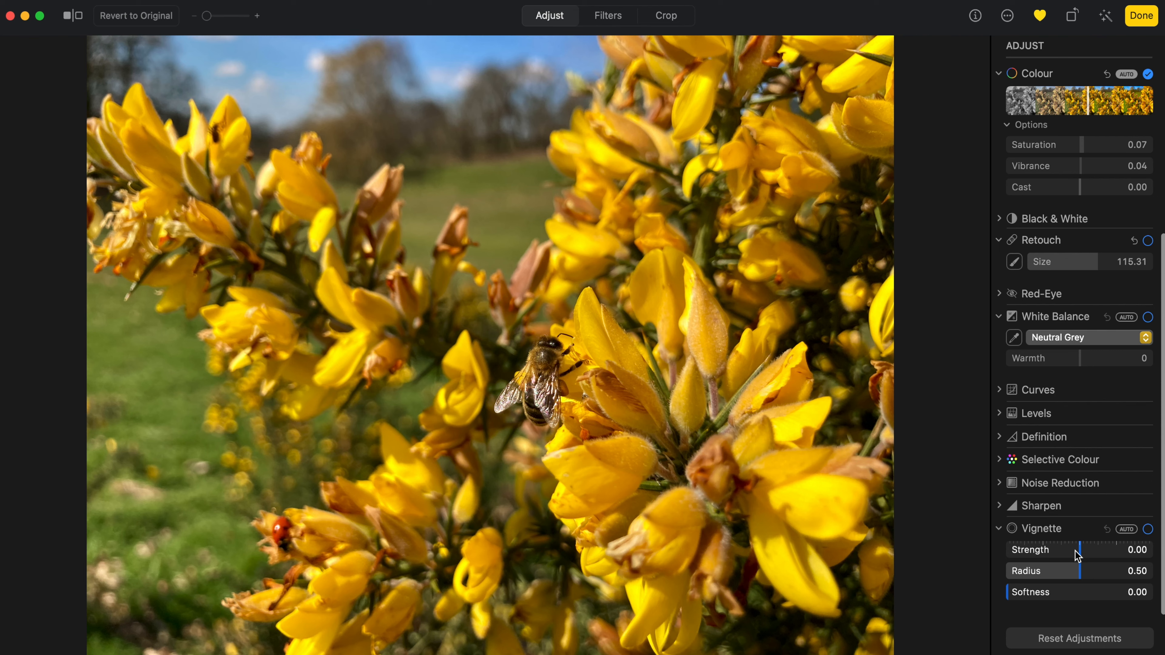
After trying negative values, settle the bee photo's vignette strength around 0.13
{"action": "left_click_drag", "start_coordinate": [1058, 549], "coordinate": [1089, 550]}
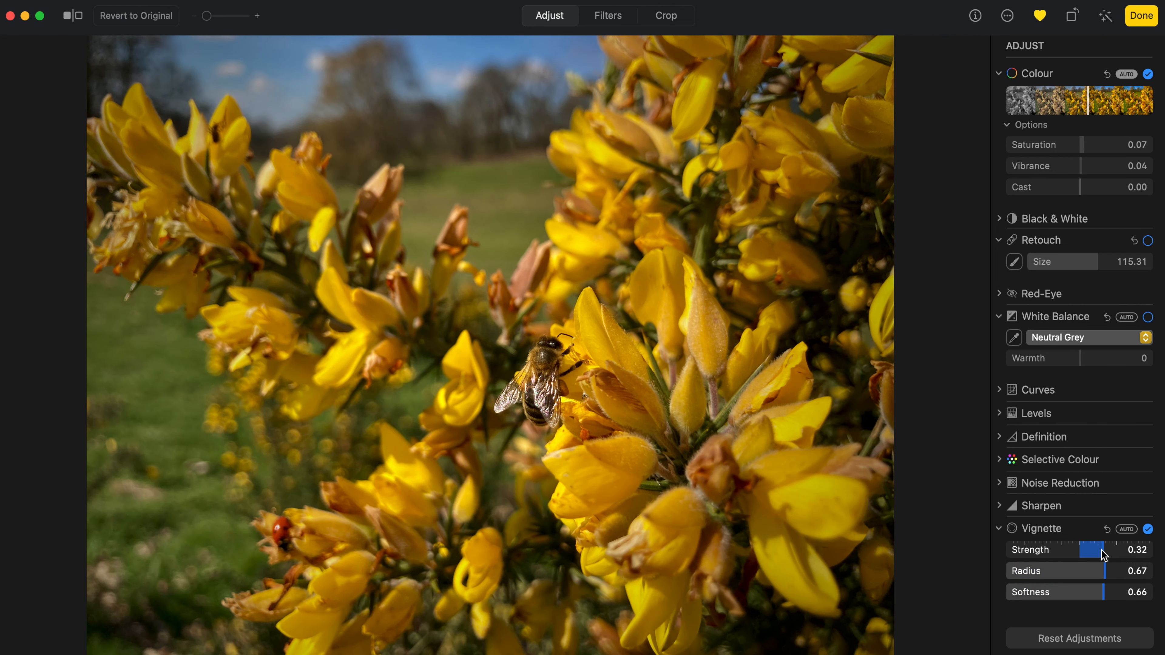
{"action": "left_click_drag", "start_coordinate": [1108, 550], "coordinate": [1026, 550]}
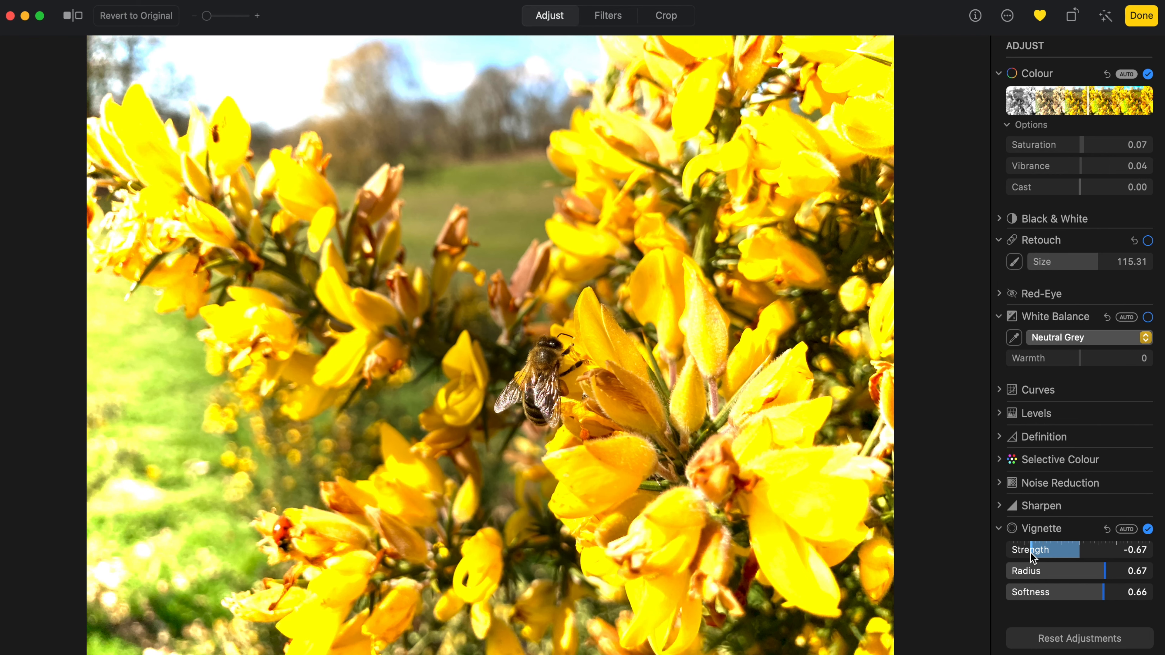
{"action": "left_click_drag", "start_coordinate": [1040, 549], "coordinate": [1088, 550]}
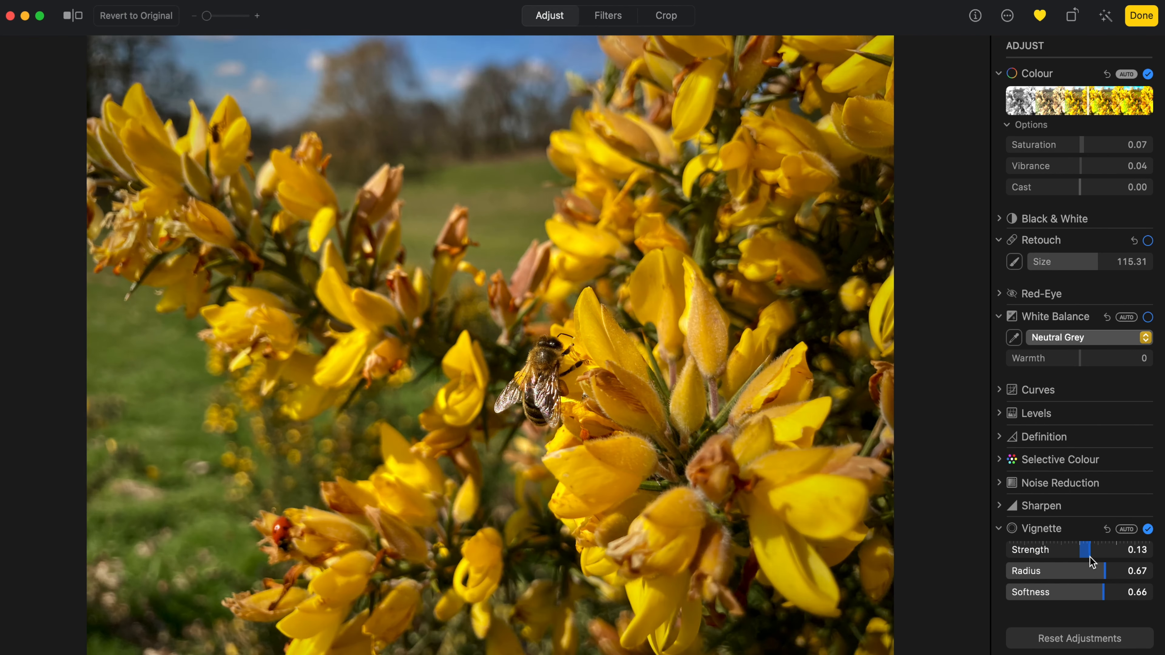
{"action": "left_click_drag", "start_coordinate": [1091, 549], "coordinate": [1106, 550]}
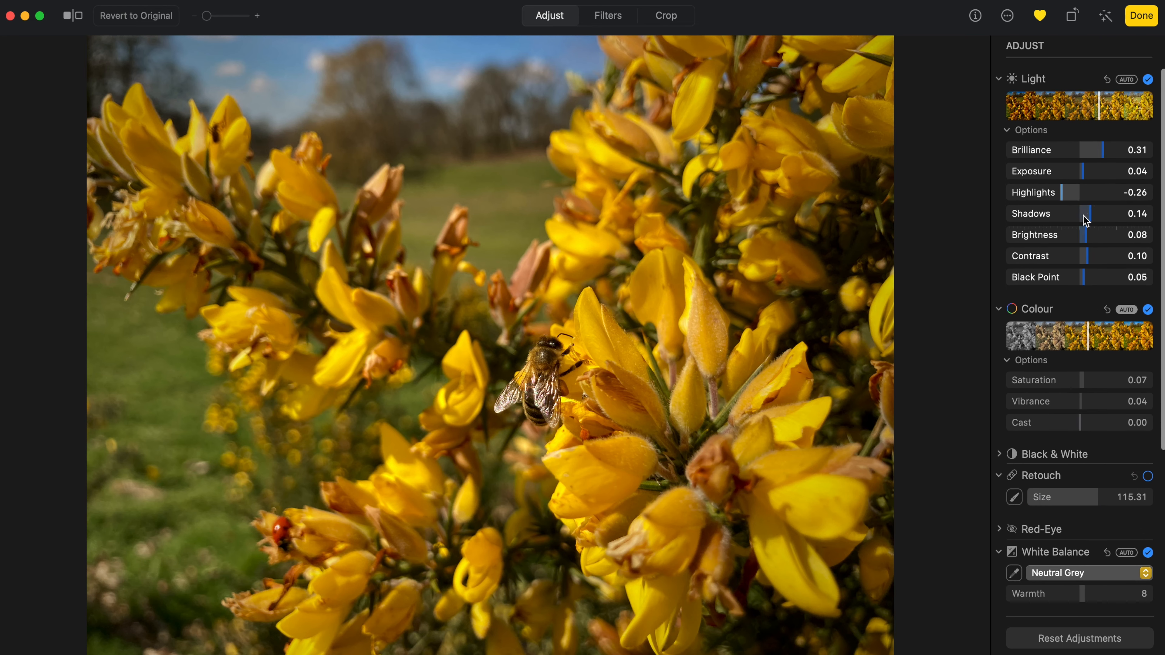
Lift the bee photo's shadows to about 0.27 in the Light options
{"action": "left_click_drag", "start_coordinate": [1084, 213], "coordinate": [1100, 213]}
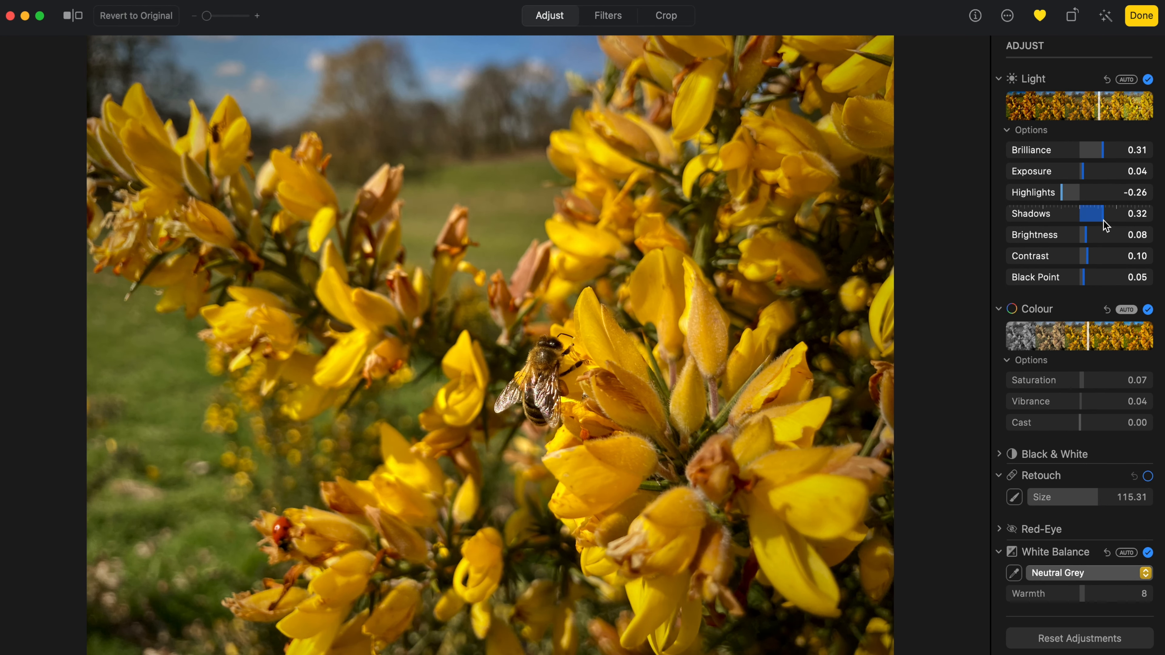
{"action": "left_click_drag", "start_coordinate": [1095, 213], "coordinate": [1145, 213]}
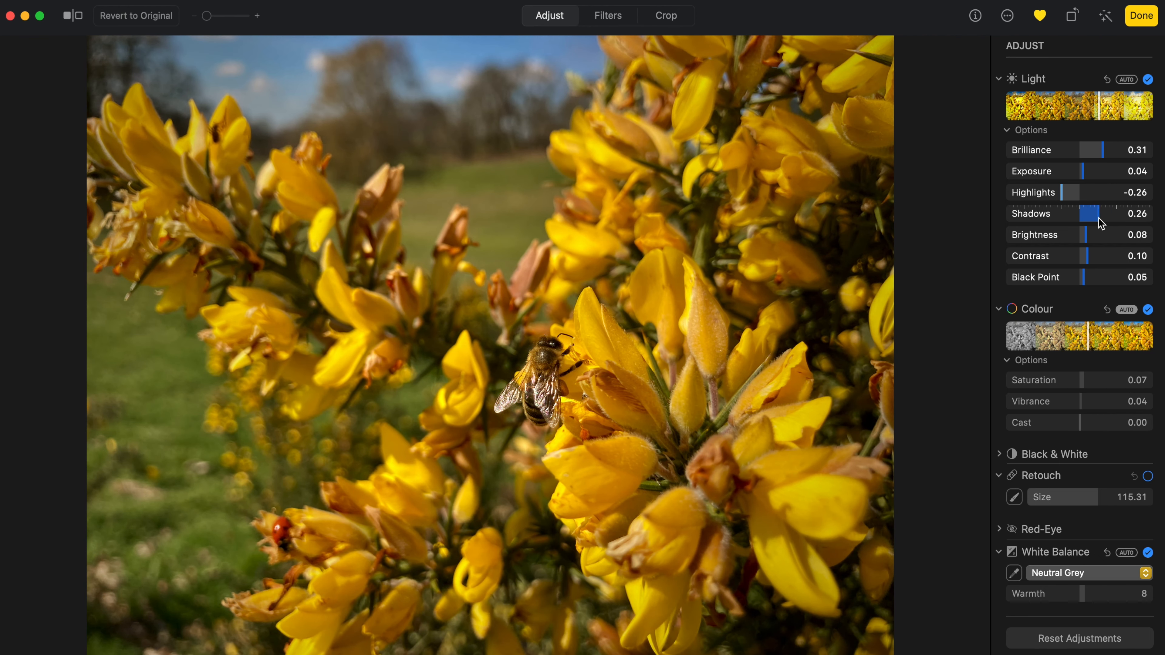
{"action": "left_click_drag", "start_coordinate": [1098, 213], "coordinate": [1100, 213]}
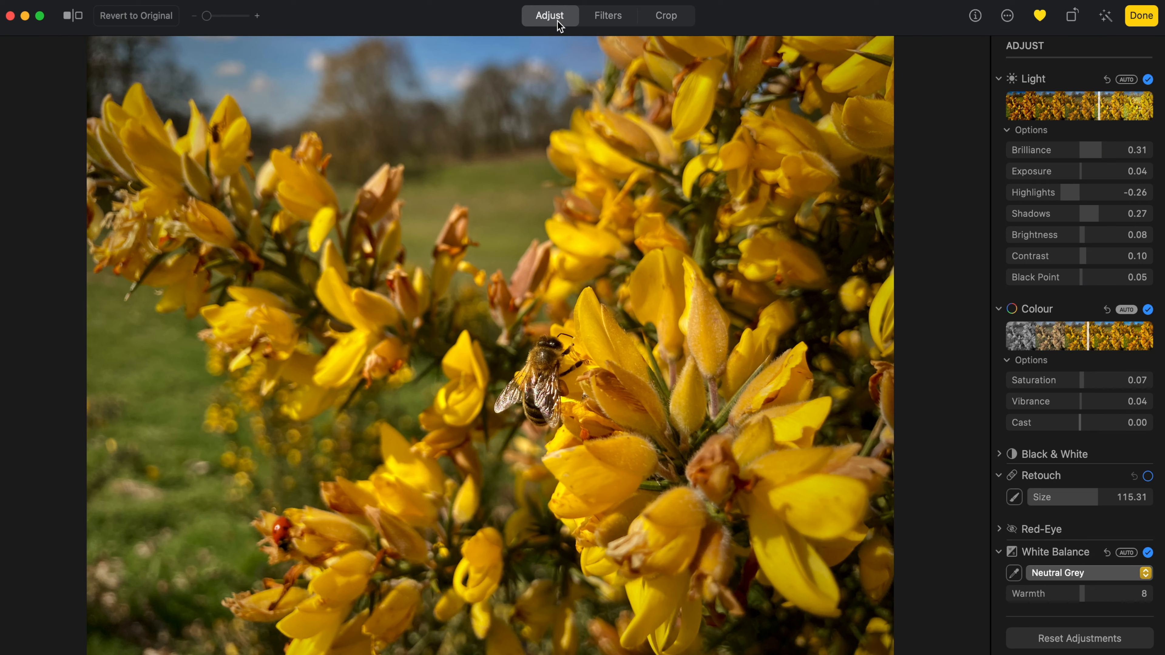
{"action": "mouse_move", "coordinate": [600, 33]}
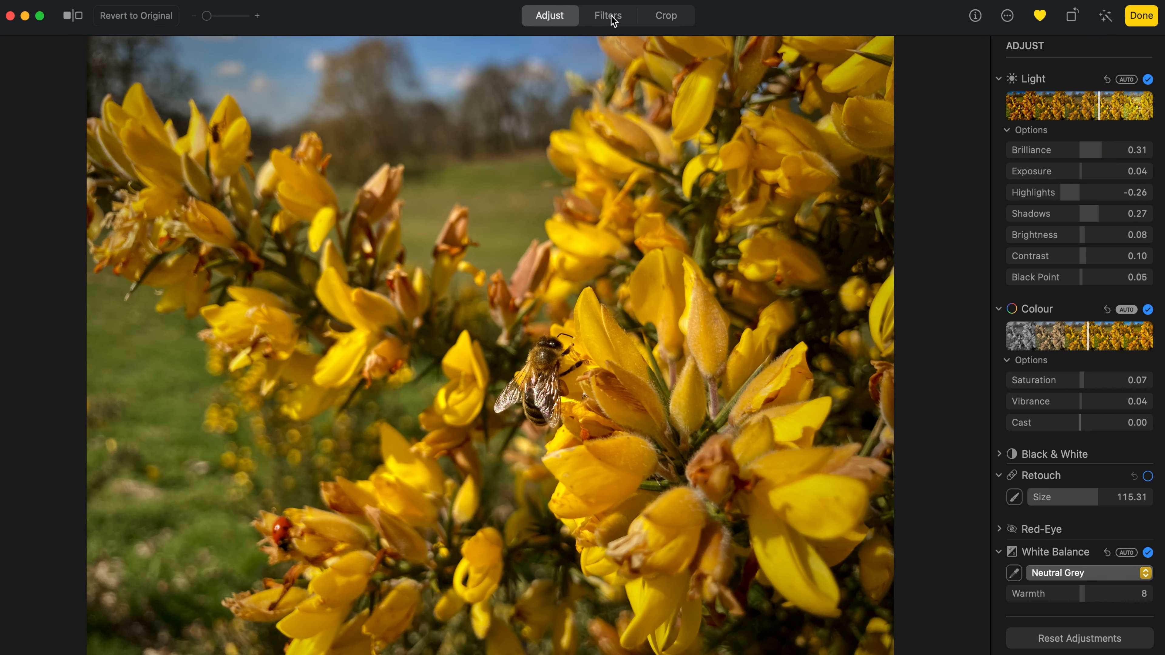
Preview the Vivid, Dramatic, Silvertone and Noir filters, trying a lower Silvertone strength
{"action": "left_click", "coordinate": [608, 16]}
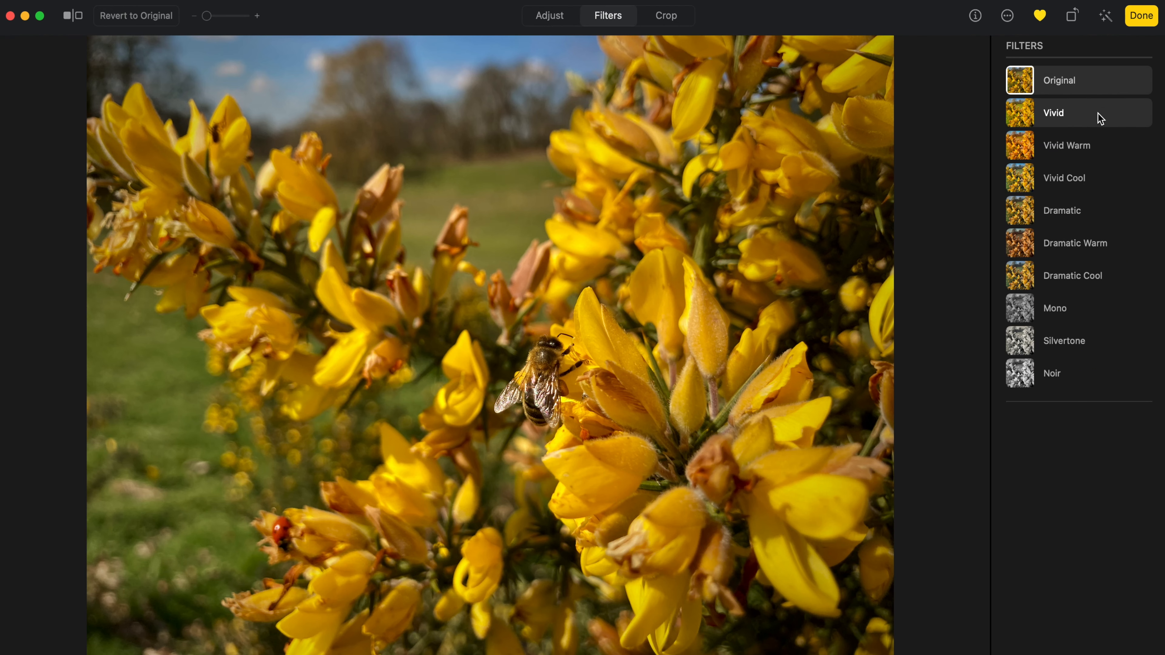
{"action": "left_click", "coordinate": [1053, 112]}
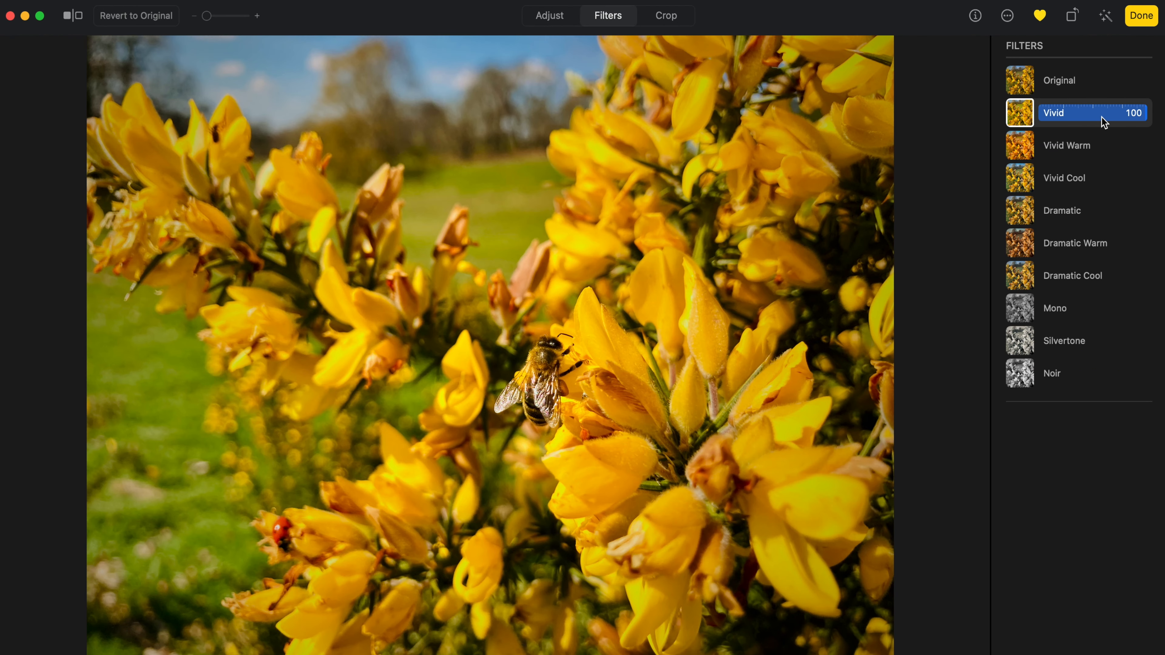
{"action": "left_click", "coordinate": [1062, 210]}
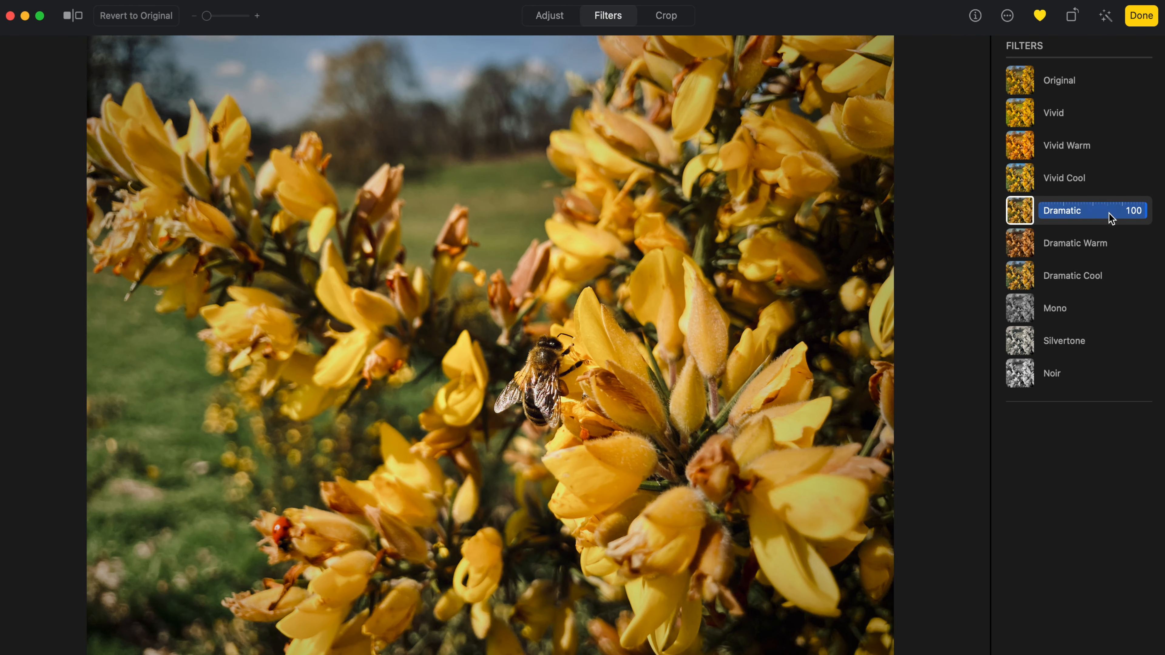
{"action": "left_click", "coordinate": [1064, 341]}
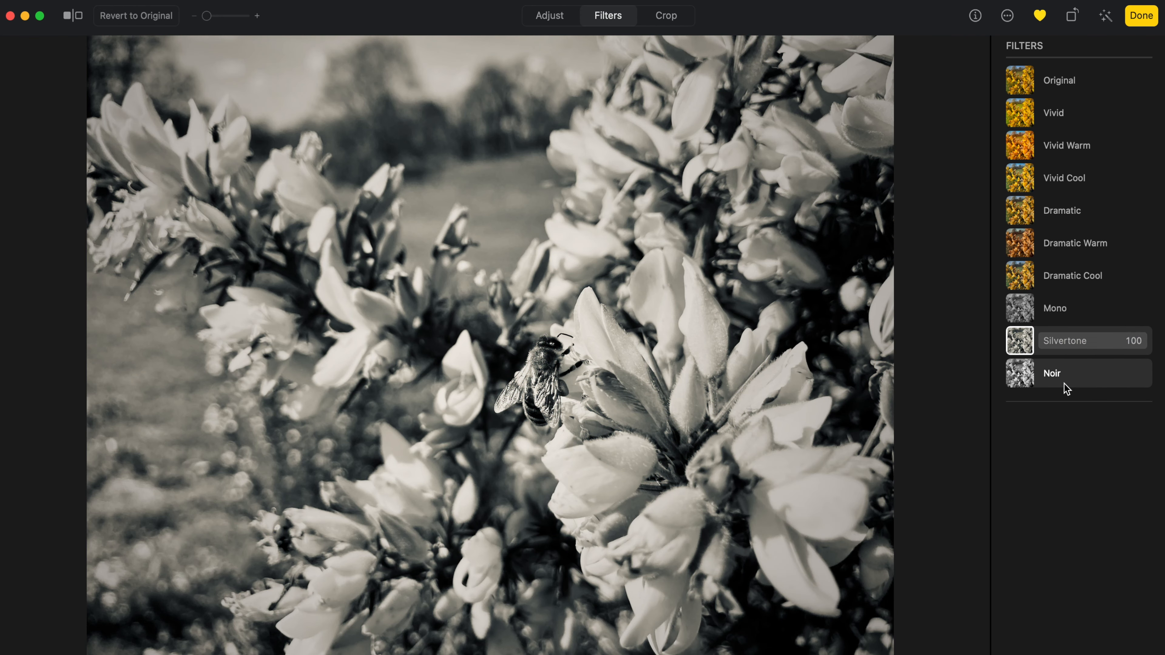
{"action": "left_click", "coordinate": [1064, 340]}
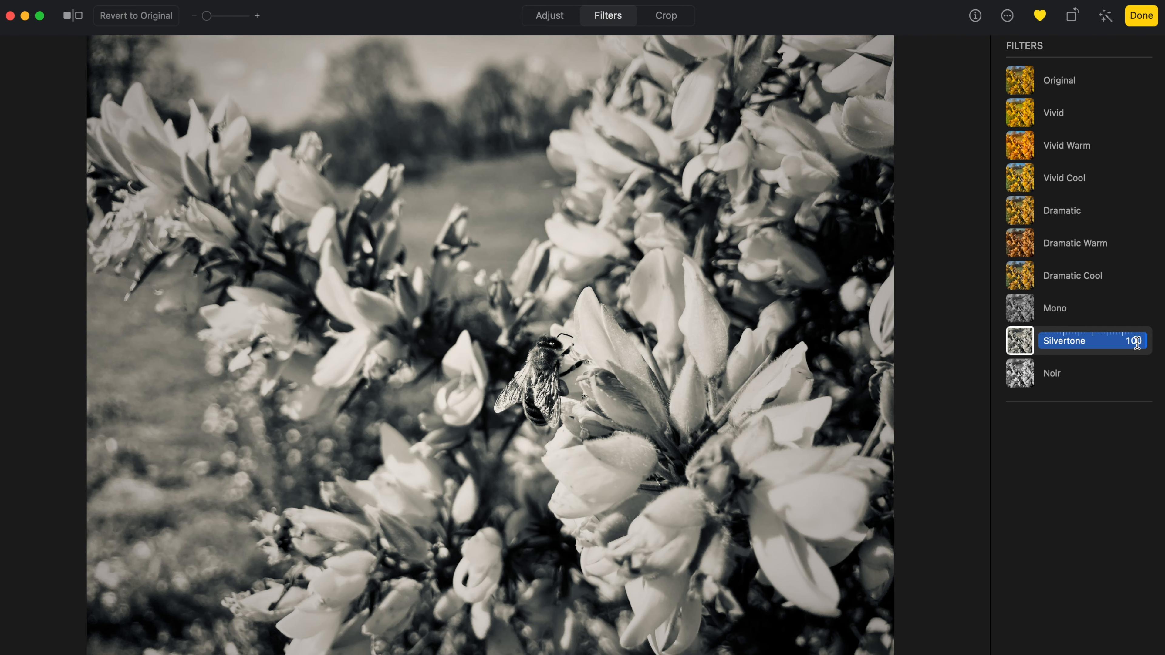
{"action": "left_click_drag", "start_coordinate": [1129, 341], "coordinate": [1059, 340]}
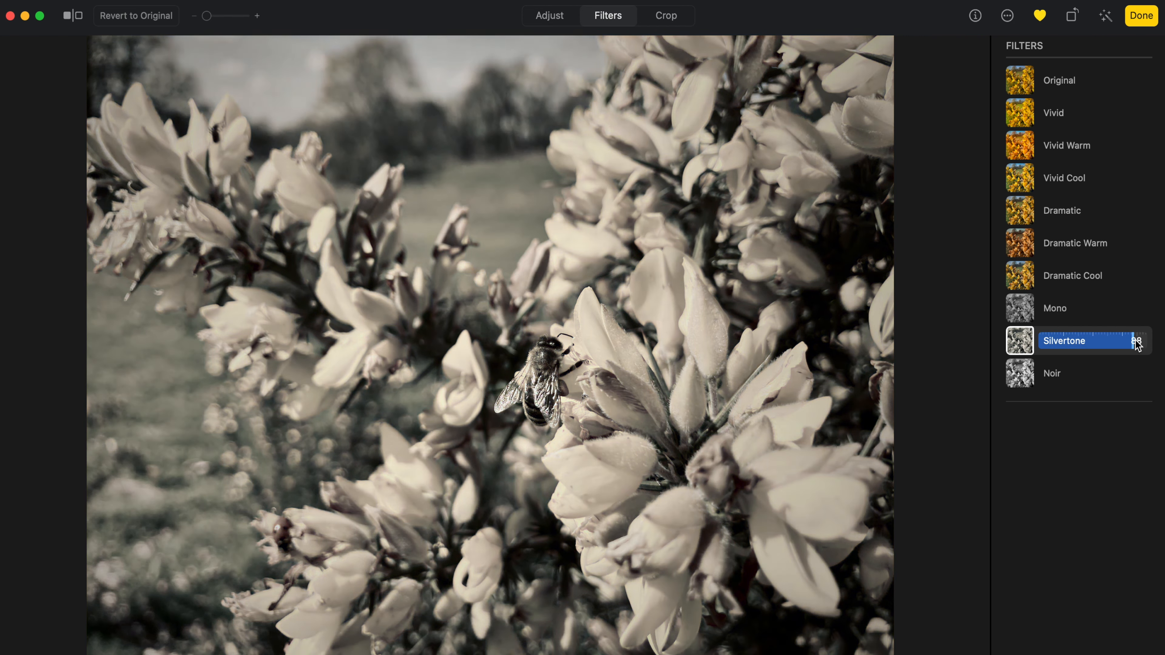
Apply the Dramatic Cool filter to the bee photo at strength 66
{"action": "left_click", "coordinate": [1073, 276]}
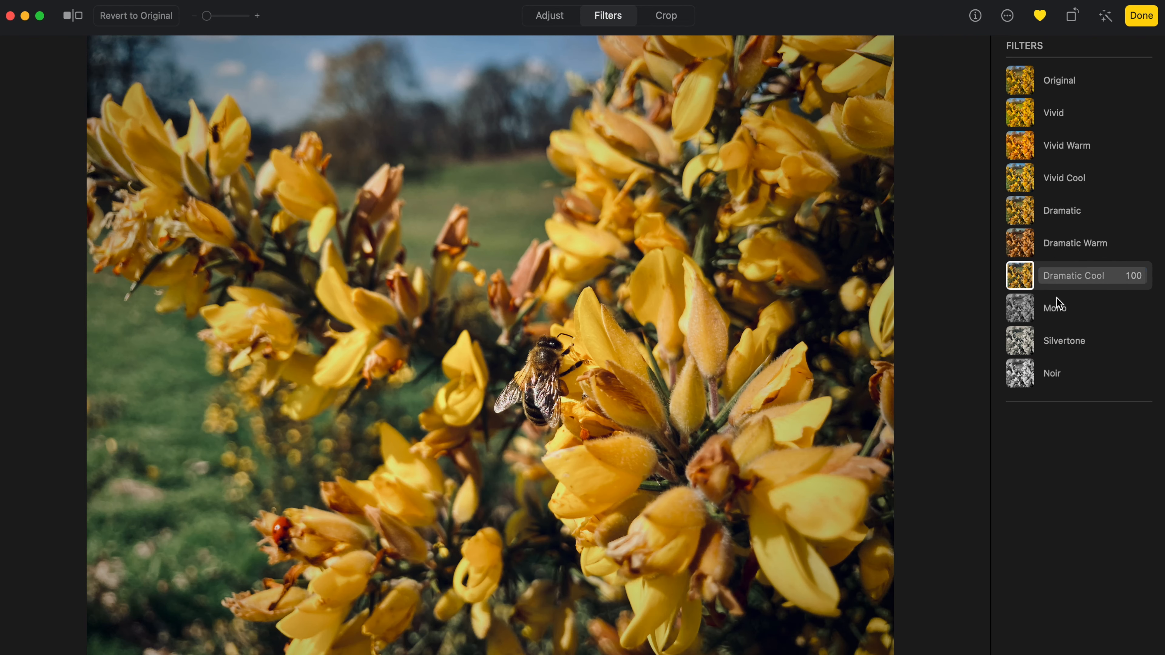
{"action": "left_click_drag", "start_coordinate": [1145, 276], "coordinate": [1119, 276]}
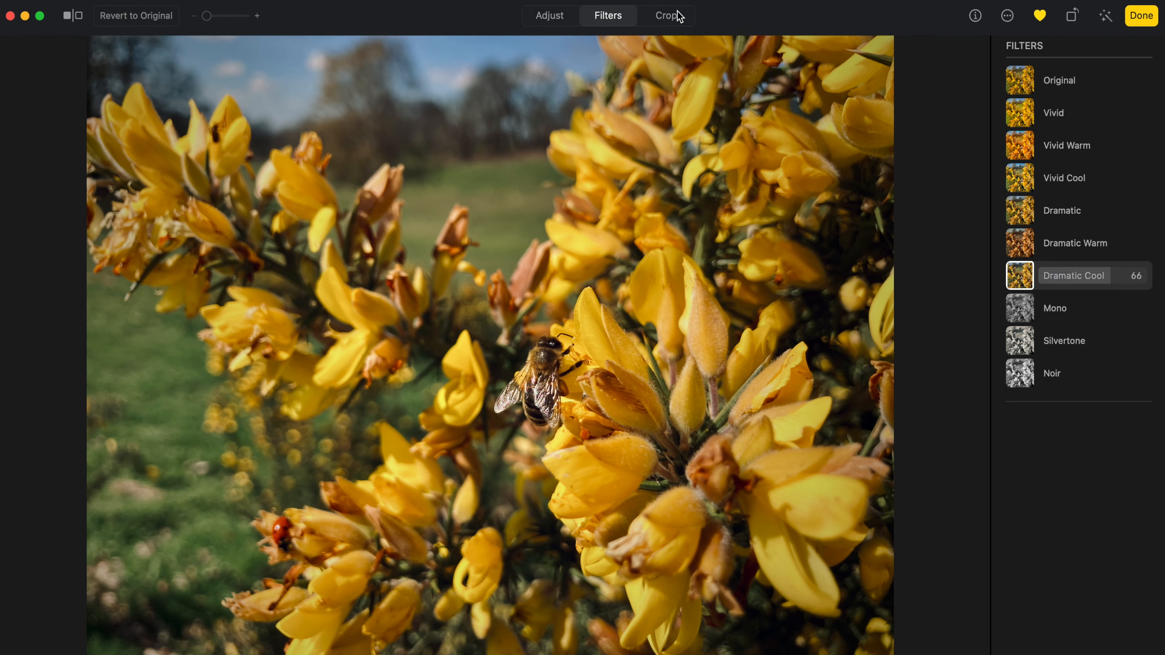
Crop the bee photo in from the top-right and reposition it tightly around the bee
{"action": "left_click", "coordinate": [666, 15]}
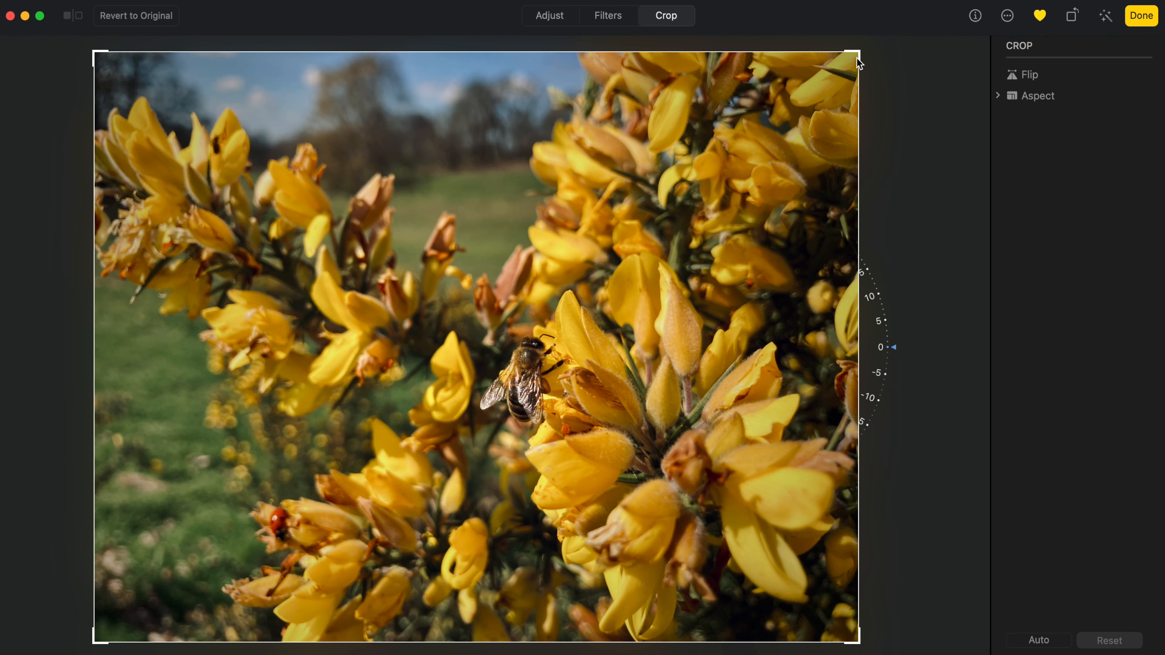
{"action": "left_click_drag", "start_coordinate": [858, 56], "coordinate": [795, 123]}
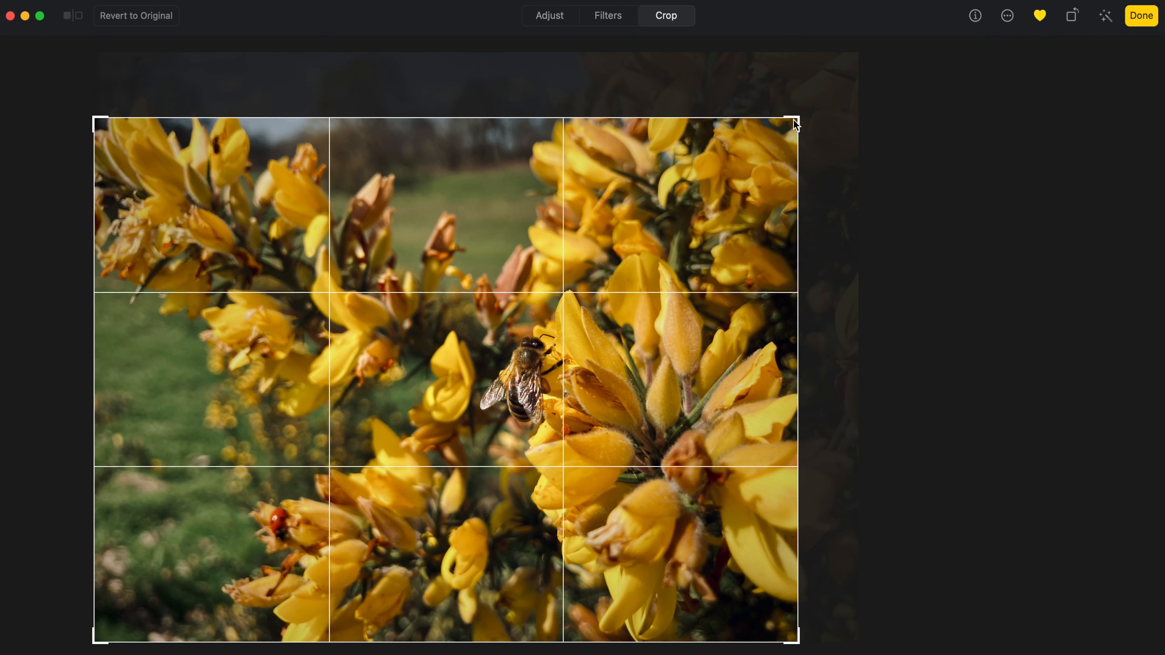
{"action": "left_click_drag", "start_coordinate": [794, 123], "coordinate": [777, 143]}
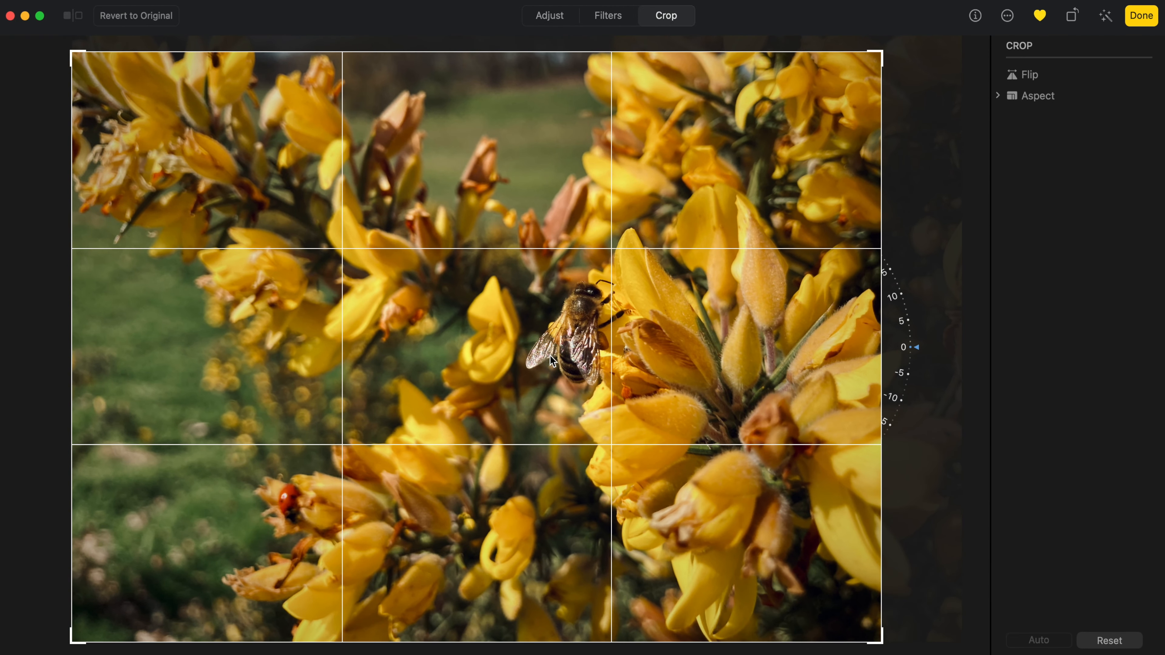
{"action": "left_click_drag", "start_coordinate": [895, 347], "coordinate": [899, 402]}
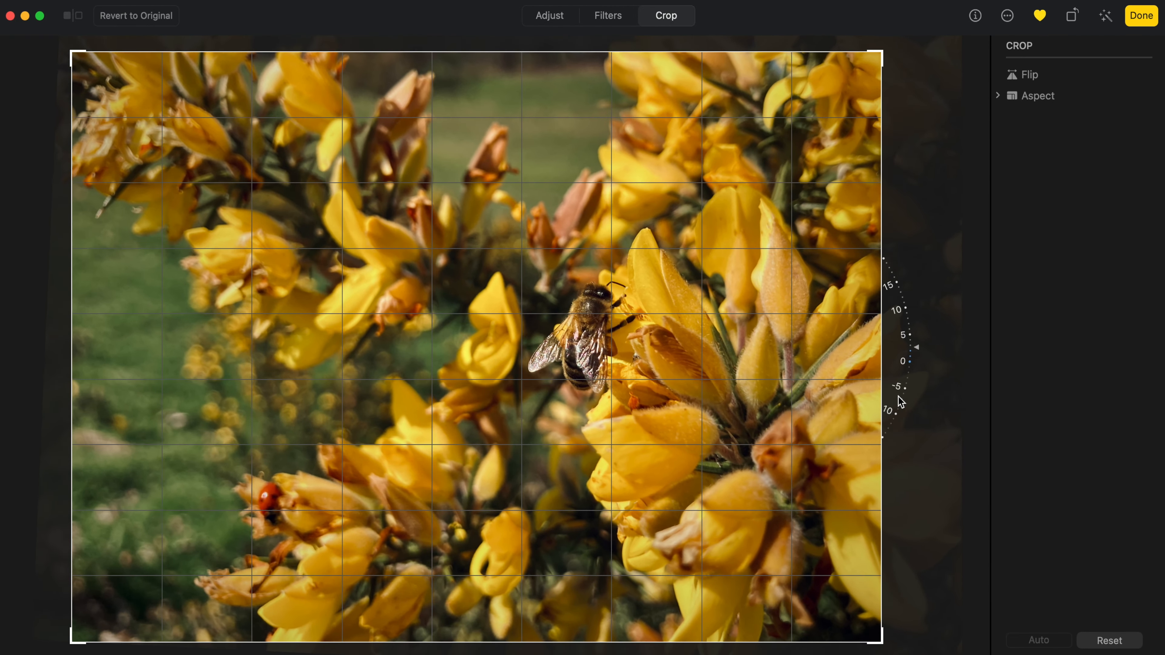
Tilt the crop a few degrees, keep 4:3 proportions, undo the flip and finish editing
{"action": "left_click", "coordinate": [1037, 96]}
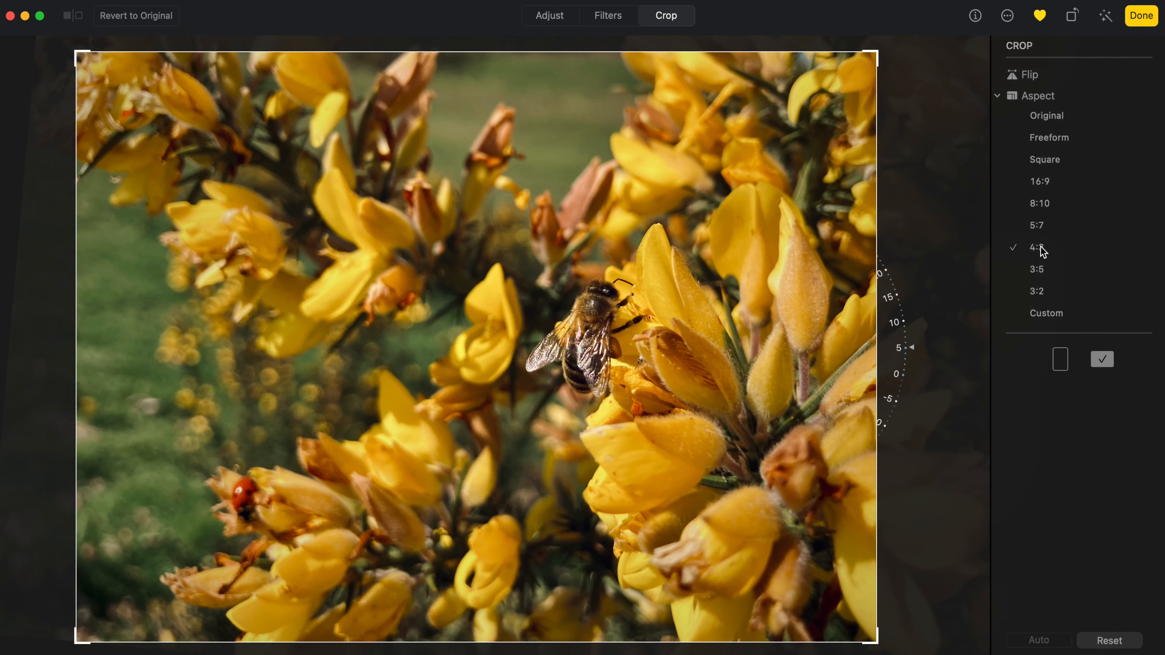
{"action": "left_click", "coordinate": [998, 95]}
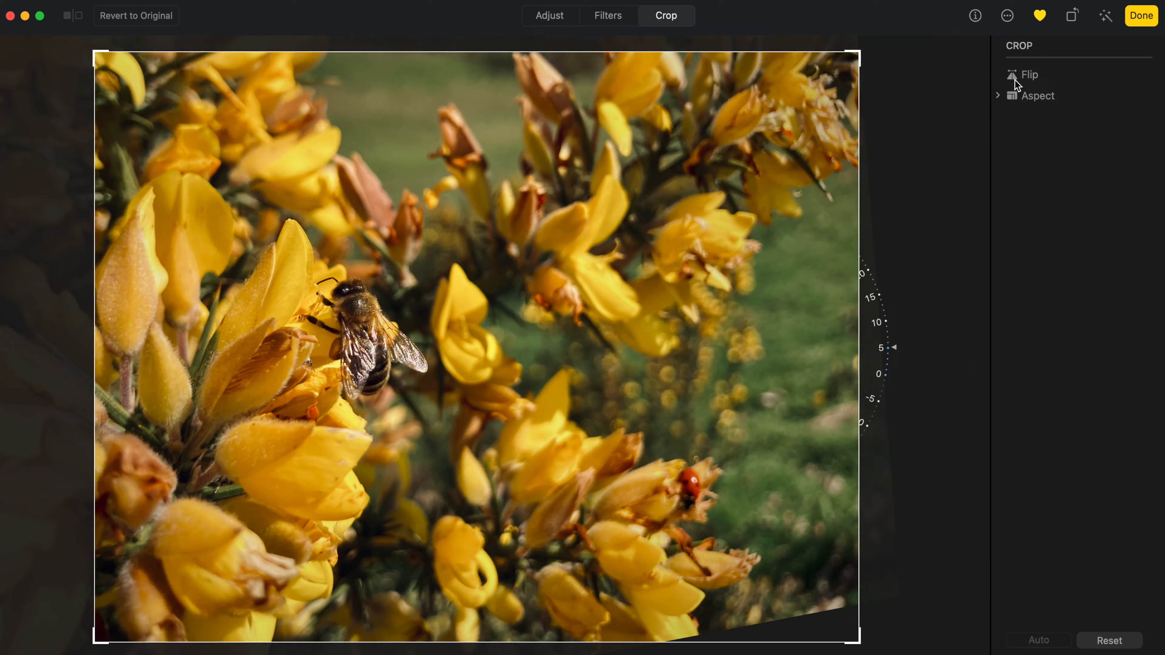
{"action": "left_click", "coordinate": [1029, 74]}
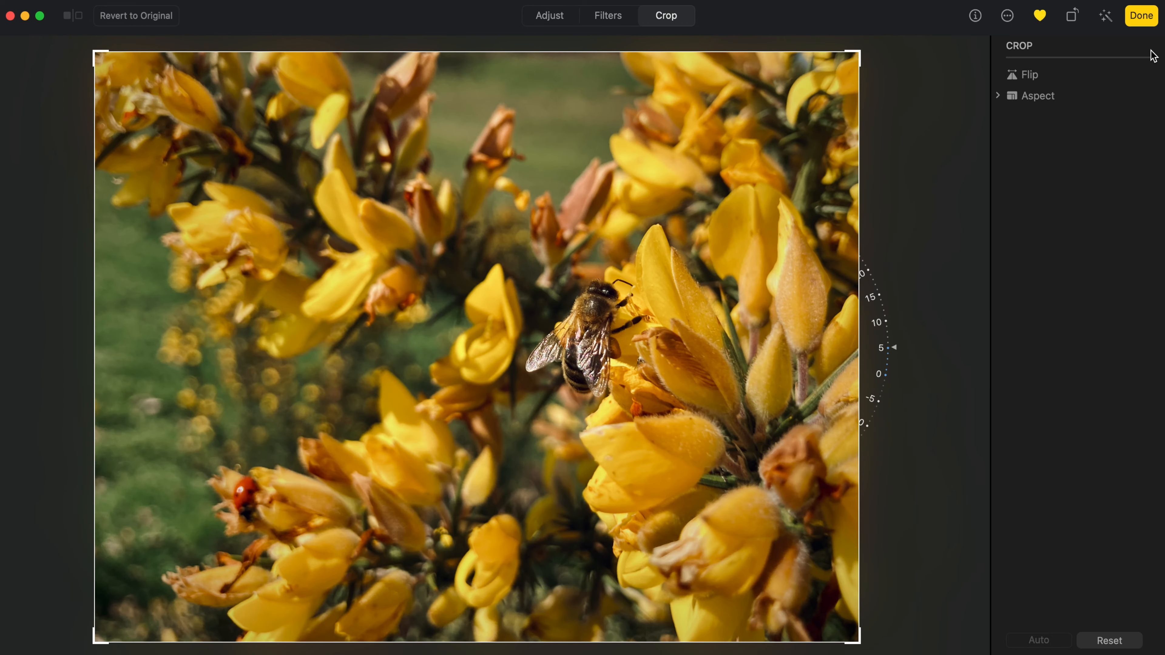
{"action": "left_click", "coordinate": [1140, 14]}
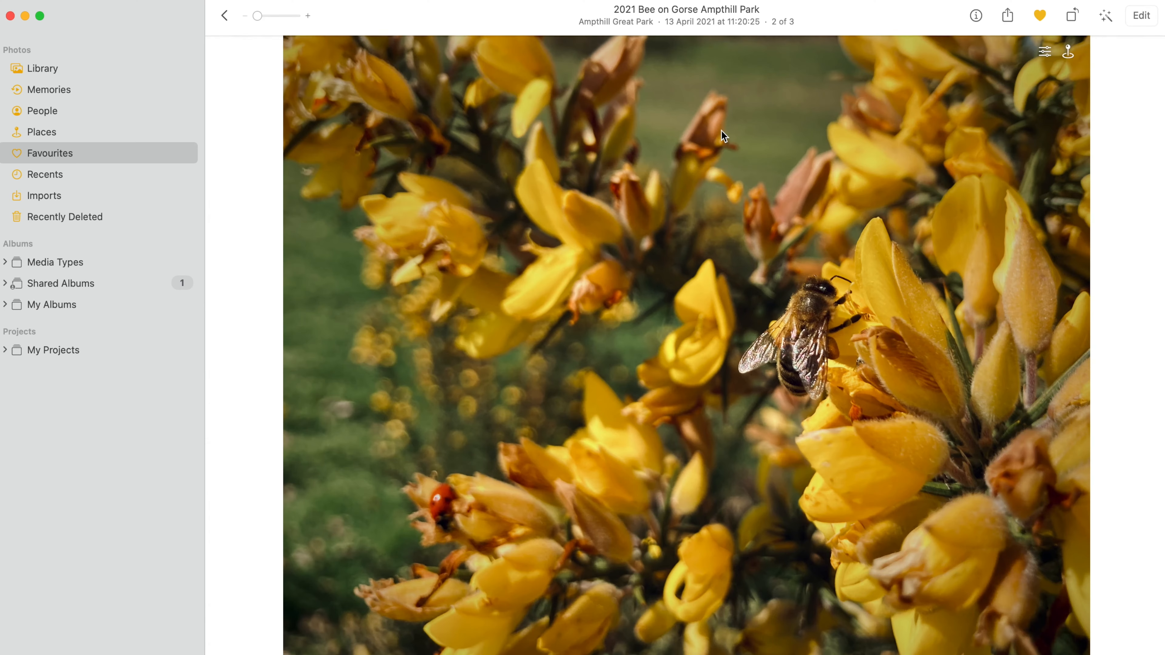
Open the Hudnall Woods photo's Levels and drag the highlight handle to add contrast
{"action": "left_click", "coordinate": [1141, 14]}
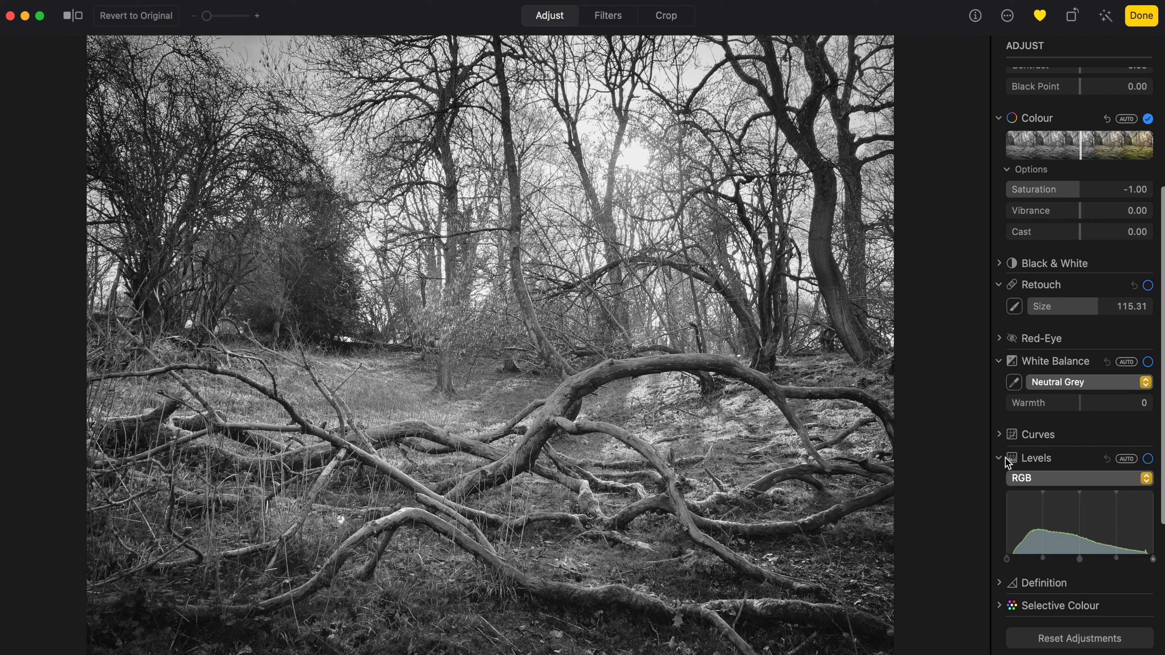
{"action": "scroll", "scroll_direction": "down", "scroll_amount": 3}
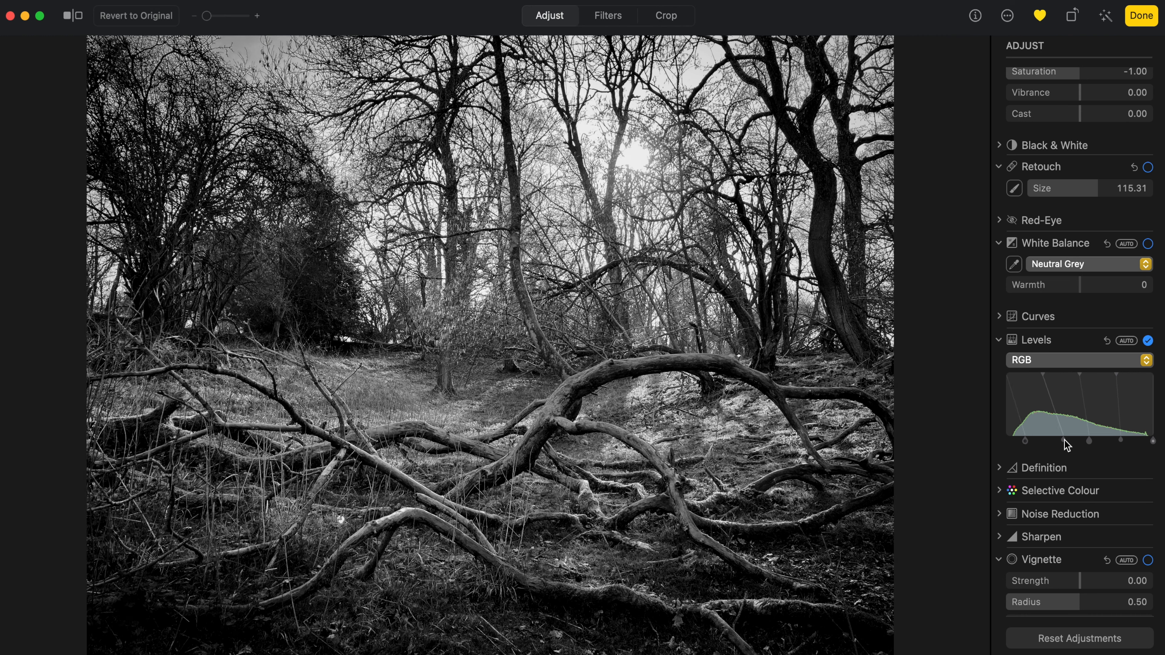
{"action": "mouse_move", "coordinate": [1154, 446]}
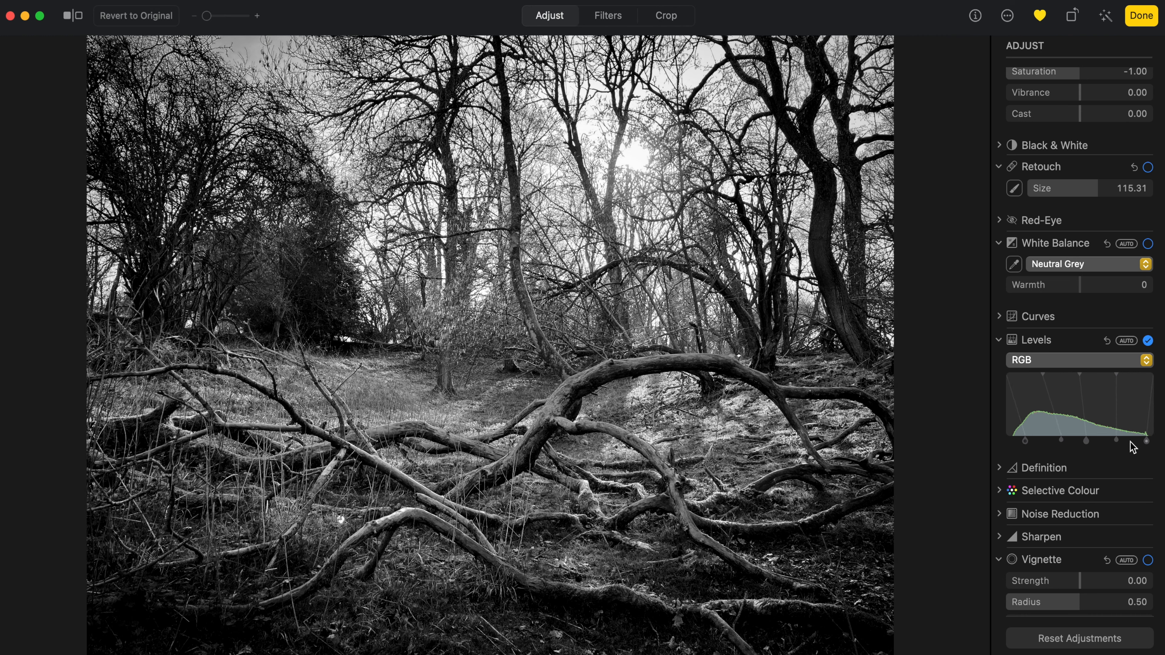
{"action": "left_click", "coordinate": [696, 216]}
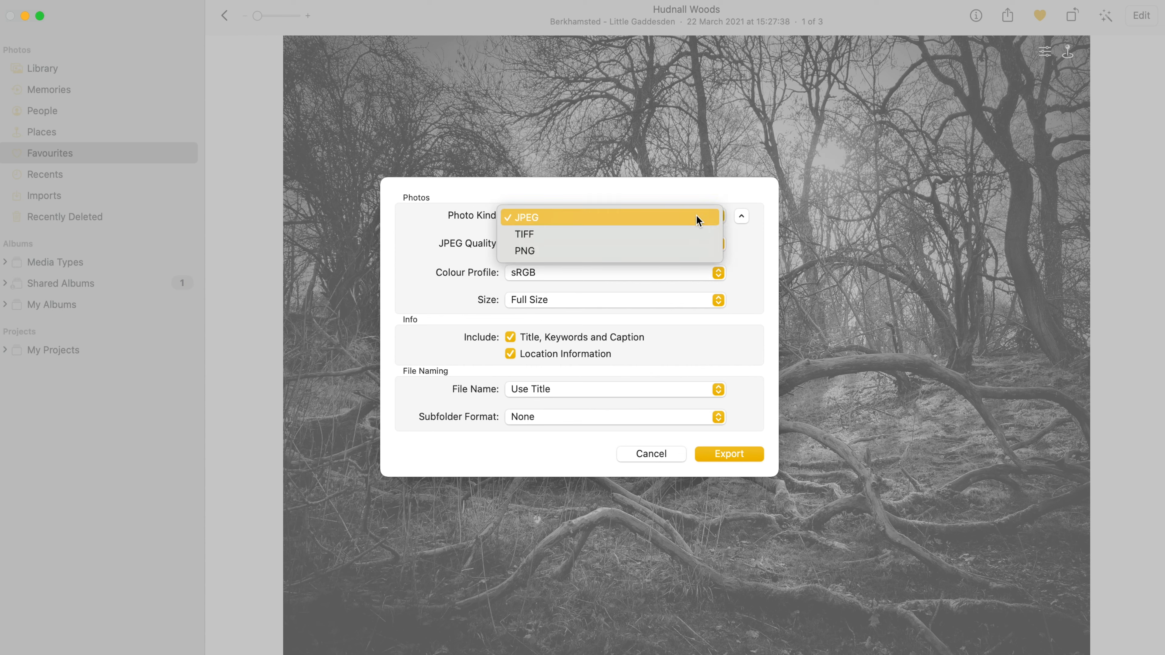
{"action": "mouse_move", "coordinate": [704, 221]}
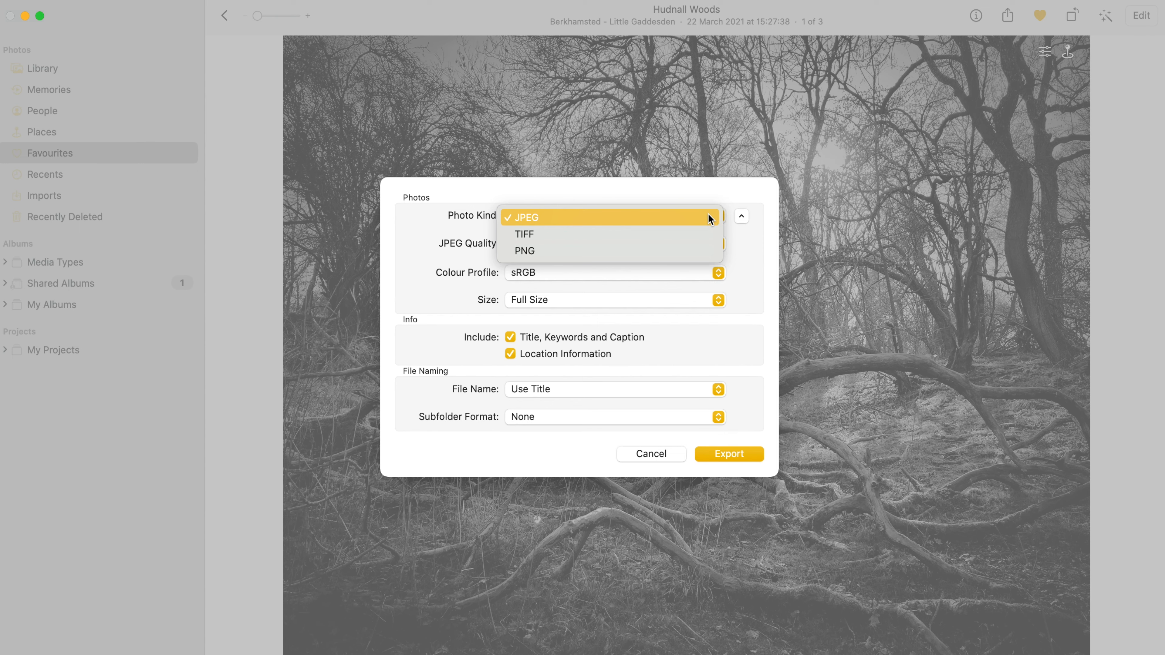
Keep JPEG at Maximum quality and set a custom export size with max width 2000 px
{"action": "left_click", "coordinate": [523, 217]}
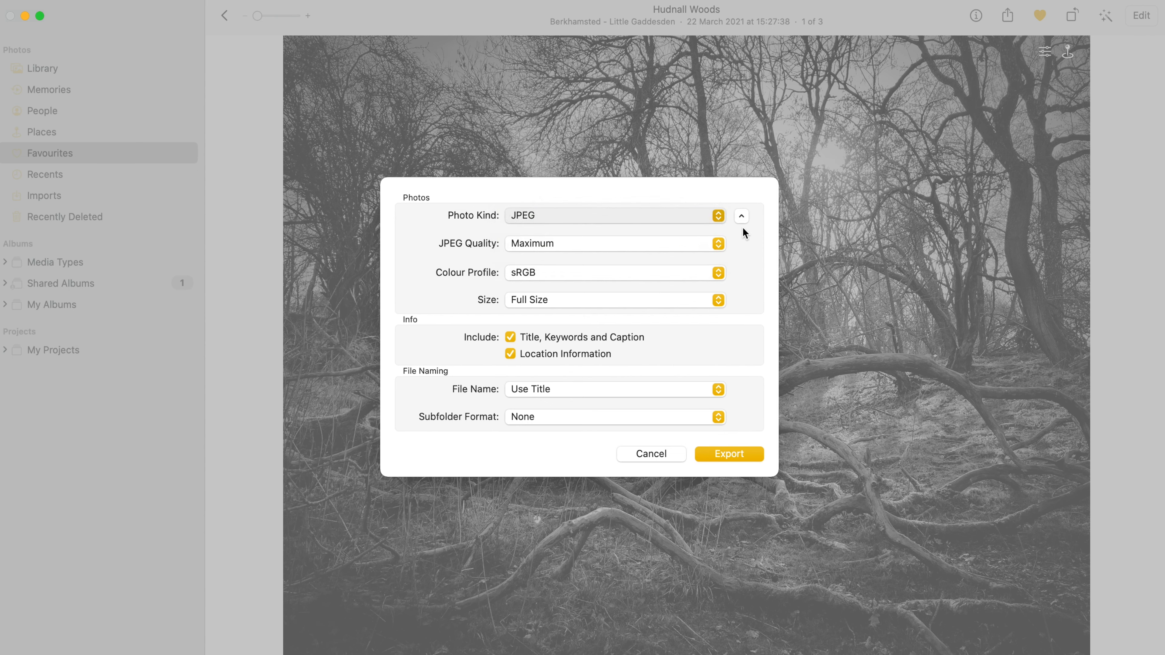
{"action": "left_click", "coordinate": [613, 243]}
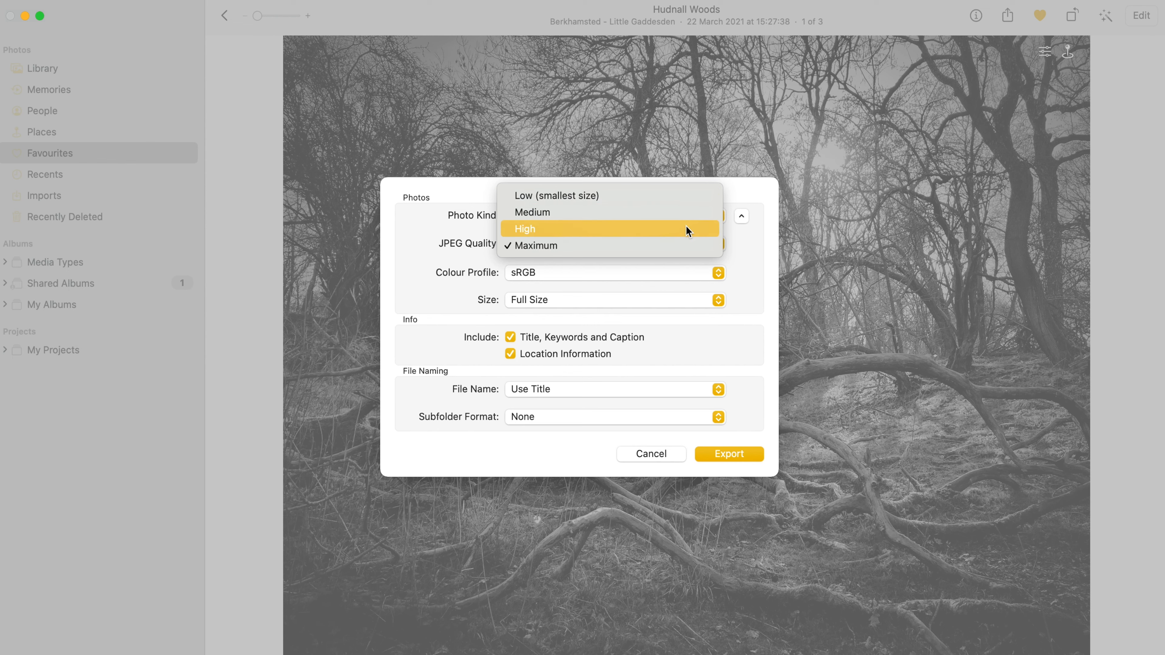
{"action": "mouse_move", "coordinate": [702, 238]}
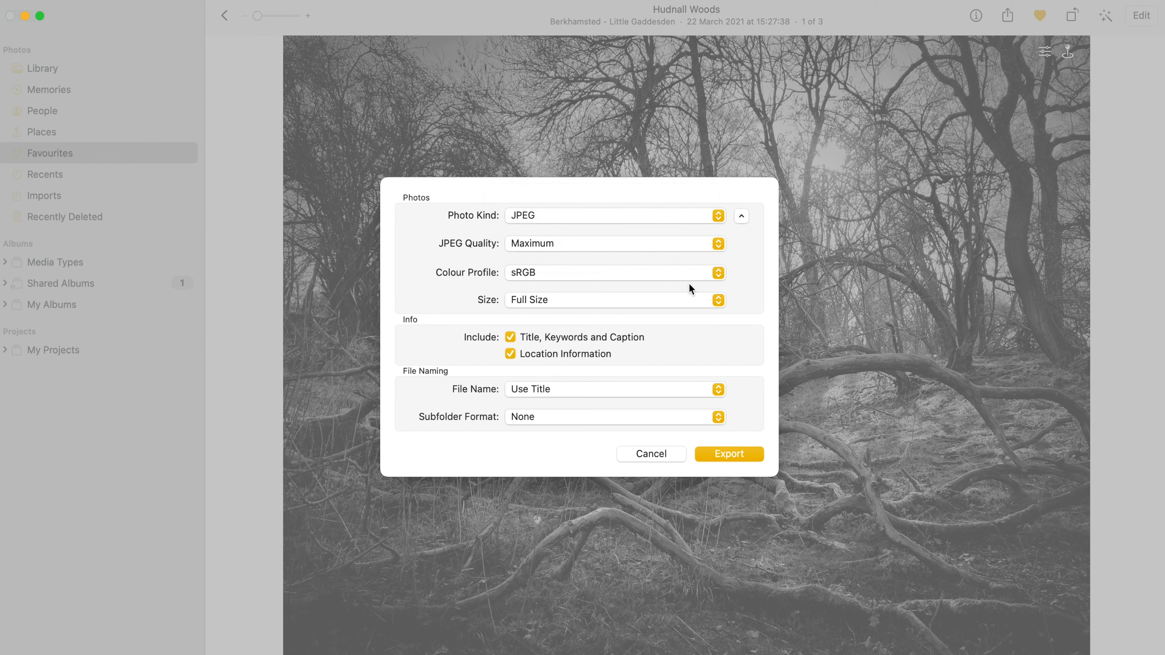
{"action": "mouse_move", "coordinate": [692, 277]}
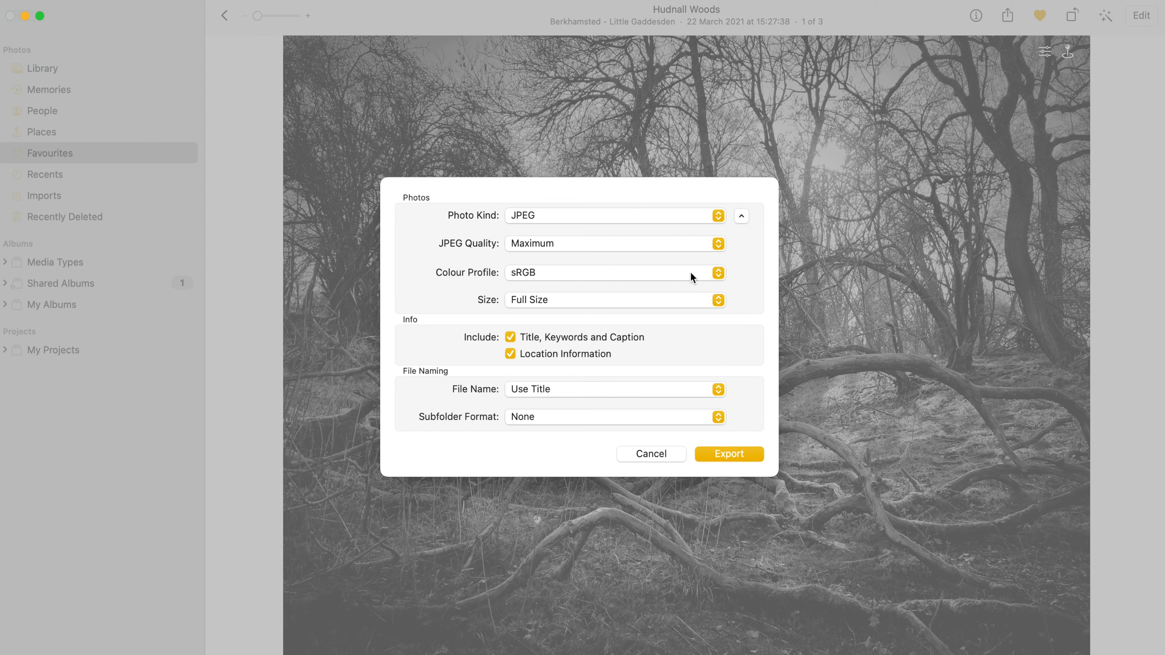
{"action": "mouse_move", "coordinate": [698, 302]}
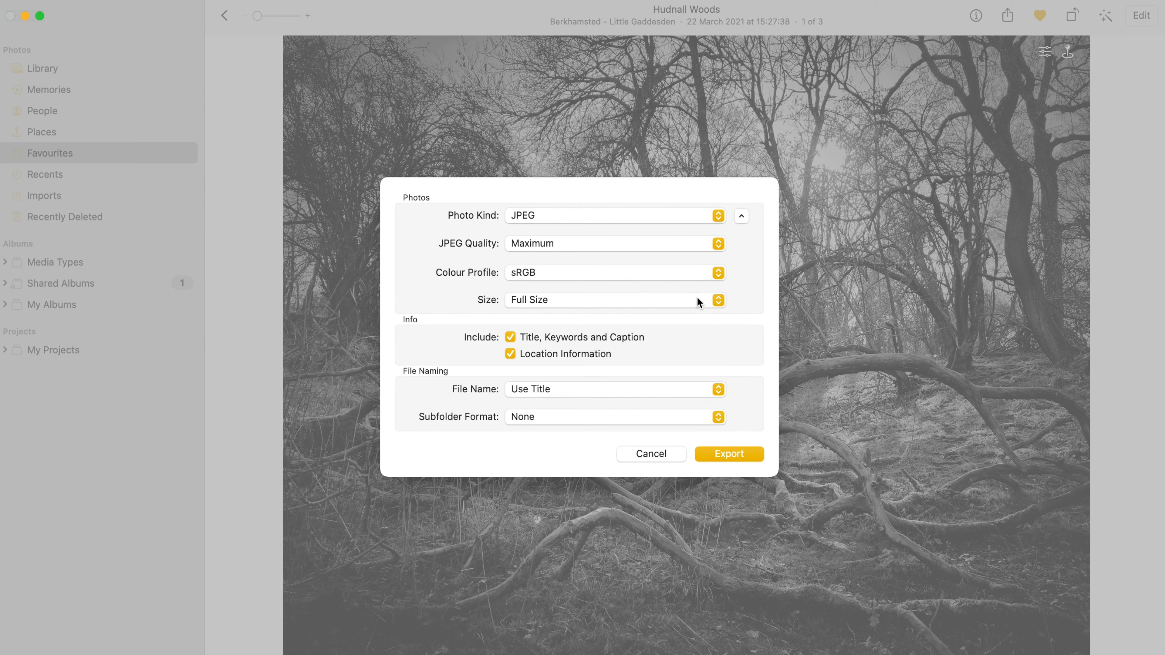
{"action": "mouse_move", "coordinate": [697, 304]}
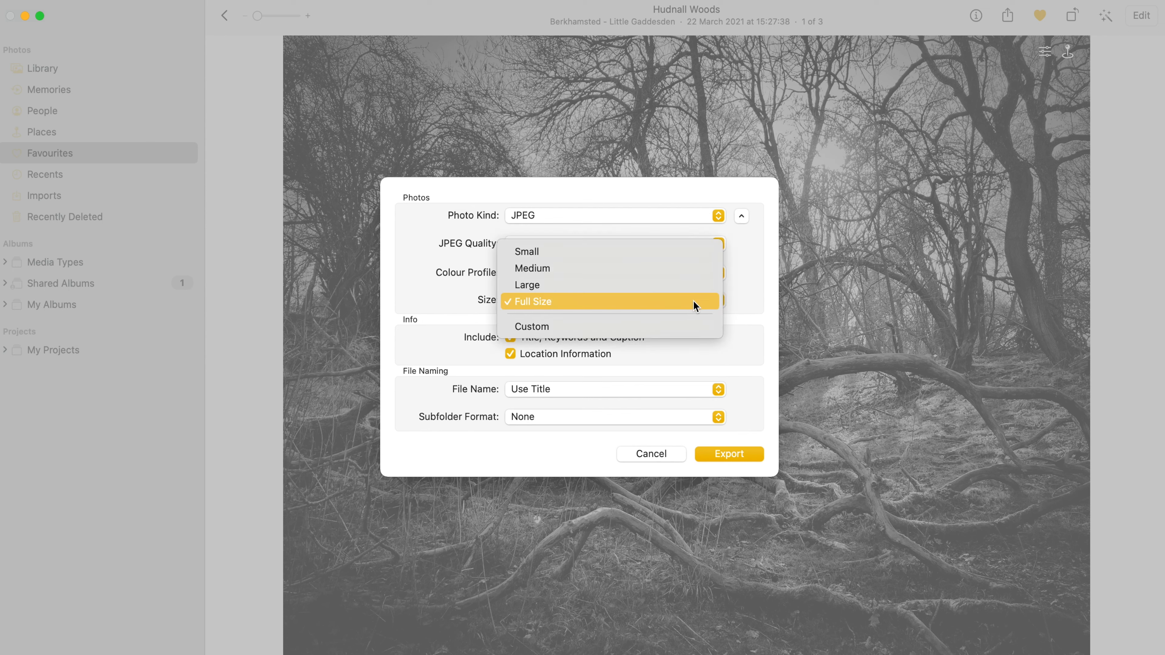
{"action": "mouse_move", "coordinate": [676, 327]}
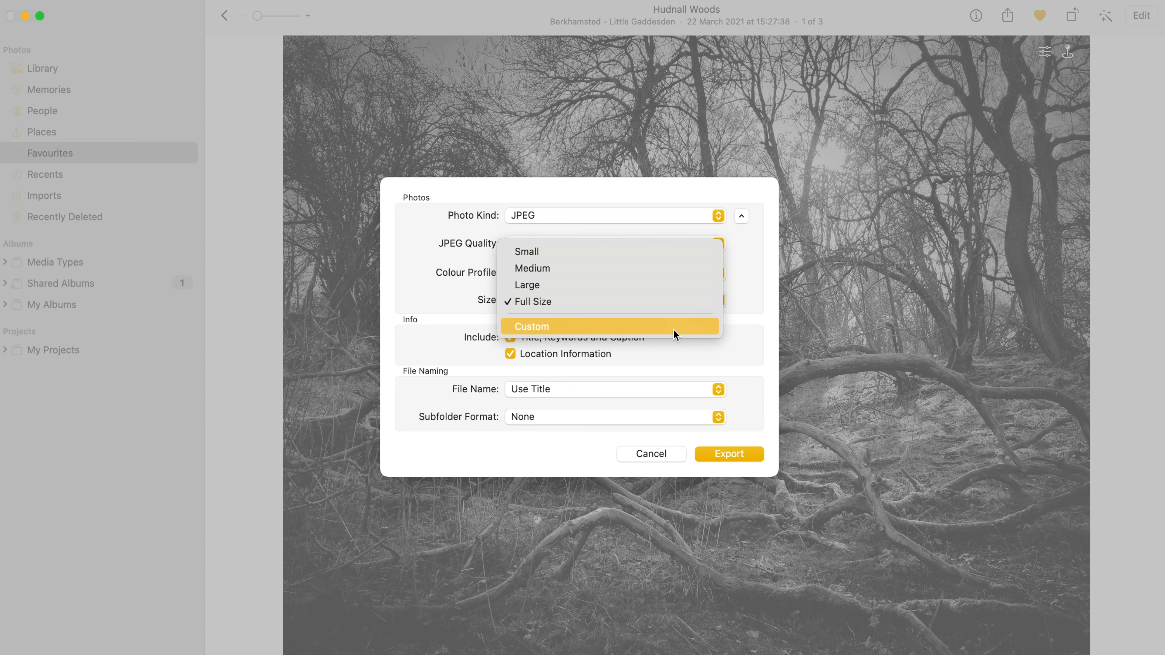
{"action": "left_click", "coordinate": [533, 326]}
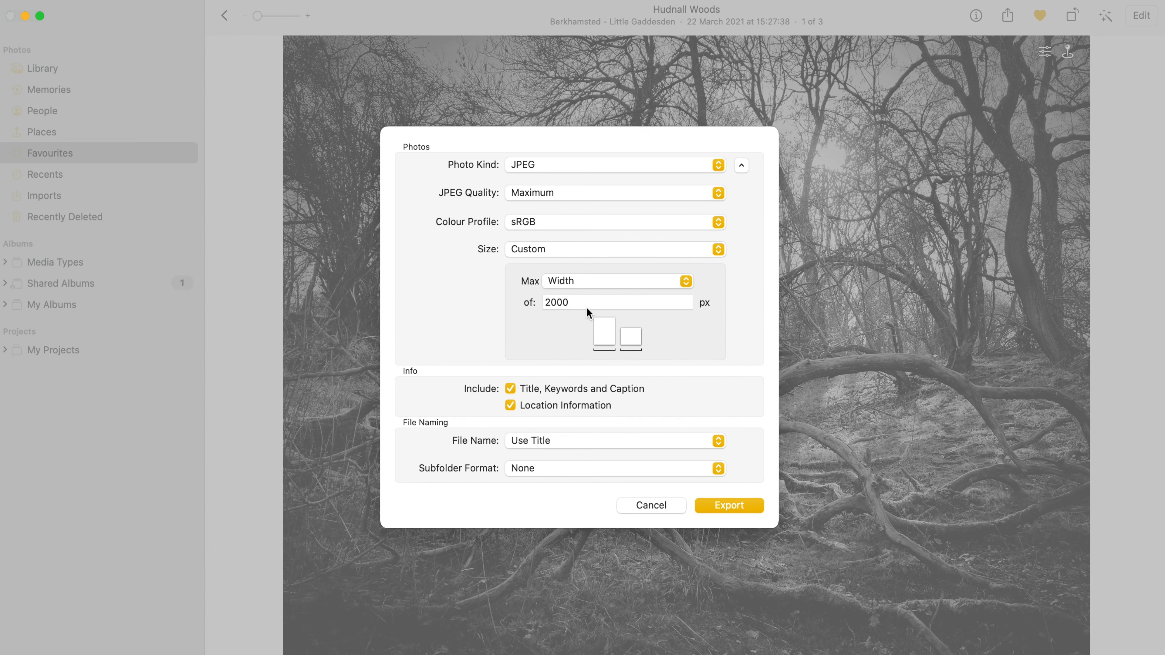
{"action": "left_click", "coordinate": [618, 281]}
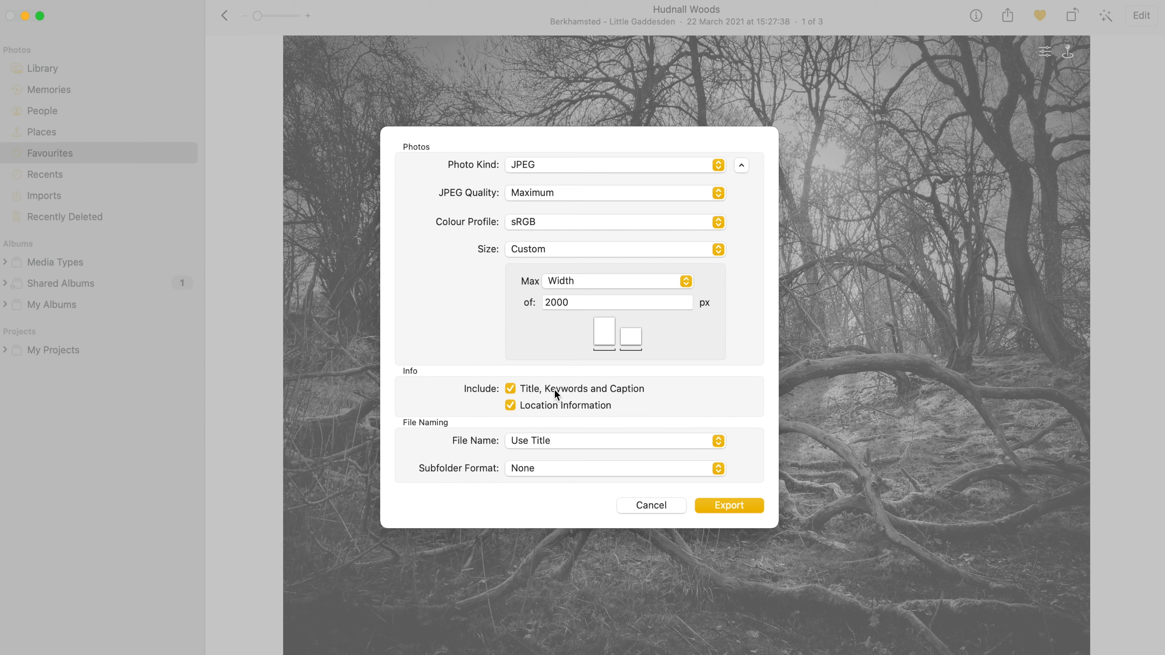
{"action": "mouse_move", "coordinate": [587, 404]}
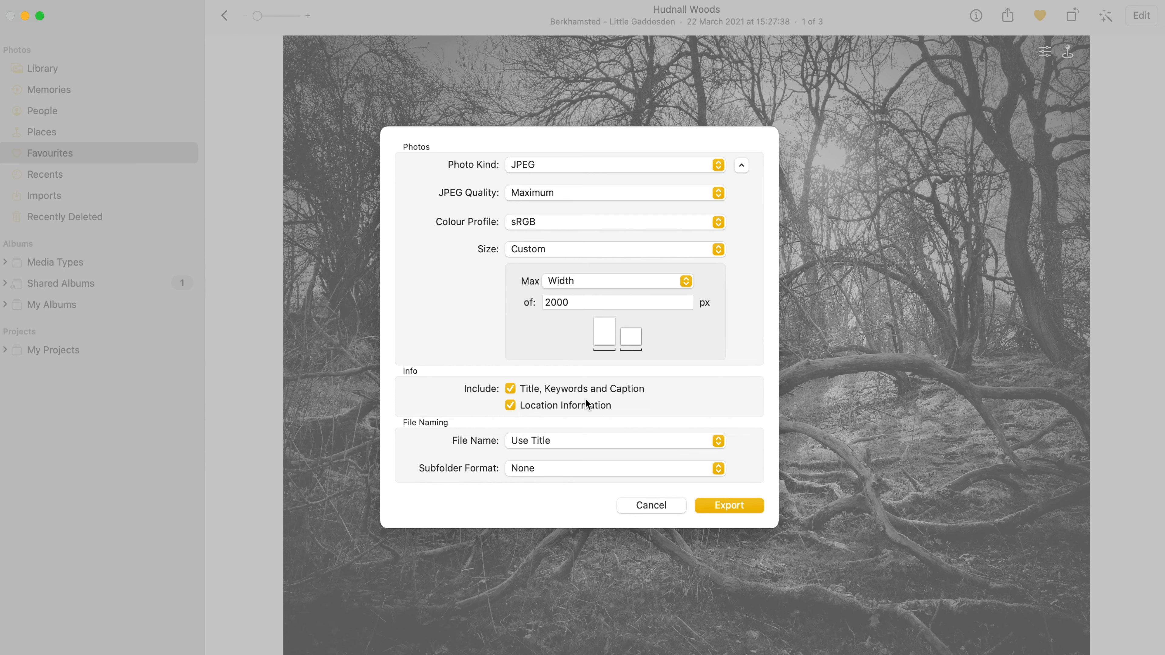